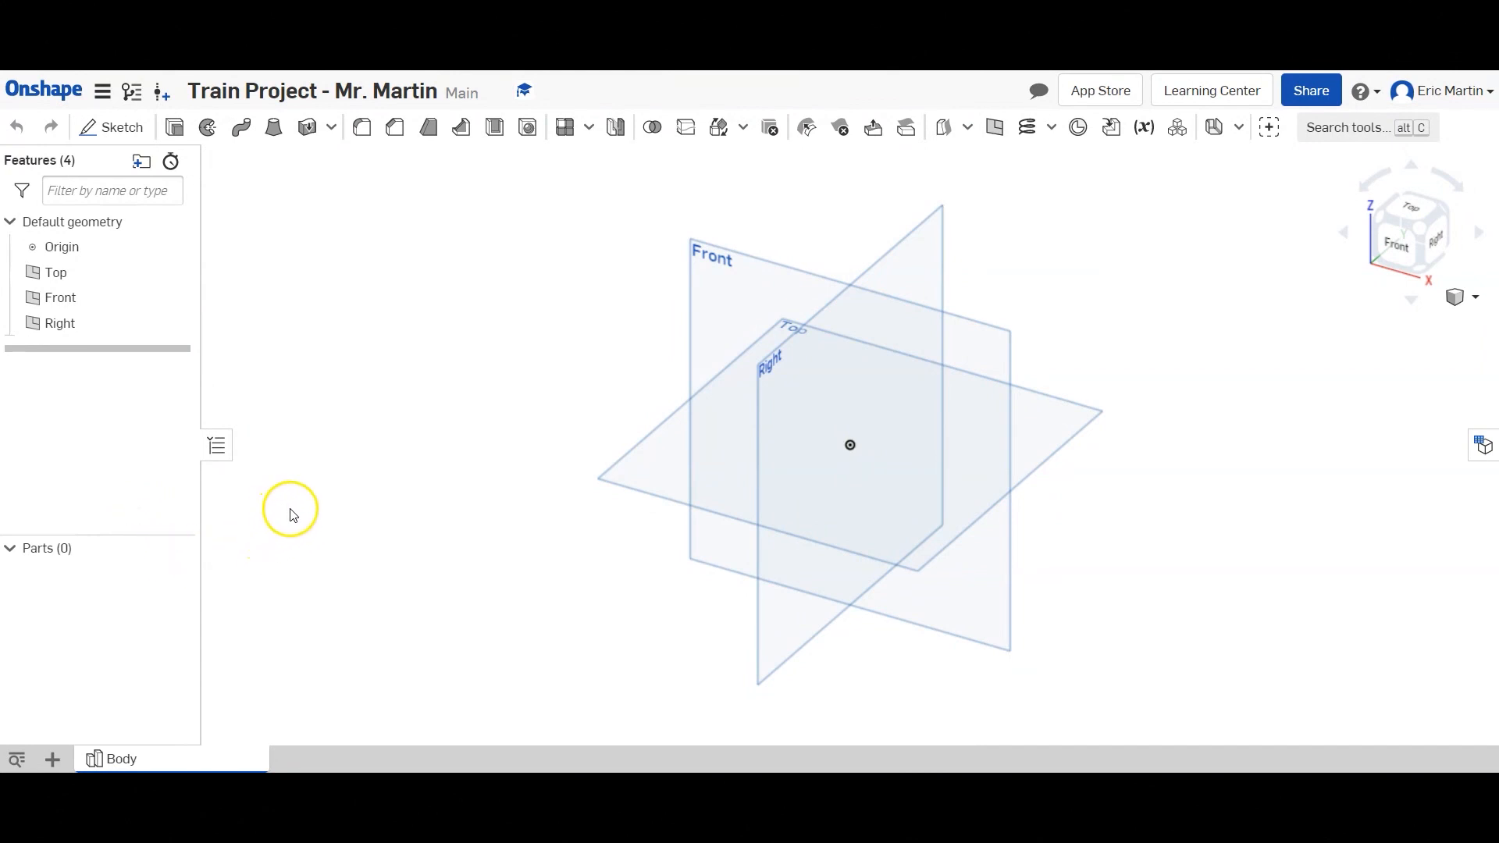
{"action": "mouse_move", "coordinate": [304, 527]}
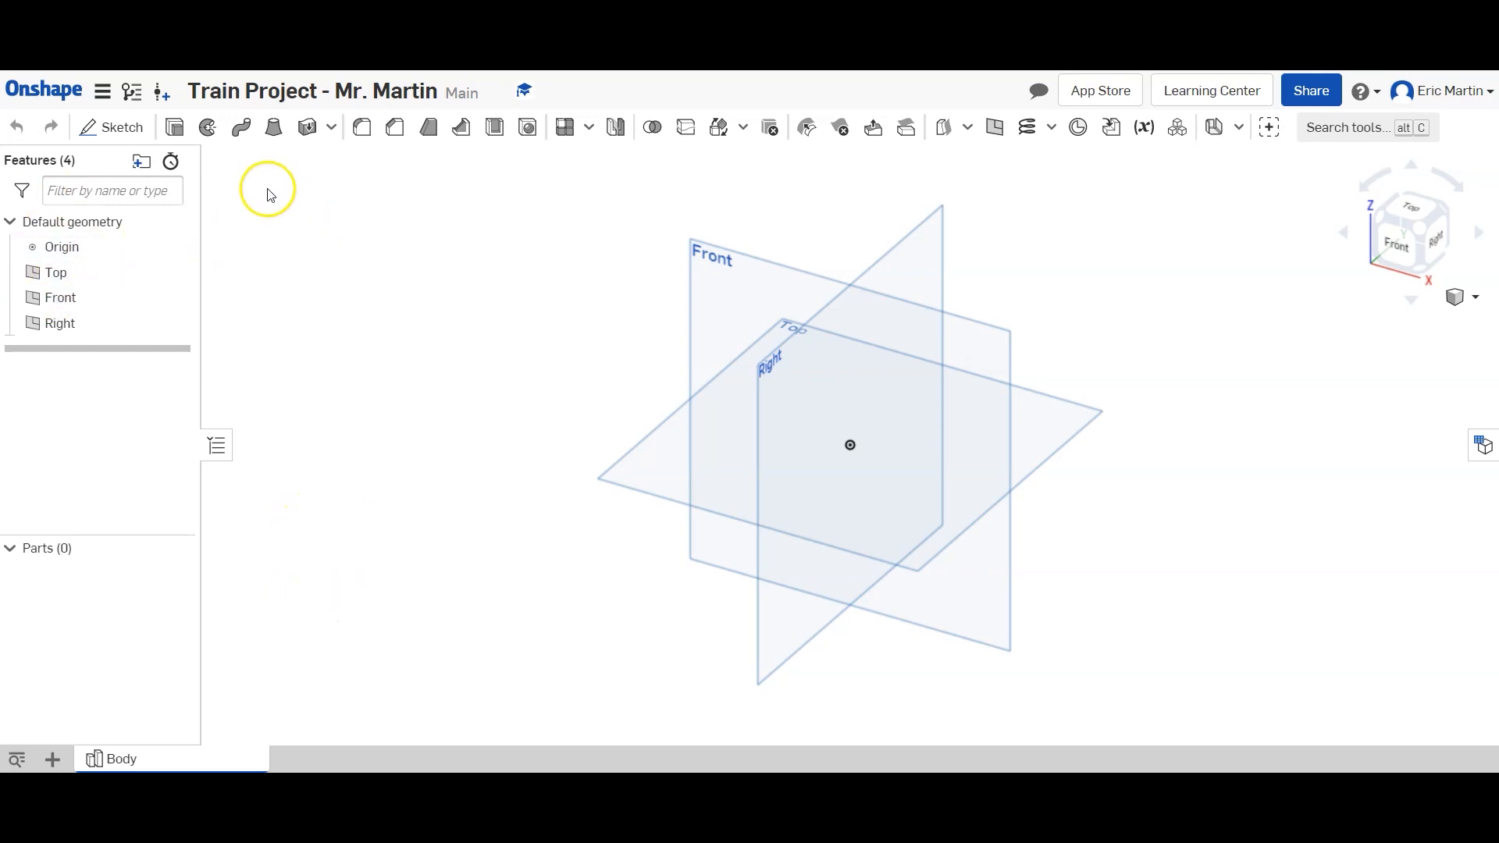
{"action": "mouse_move", "coordinate": [308, 395]}
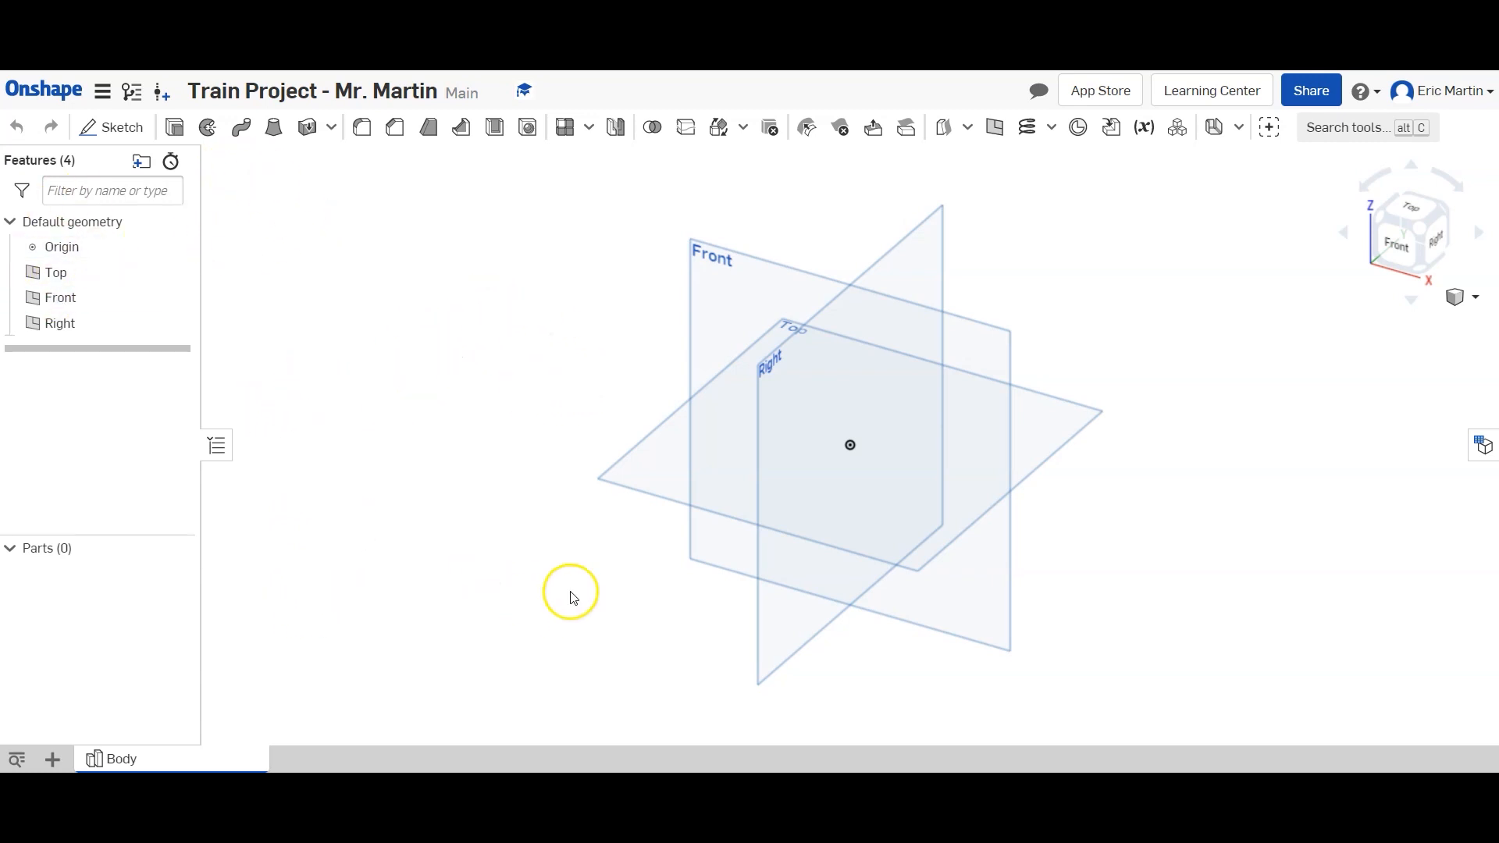
{"action": "mouse_move", "coordinate": [603, 194]}
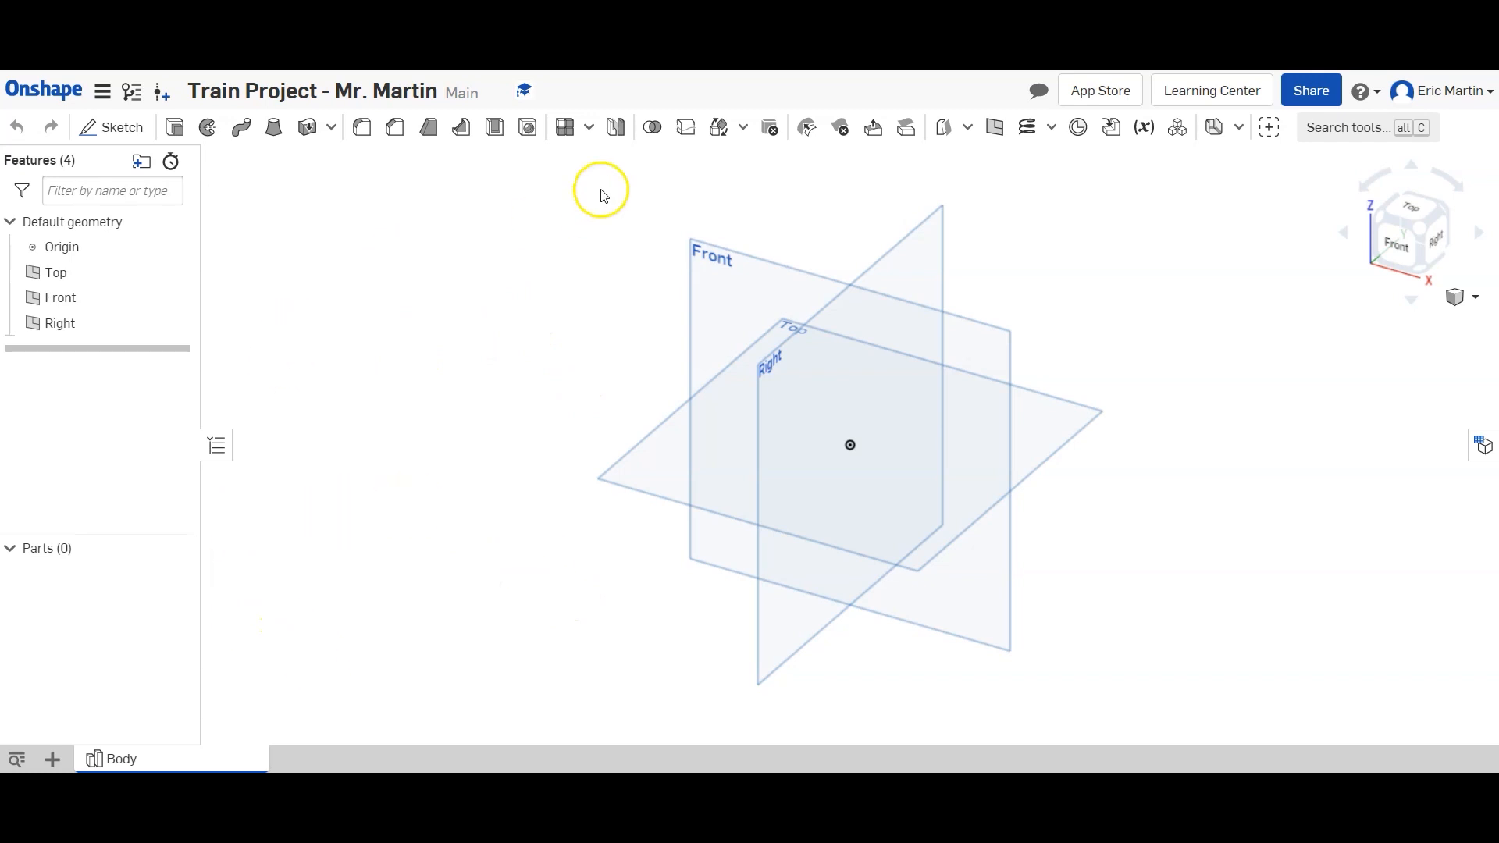
{"action": "mouse_move", "coordinate": [23, 404]}
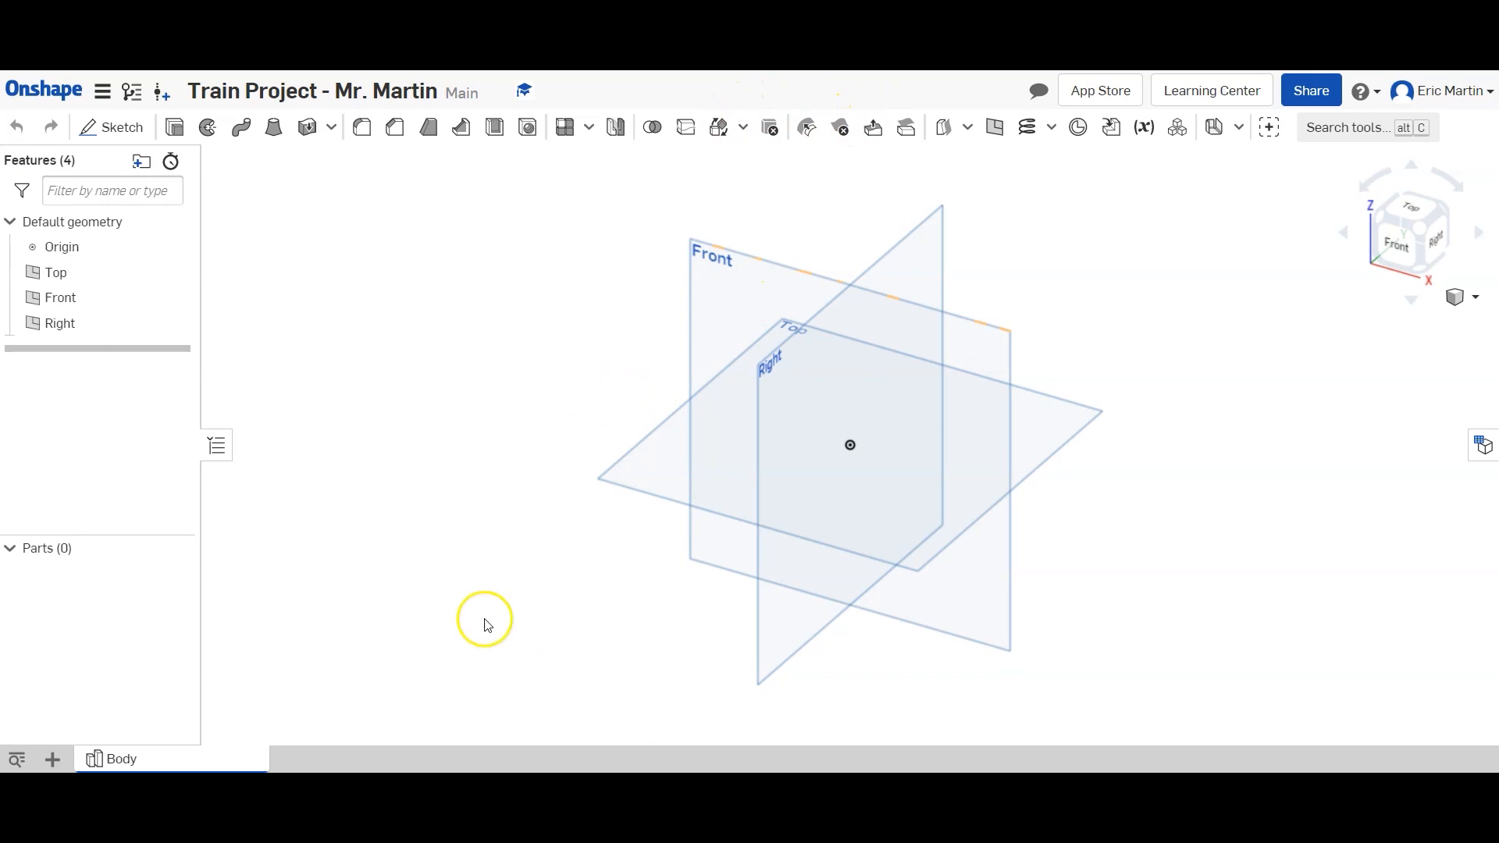
Sketch on the Front plane two 2.5 uprights and a 2 base as an open U profile.
{"action": "left_click", "coordinate": [112, 126]}
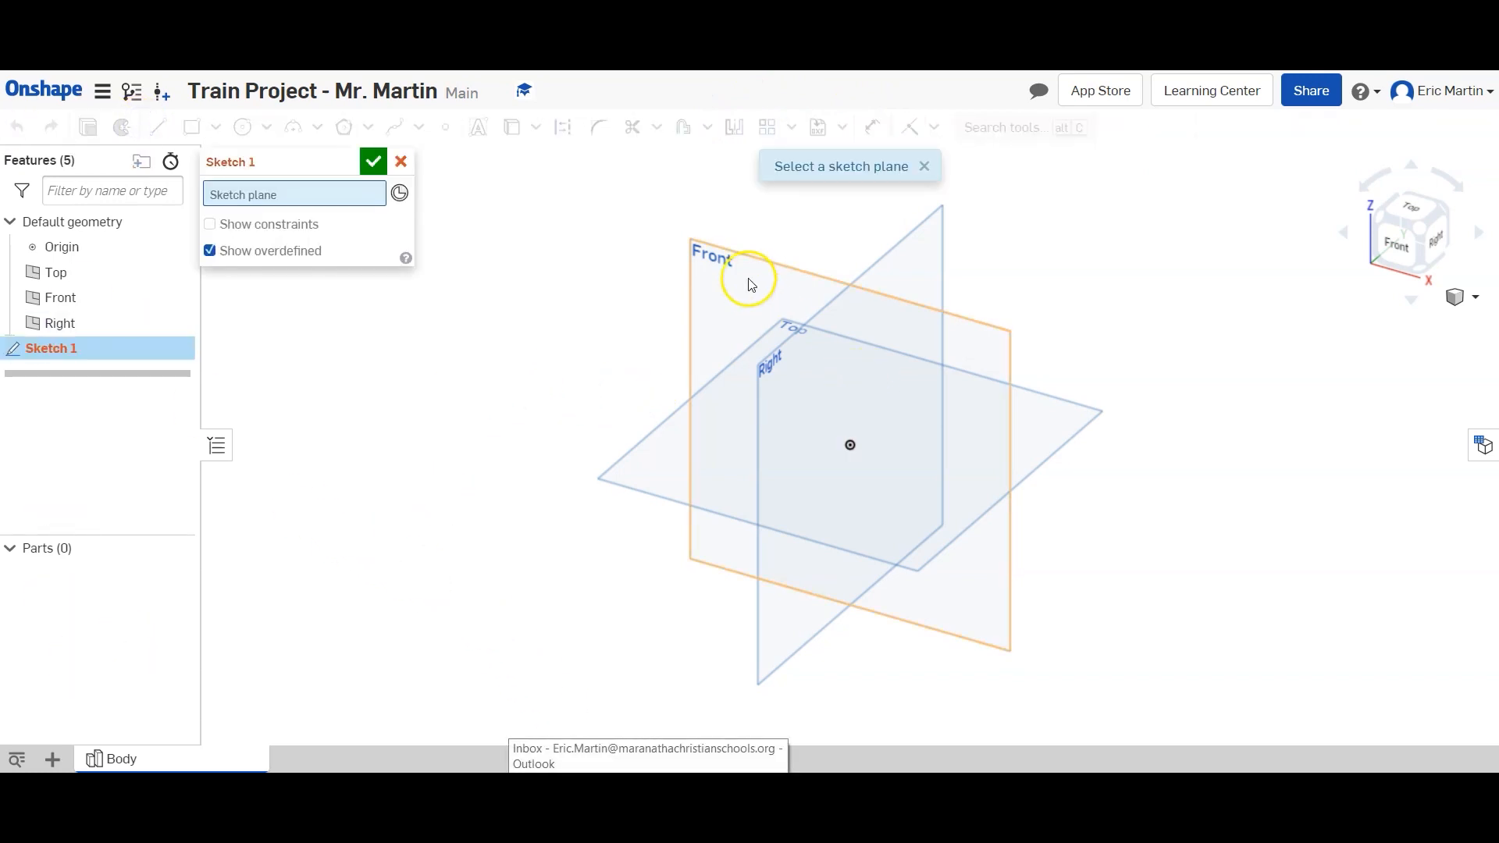
{"action": "left_click", "coordinate": [748, 282]}
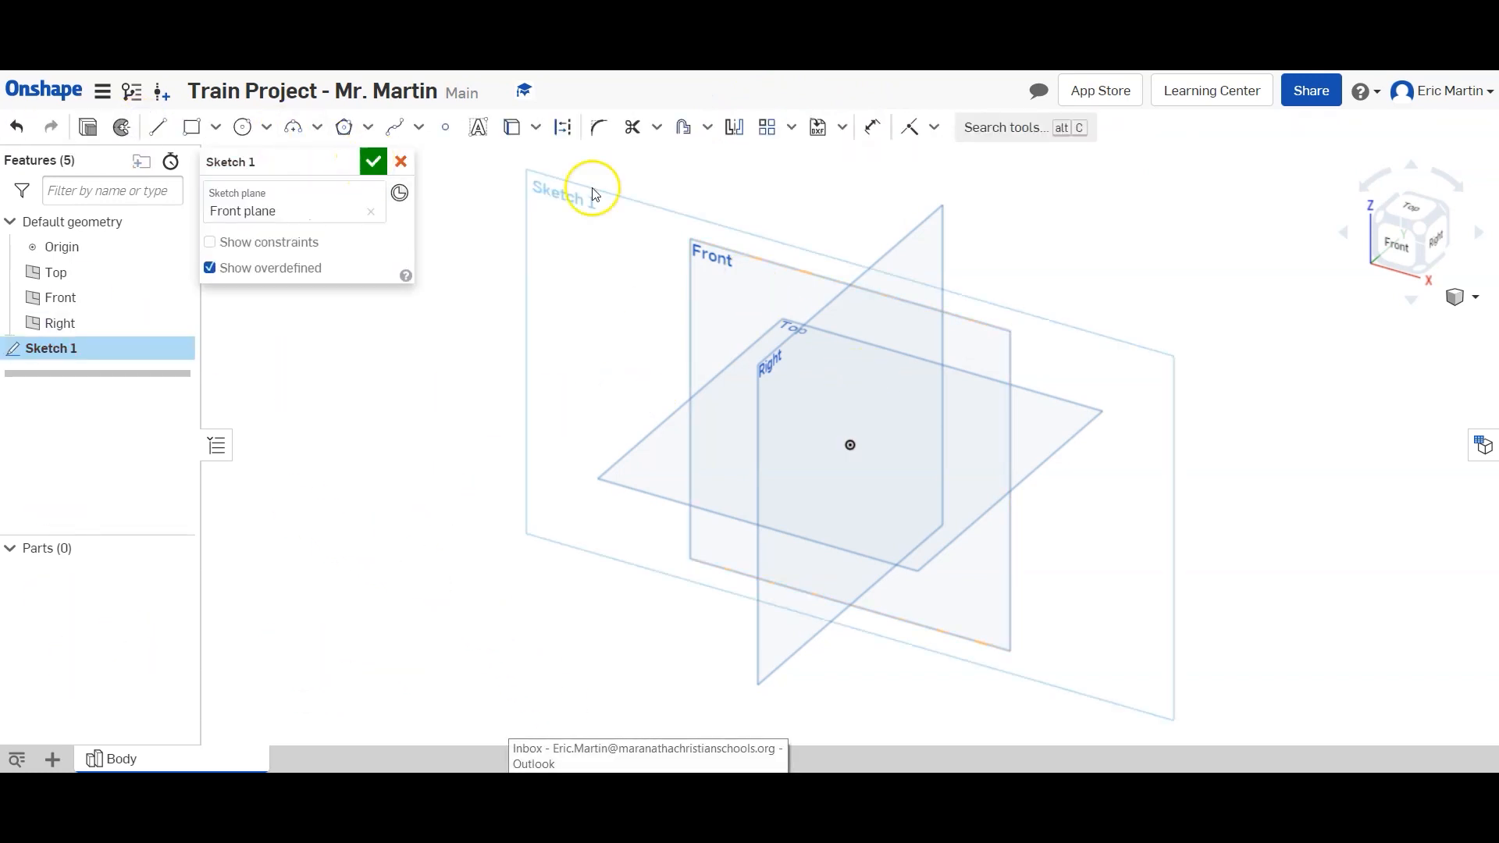
{"action": "left_click", "coordinate": [1394, 233]}
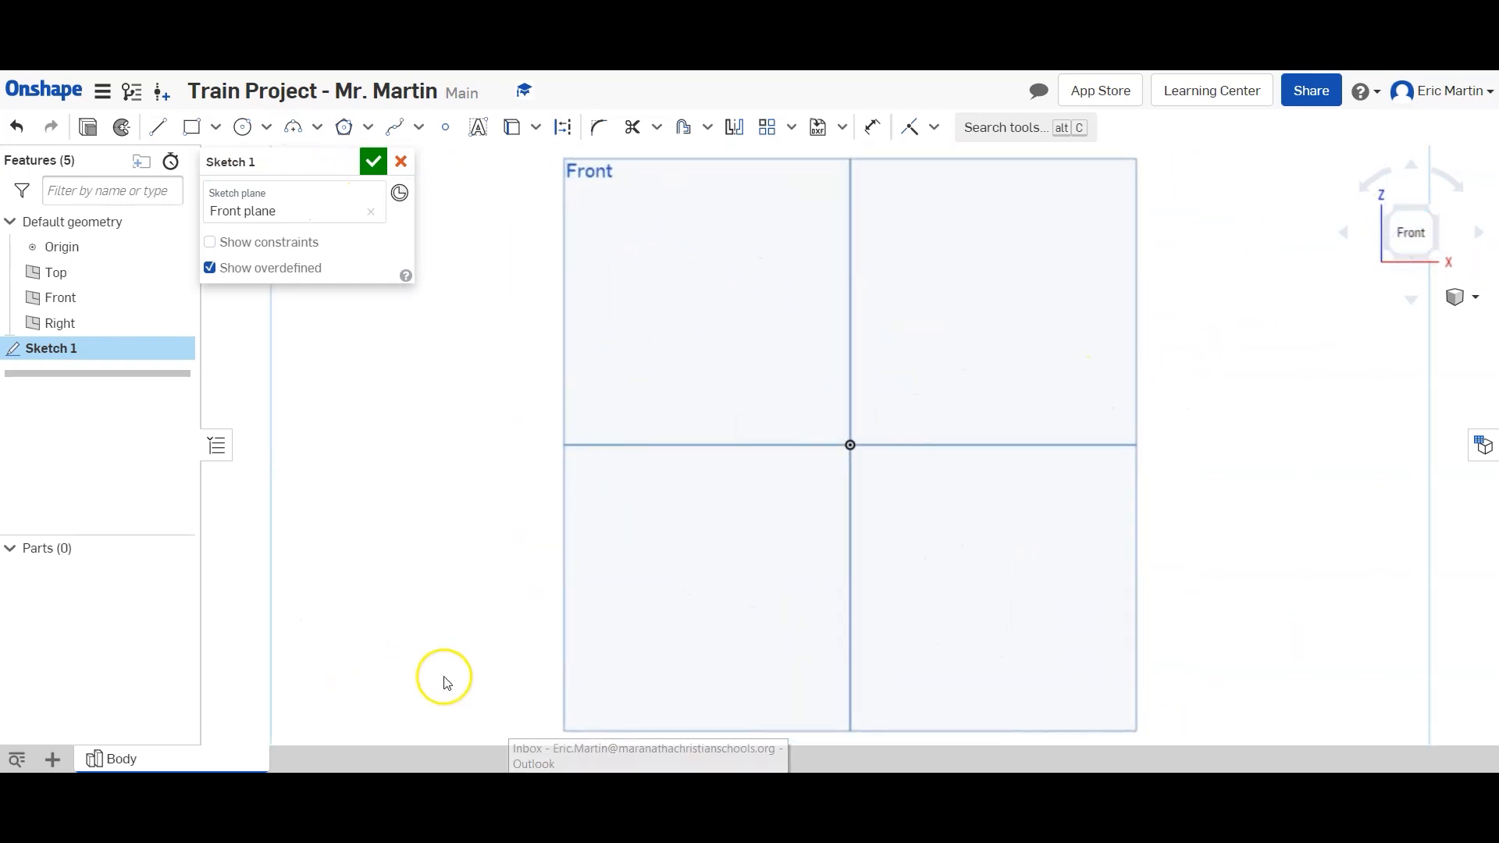
{"action": "mouse_move", "coordinate": [86, 247]}
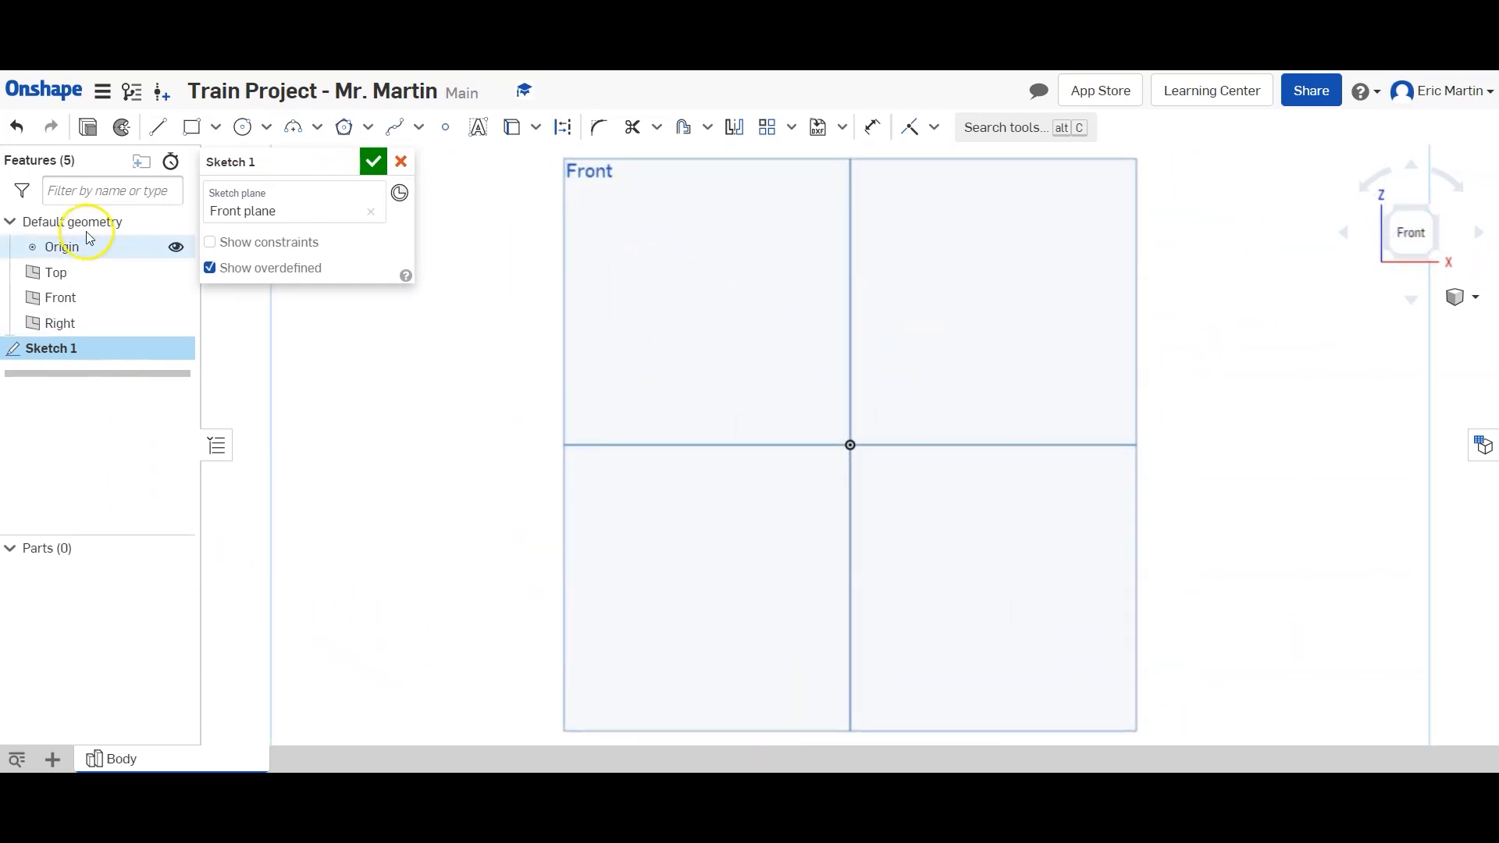
{"action": "left_click", "coordinate": [158, 126]}
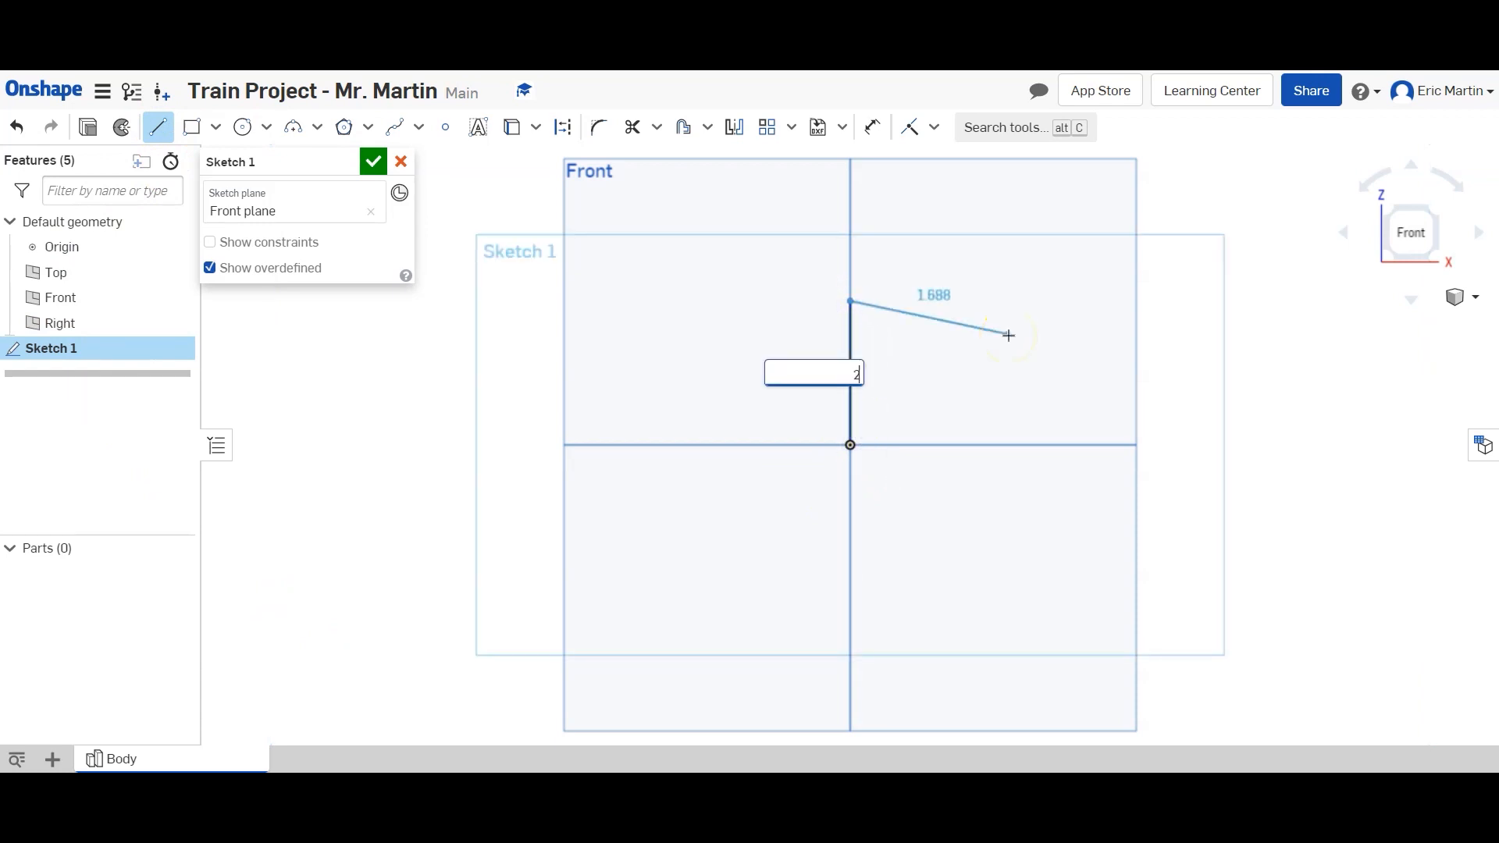
{"action": "type", "text": "2.5"}
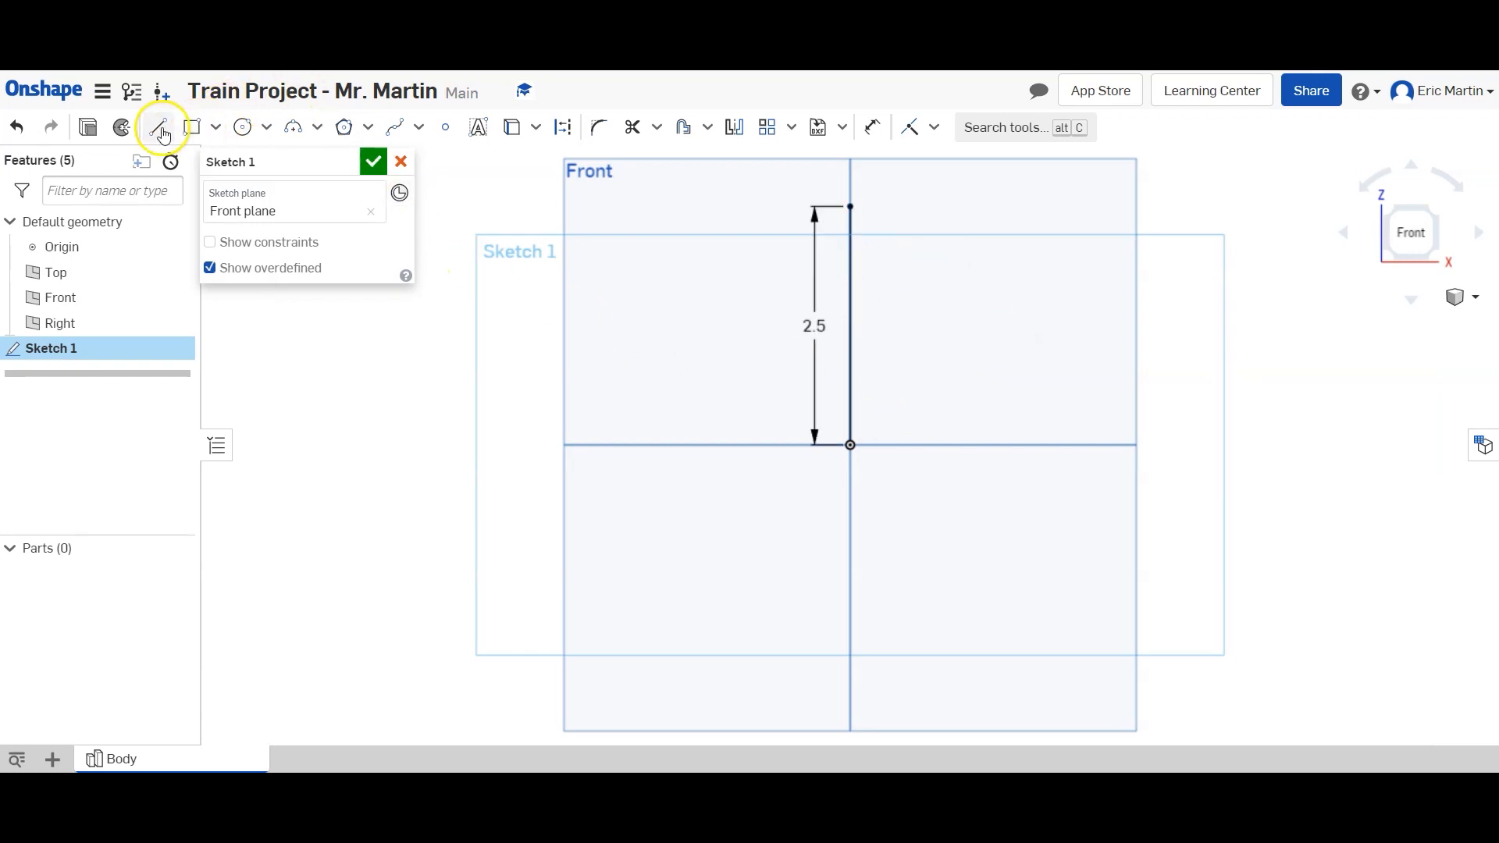
{"action": "left_click", "coordinate": [157, 127]}
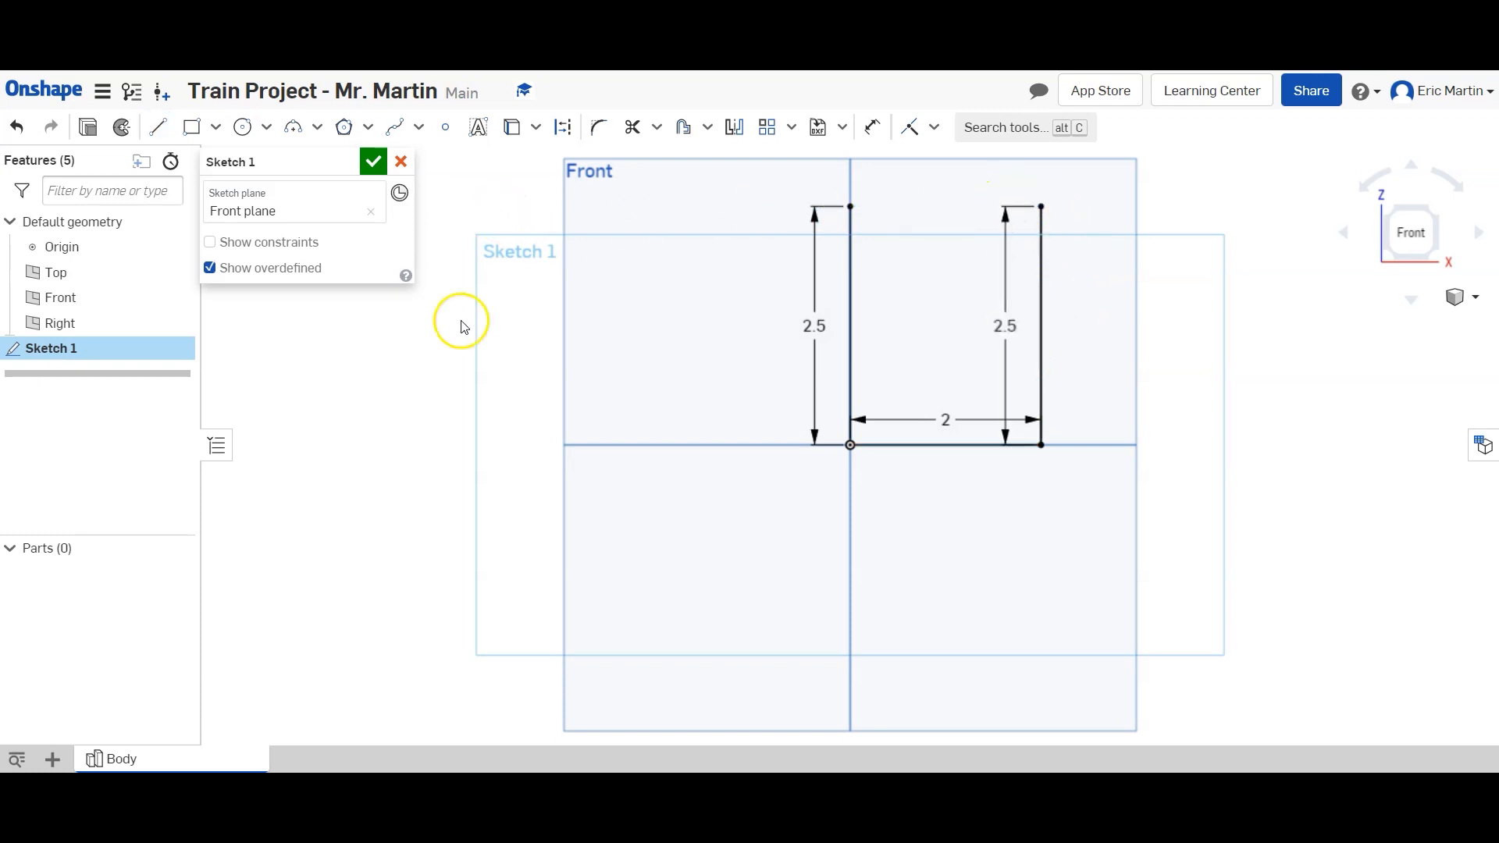
{"action": "mouse_move", "coordinate": [192, 126]}
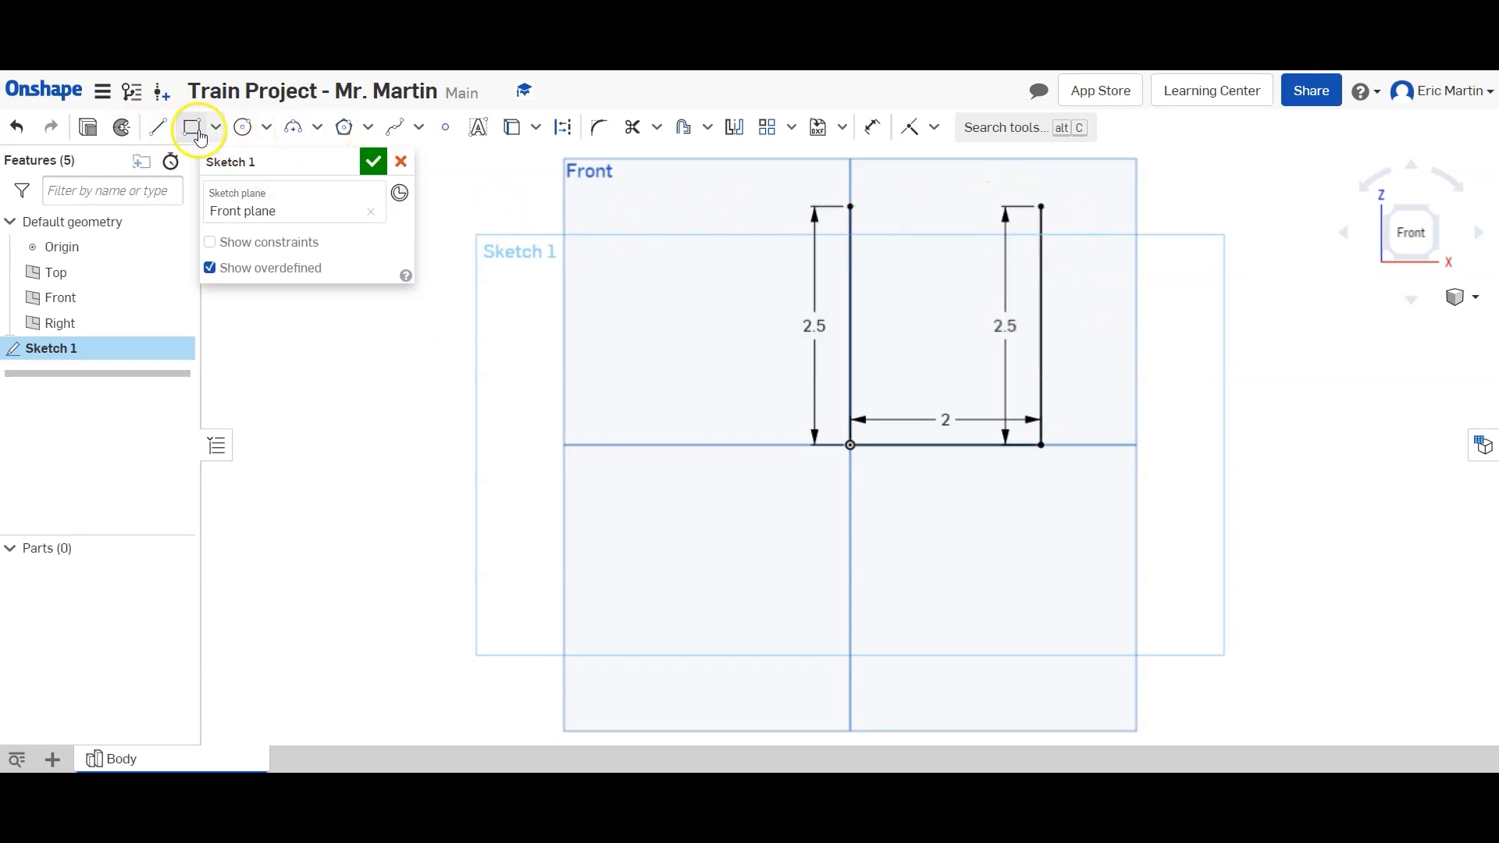
Cap the uprights with a centre-point arc, its centre 0.5 above the base.
{"action": "left_click", "coordinate": [325, 127]}
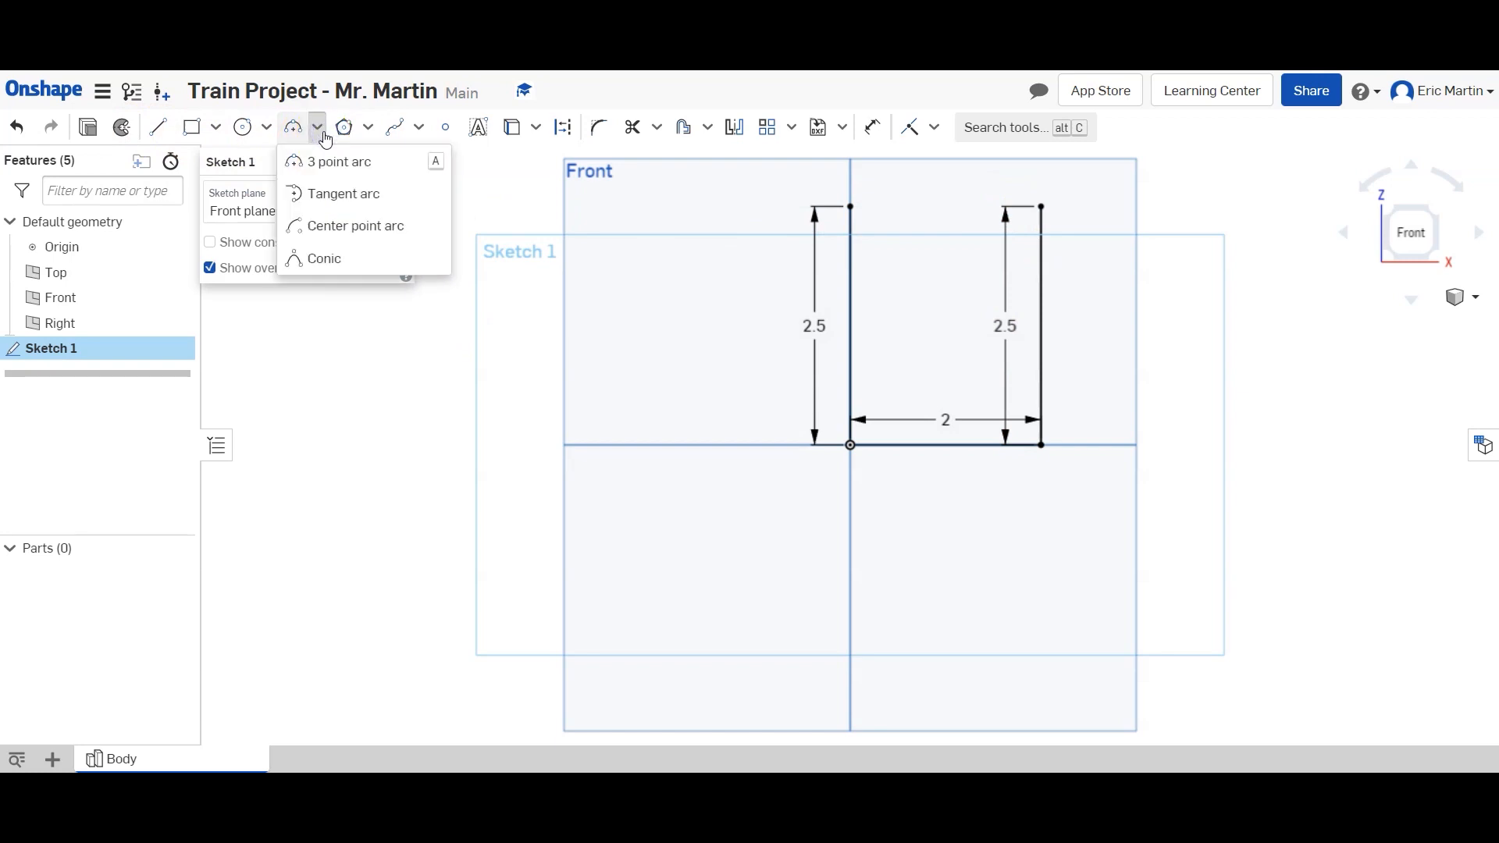
{"action": "mouse_move", "coordinate": [339, 161]}
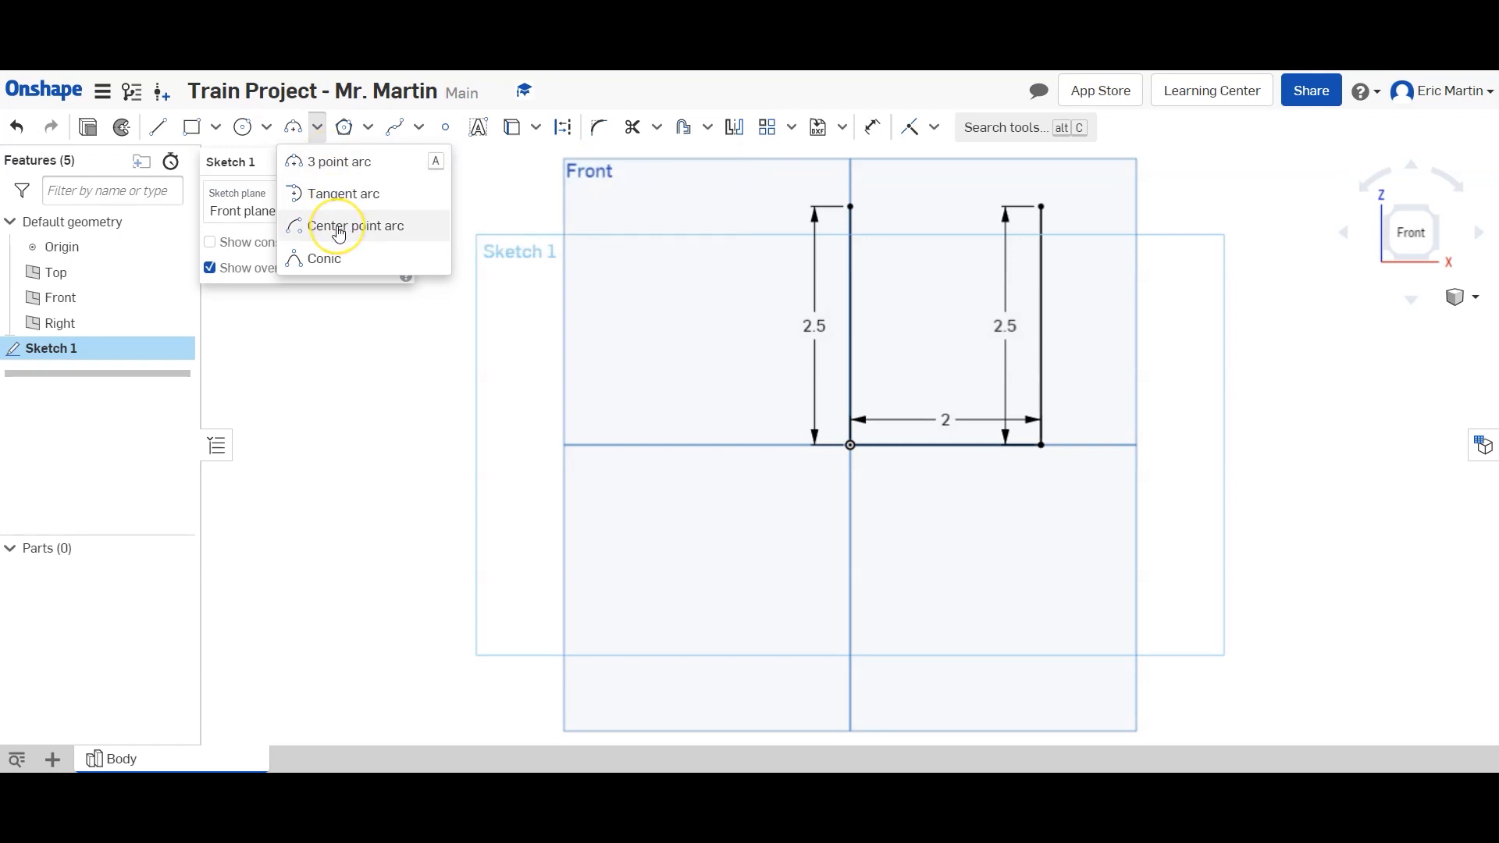
{"action": "left_click", "coordinate": [356, 225]}
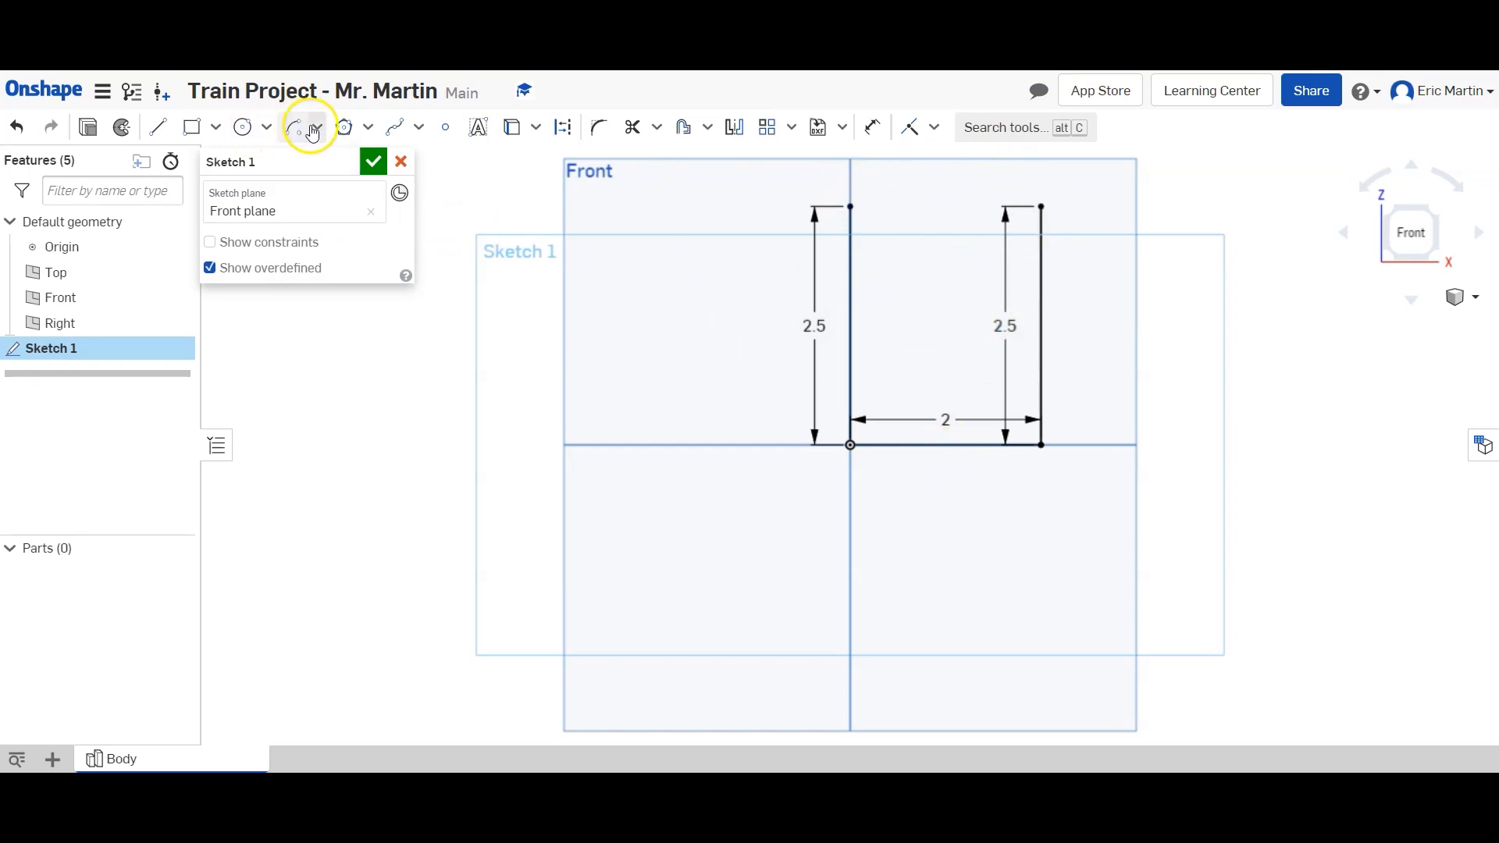
{"action": "left_click", "coordinate": [293, 127]}
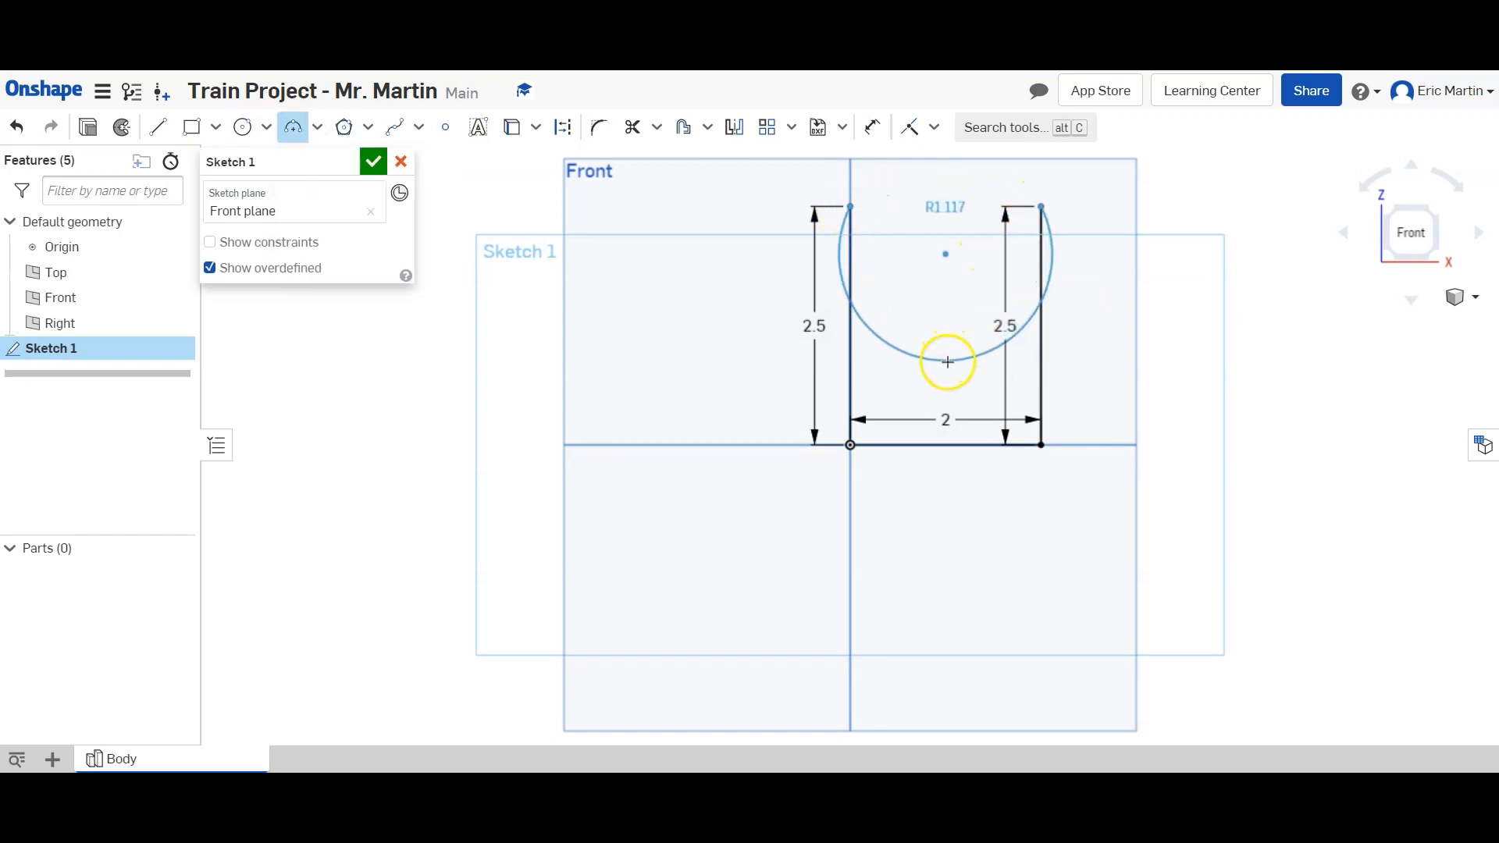
{"action": "left_click_drag", "start_coordinate": [946, 360], "coordinate": [935, 169]}
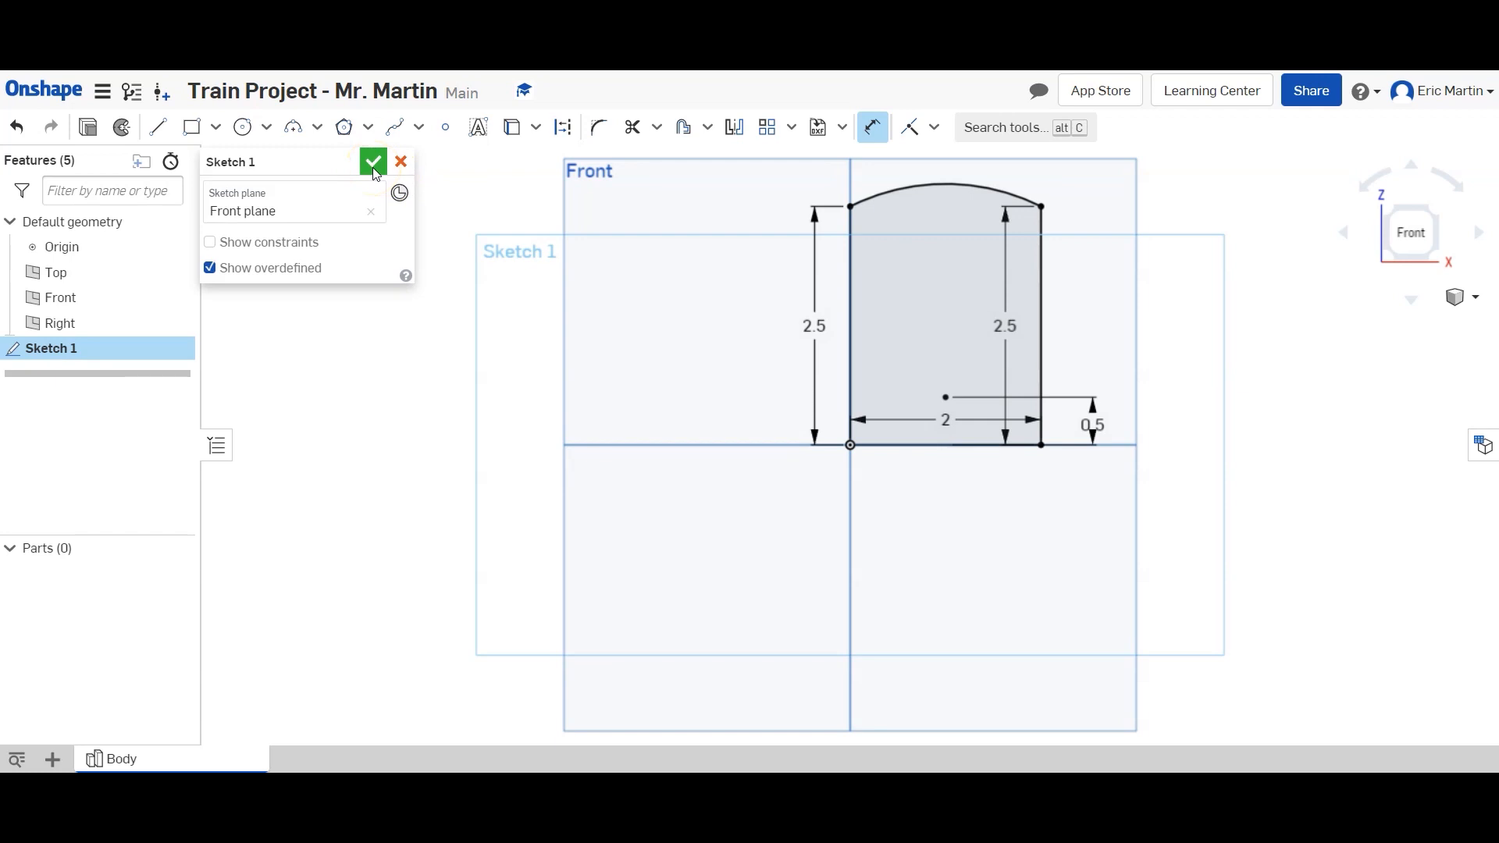
Finish Sketch 1 and extrude the arched profile 5.5 in into Part 1.
{"action": "left_click", "coordinate": [373, 161]}
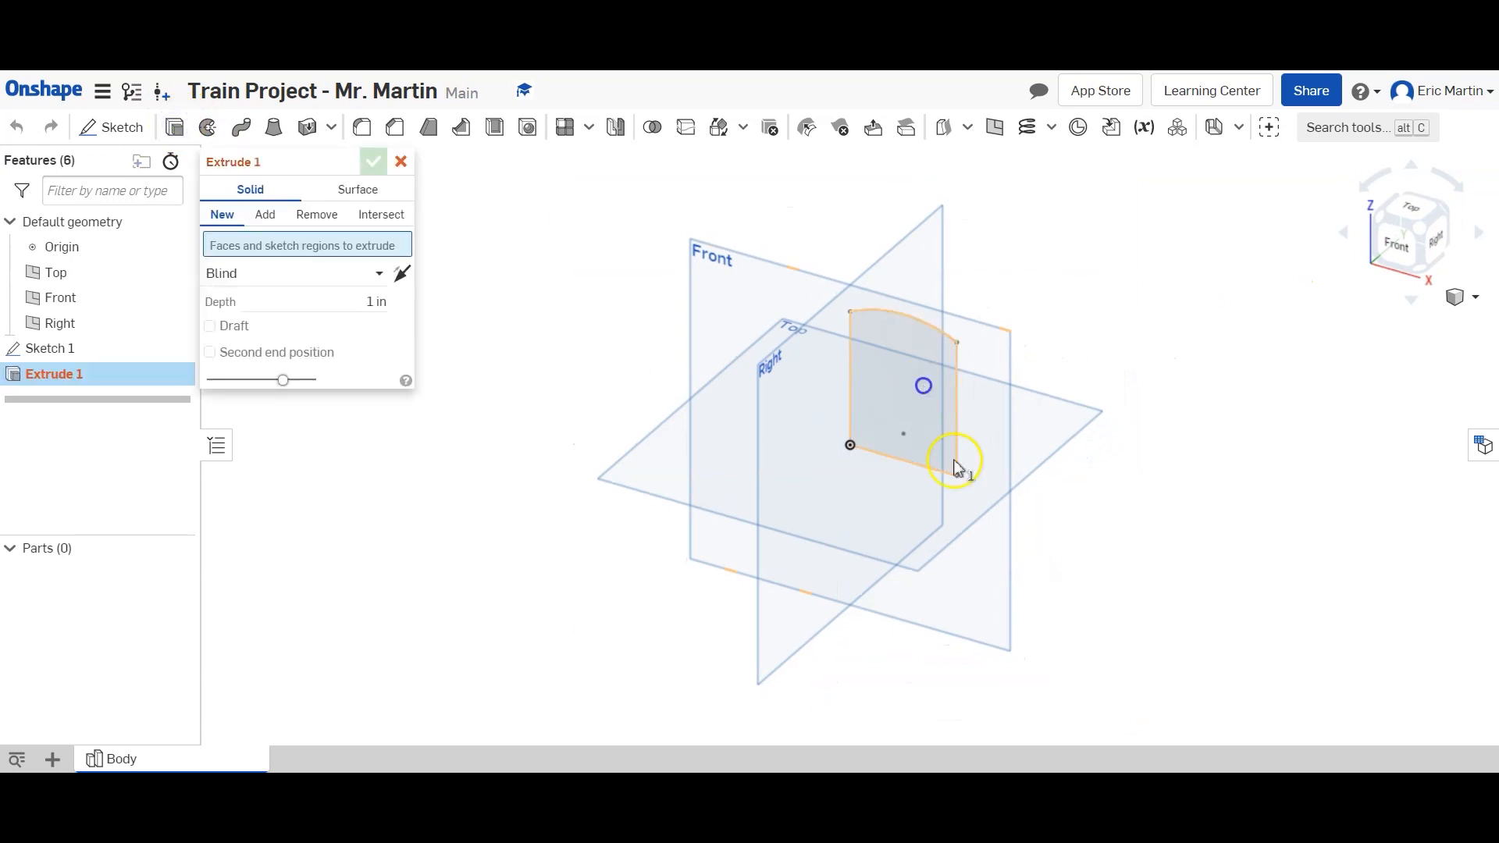
{"action": "left_click", "coordinate": [904, 402]}
{"action": "type", "text": "5.5"}
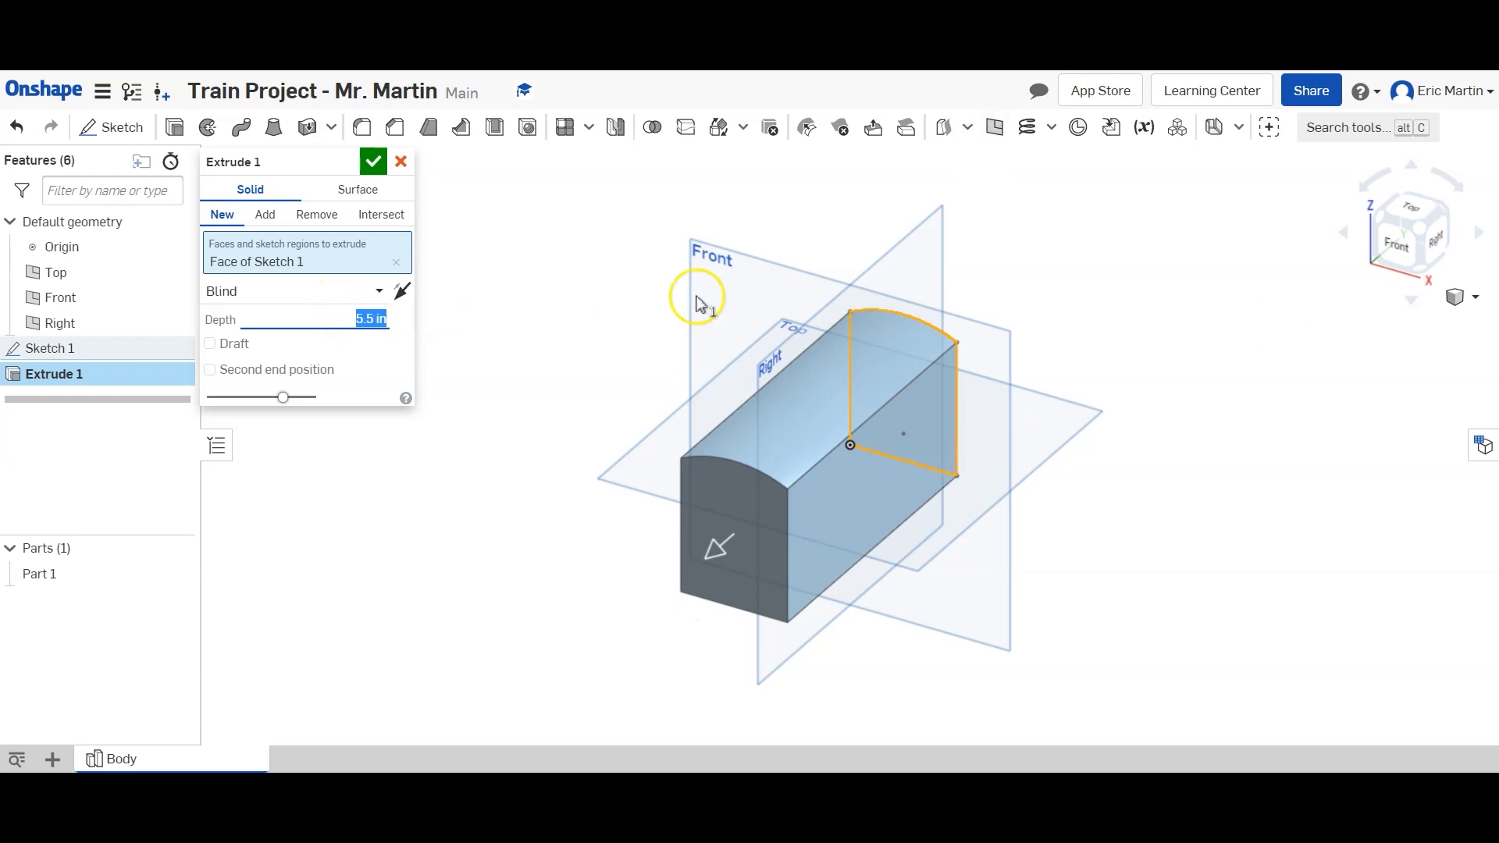
{"action": "left_click", "coordinate": [373, 161]}
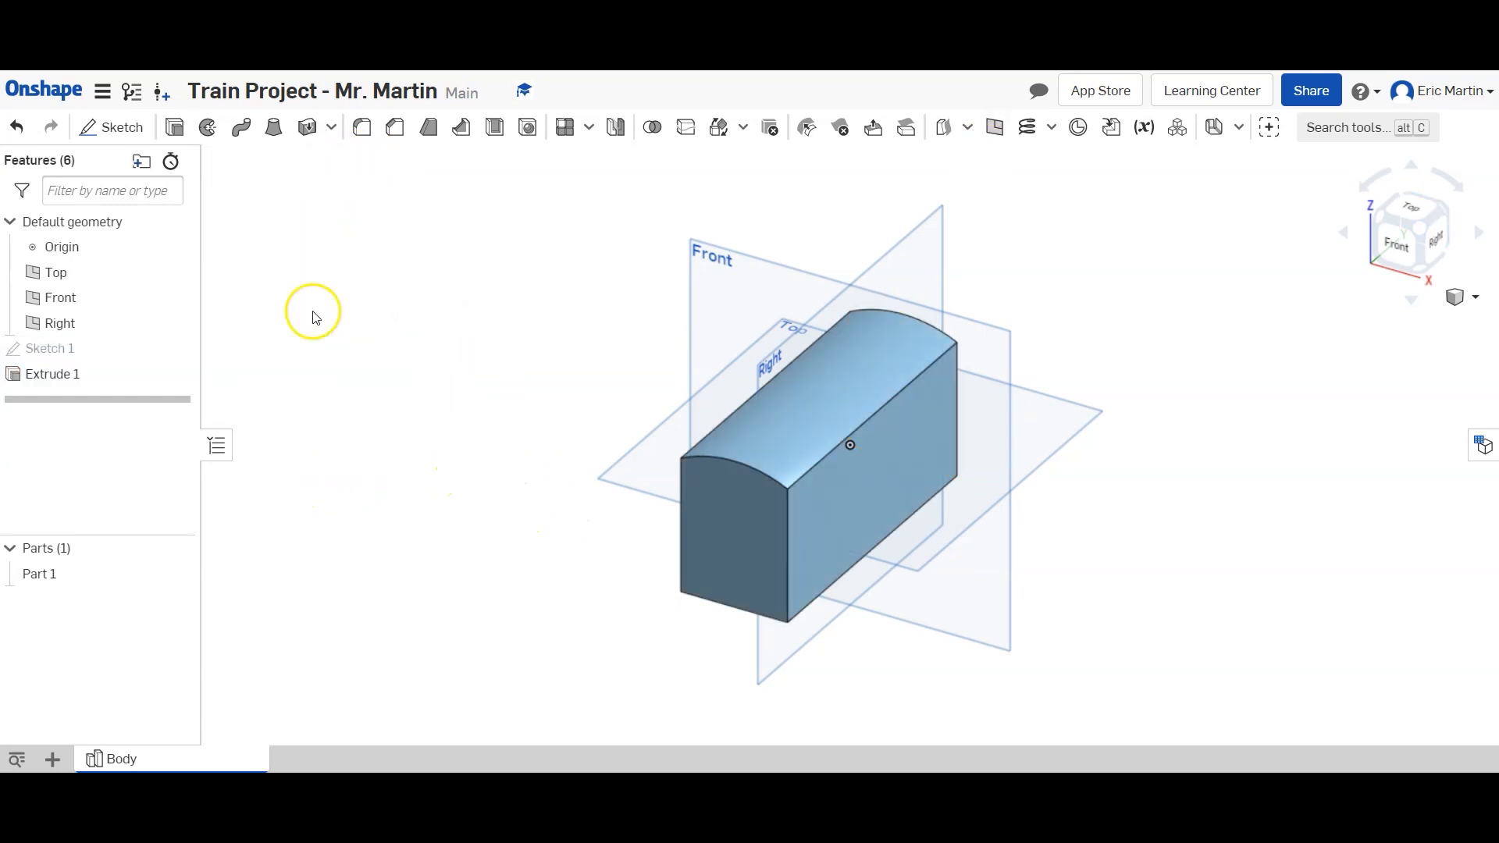
Sketch a horizontal line across the block's front face, dimensioned 0.875 above the base.
{"action": "left_click", "coordinate": [120, 126]}
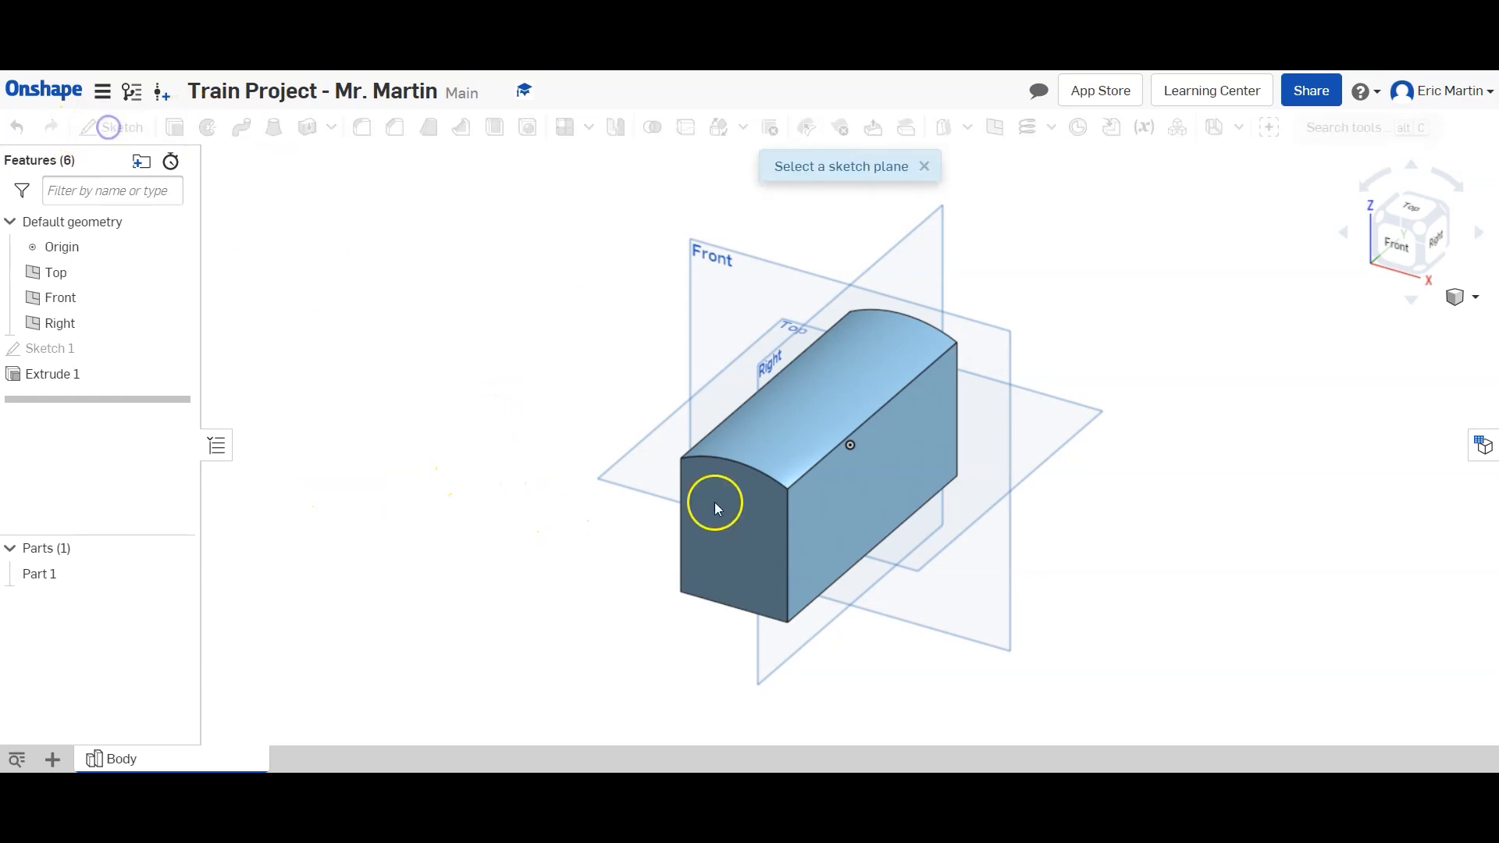
{"action": "left_click", "coordinate": [715, 506]}
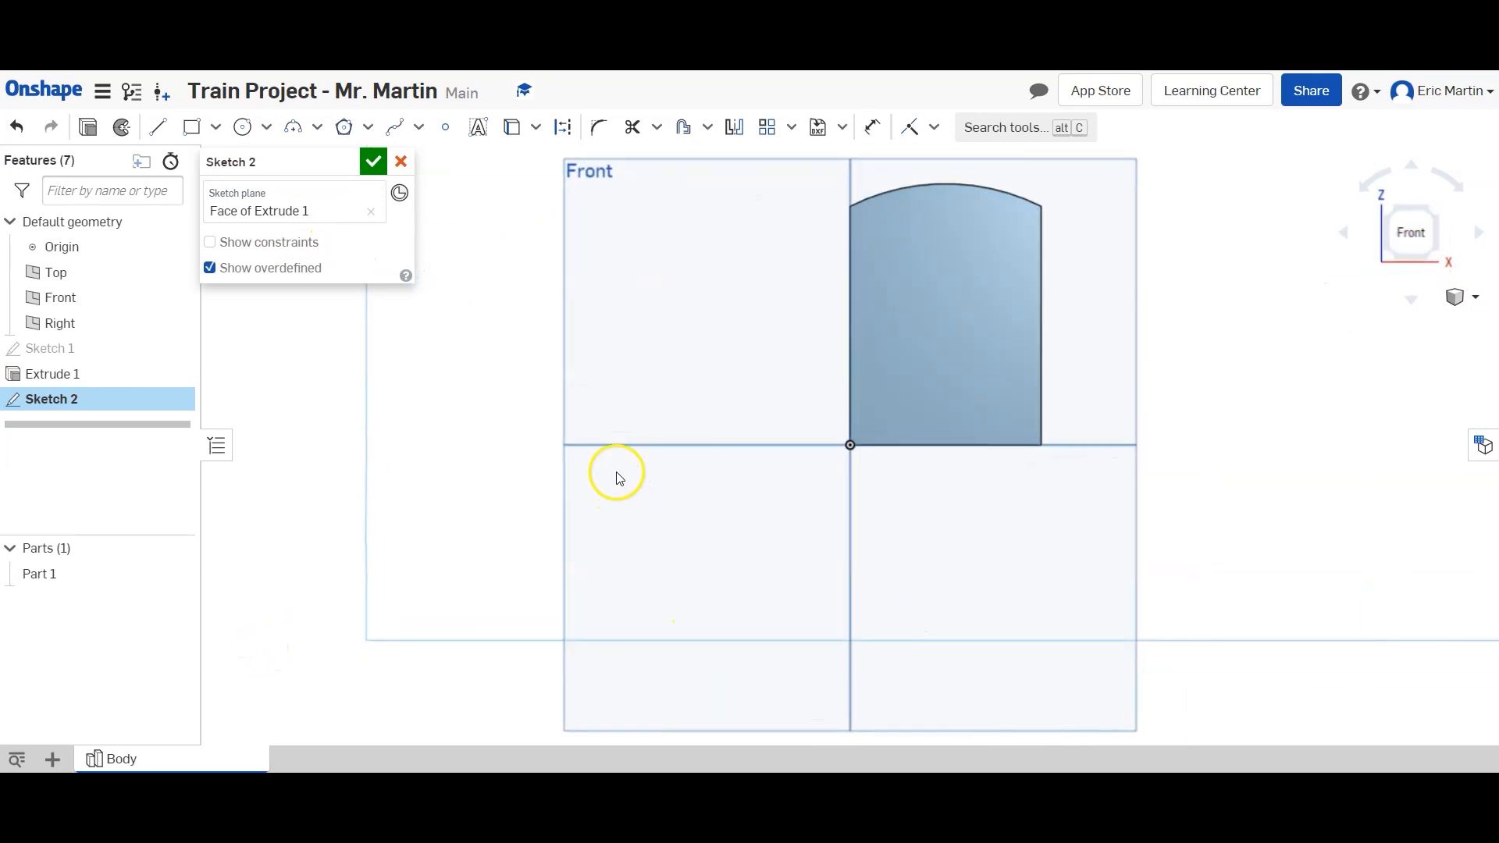
{"action": "left_click", "coordinate": [158, 126]}
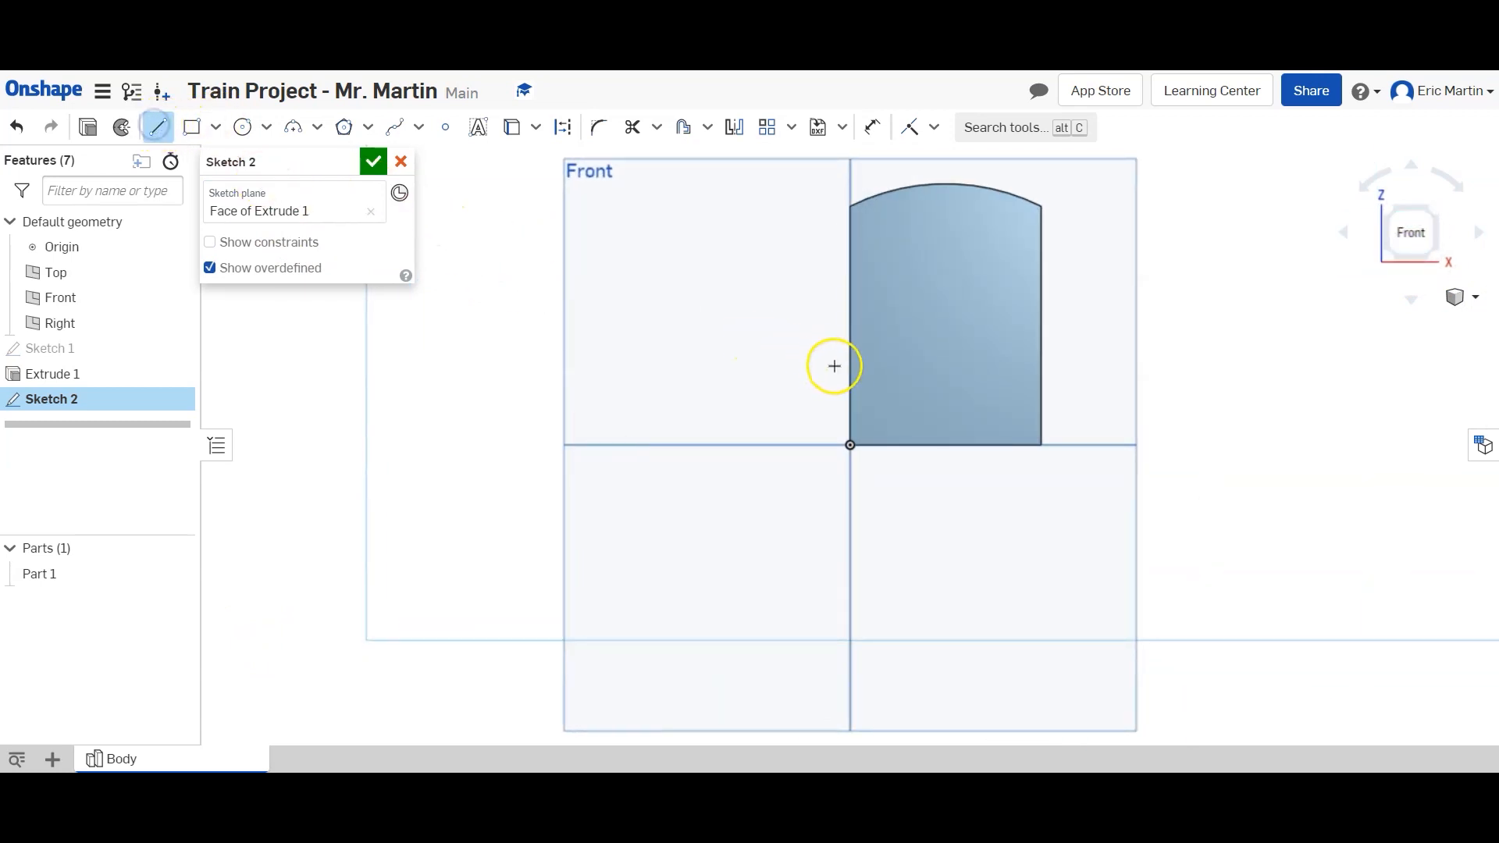
{"action": "left_click", "coordinate": [1040, 370]}
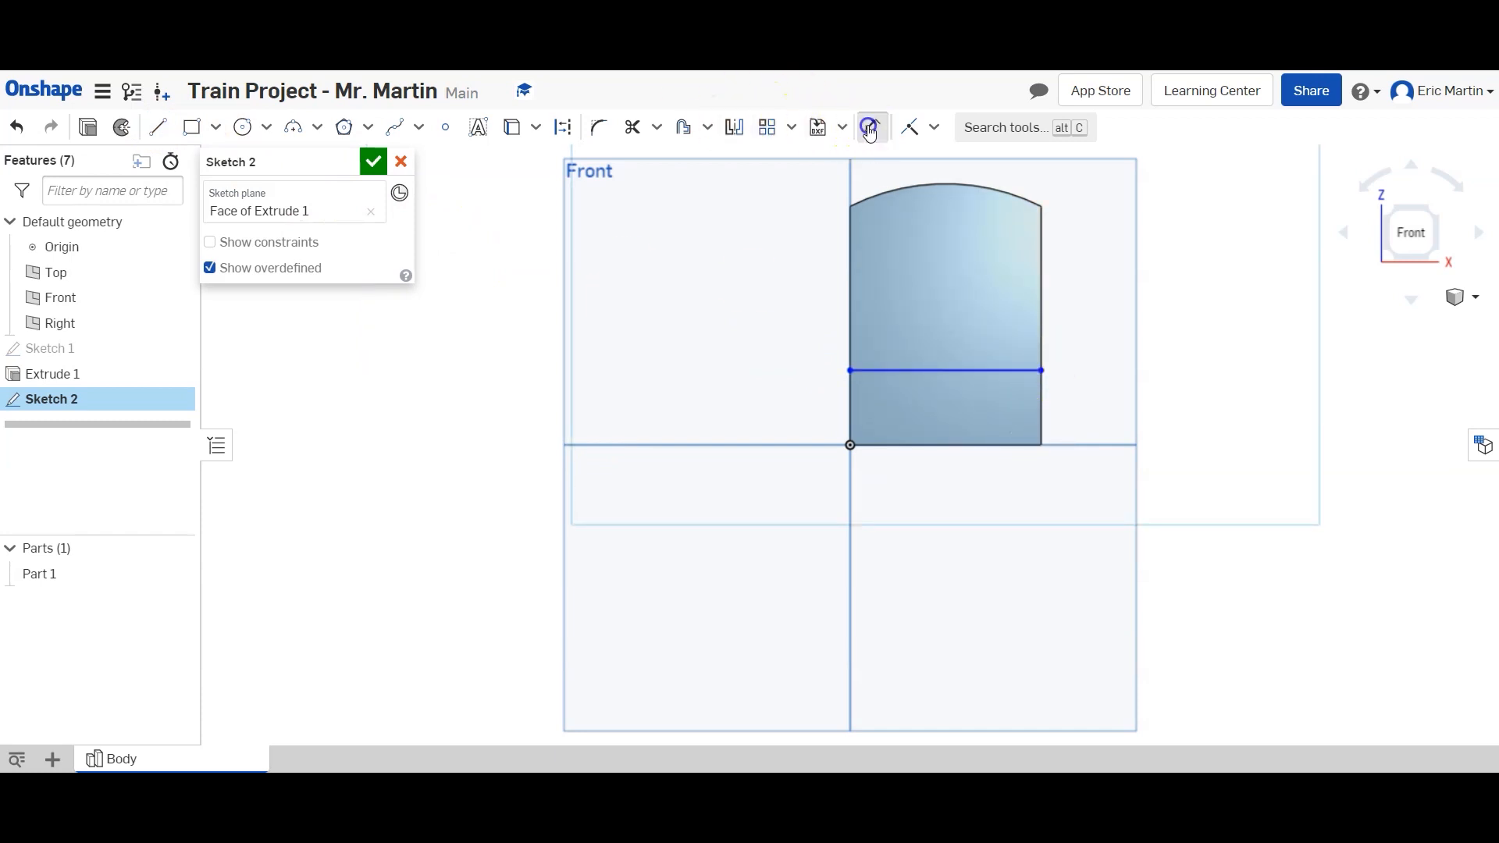
{"action": "left_click", "coordinate": [870, 127]}
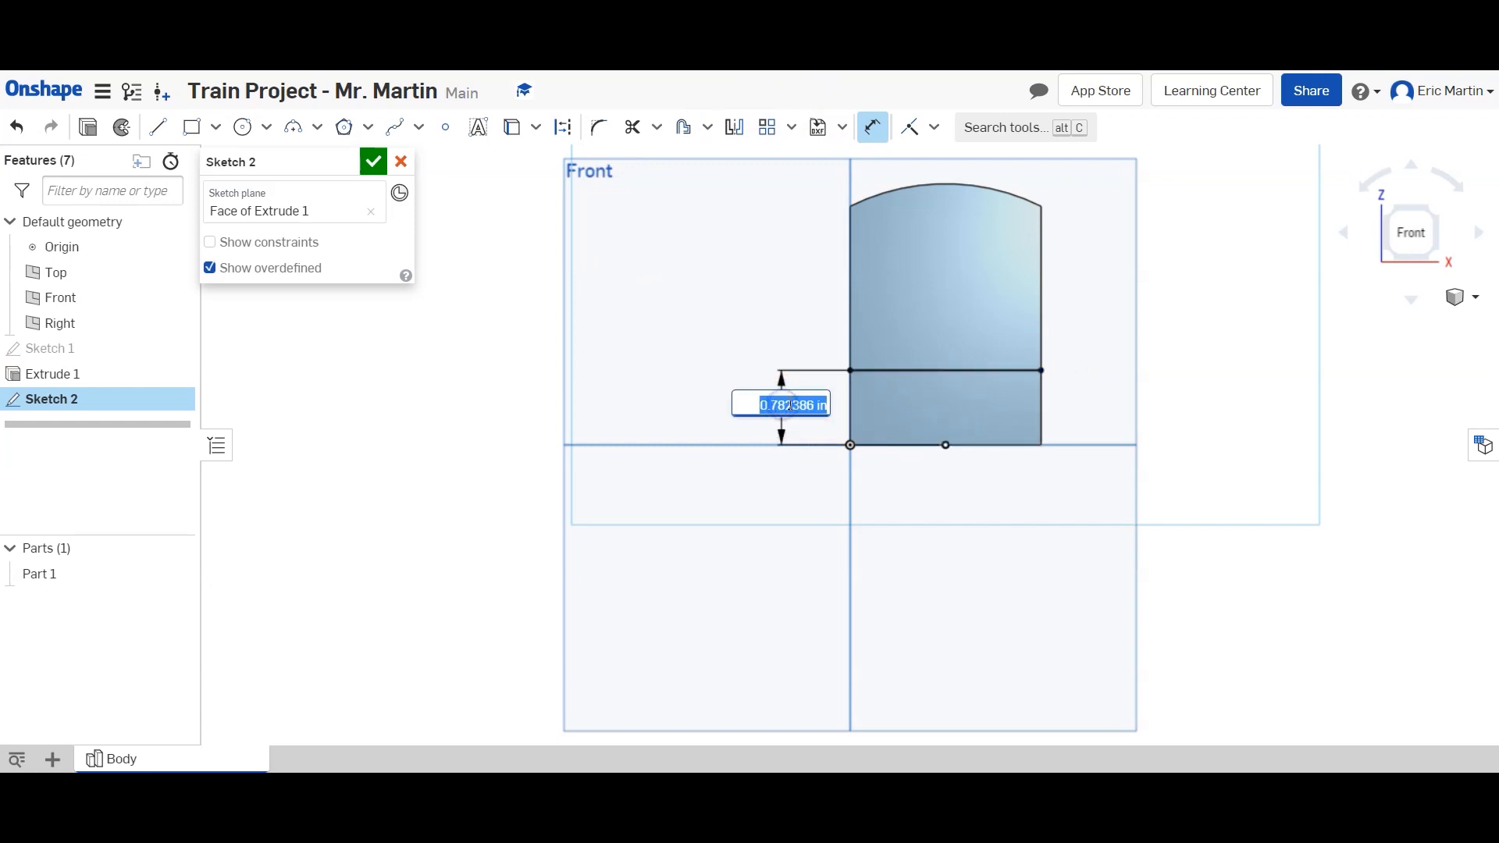
{"action": "type", "text": "875"}
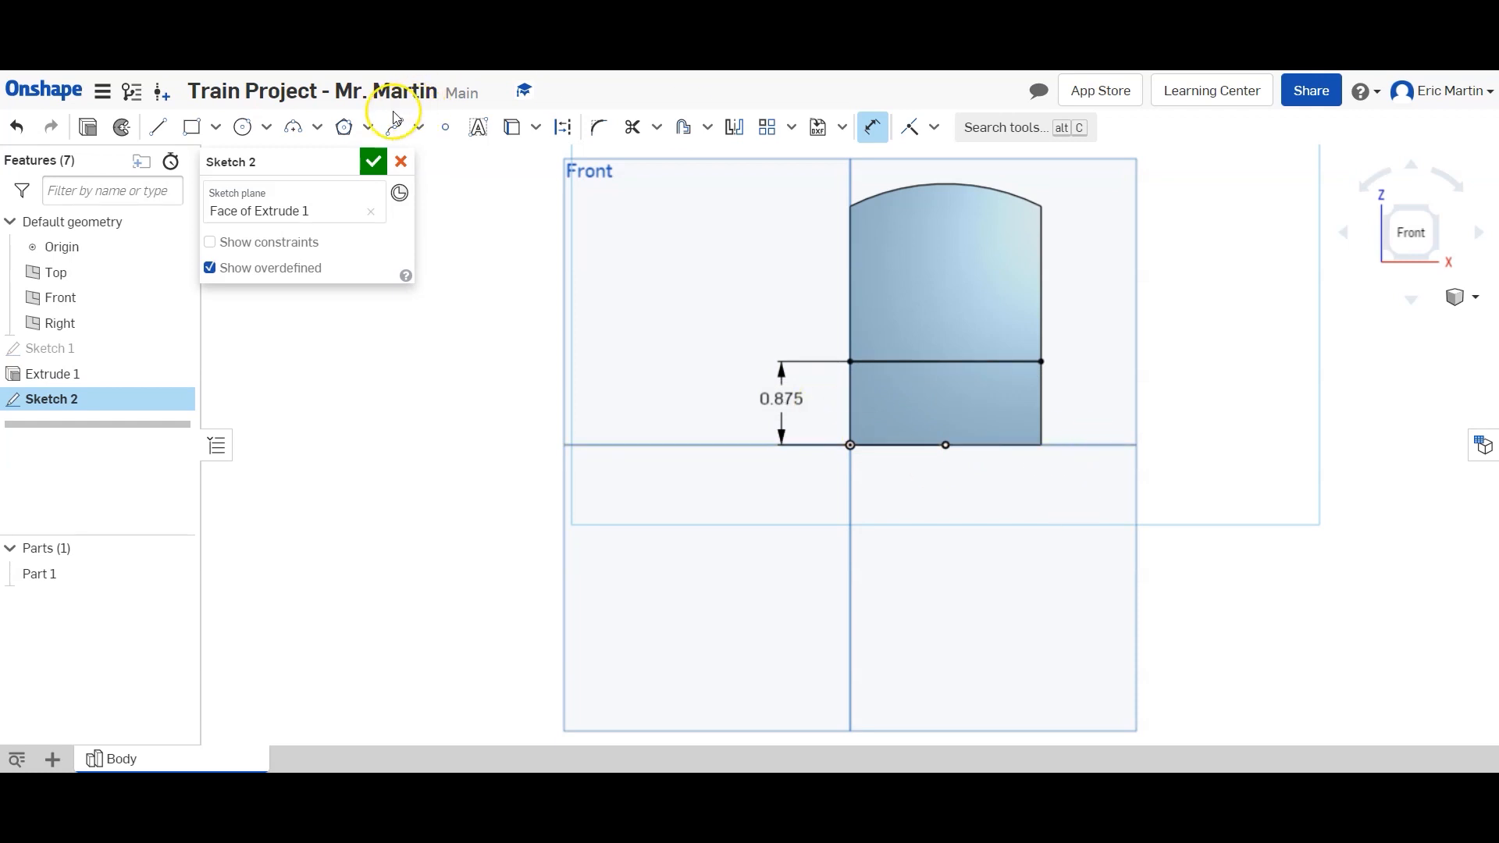
{"action": "left_click", "coordinate": [373, 161]}
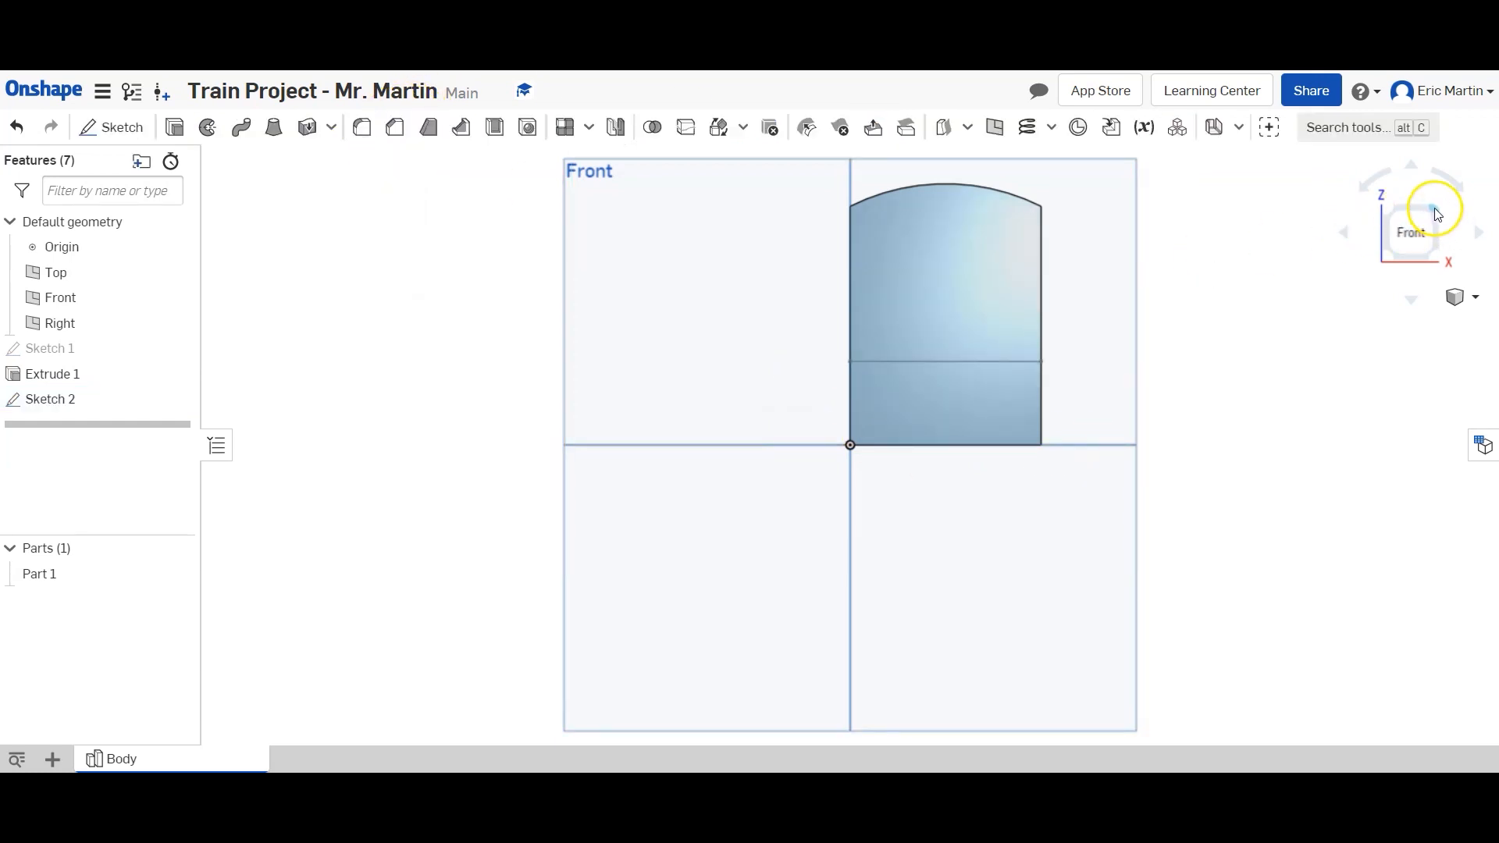
Cut the upper sketch region 3.75 in into the block, leaving a low platform before the cab.
{"action": "left_click", "coordinate": [1432, 216]}
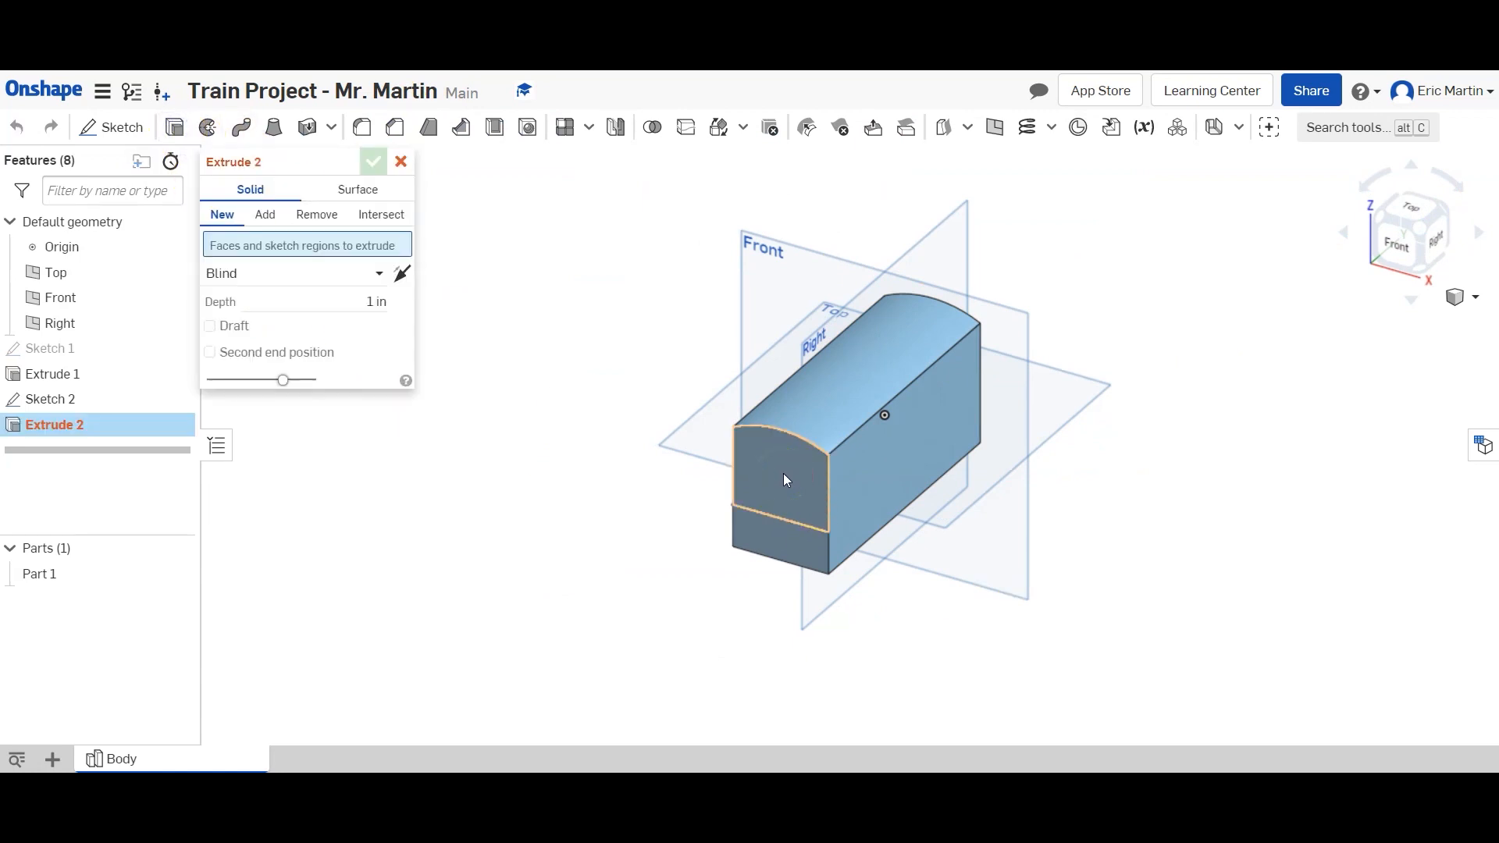
{"action": "left_click", "coordinate": [265, 213]}
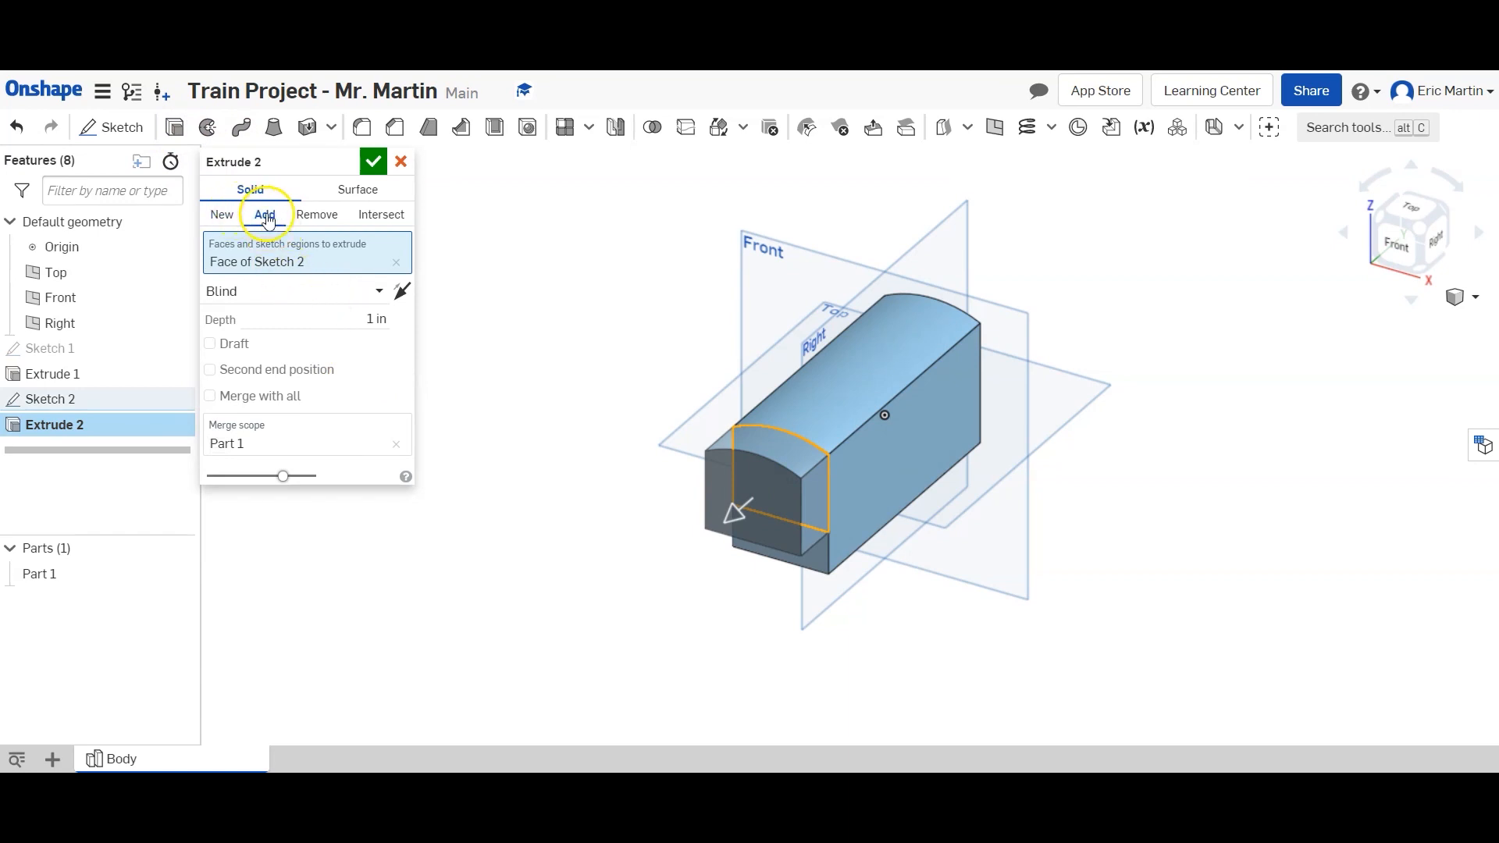
{"action": "left_click", "coordinate": [315, 214]}
{"action": "type", "text": "3.75"}
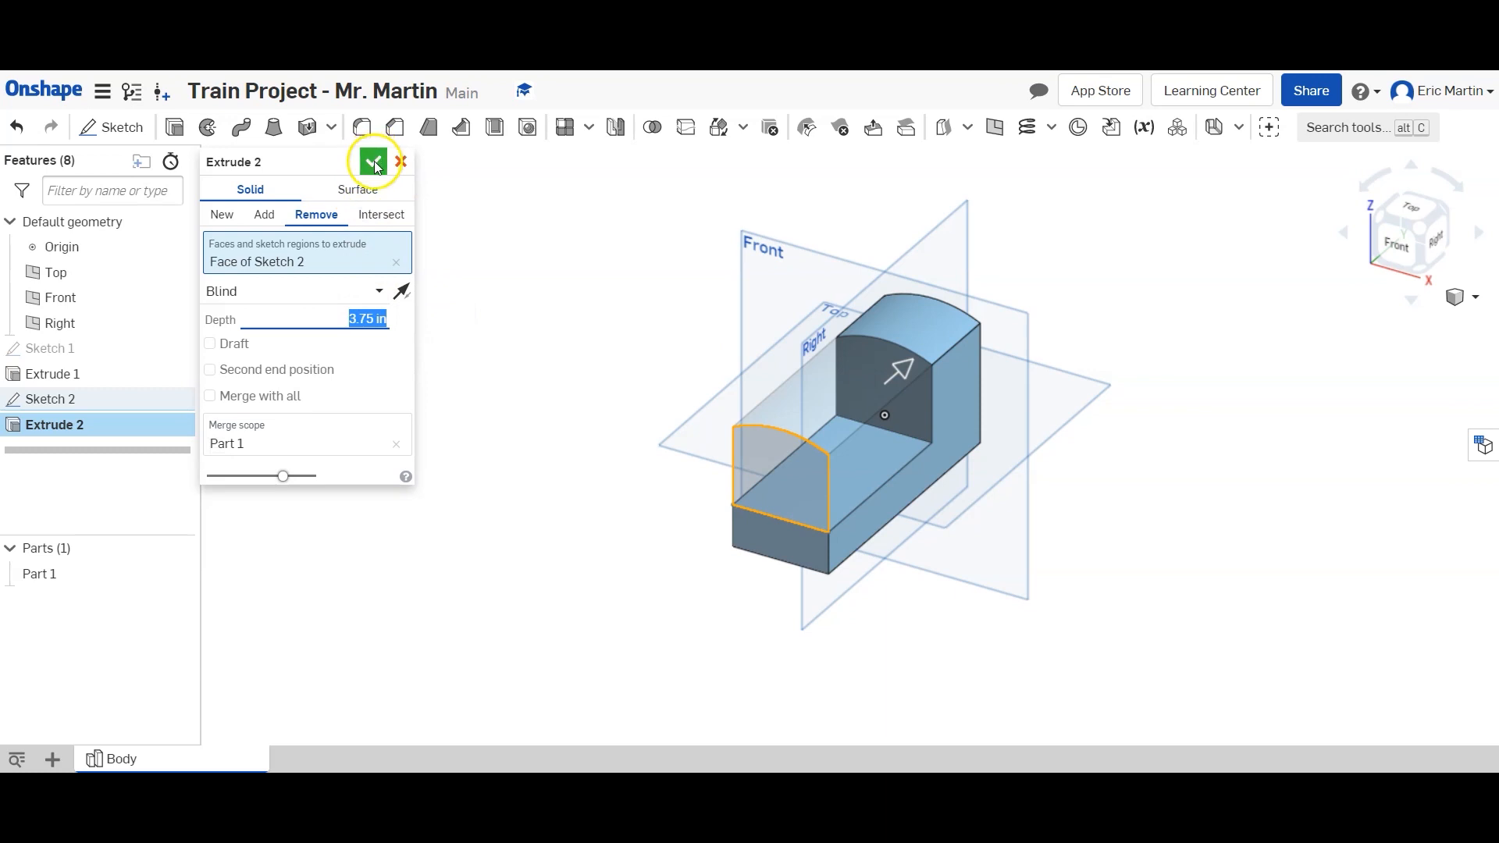
{"action": "left_click", "coordinate": [374, 161]}
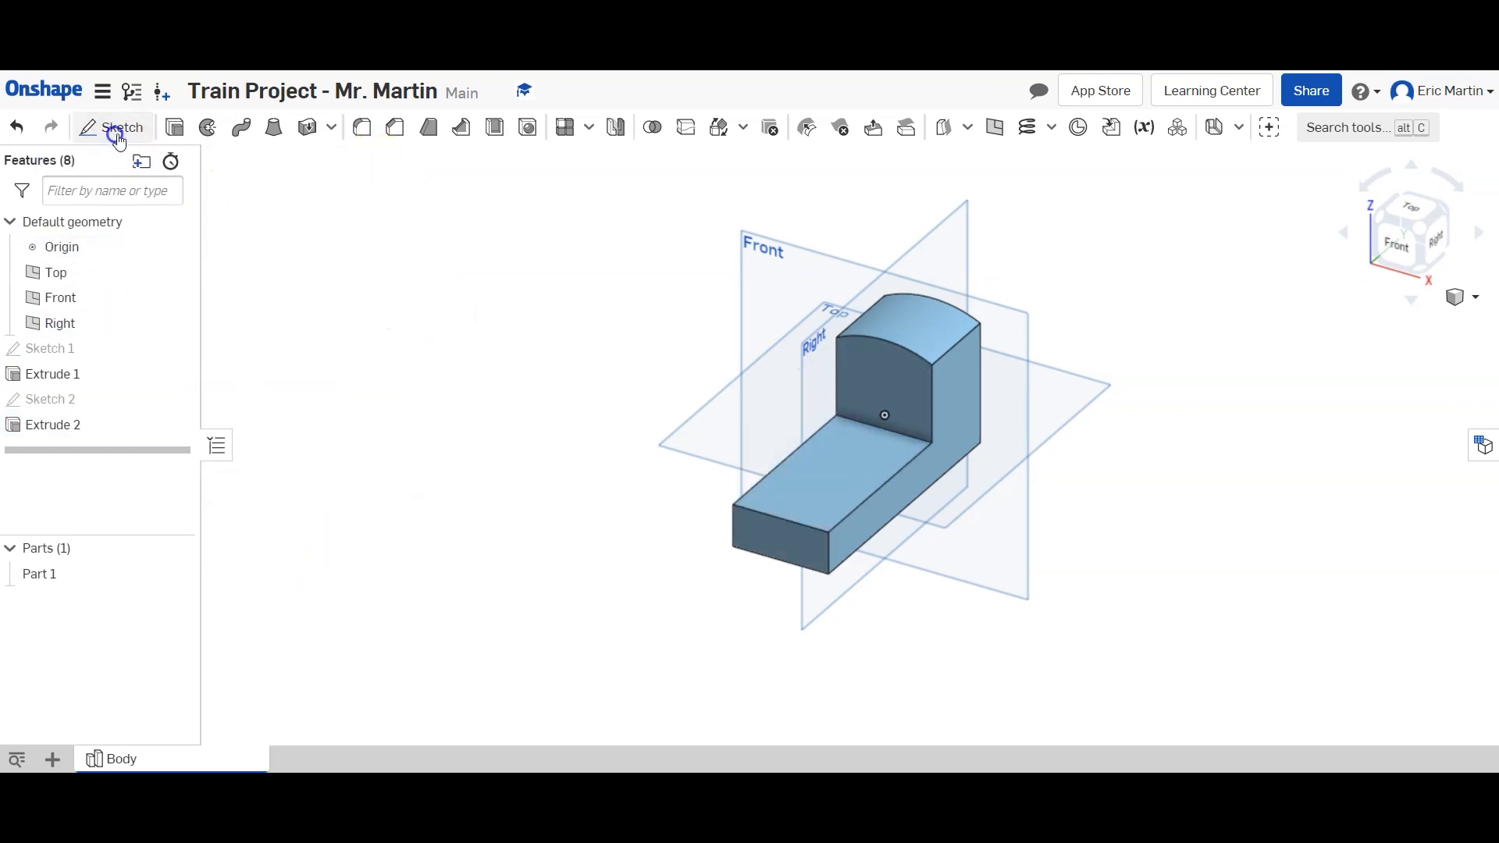
Sketch a 1.5 in circle on the front face, centred 1.375 in up and 1 in from the side.
{"action": "left_click", "coordinate": [121, 127]}
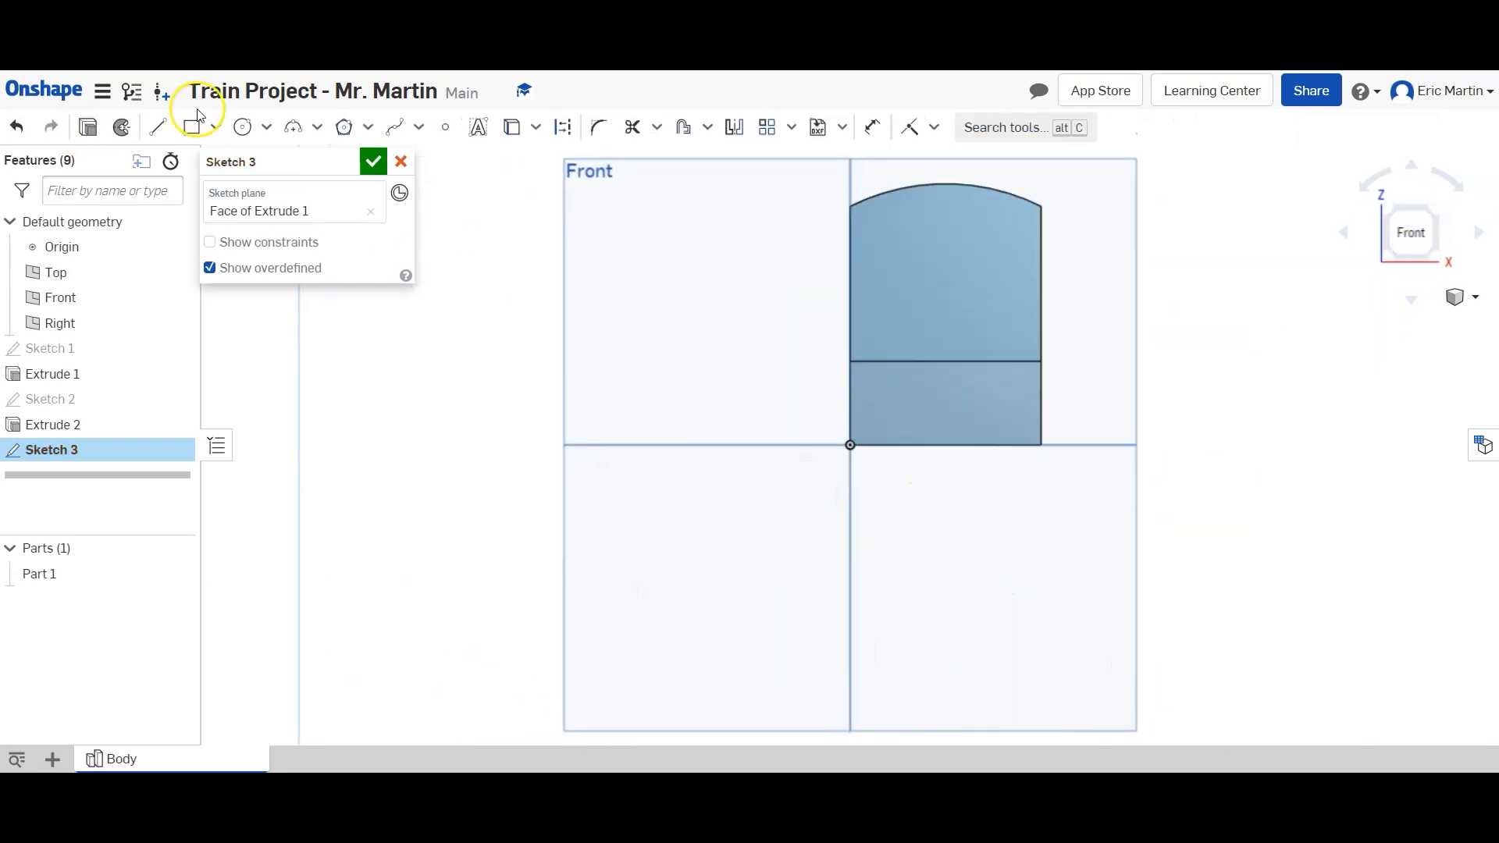
{"action": "left_click", "coordinate": [242, 126]}
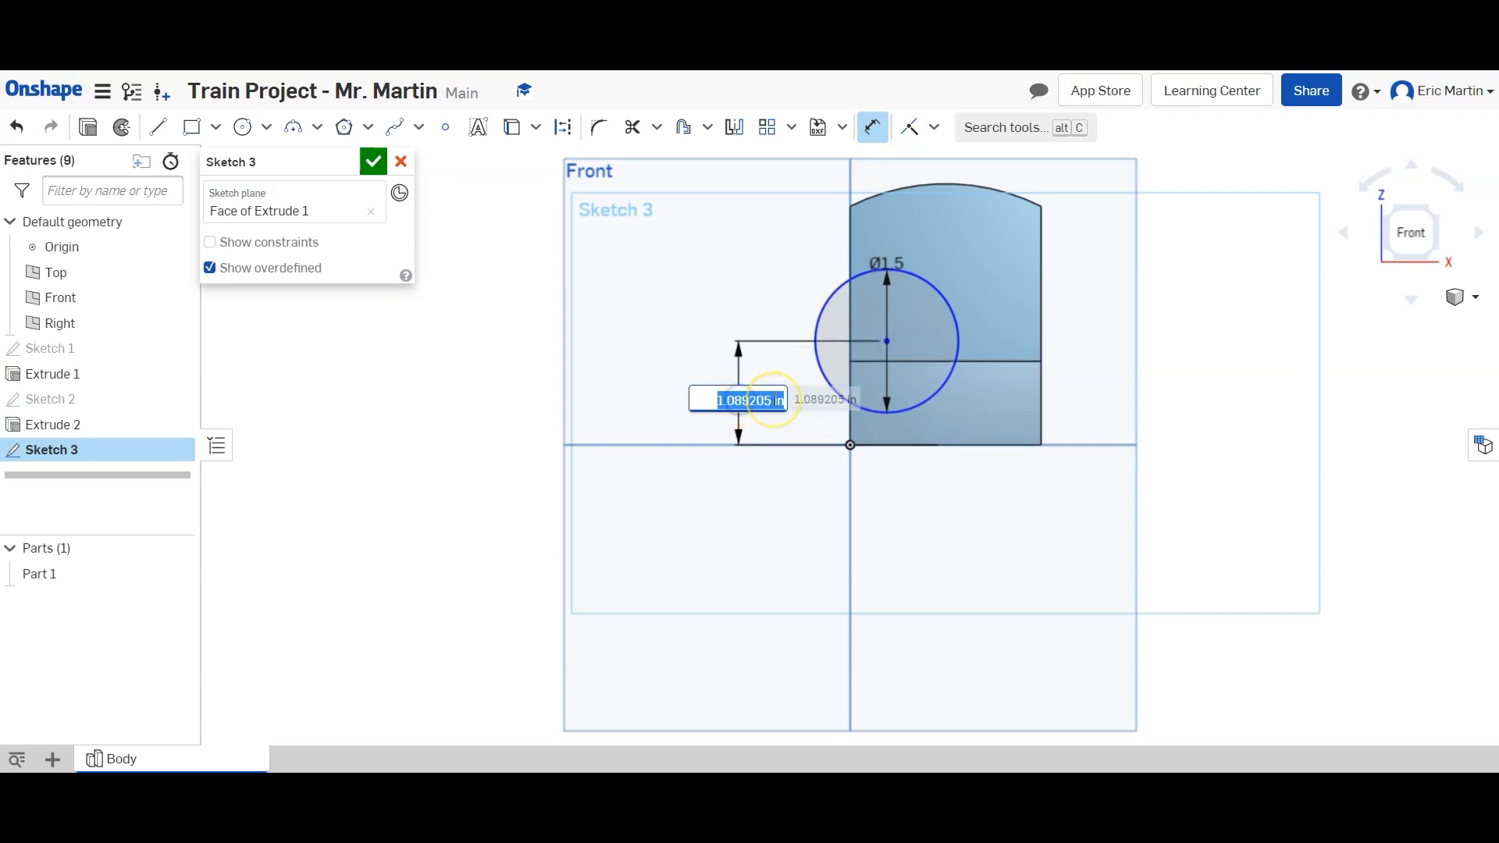
{"action": "type", "text": "1.375"}
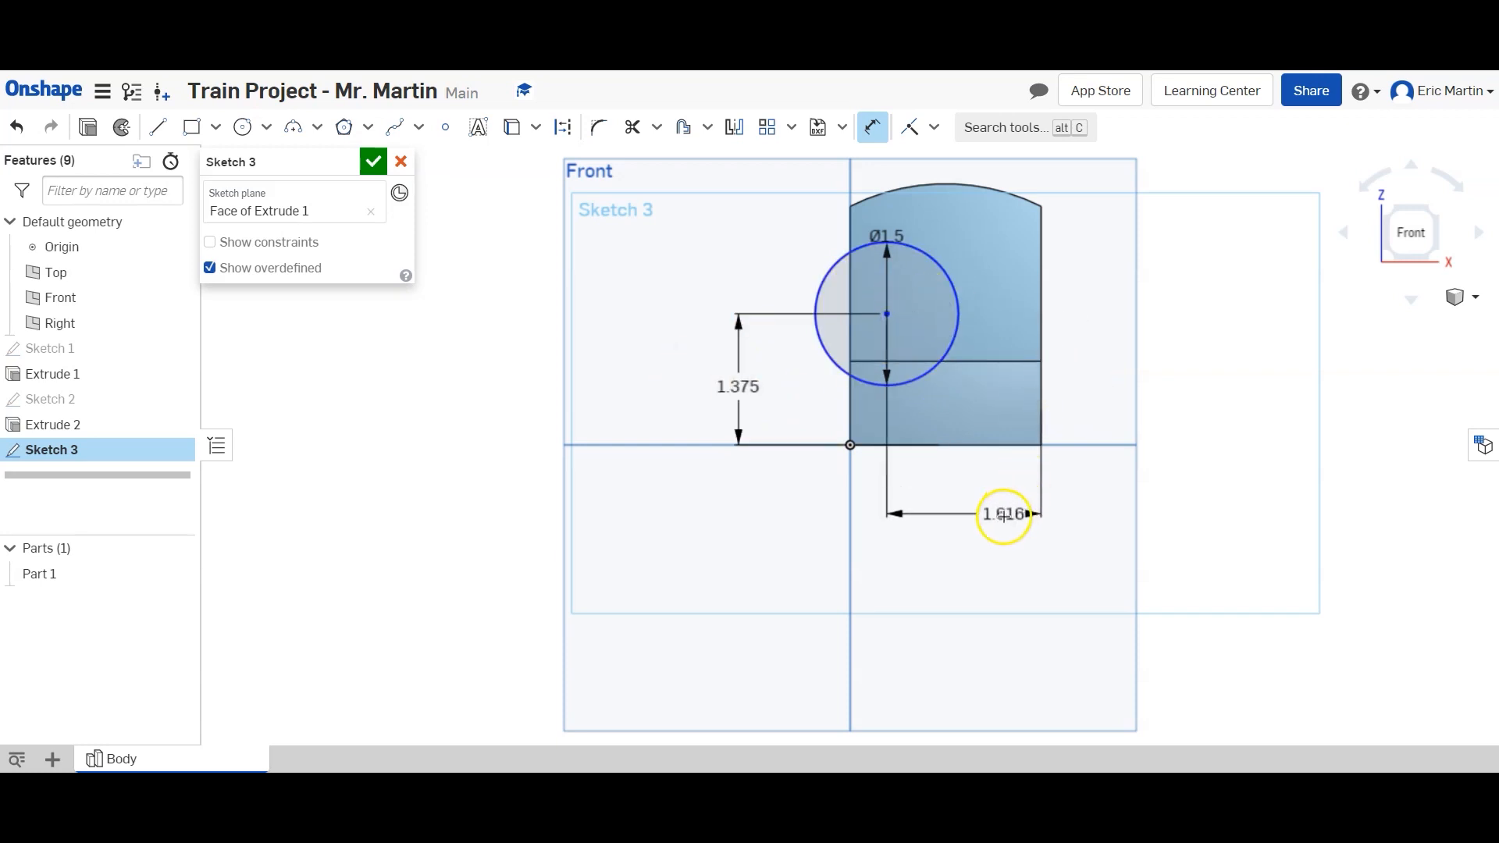
{"action": "double_click", "coordinate": [1003, 514]}
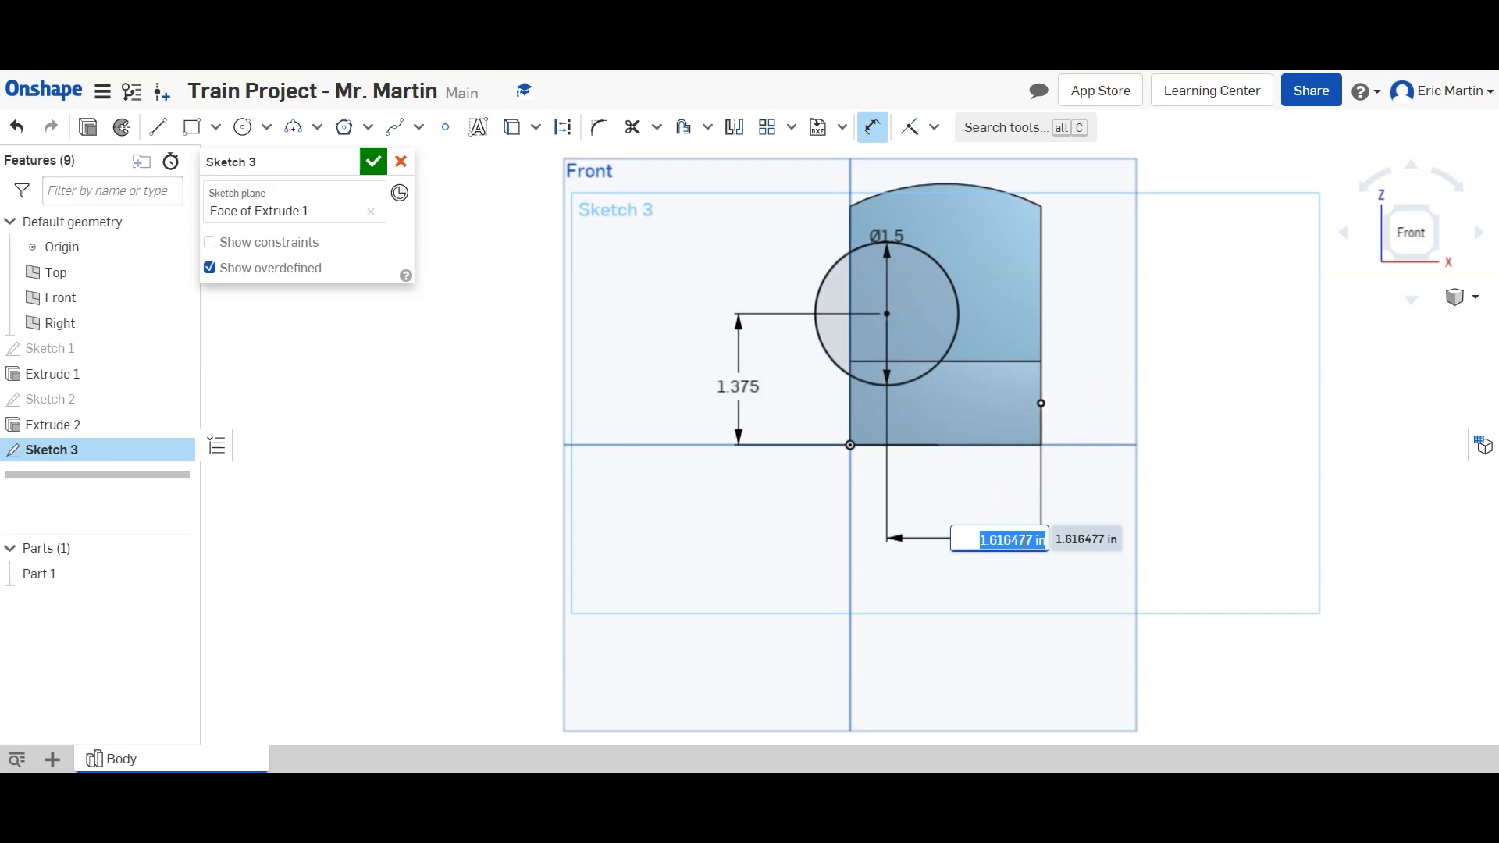
{"action": "type", "text": "1"}
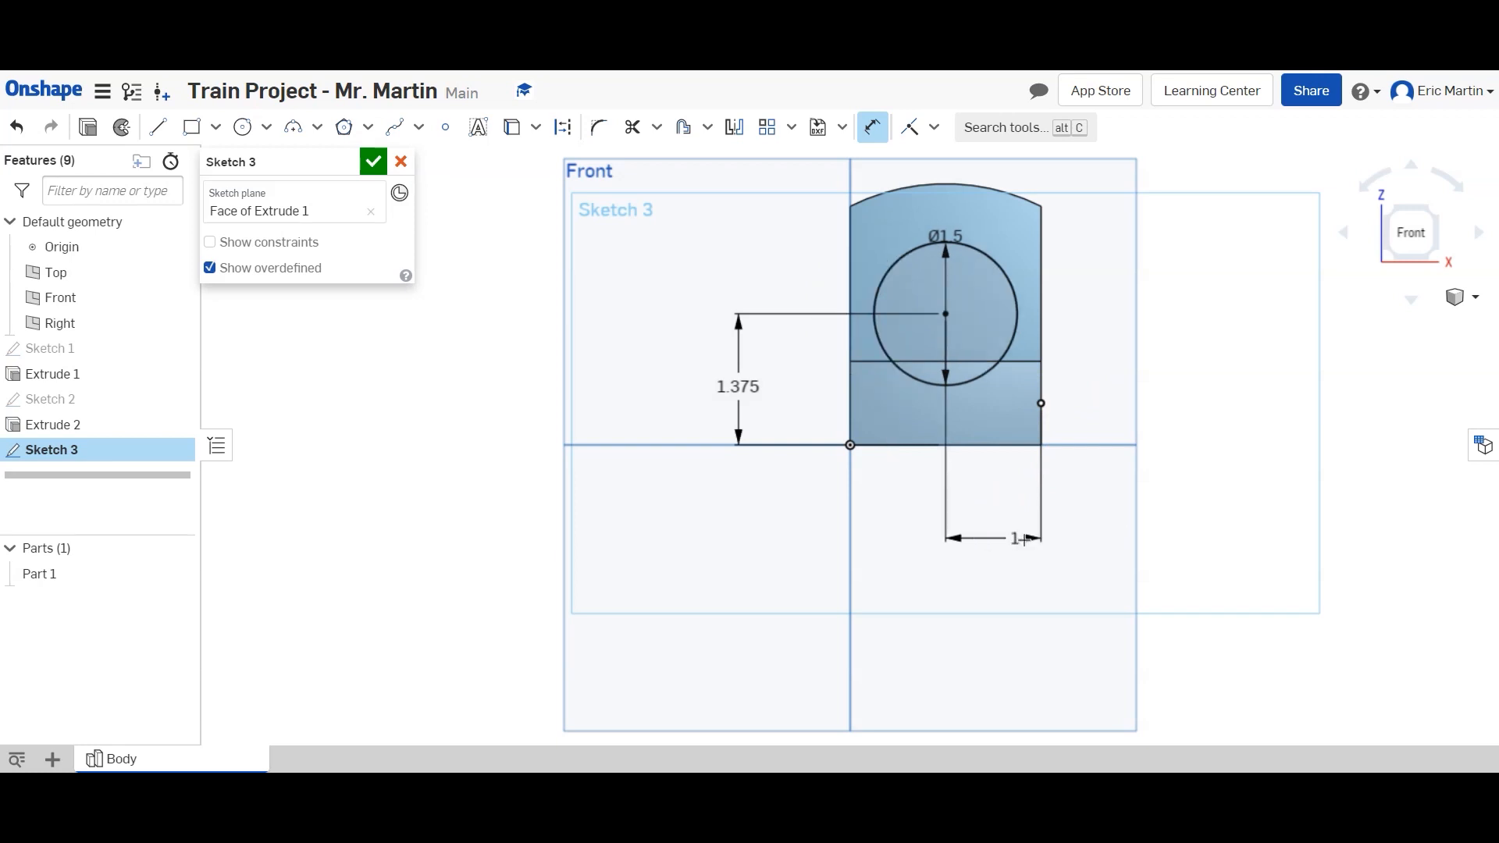
{"action": "left_click", "coordinate": [373, 161]}
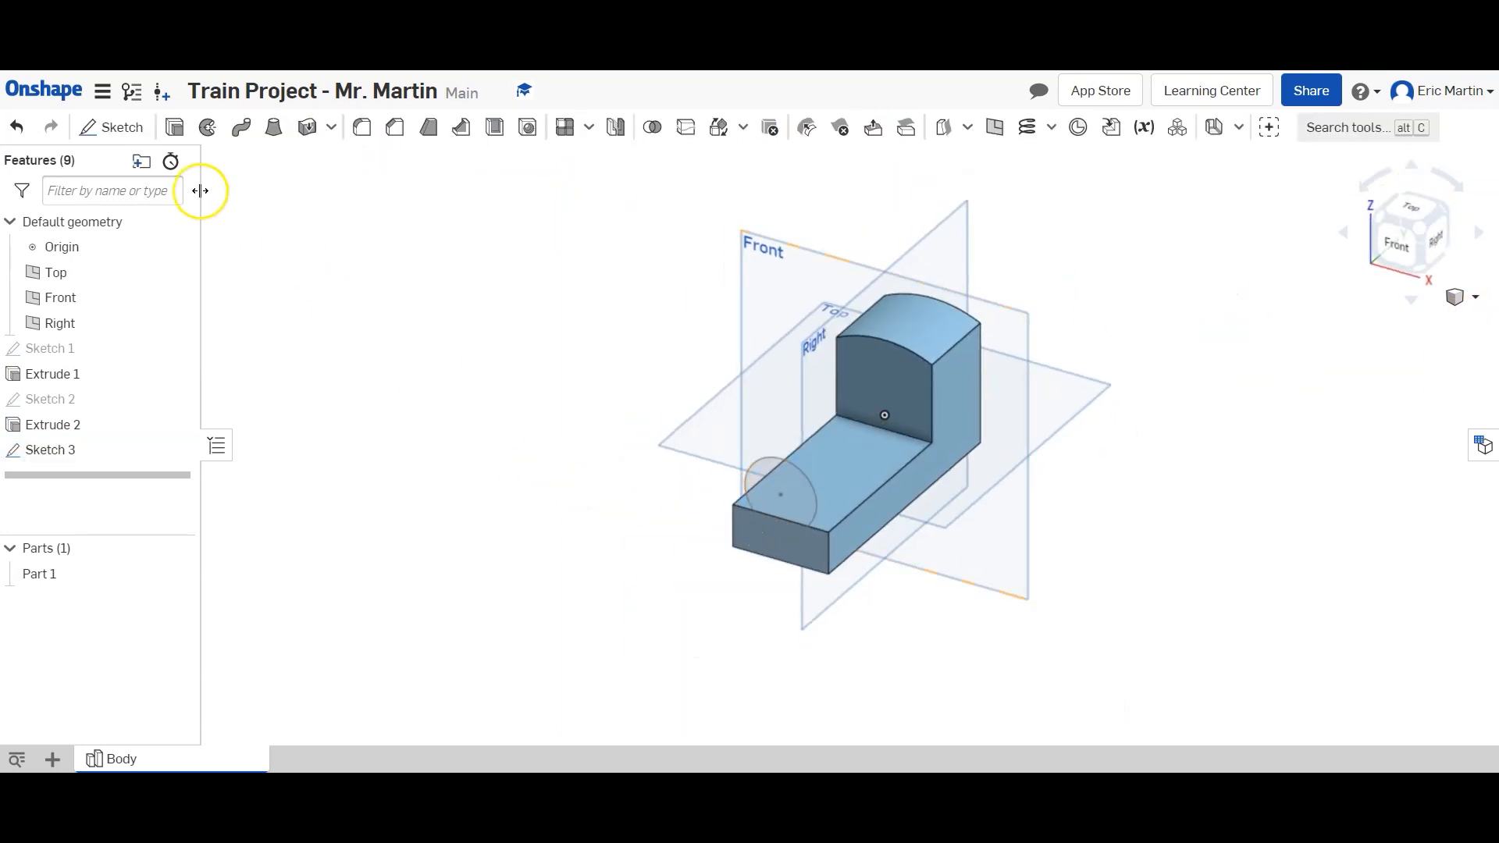
{"action": "mouse_move", "coordinate": [175, 127]}
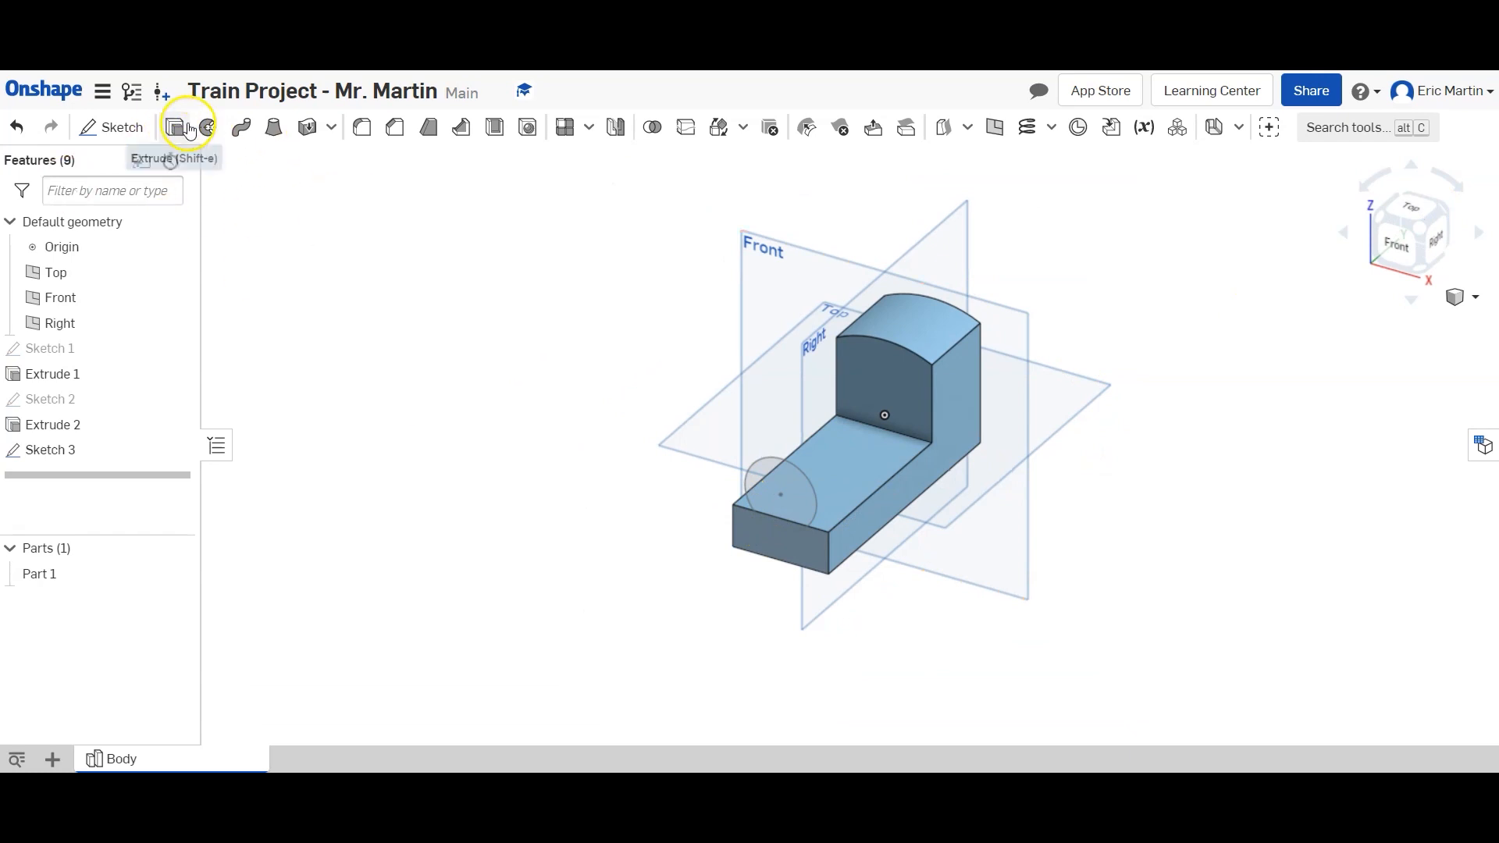
Extrude the circle up to the cab as a cylindrical boiler added to Part 1.
{"action": "left_click", "coordinate": [176, 127]}
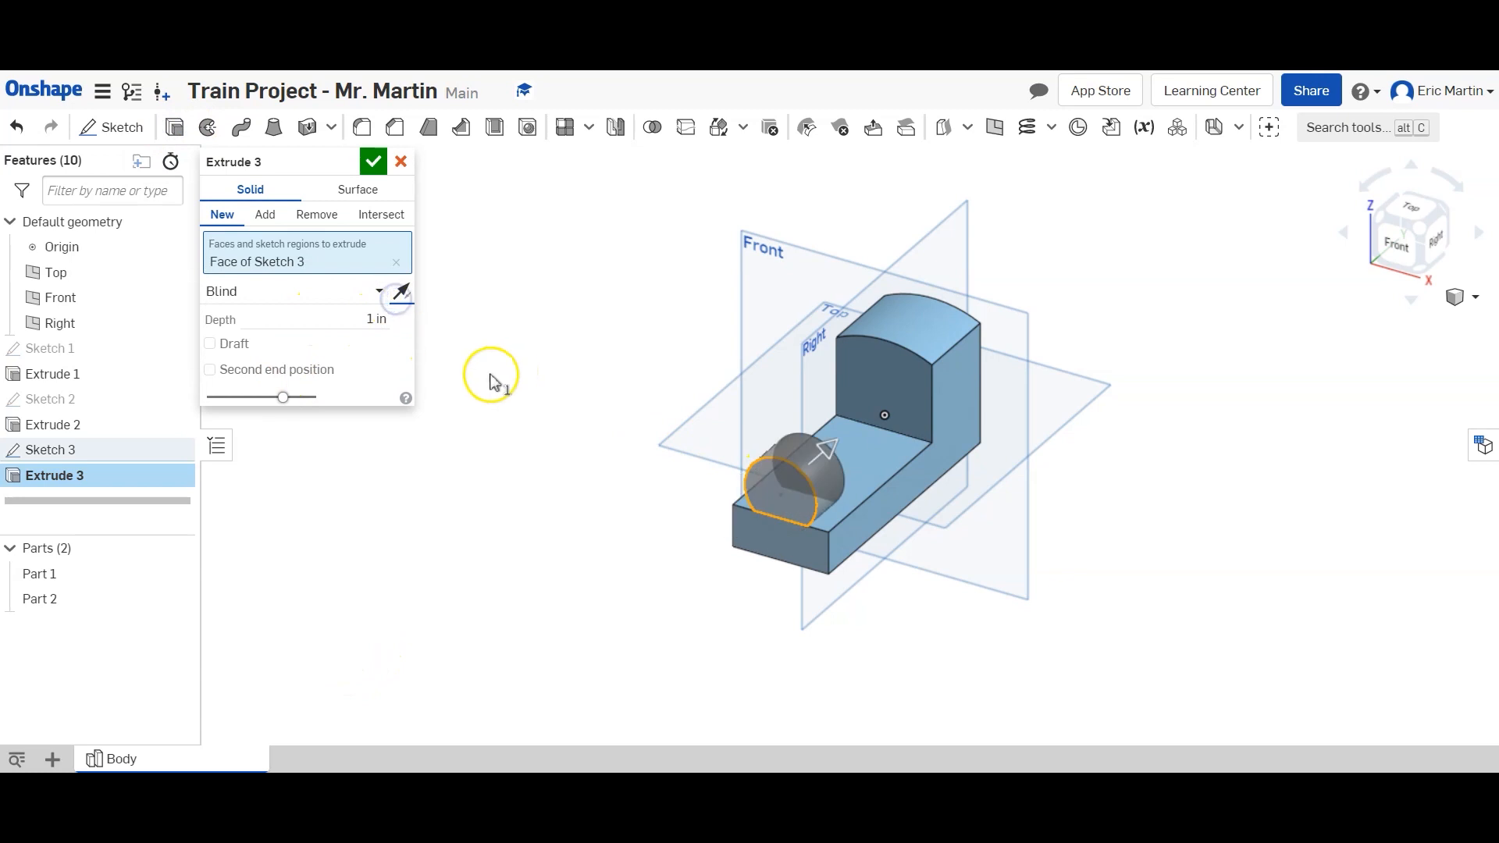
{"action": "left_click", "coordinate": [297, 291]}
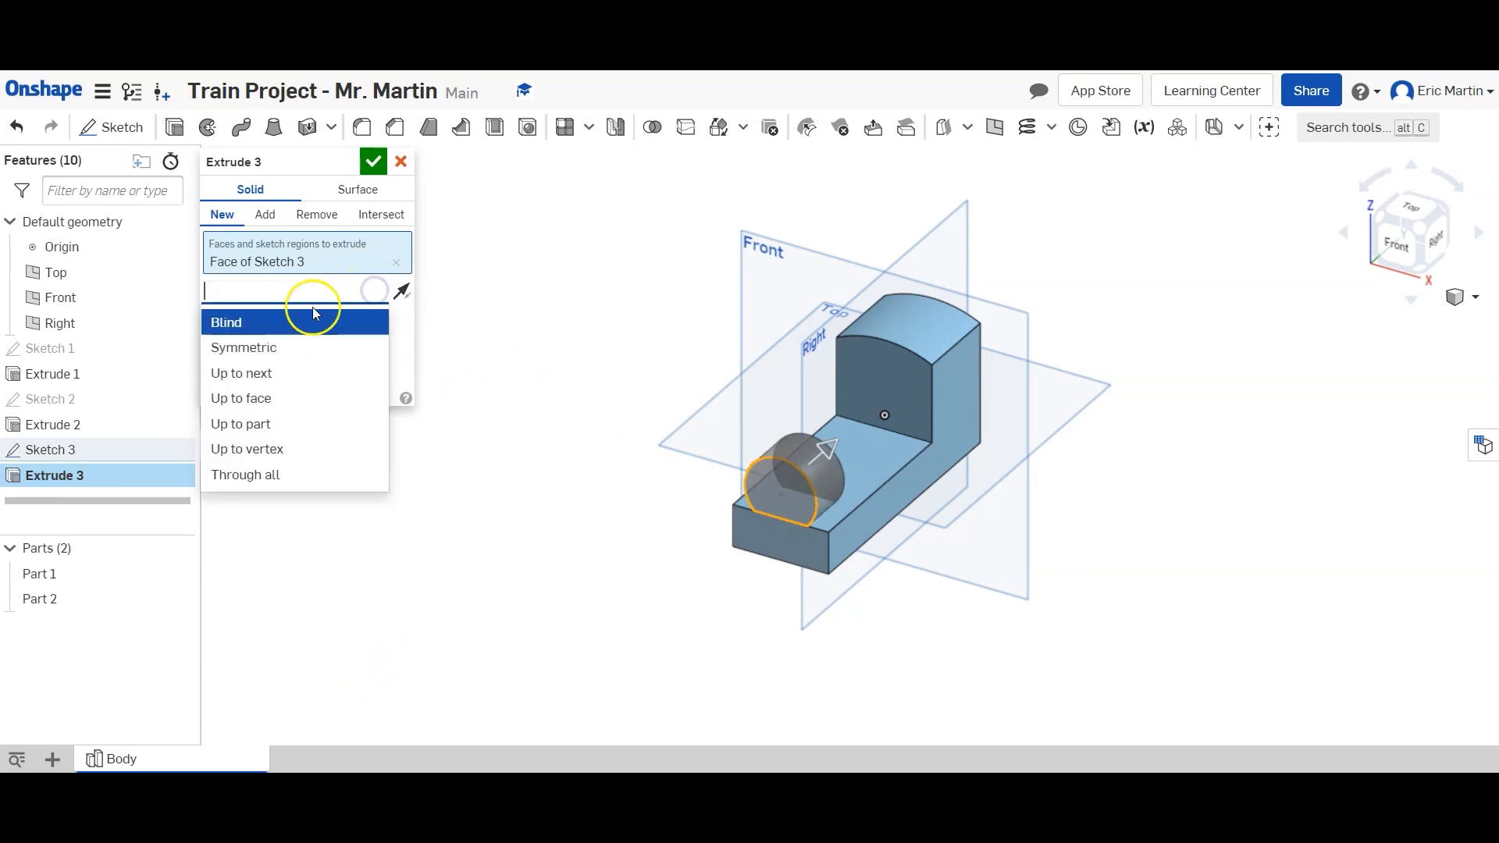
{"action": "left_click", "coordinate": [240, 373]}
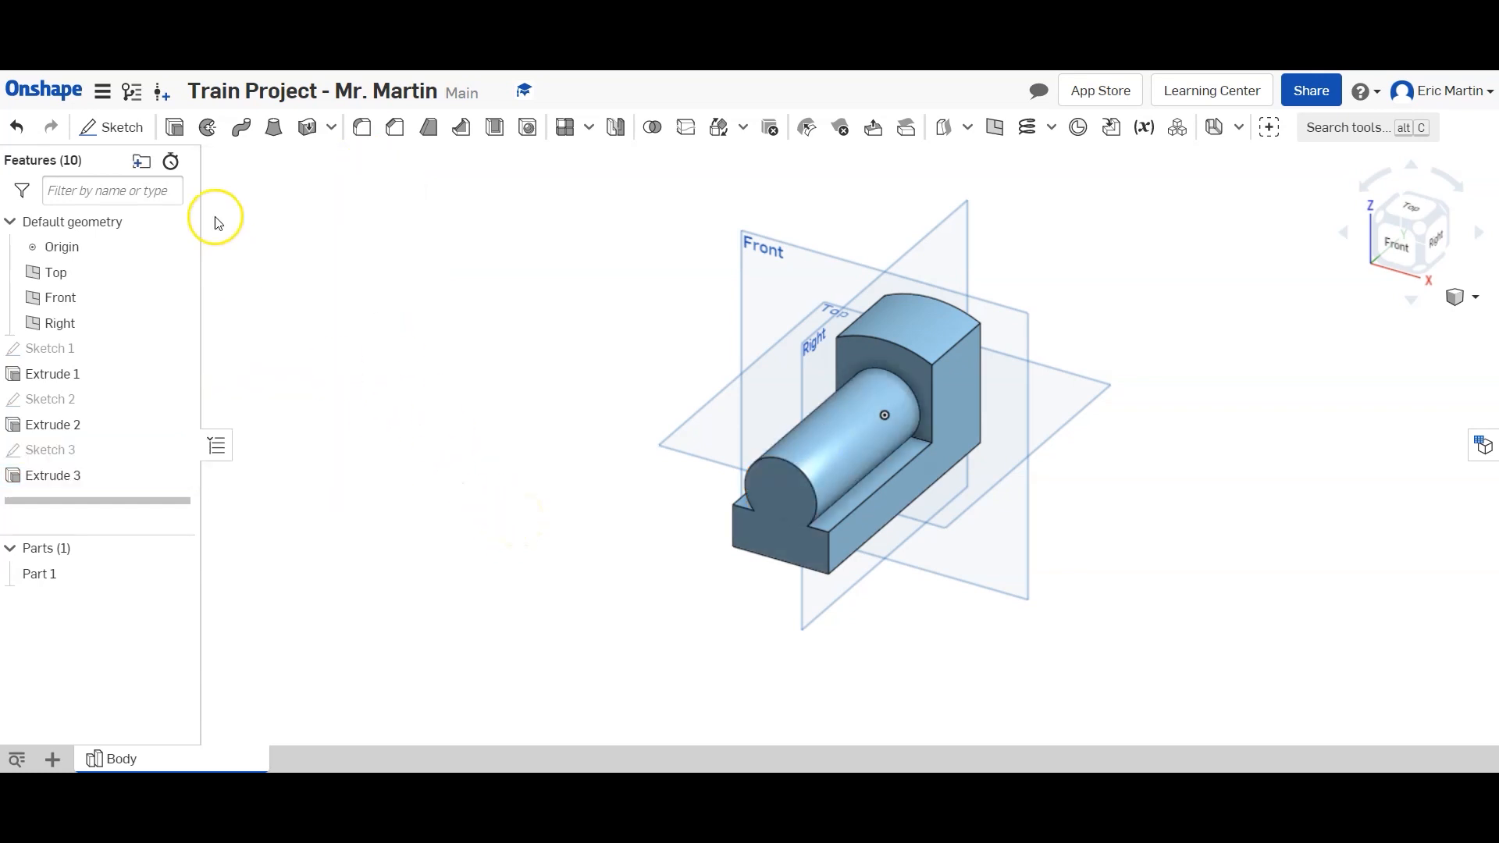
{"action": "mouse_move", "coordinate": [549, 288]}
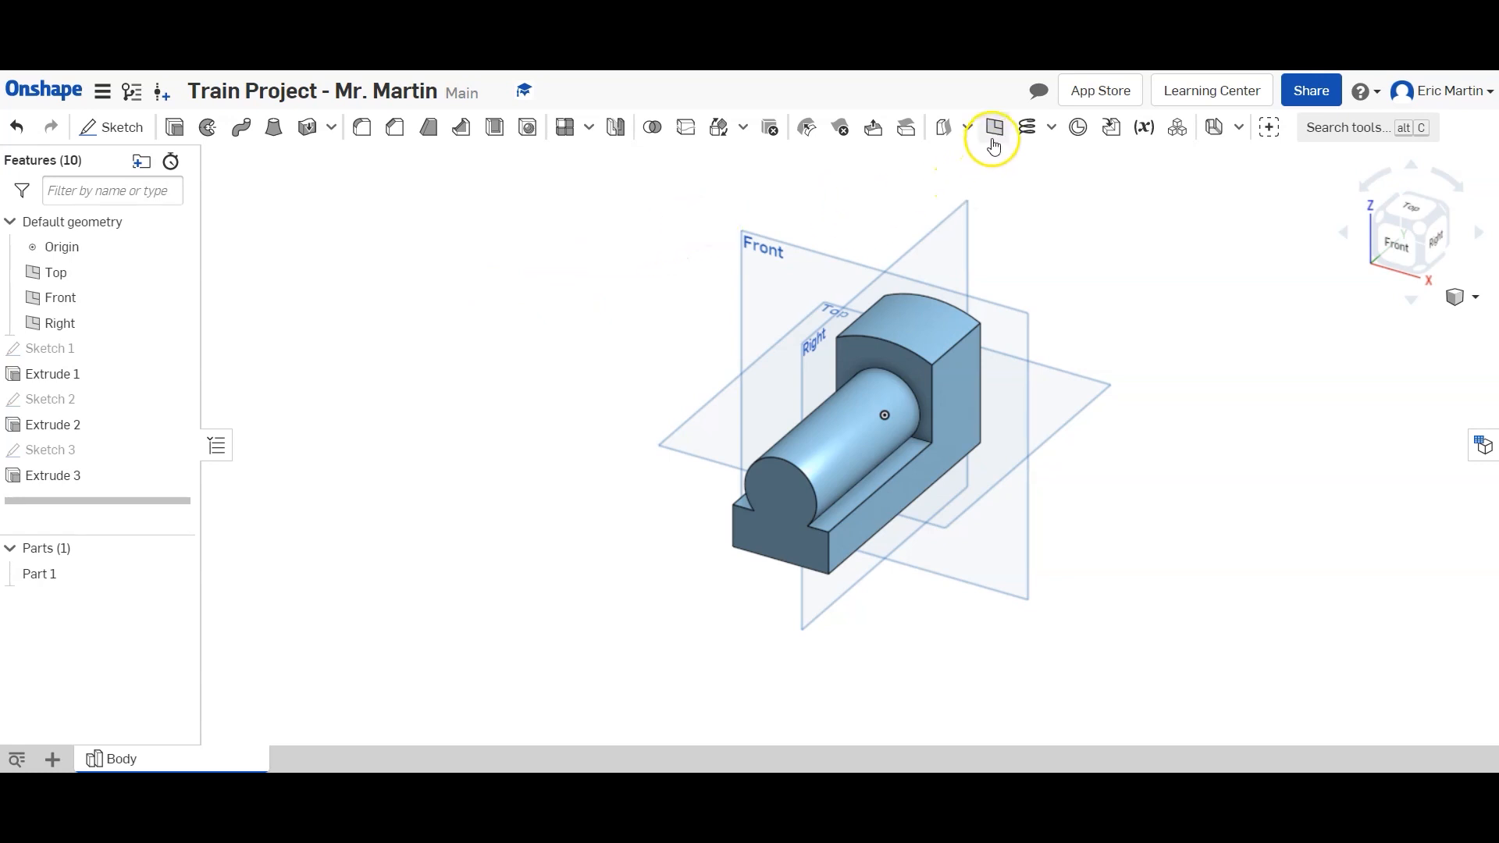
Create Plane 1 offset 1.25 in from the flat strip beside the boiler.
{"action": "left_click", "coordinate": [993, 127]}
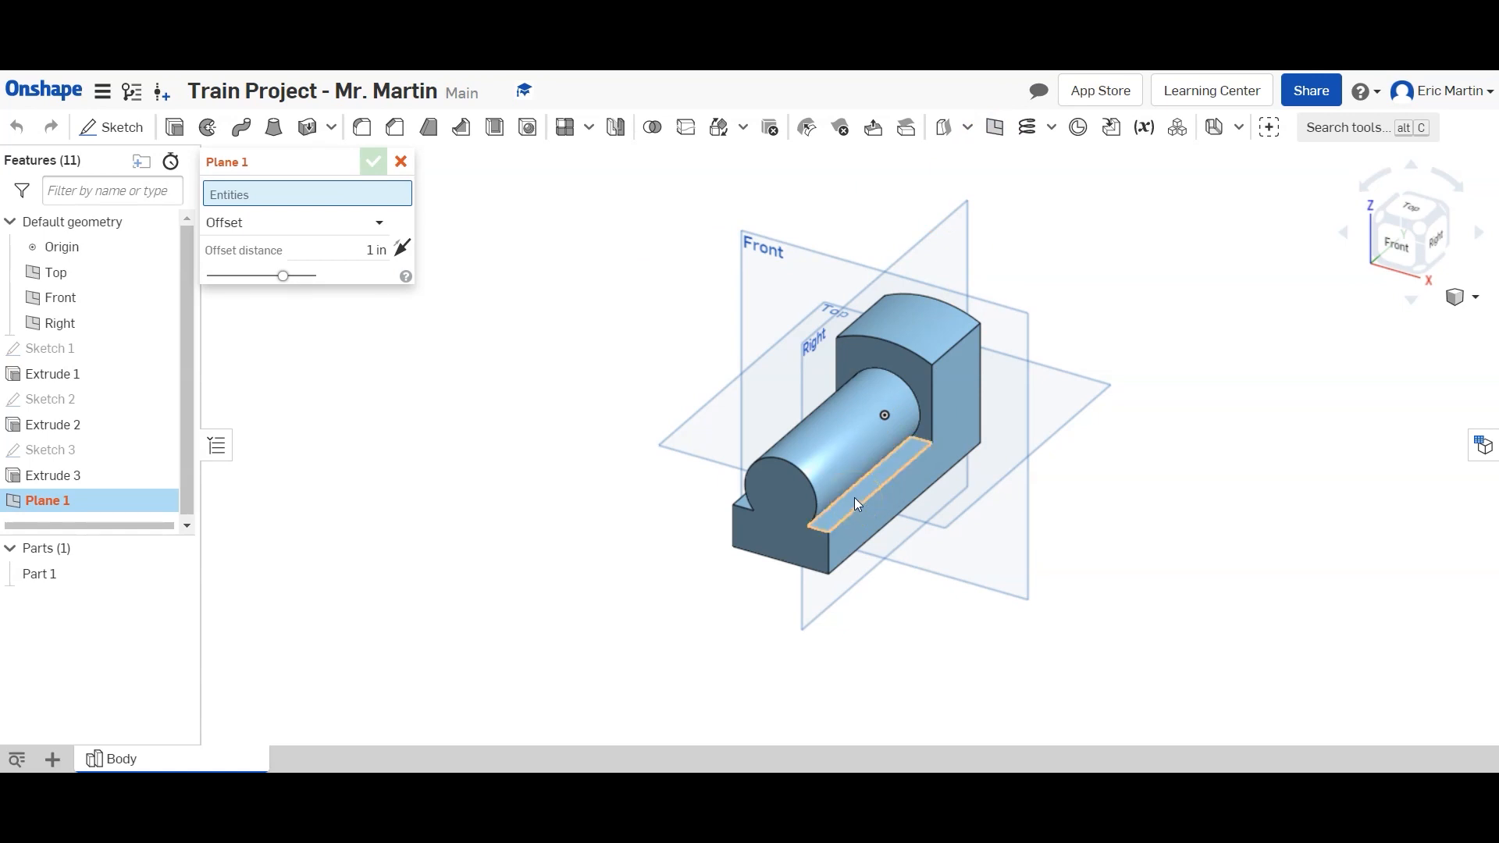
{"action": "left_click", "coordinate": [850, 459]}
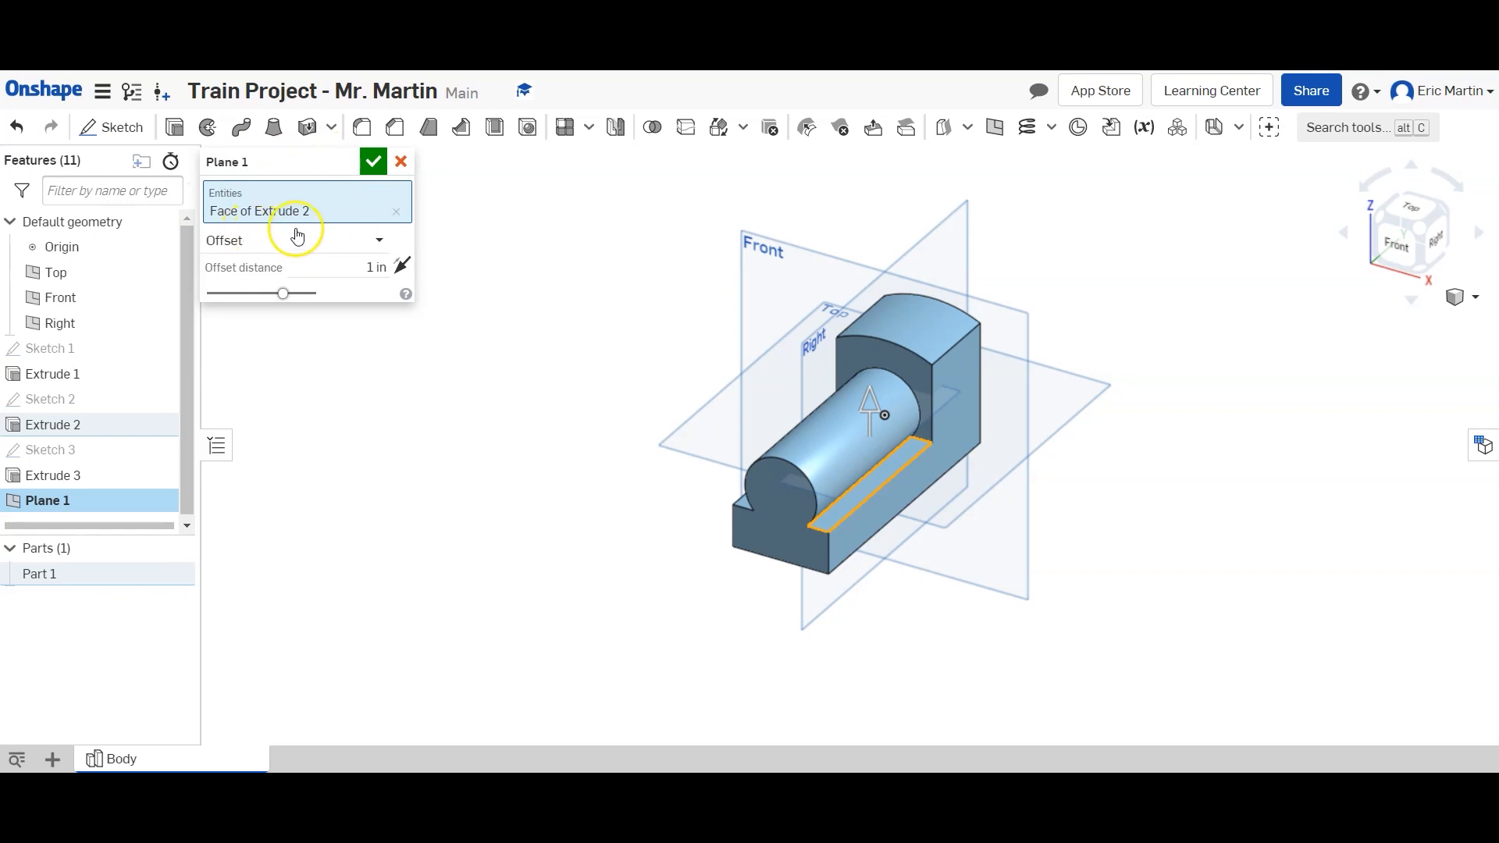
{"action": "mouse_move", "coordinate": [378, 240]}
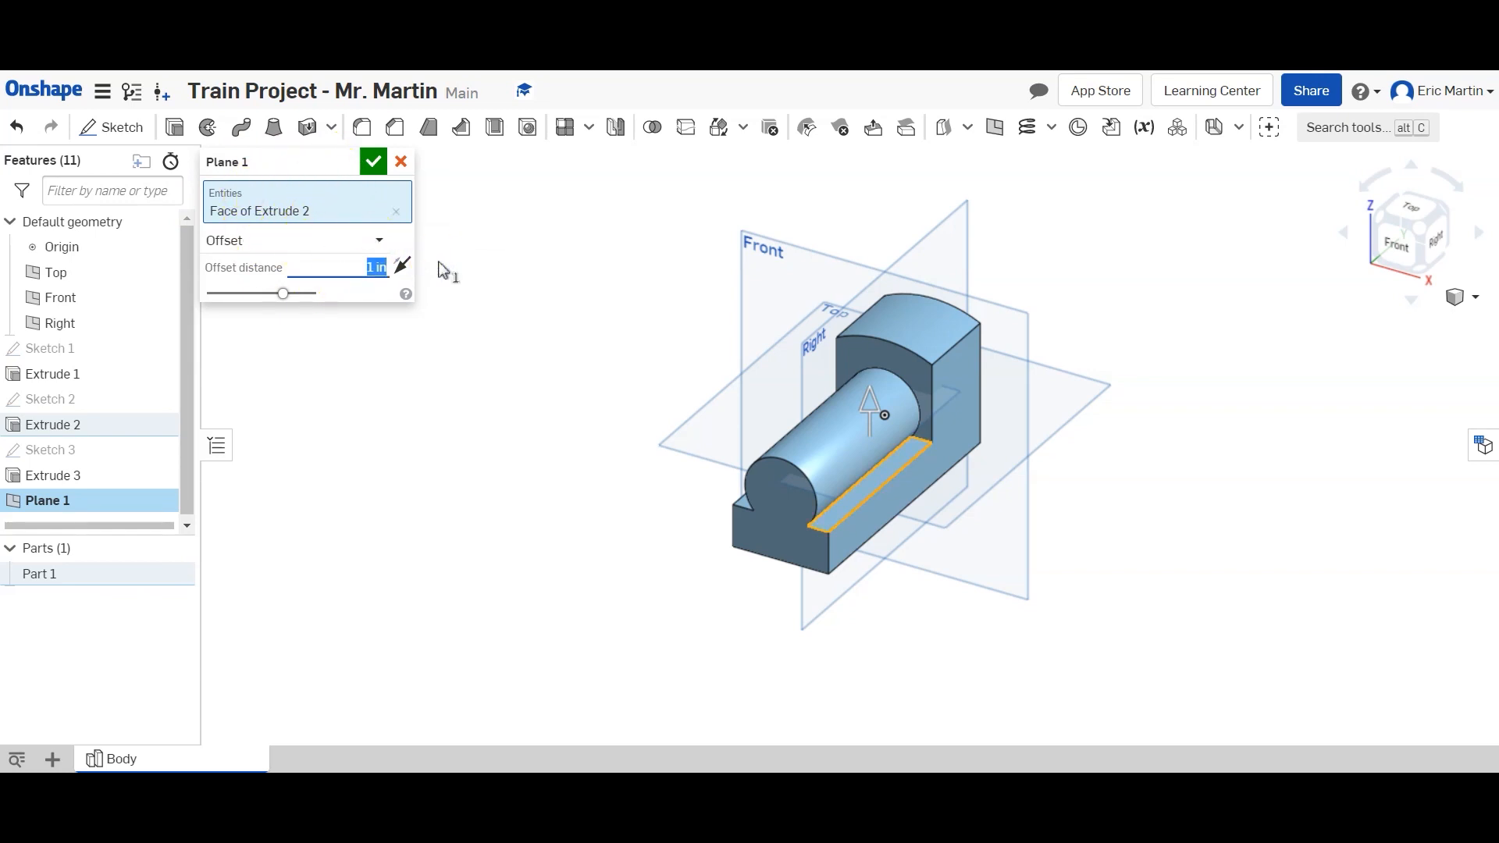
{"action": "type", "text": "1.25 in"}
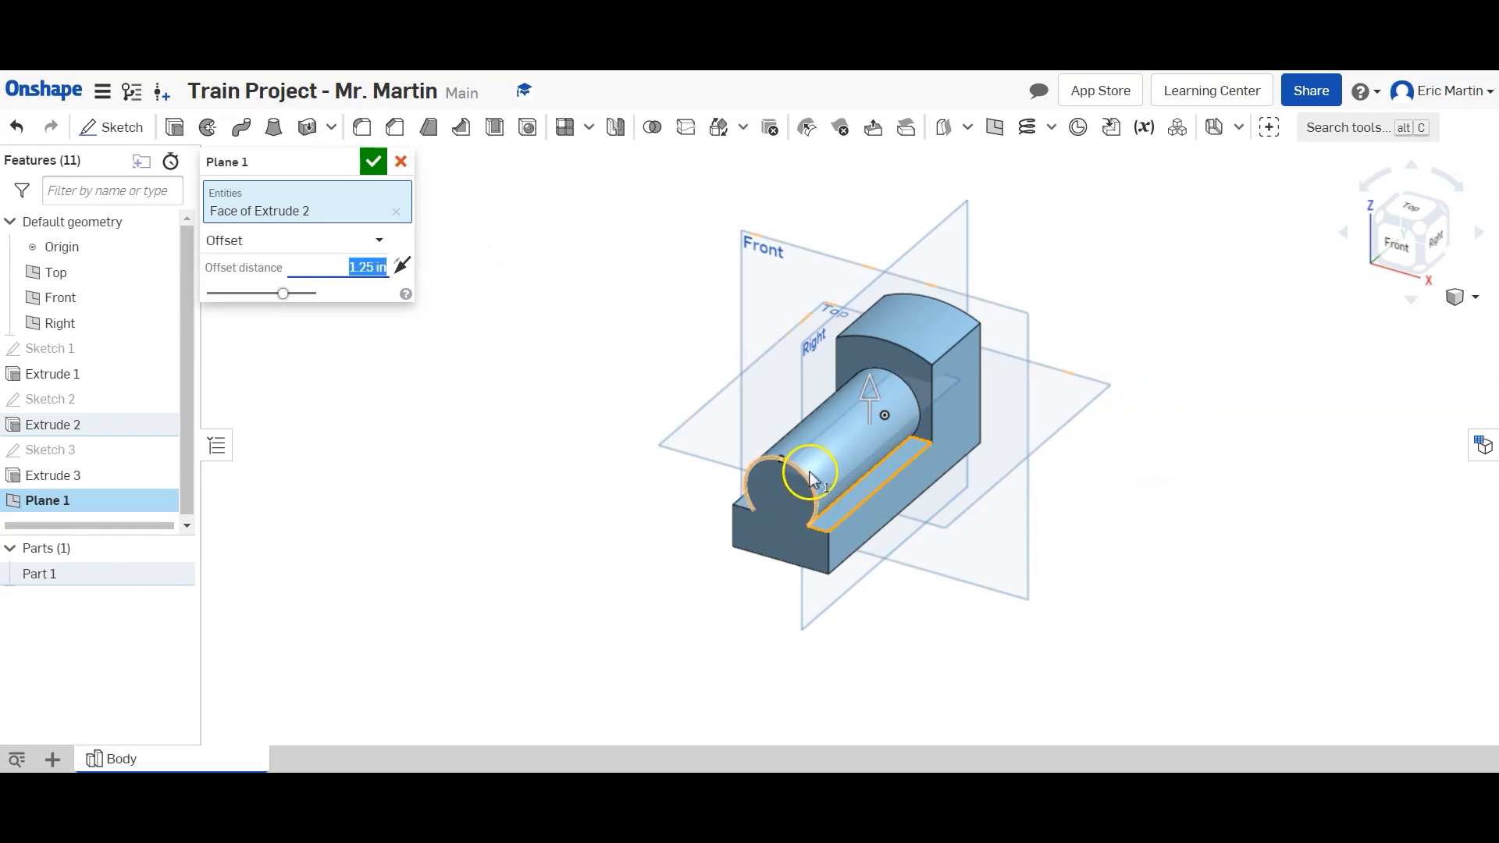
{"action": "left_click", "coordinate": [373, 160]}
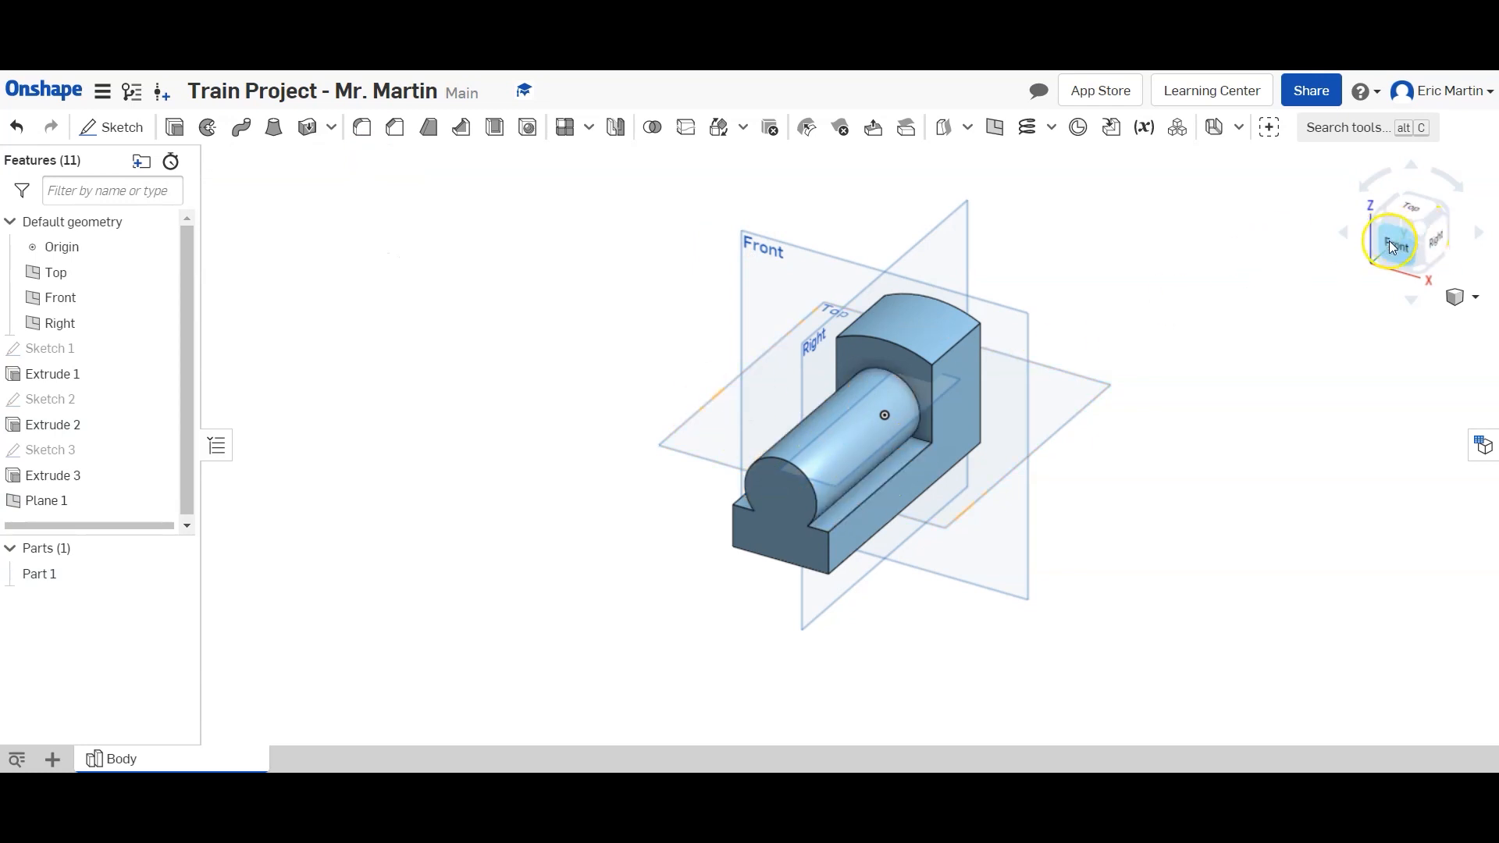
{"action": "left_click", "coordinate": [1396, 246]}
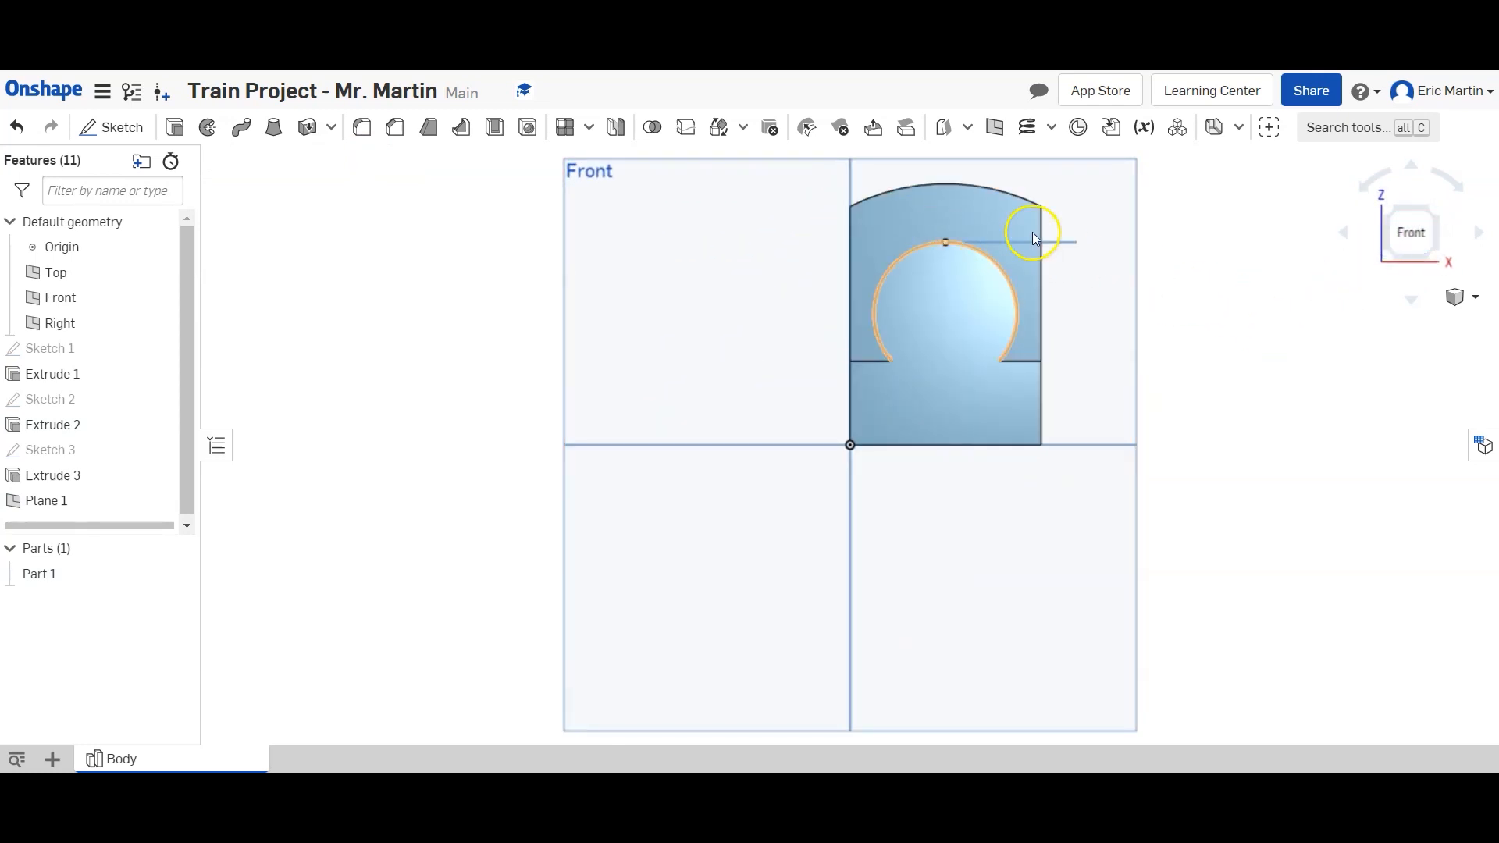
{"action": "left_click_drag", "start_coordinate": [1032, 238], "coordinate": [798, 492]}
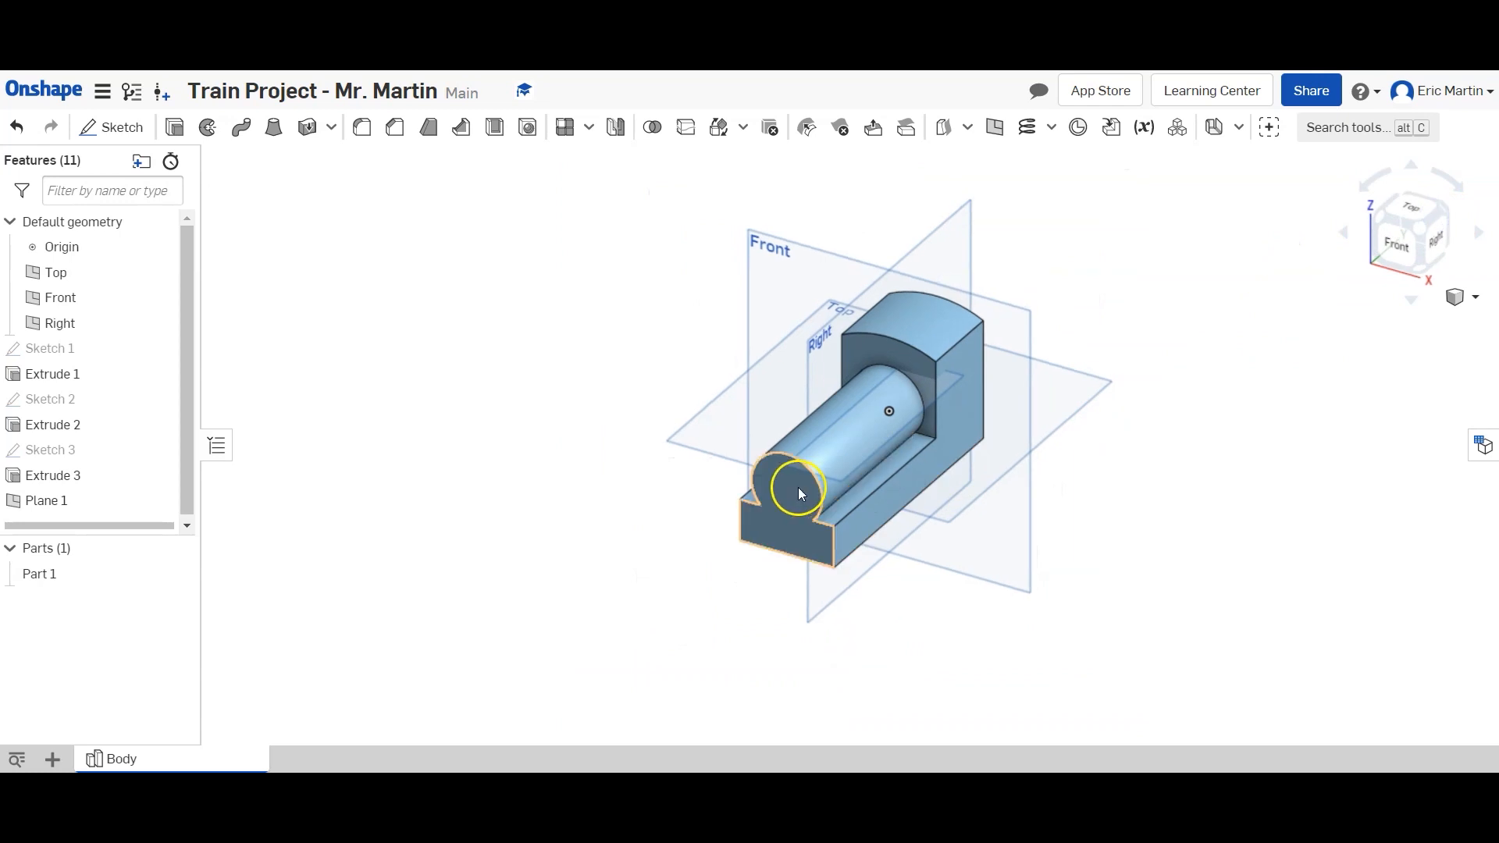
{"action": "left_click", "coordinate": [53, 474]}
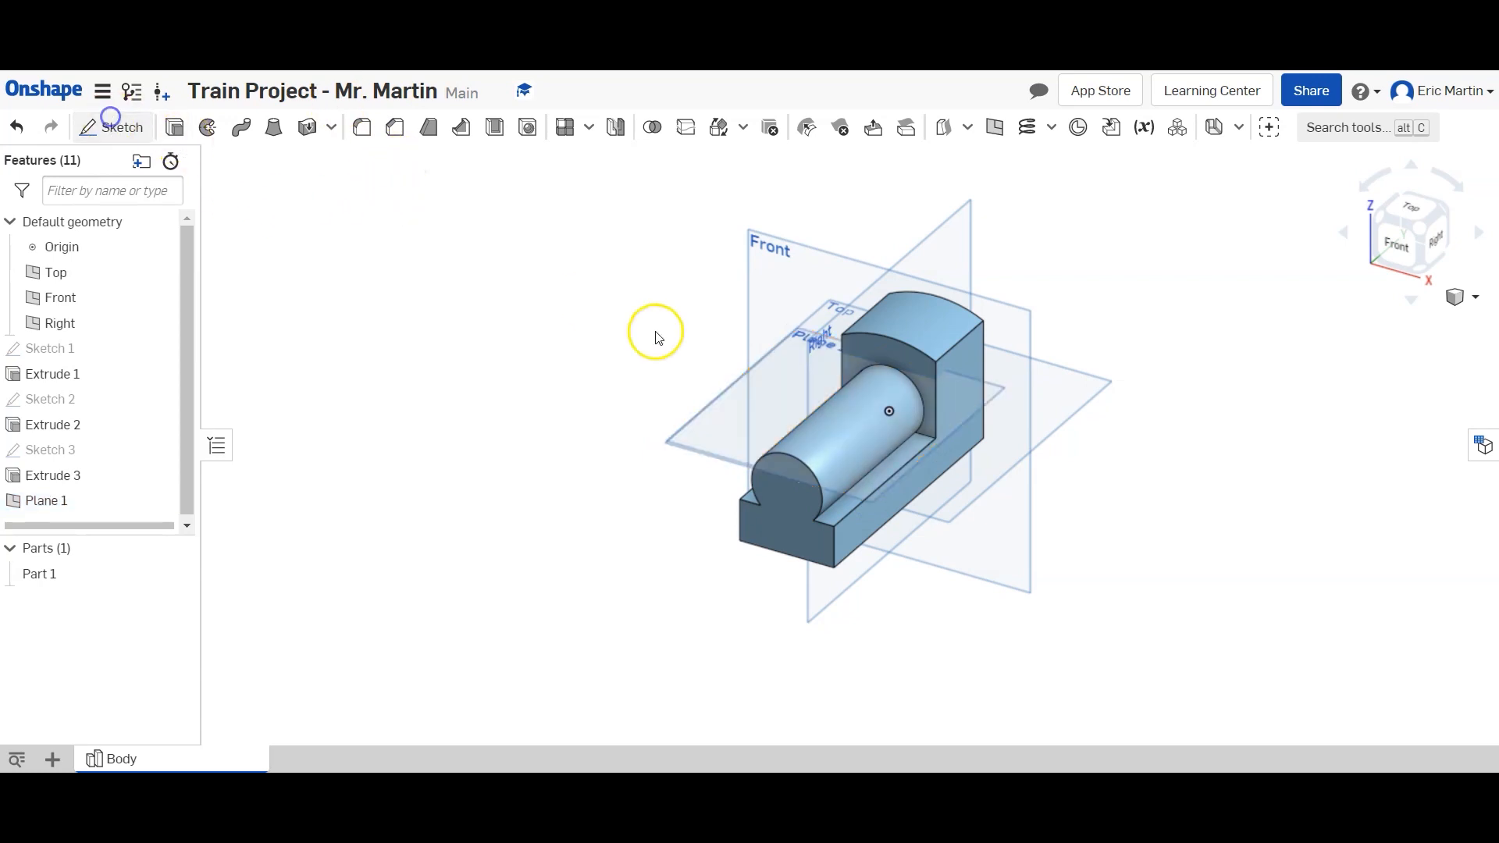
Sketch a 0.5 in circle on Plane 1, placed 1 in from the side and 0.875 from the end.
{"action": "left_click", "coordinate": [122, 126]}
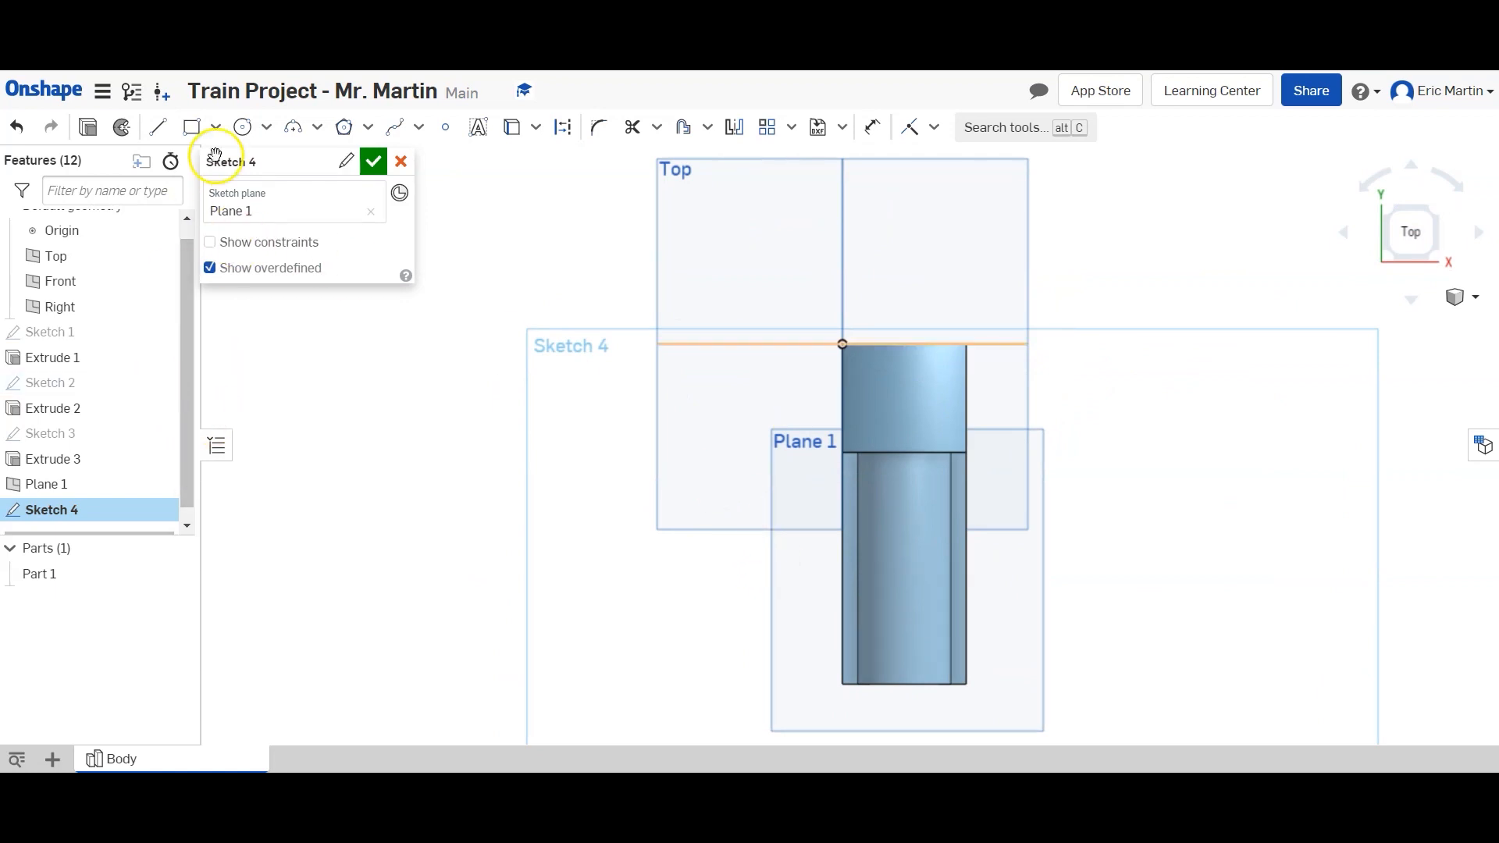
{"action": "left_click", "coordinate": [242, 127]}
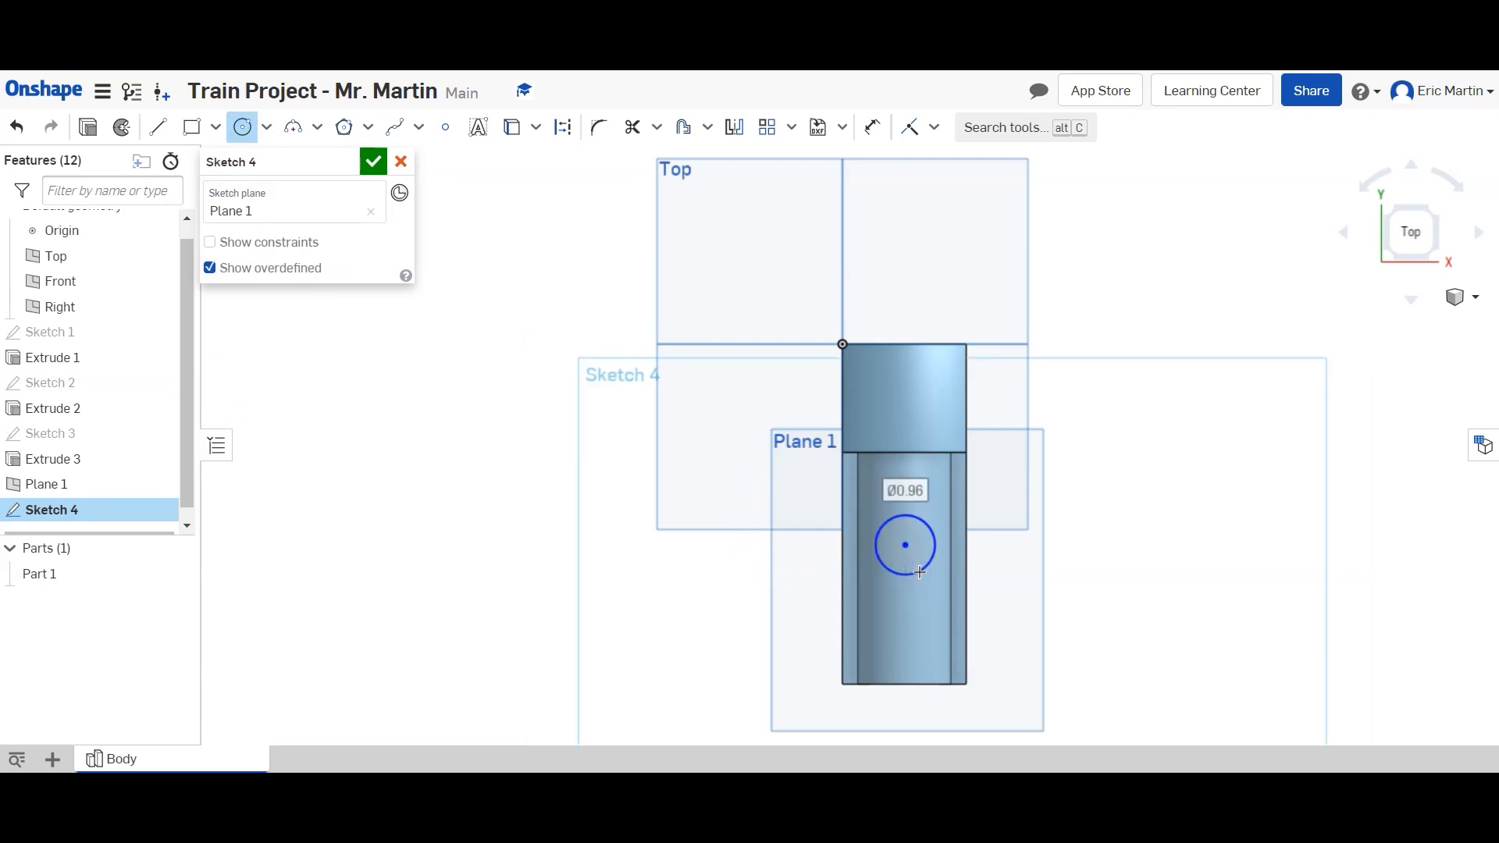
{"action": "type", "text": "0.5"}
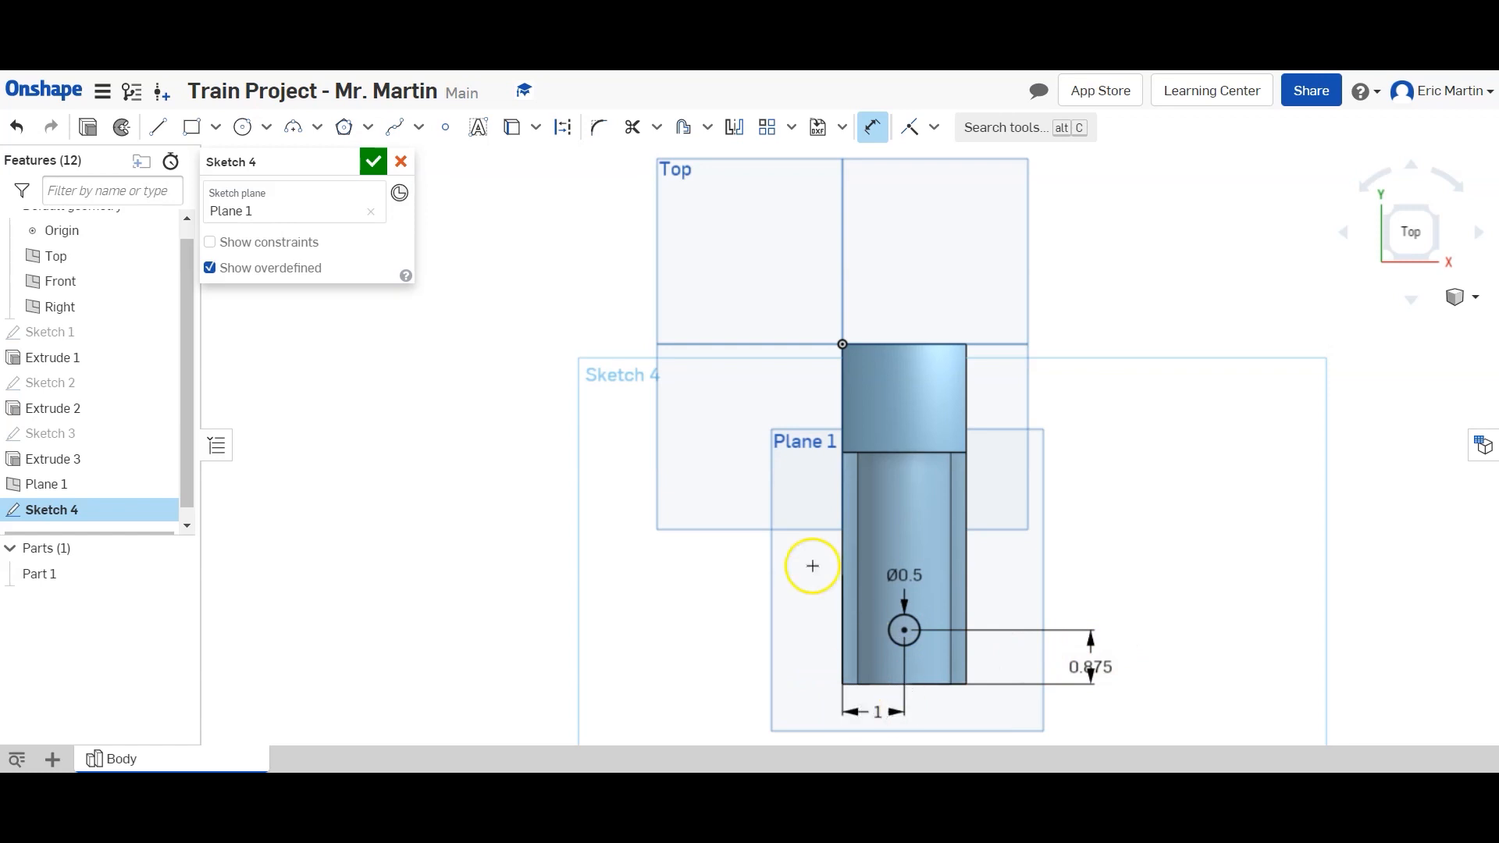
{"action": "left_click", "coordinate": [373, 161]}
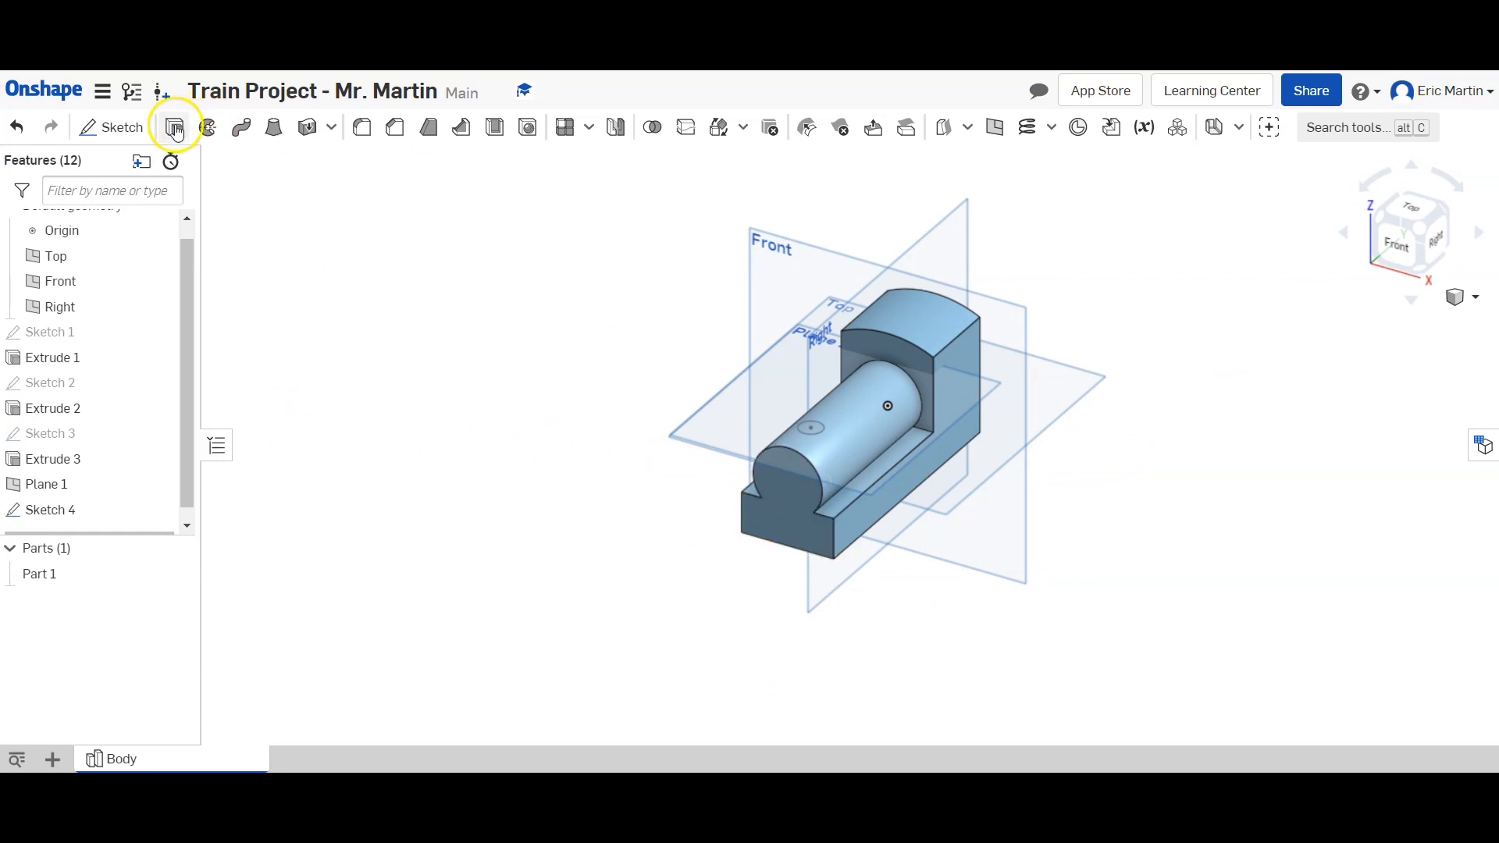
Cut the small circle into the boiler as a shallow round hole with Extrude 4 set to Remove.
{"action": "left_click", "coordinate": [177, 126]}
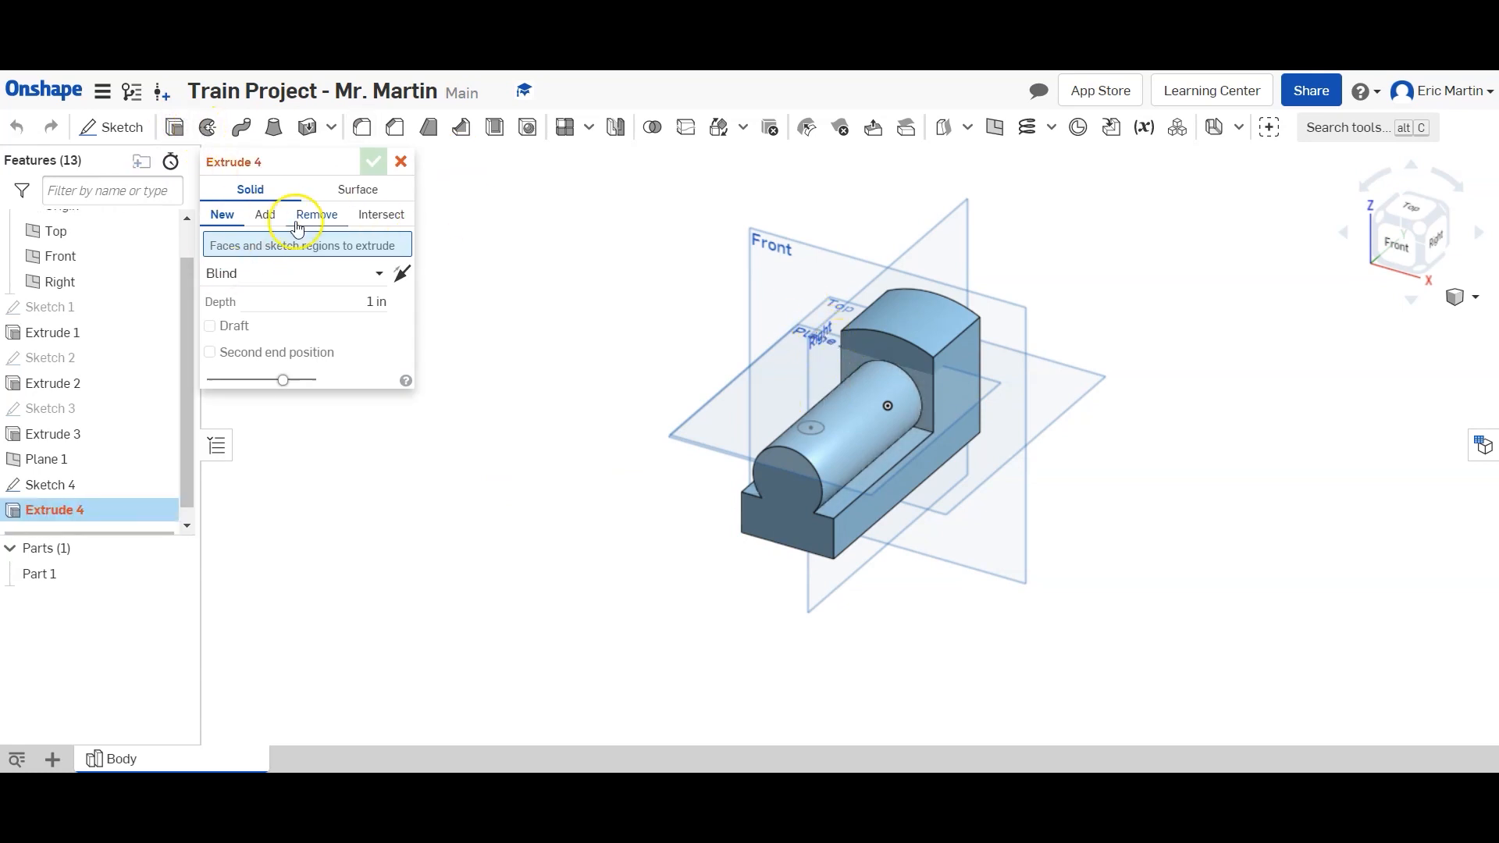
{"action": "left_click", "coordinate": [264, 214]}
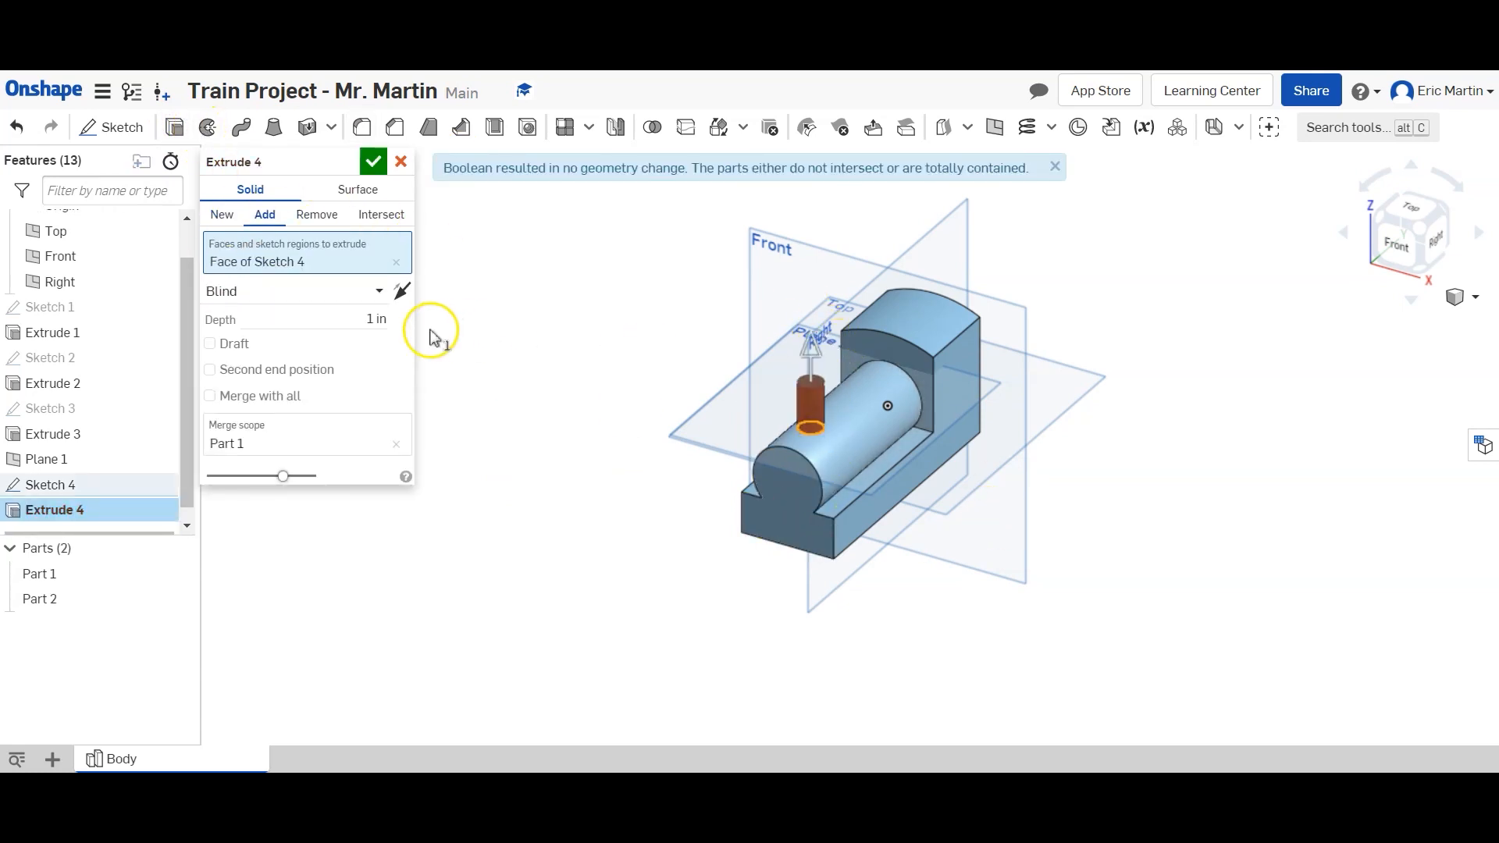
{"action": "left_click", "coordinate": [317, 214]}
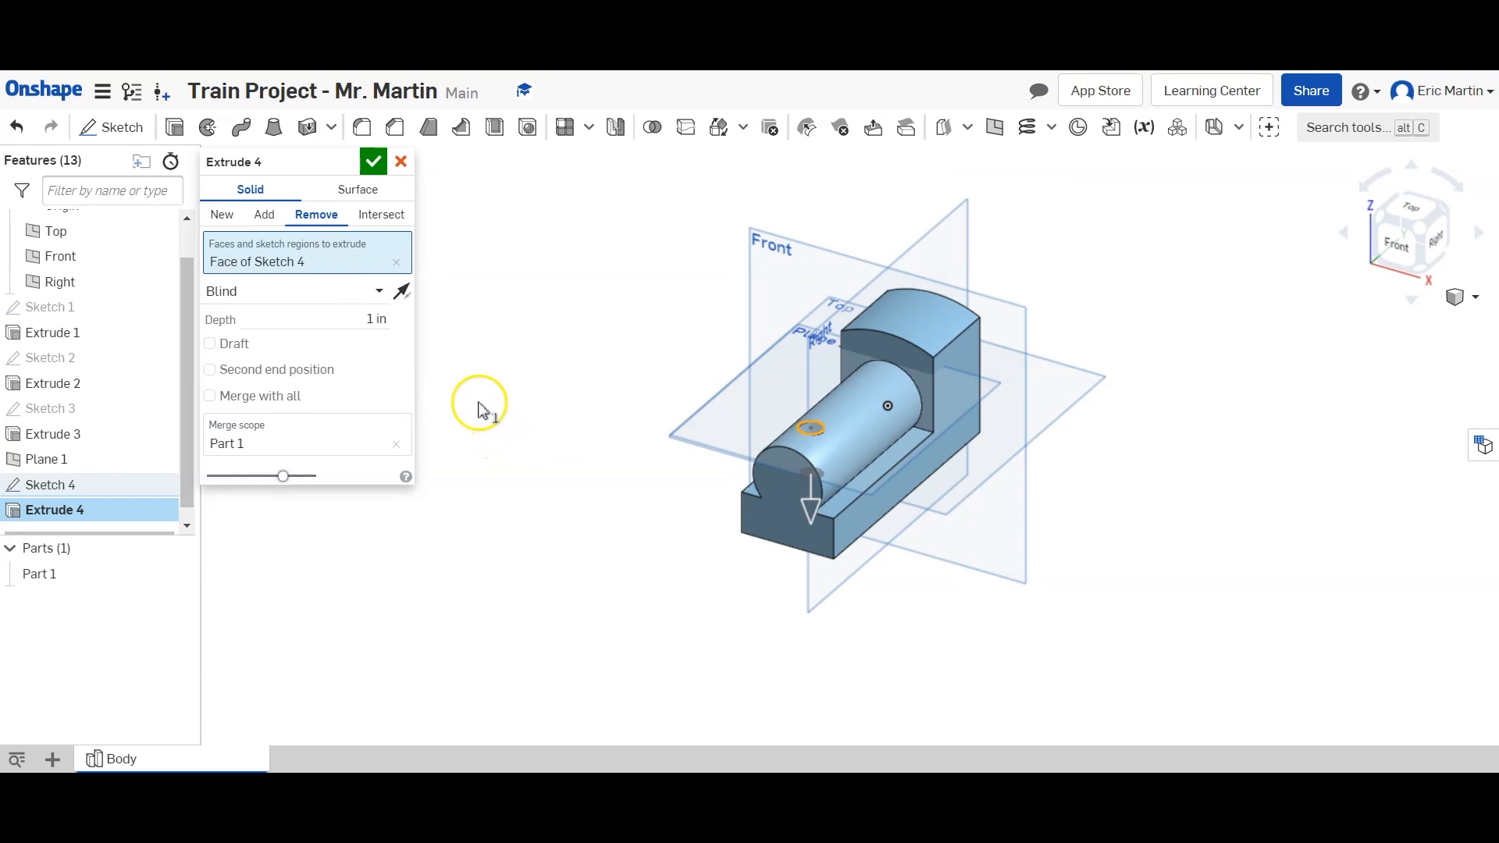
{"action": "left_click", "coordinate": [306, 319]}
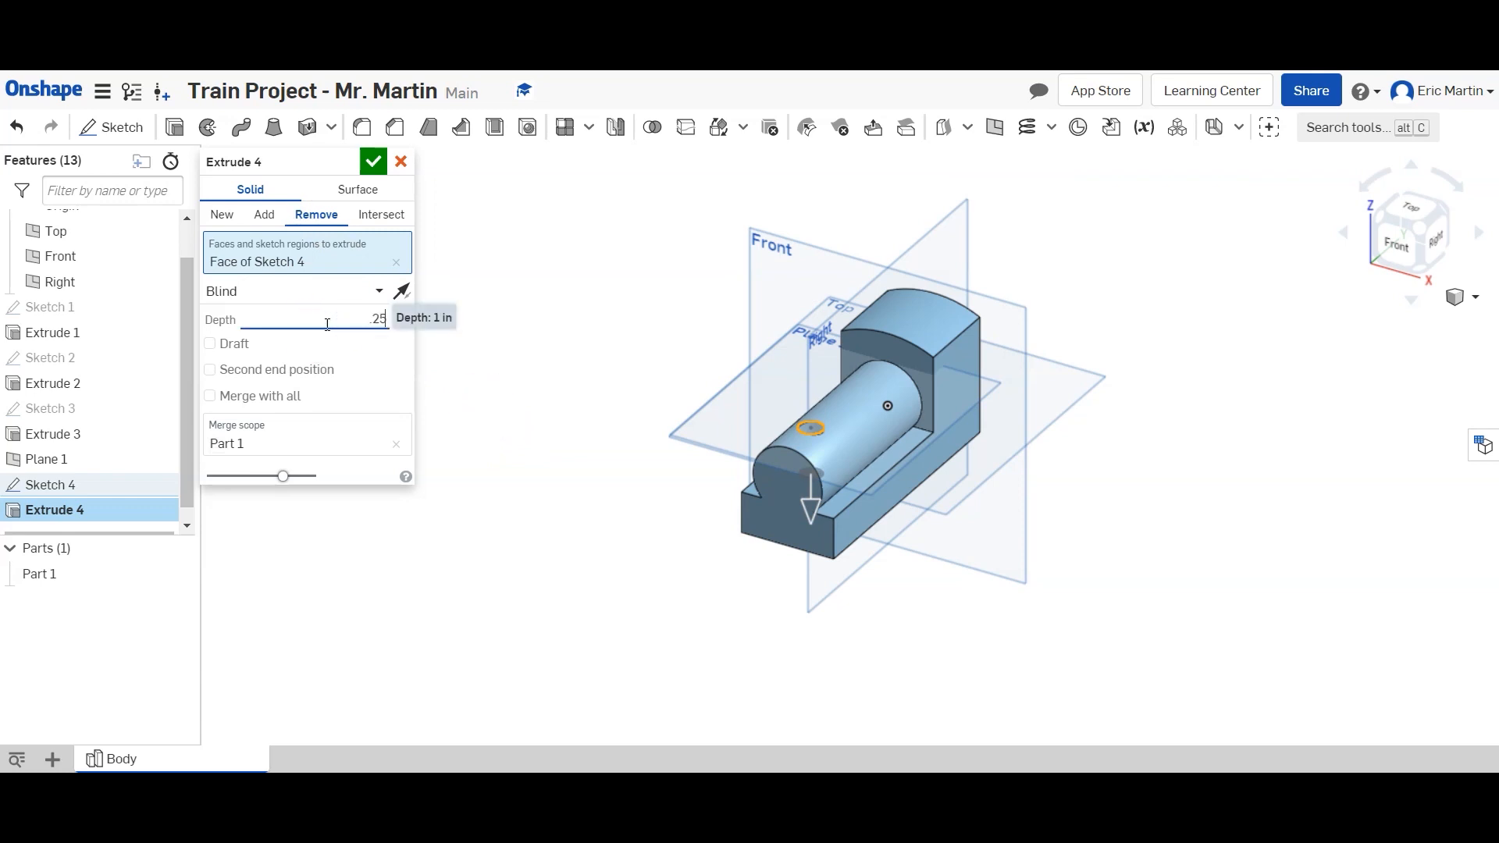
{"action": "left_click", "coordinate": [374, 161]}
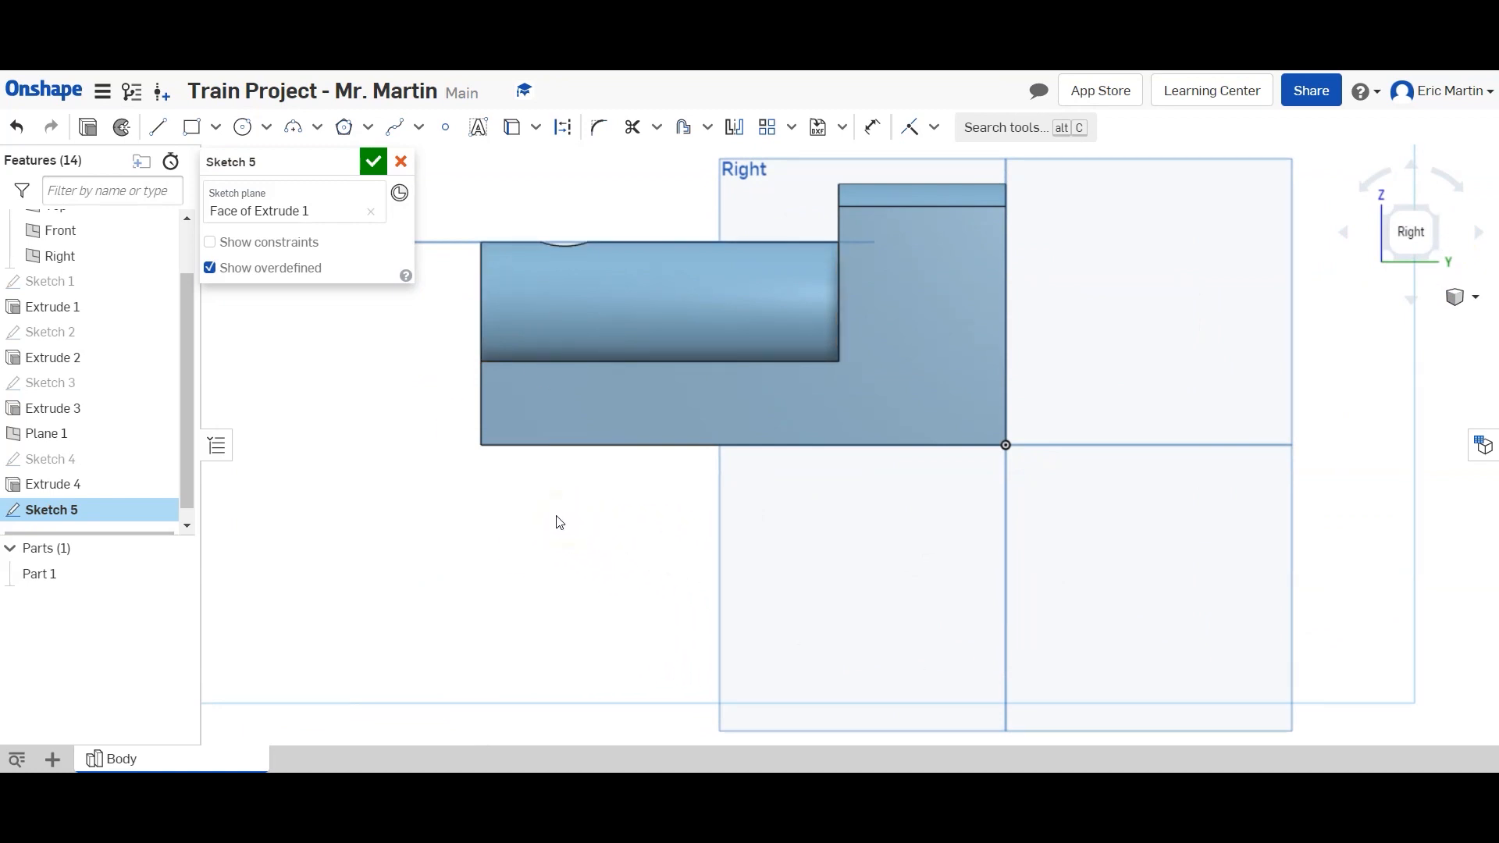
Draw two 0.25-diameter circles on the side face, 0.5 up and 1 in from each end, and finish Sketch 5.
{"action": "left_click", "coordinate": [242, 126]}
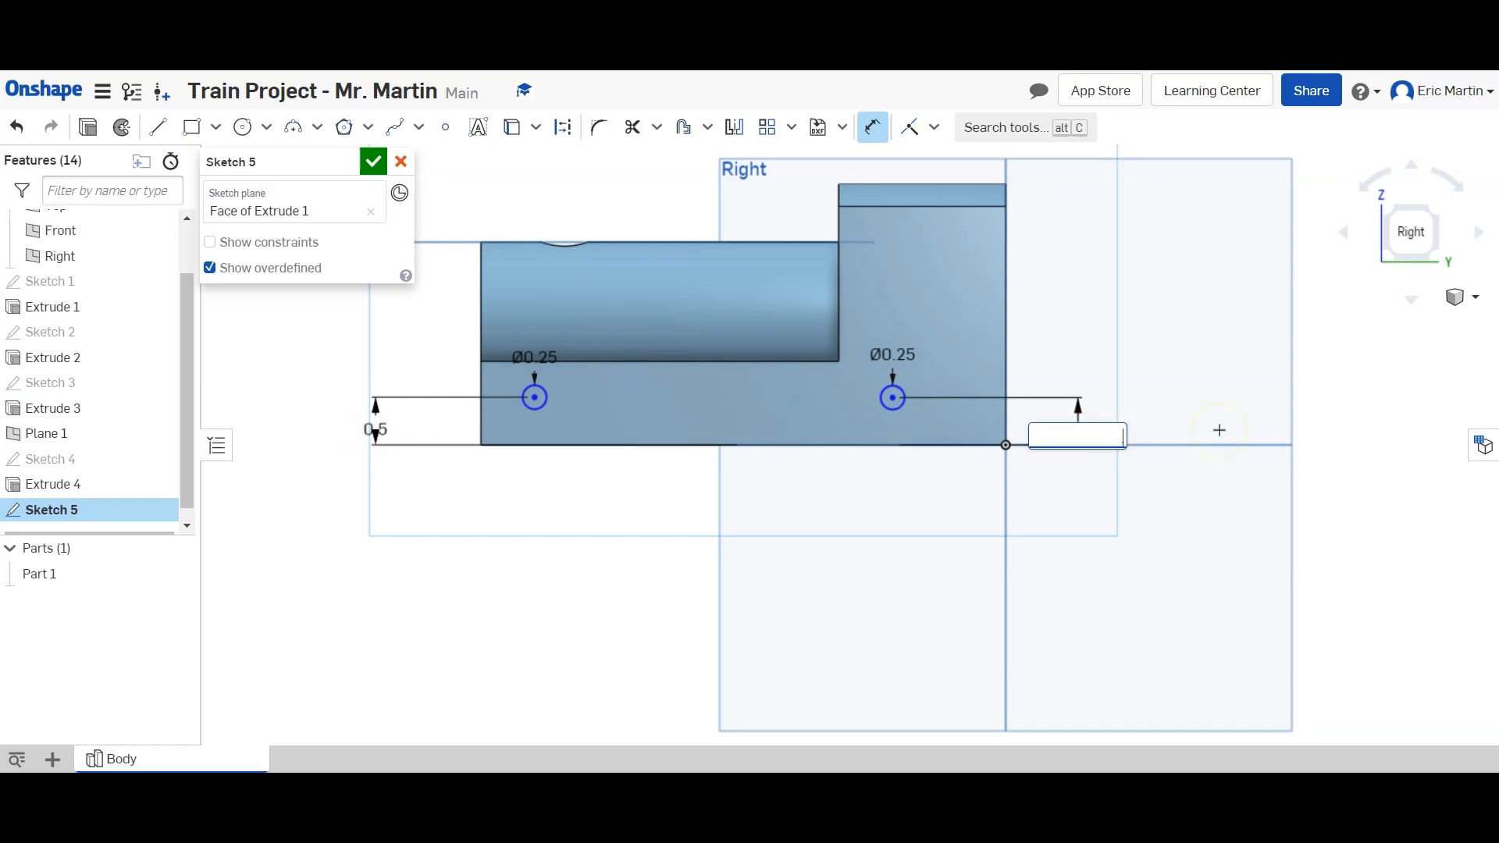
{"action": "left_click", "coordinate": [892, 398]}
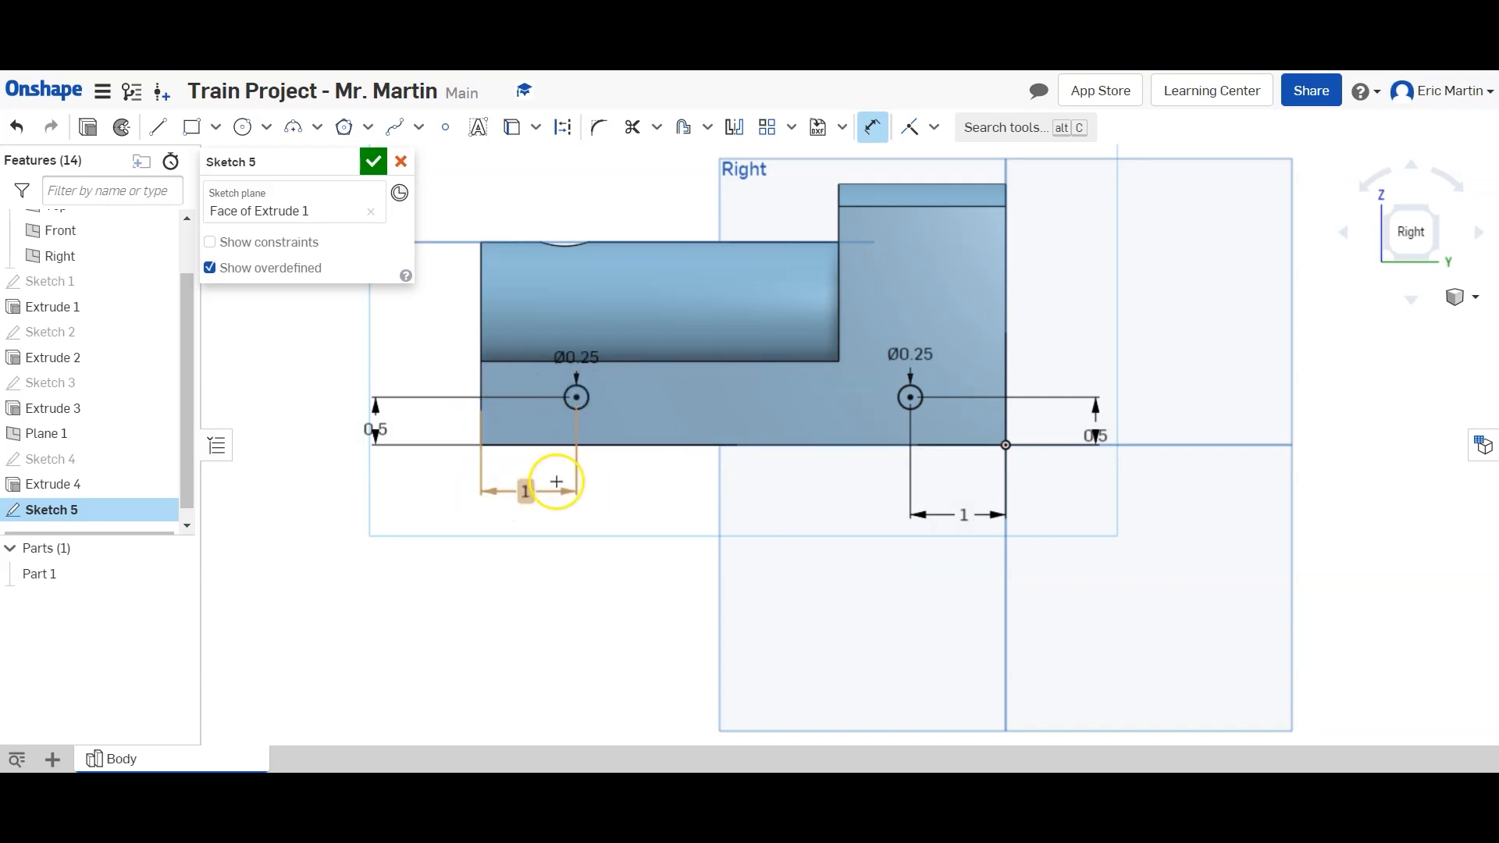
{"action": "left_click", "coordinate": [373, 161]}
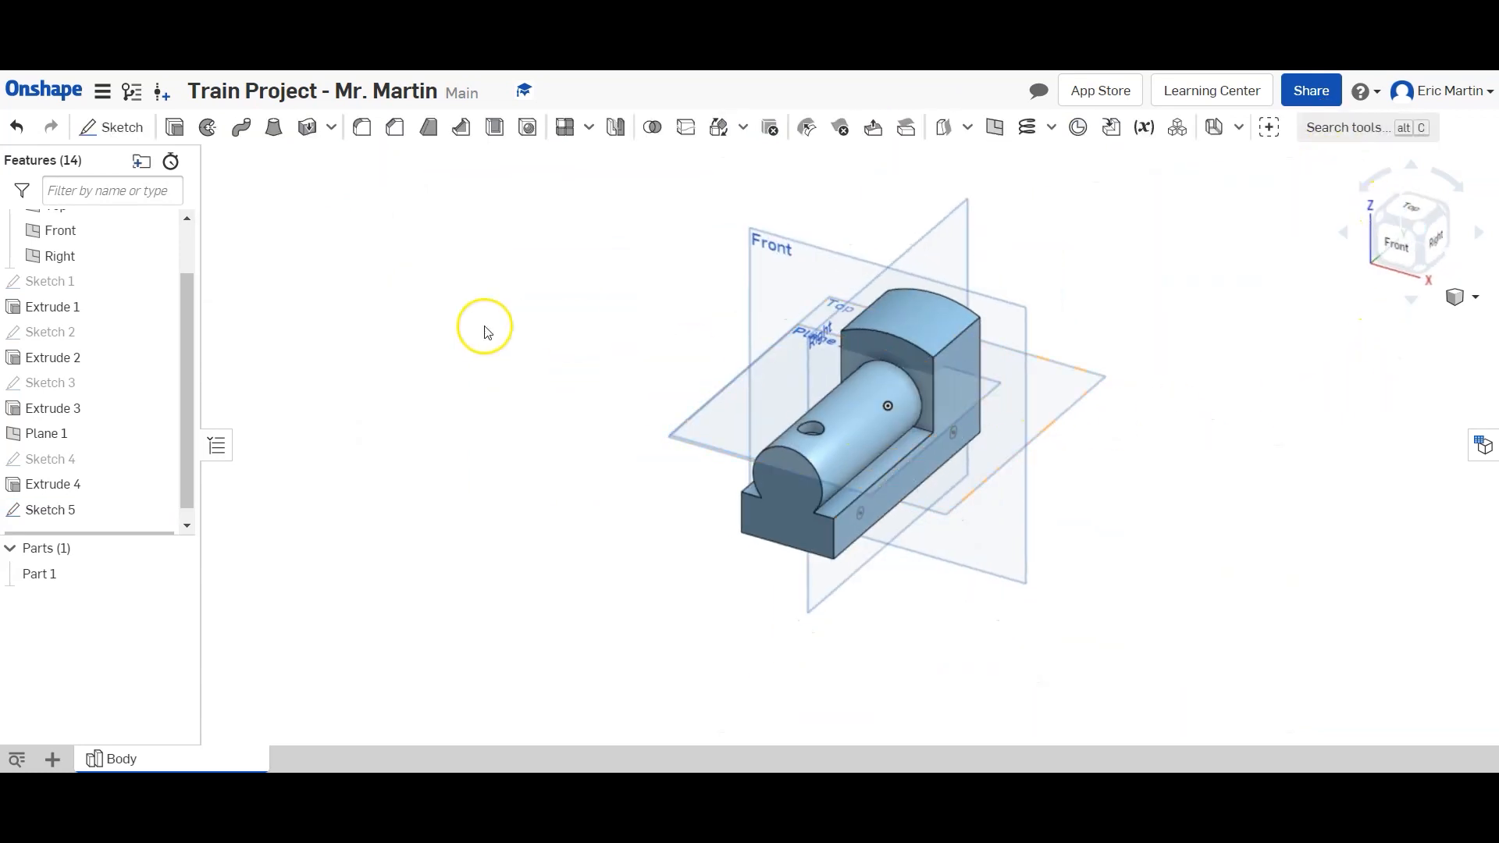
{"action": "mouse_move", "coordinate": [391, 414]}
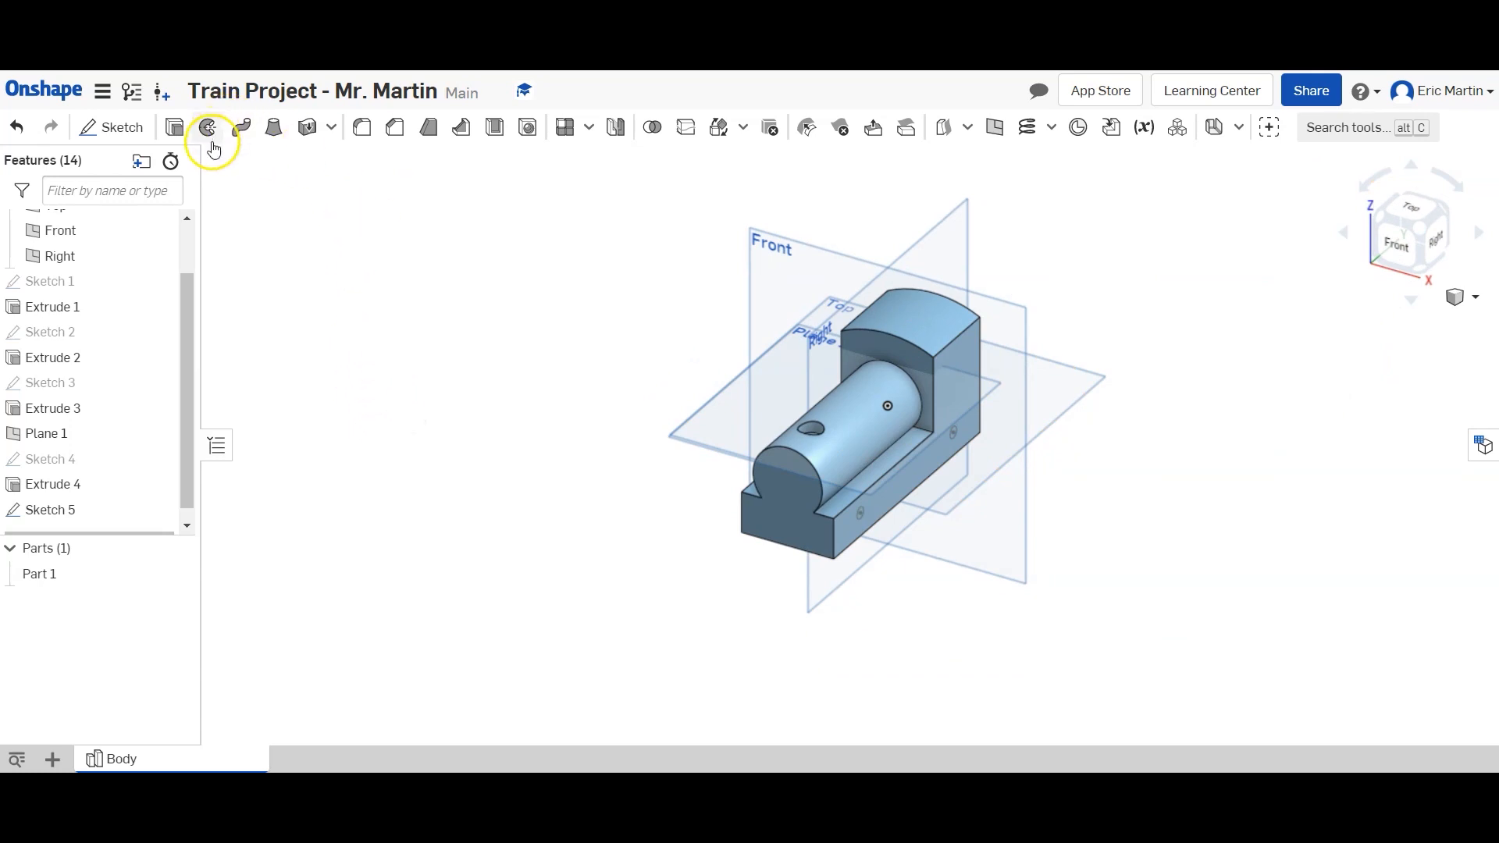
Remove-extrude both Sketch 5 circles Through all to cut two side holes through the base.
{"action": "left_click", "coordinate": [208, 127]}
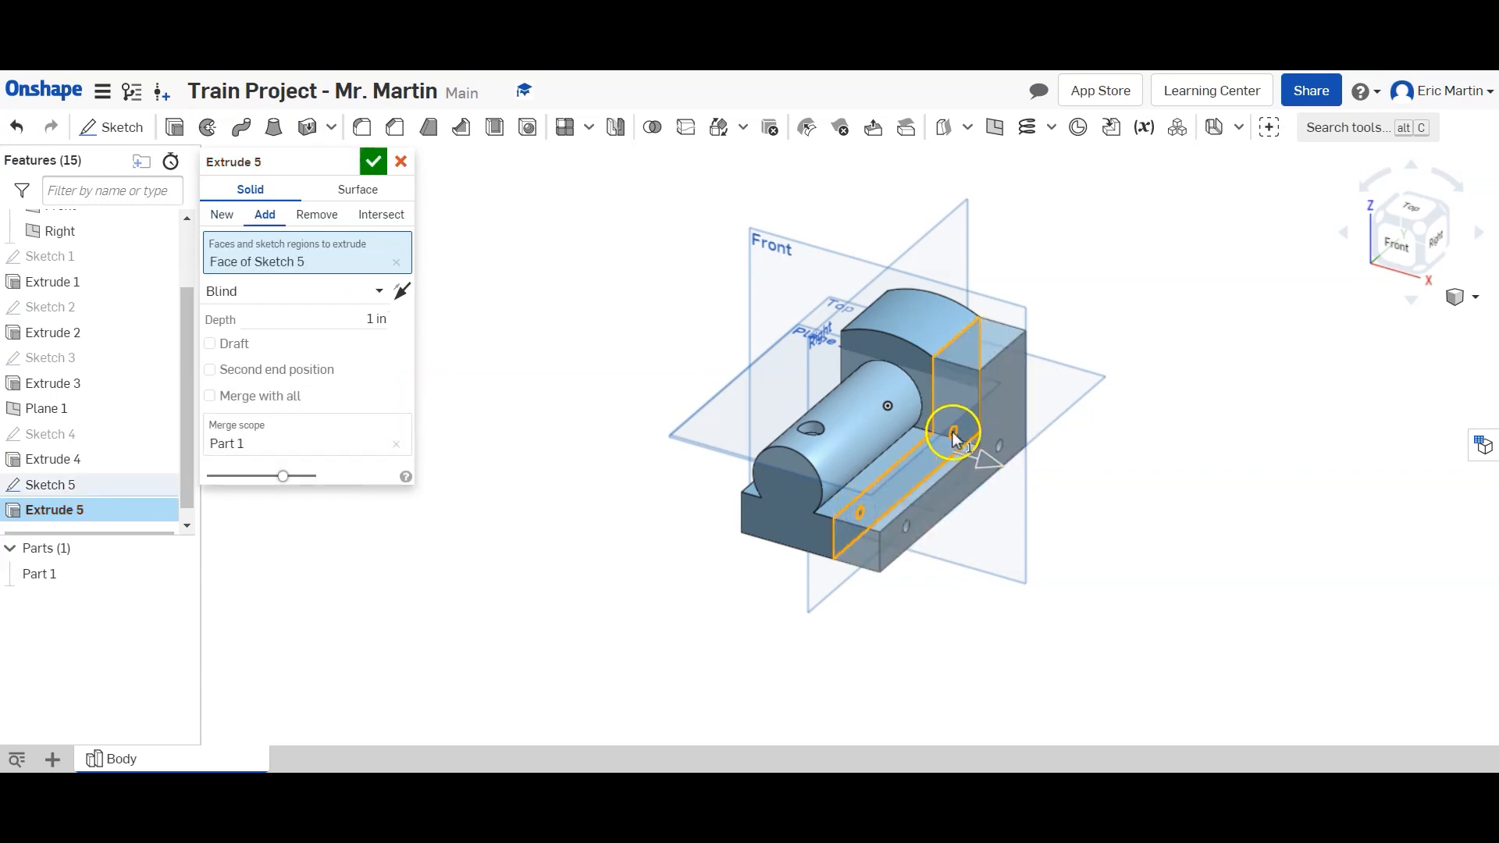
{"action": "left_click", "coordinate": [373, 161]}
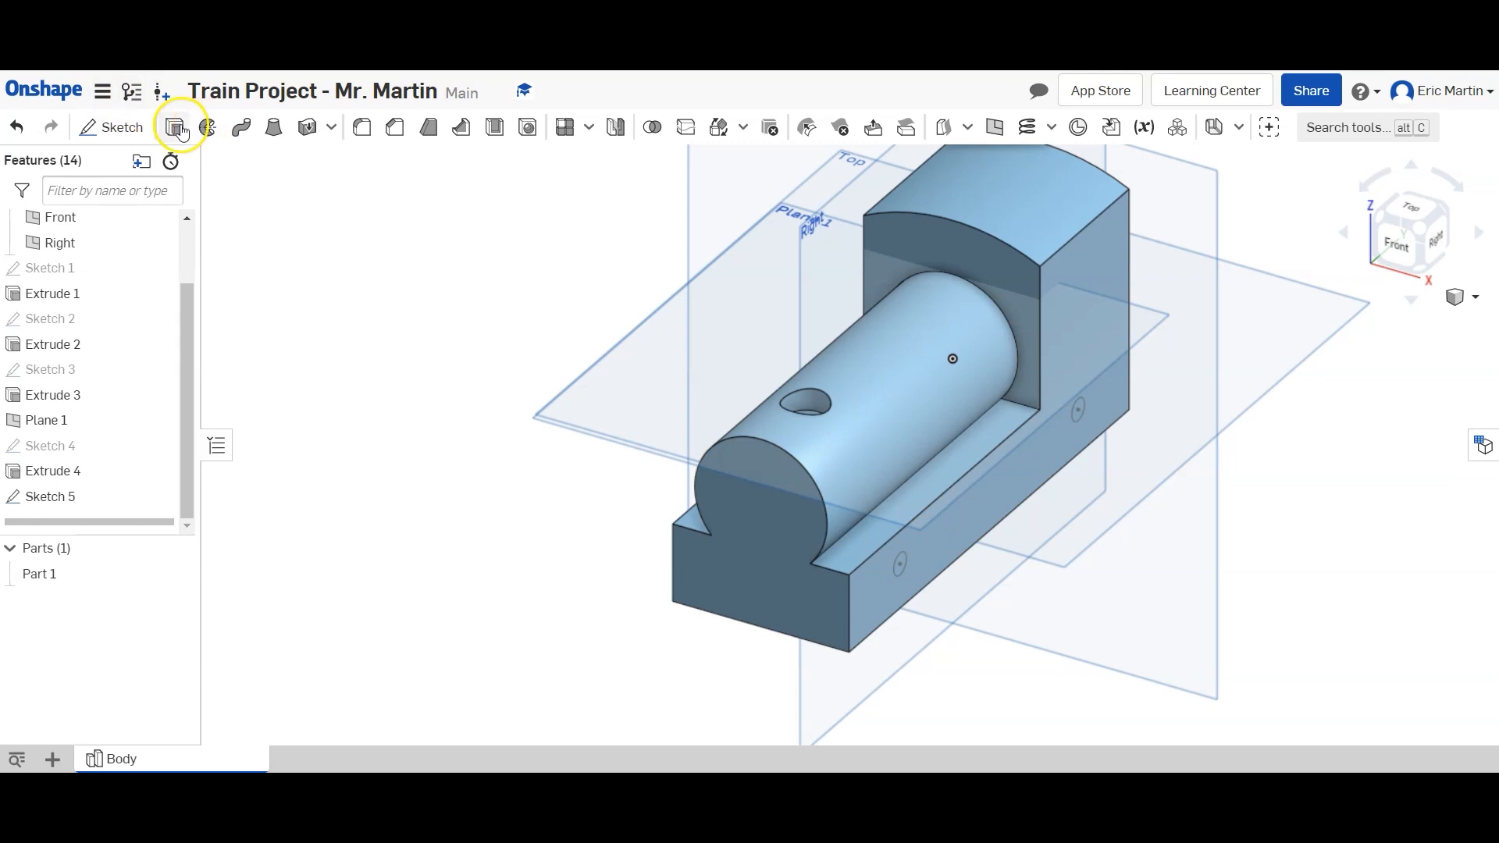
{"action": "left_click", "coordinate": [176, 126]}
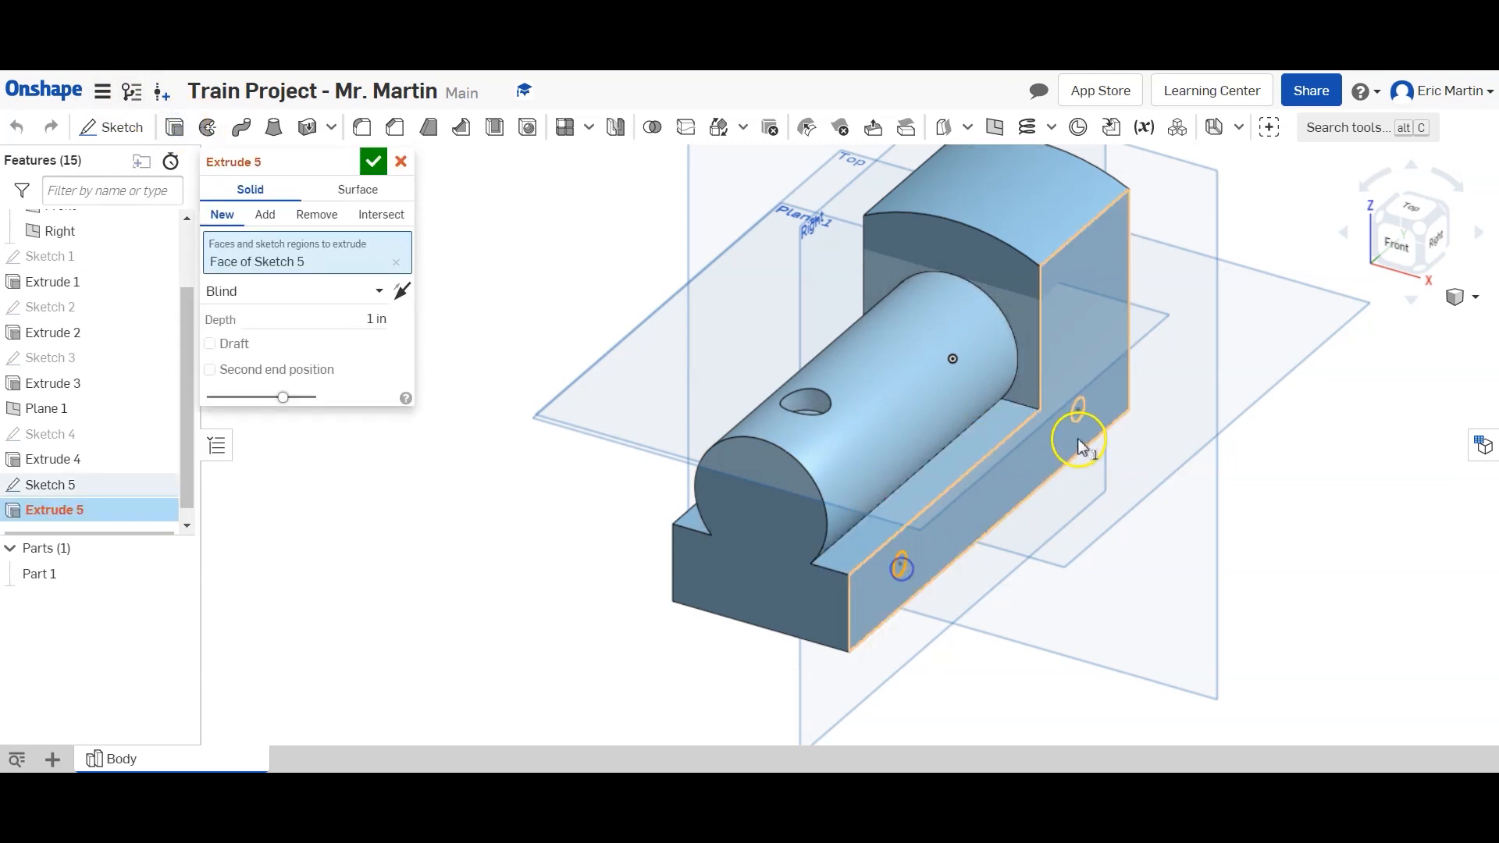
{"action": "left_click", "coordinate": [265, 214]}
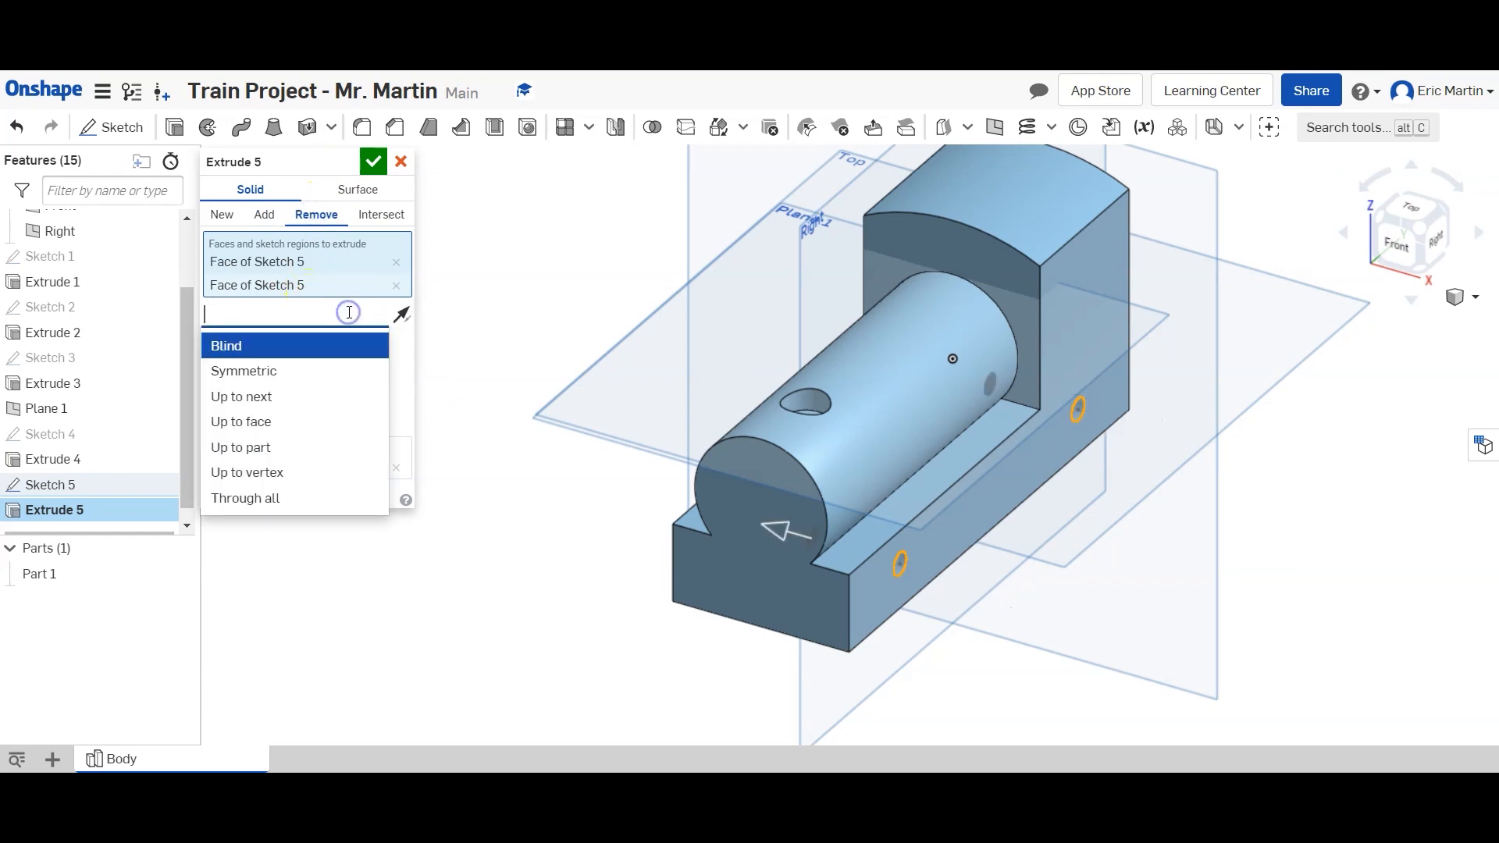
{"action": "left_click", "coordinate": [245, 498]}
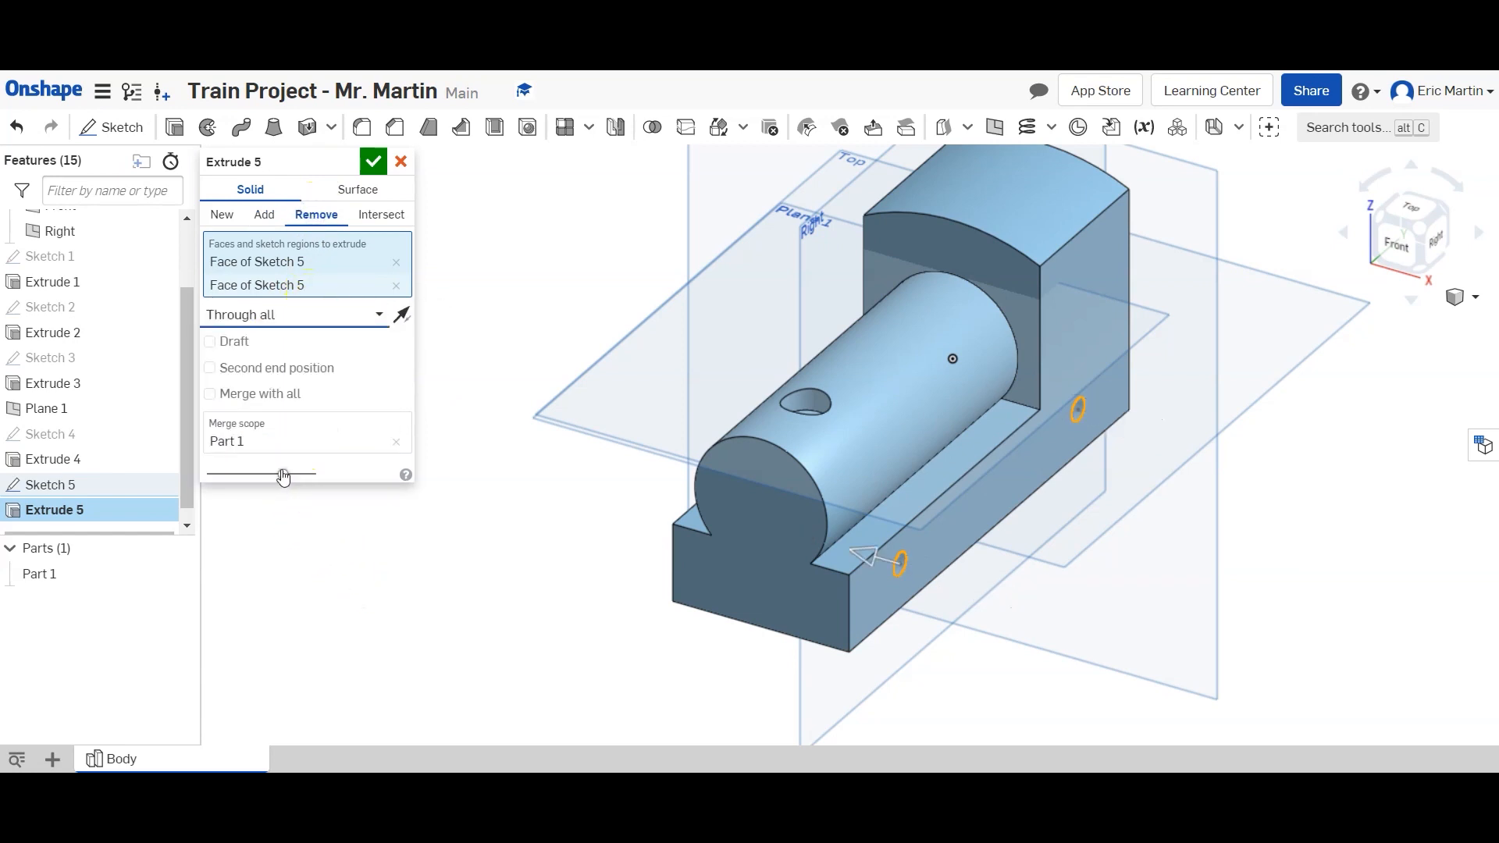
{"action": "left_click", "coordinate": [373, 161]}
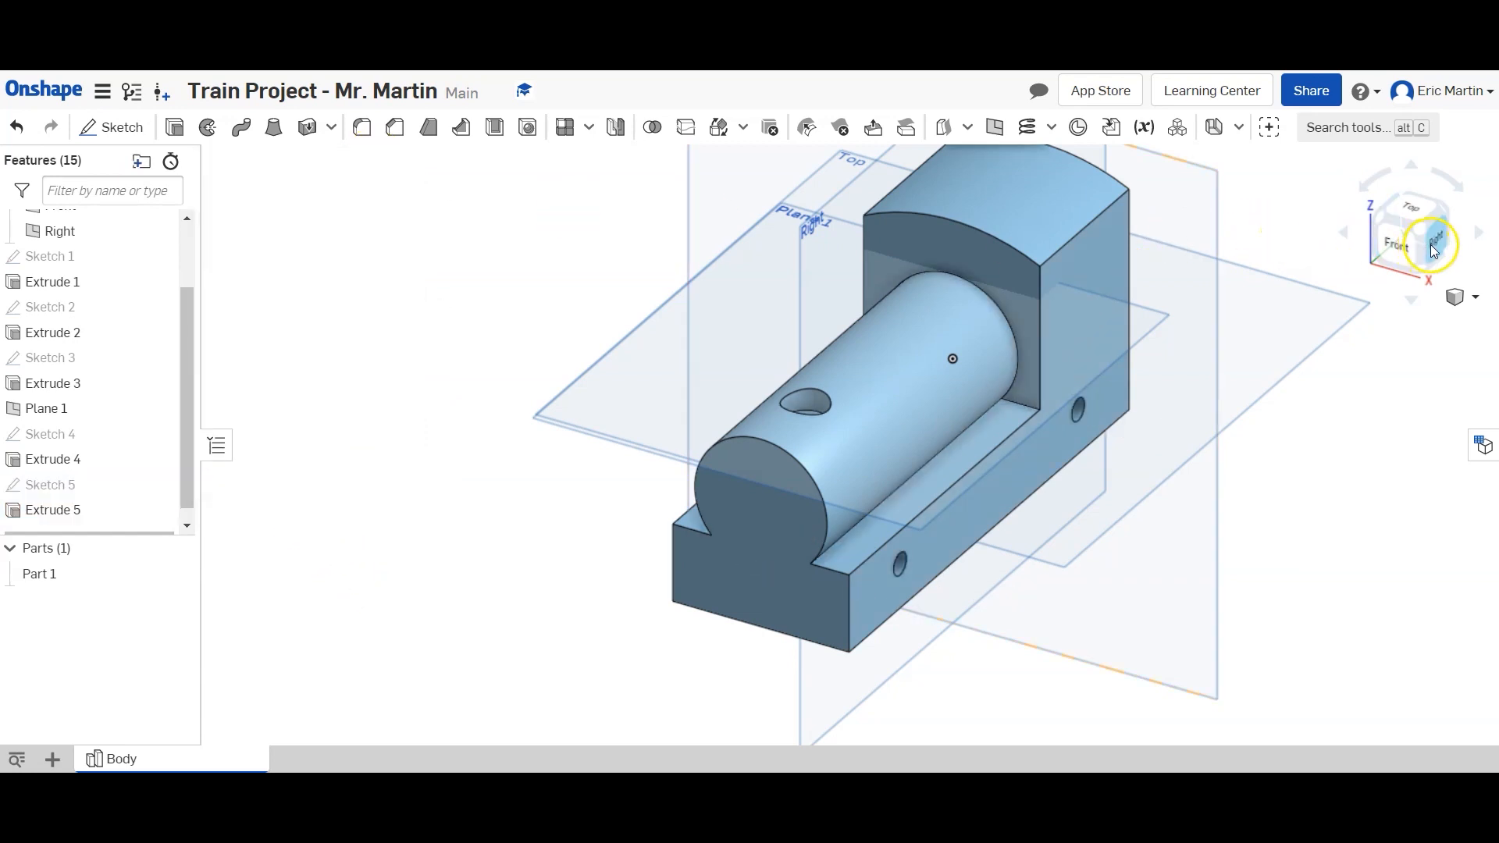
{"action": "left_click", "coordinate": [1412, 231]}
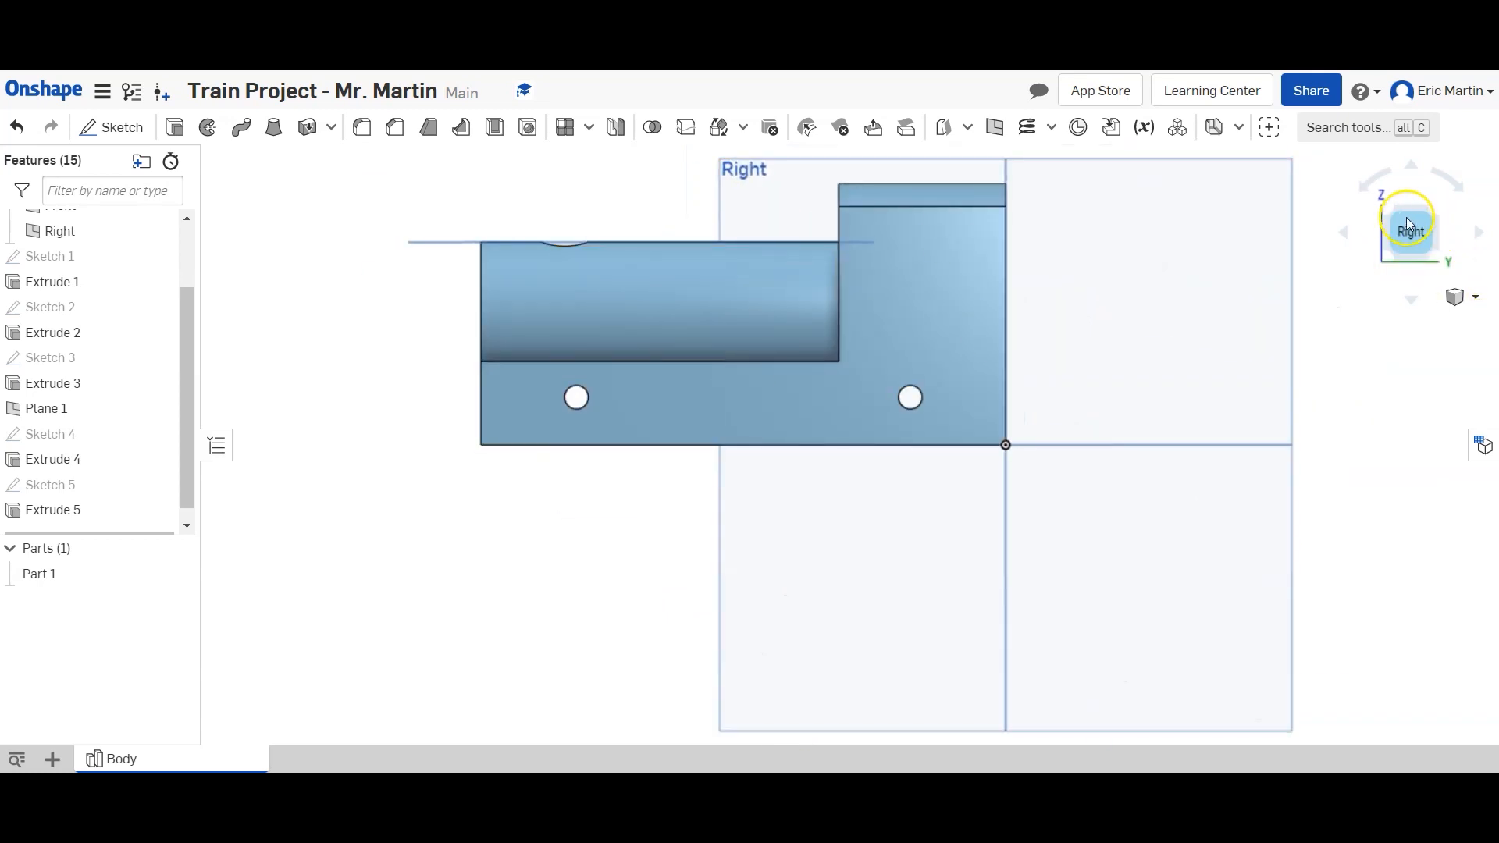
{"action": "left_click", "coordinate": [1415, 231]}
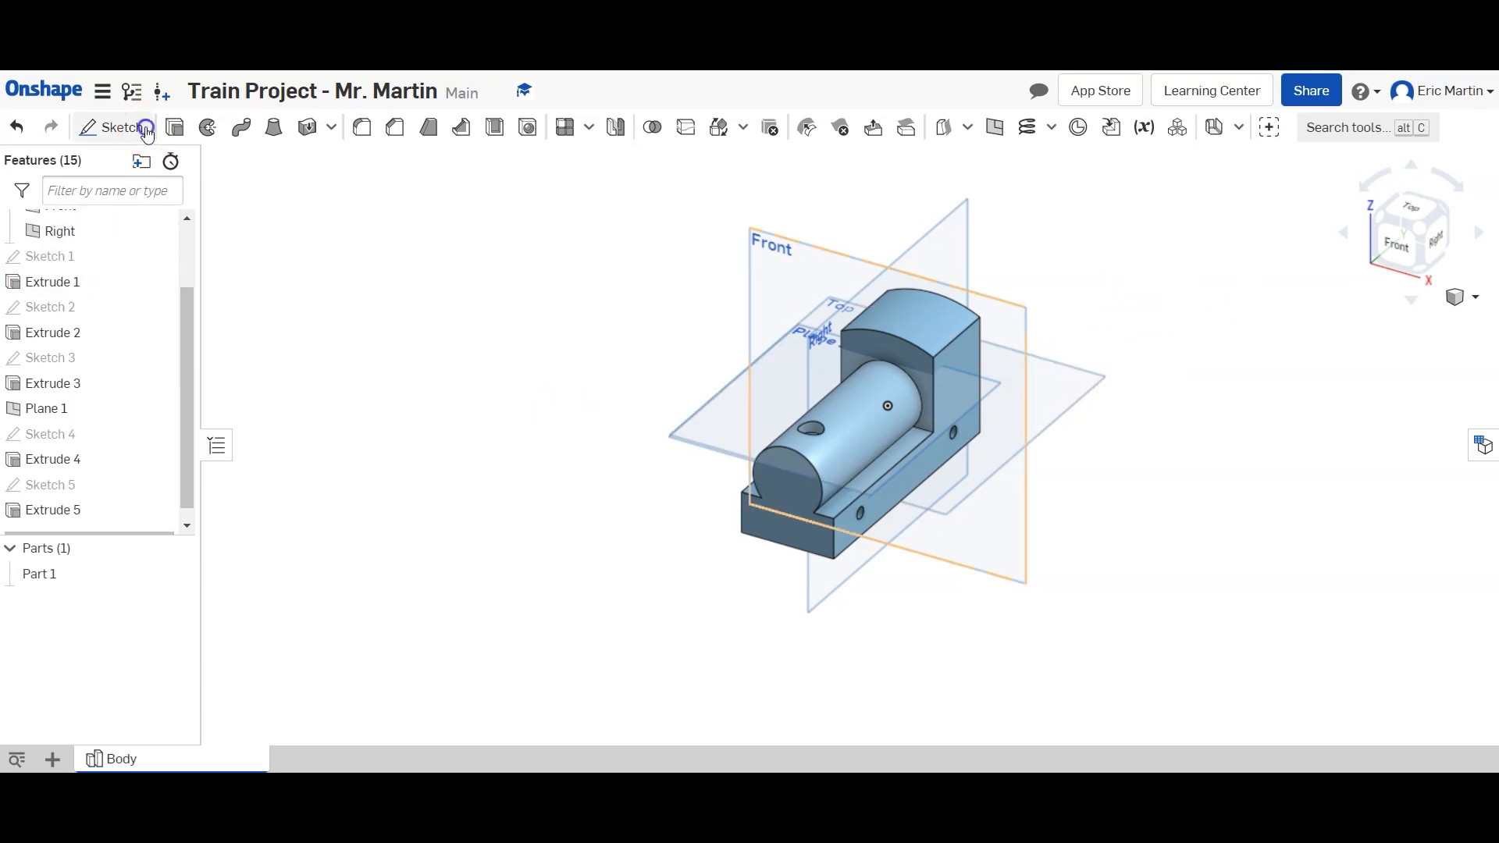
Draw and dimension the rear slot profile — 0.5 circle, 1.75 up, 0.25 from the rear edge — and trim leftovers.
{"action": "left_click", "coordinate": [114, 126]}
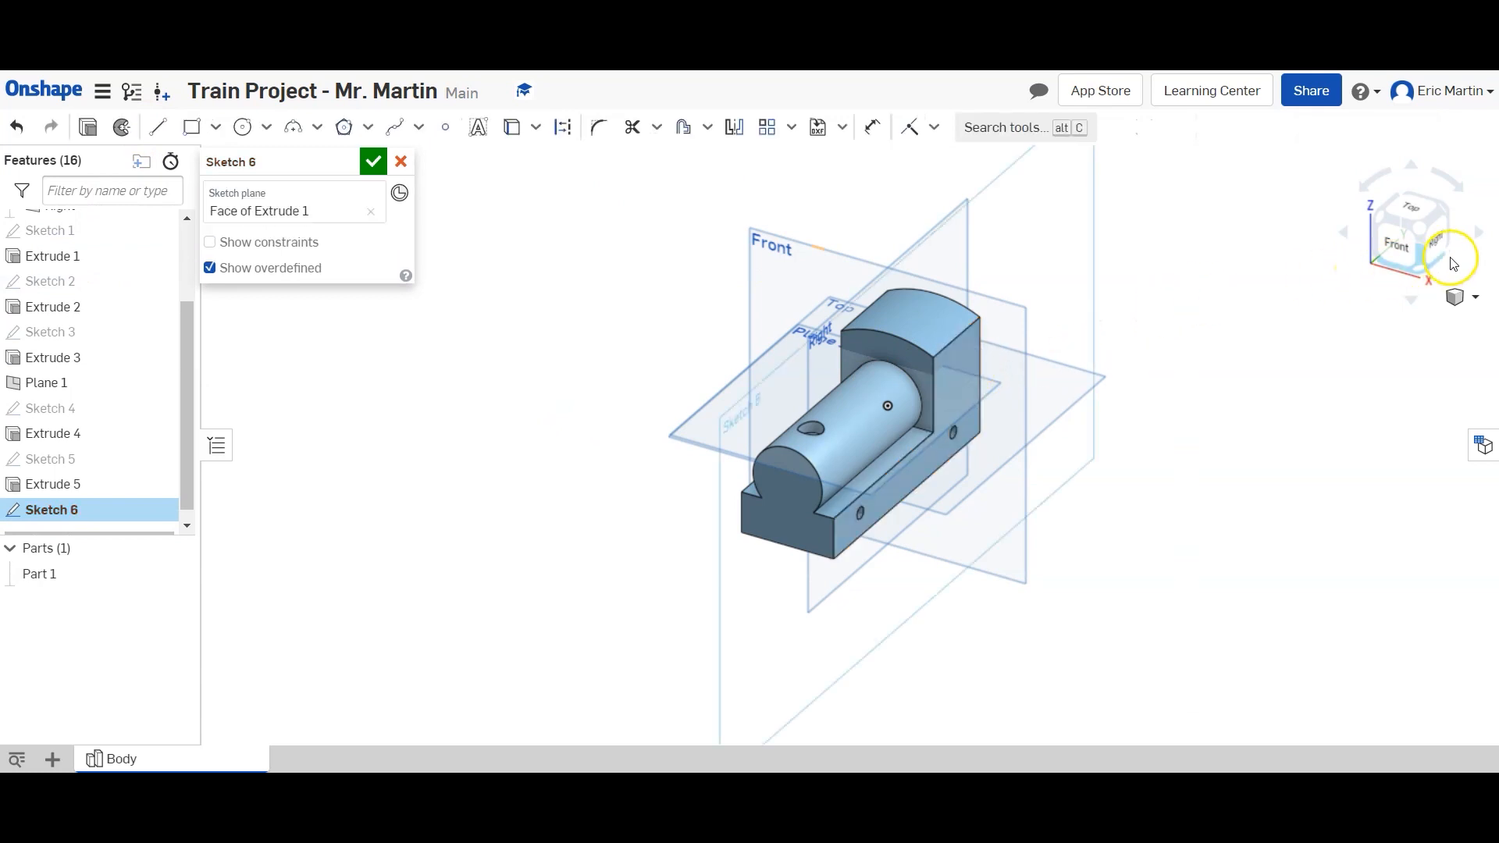
{"action": "left_click", "coordinate": [1429, 252]}
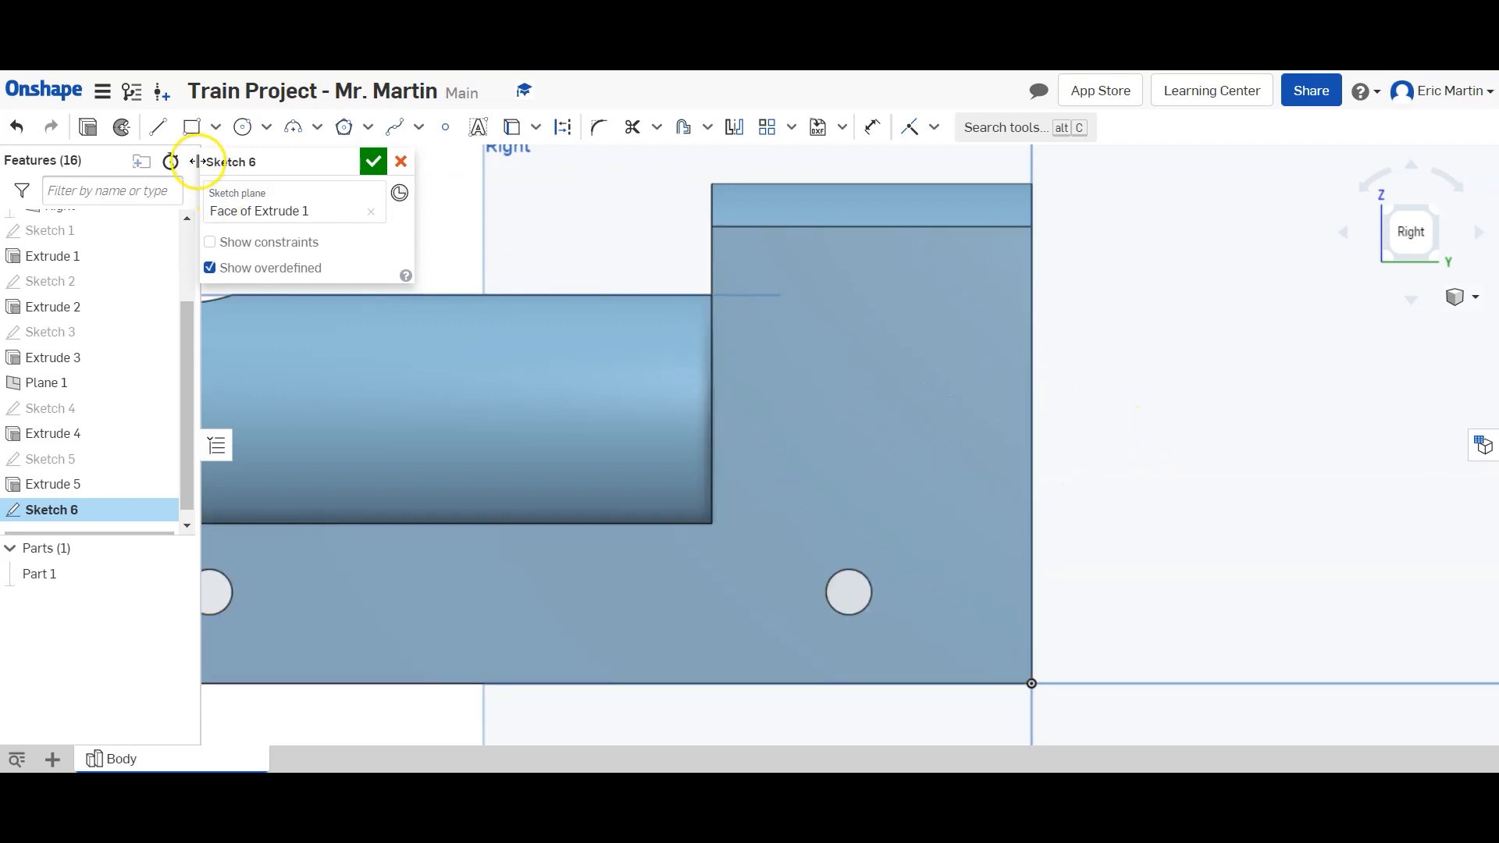
{"action": "mouse_move", "coordinate": [372, 253]}
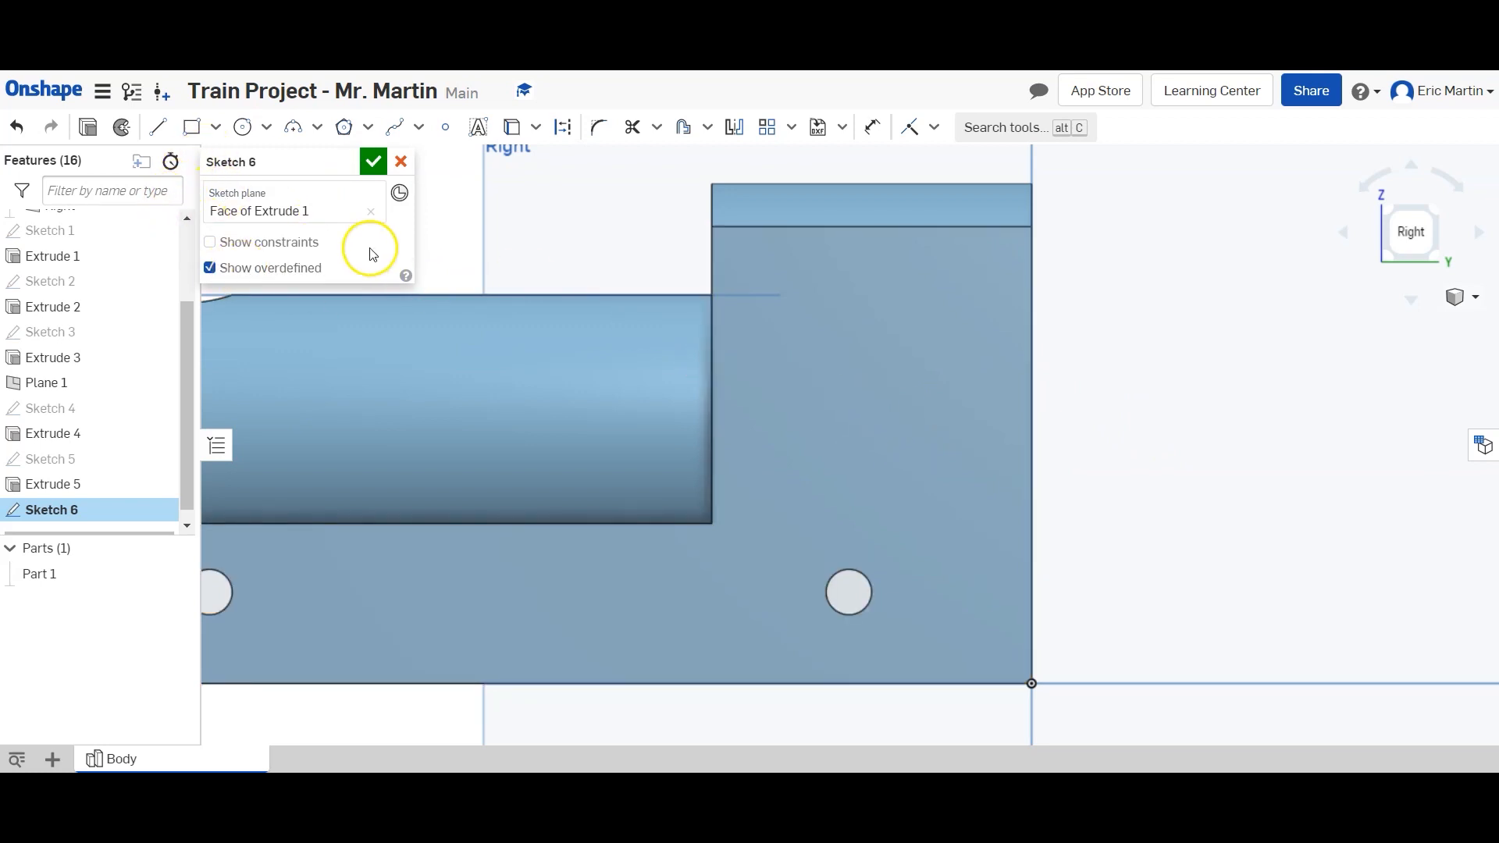
{"action": "mouse_move", "coordinate": [246, 157]}
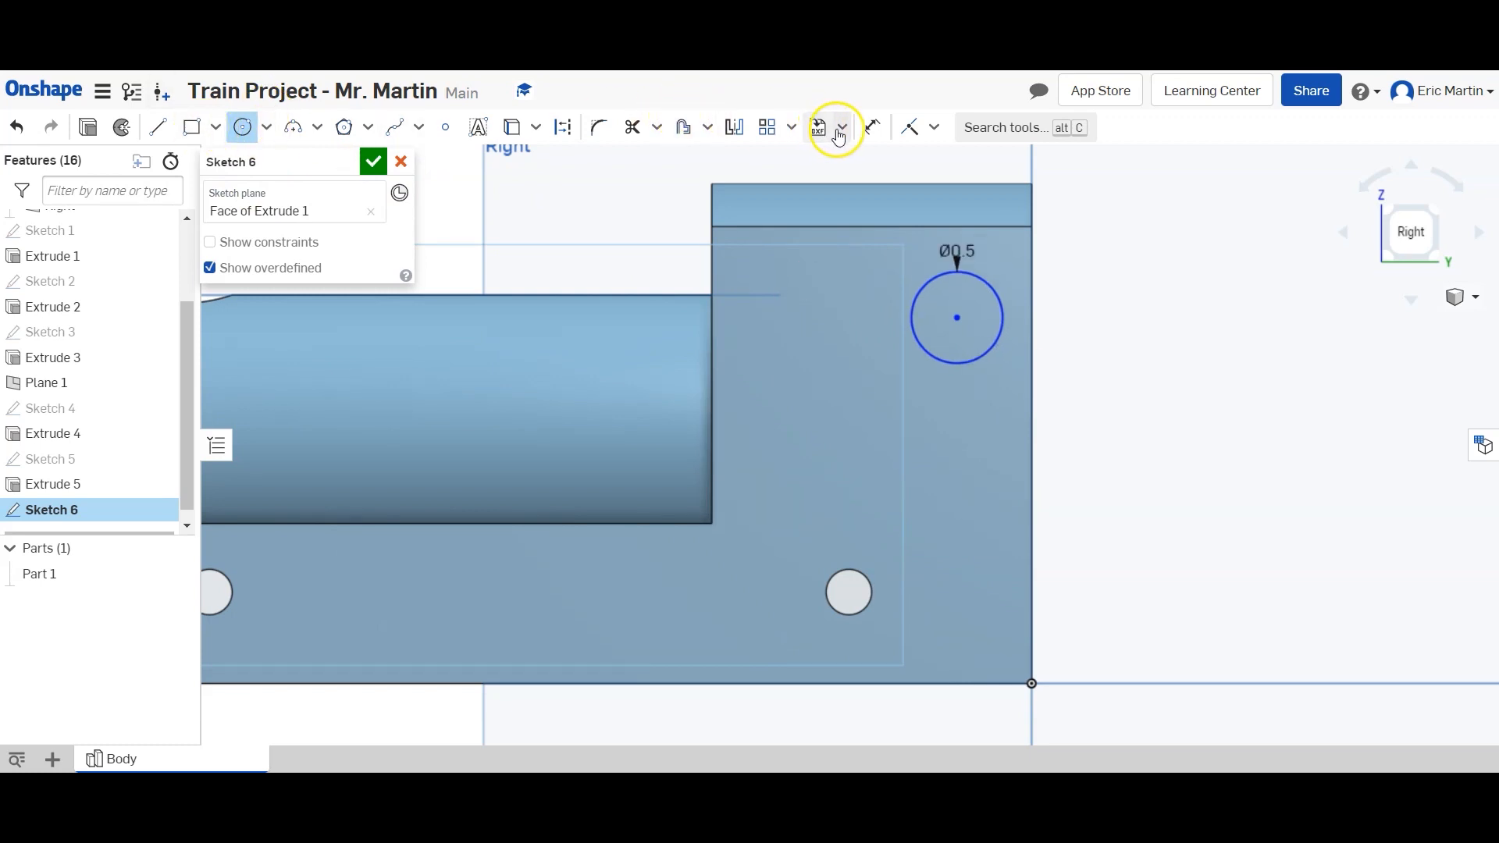
{"action": "left_click", "coordinate": [869, 126]}
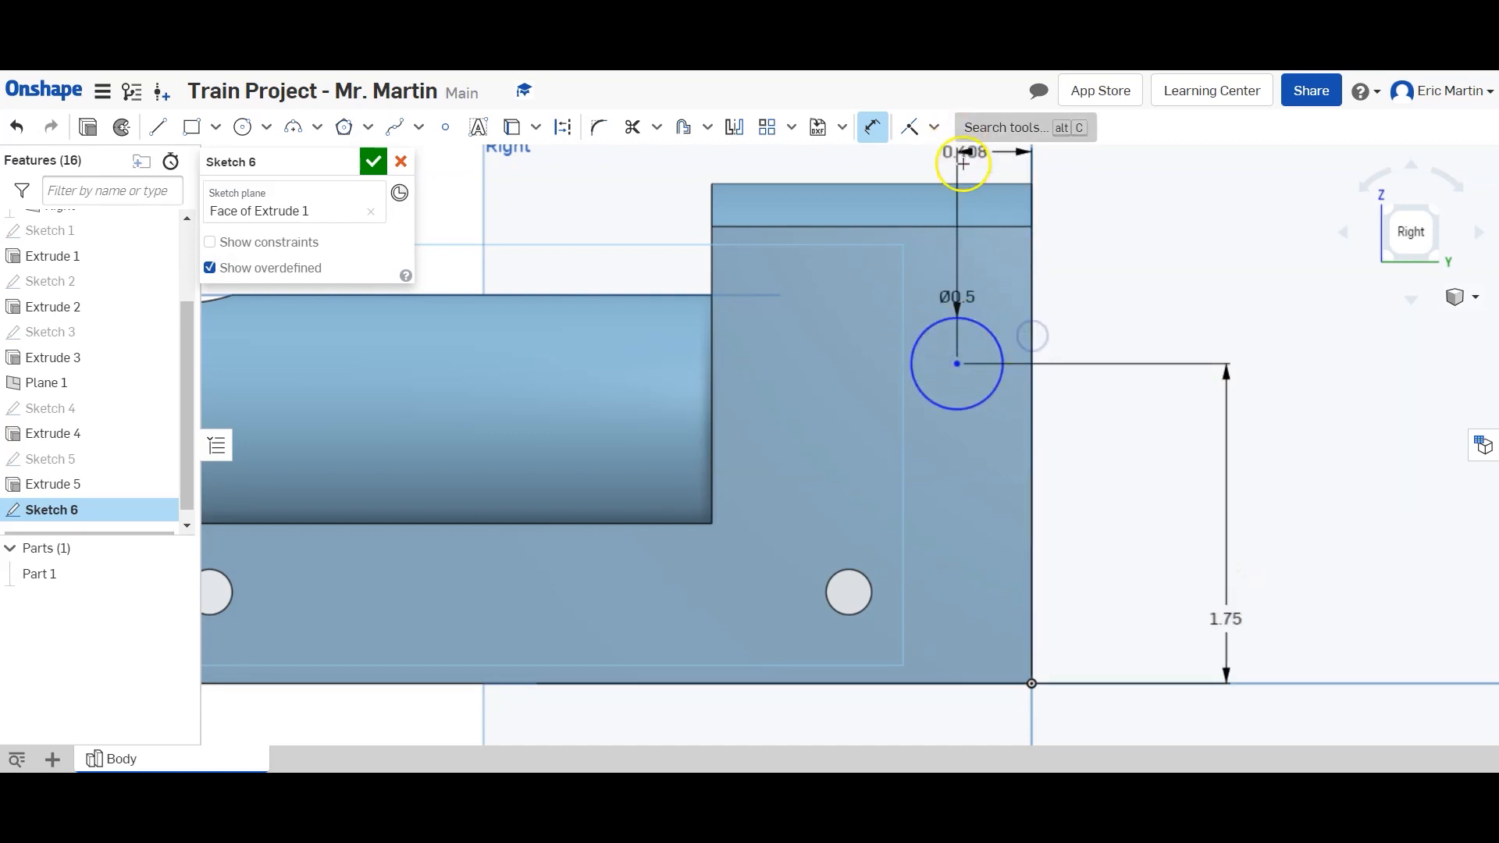
{"action": "left_click", "coordinate": [963, 163]}
{"action": "type", "text": "0.25"}
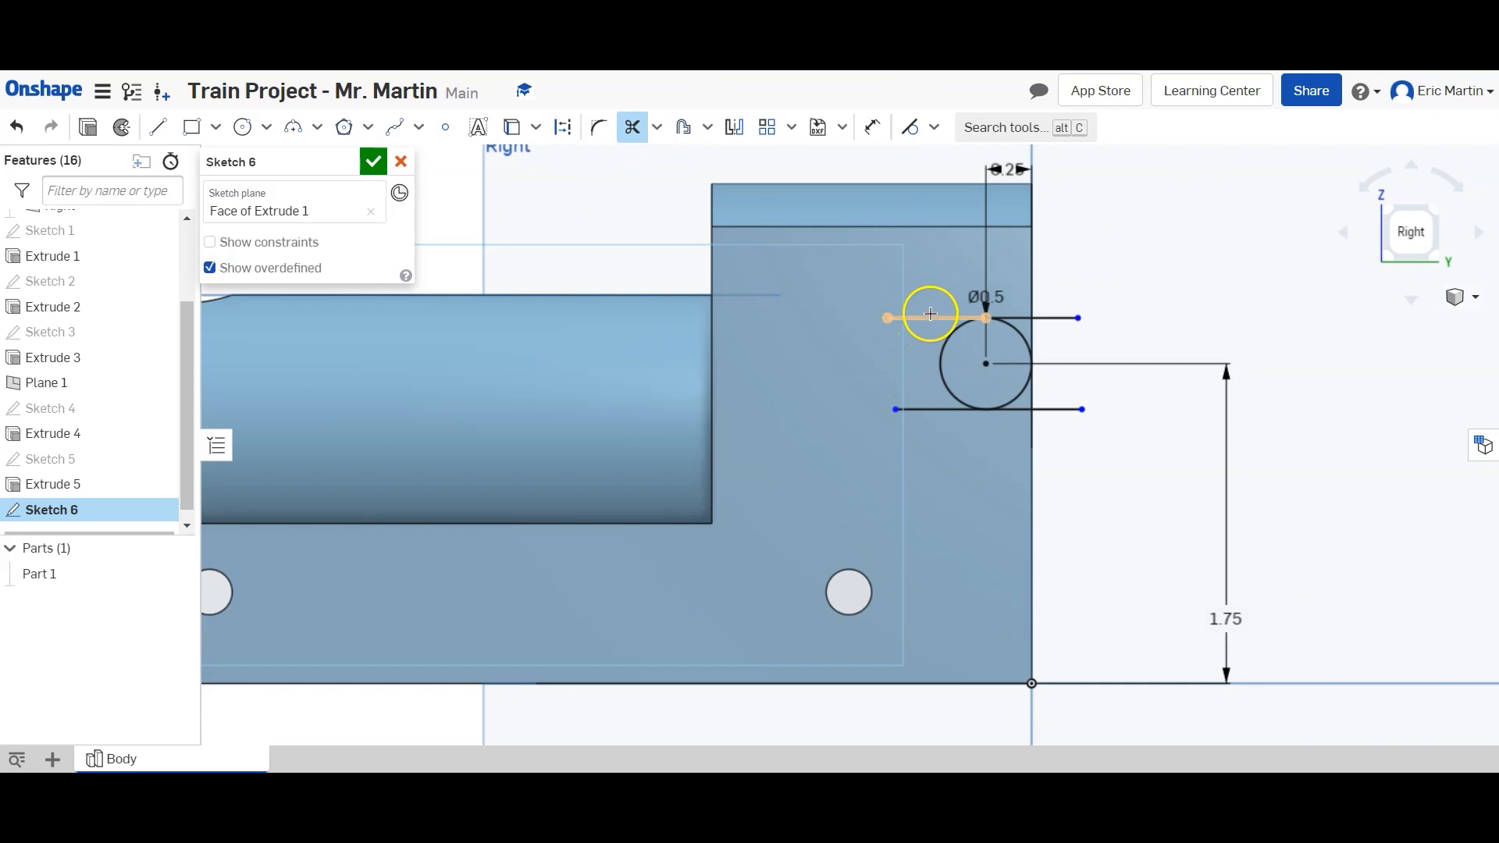
{"action": "left_click_drag", "start_coordinate": [928, 316], "coordinate": [1004, 411]}
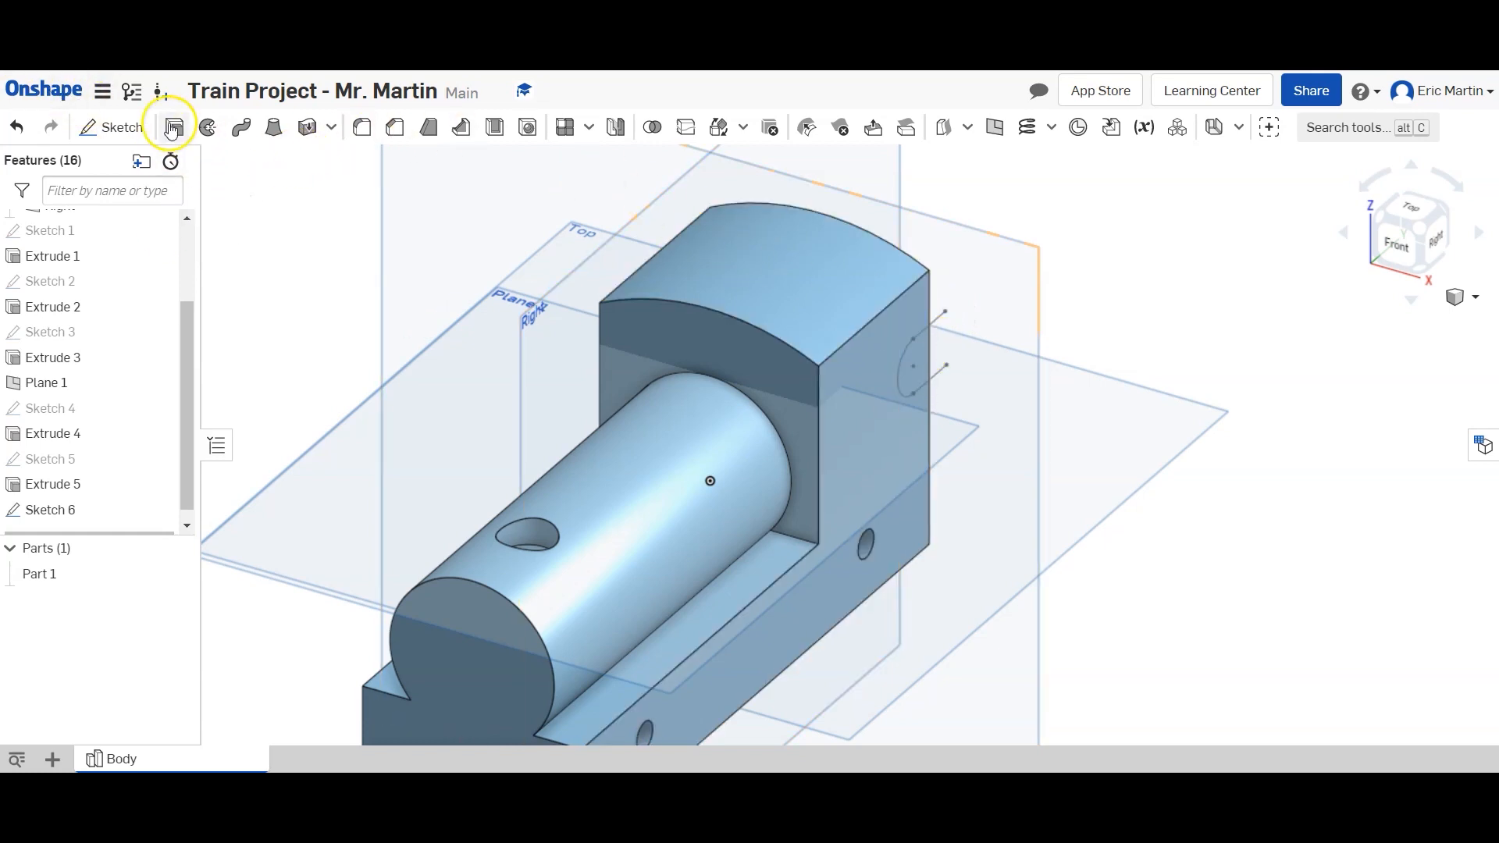
Remove-extrude the Sketch 6 slot region Through all to notch the cab's rear edge.
{"action": "left_click", "coordinate": [173, 126]}
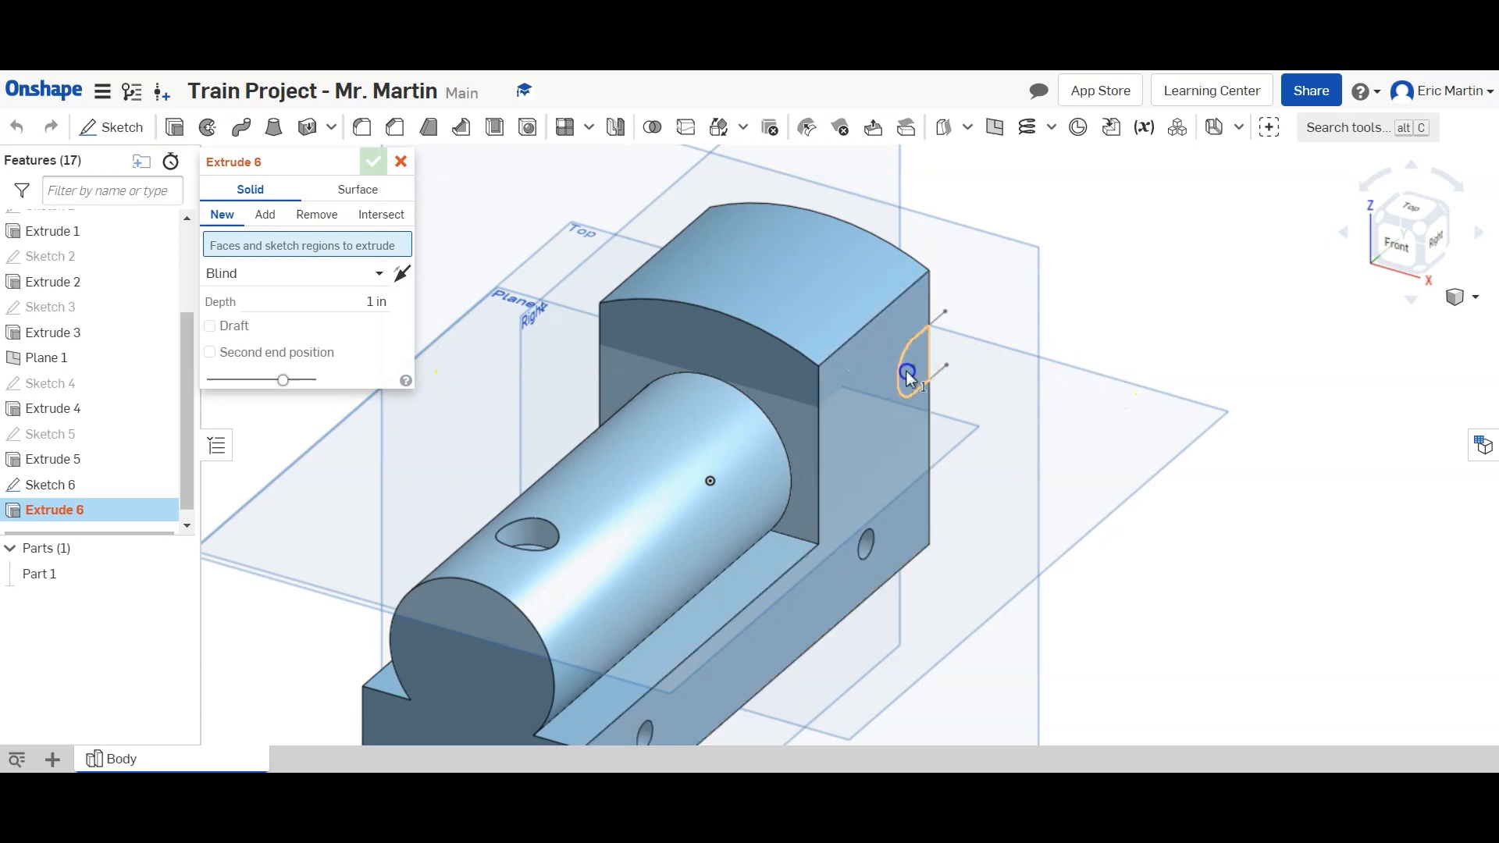
{"action": "left_click", "coordinate": [905, 373]}
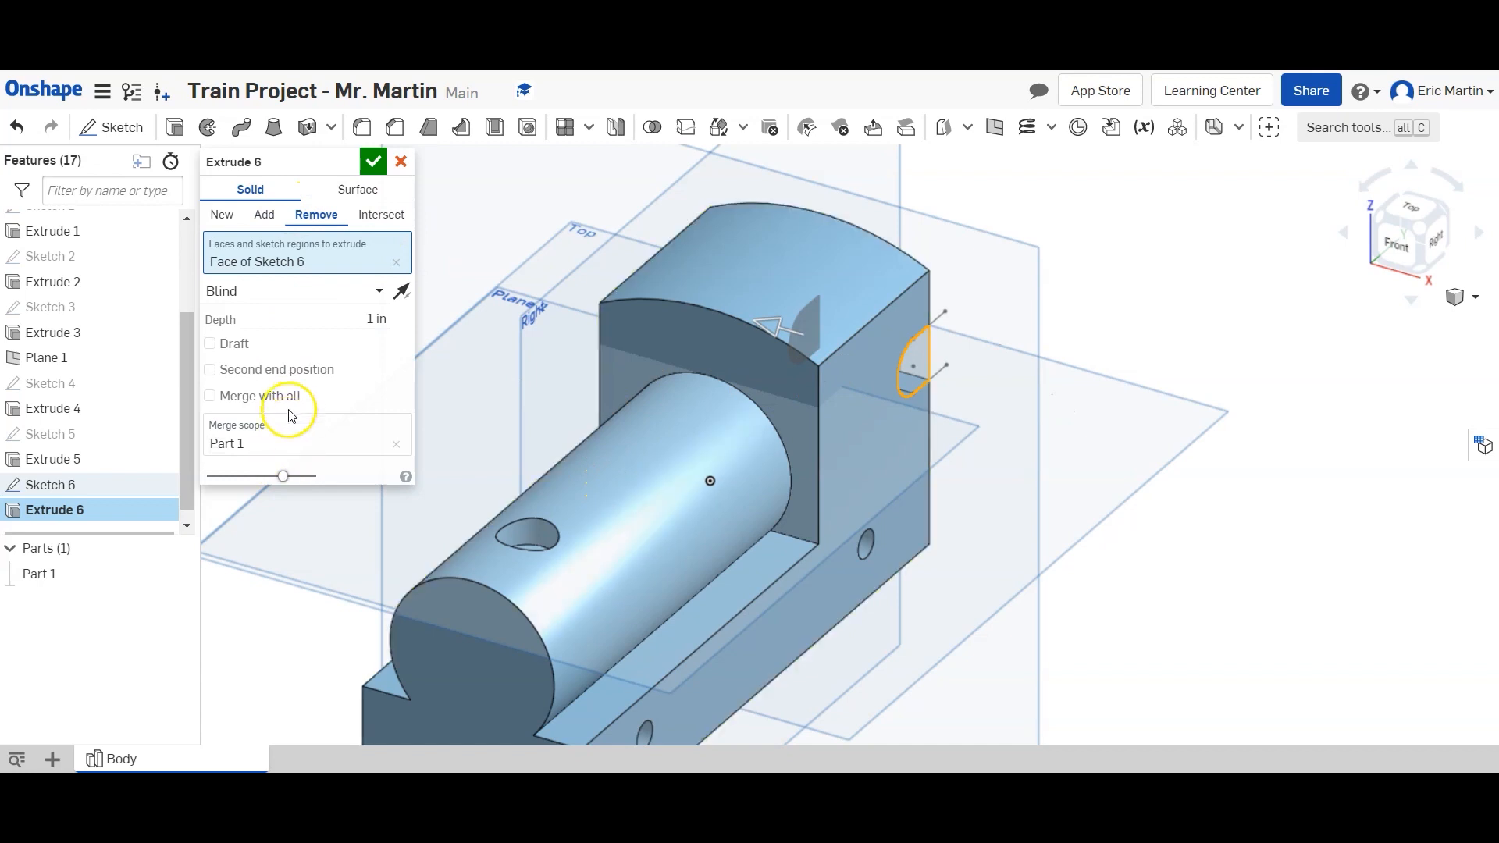
{"action": "left_click", "coordinate": [296, 292]}
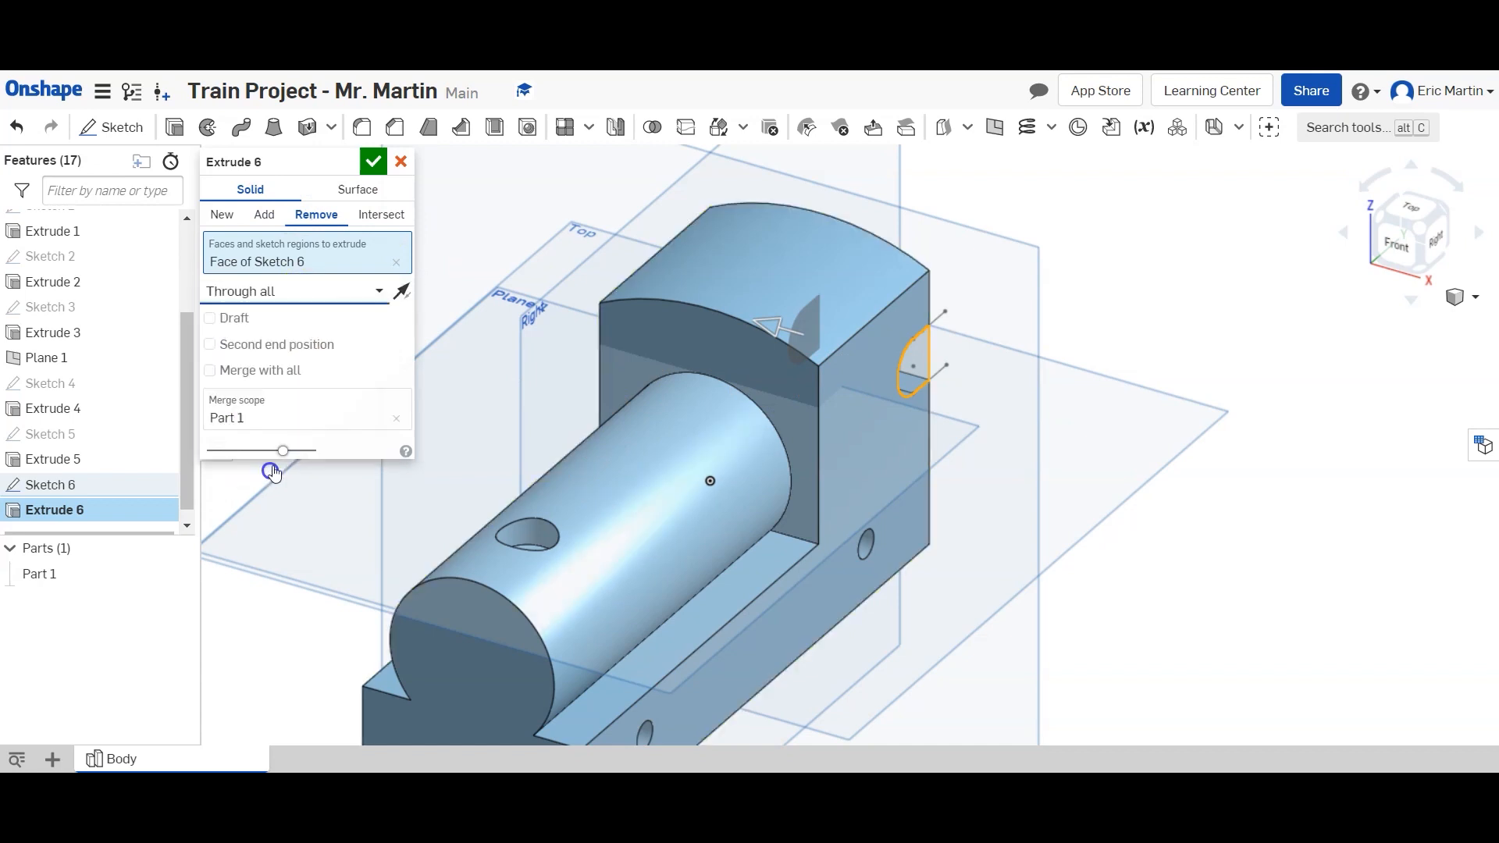
{"action": "left_click", "coordinate": [373, 160]}
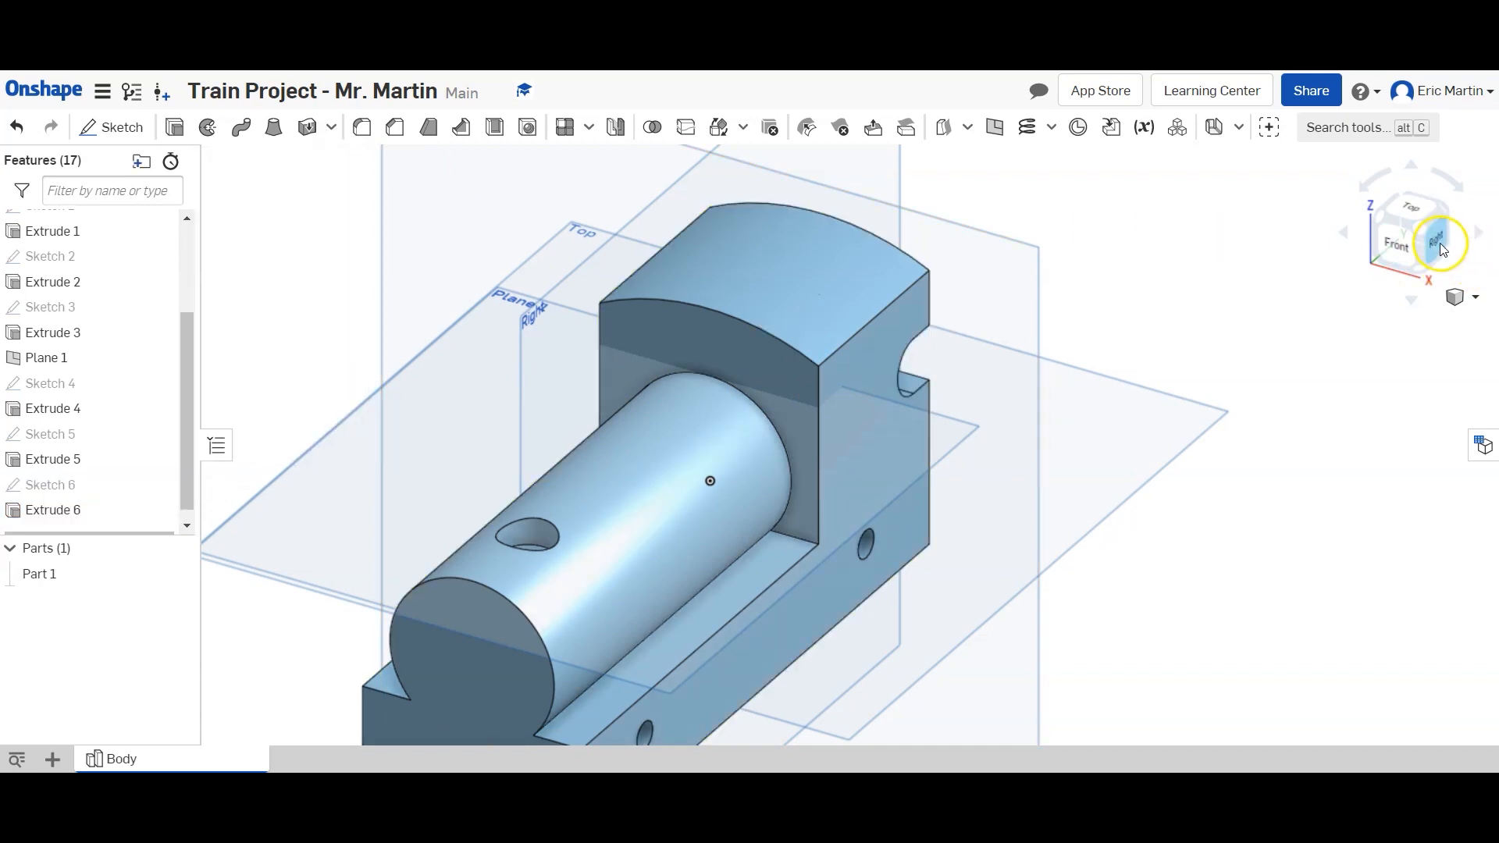
{"action": "left_click", "coordinate": [1437, 240]}
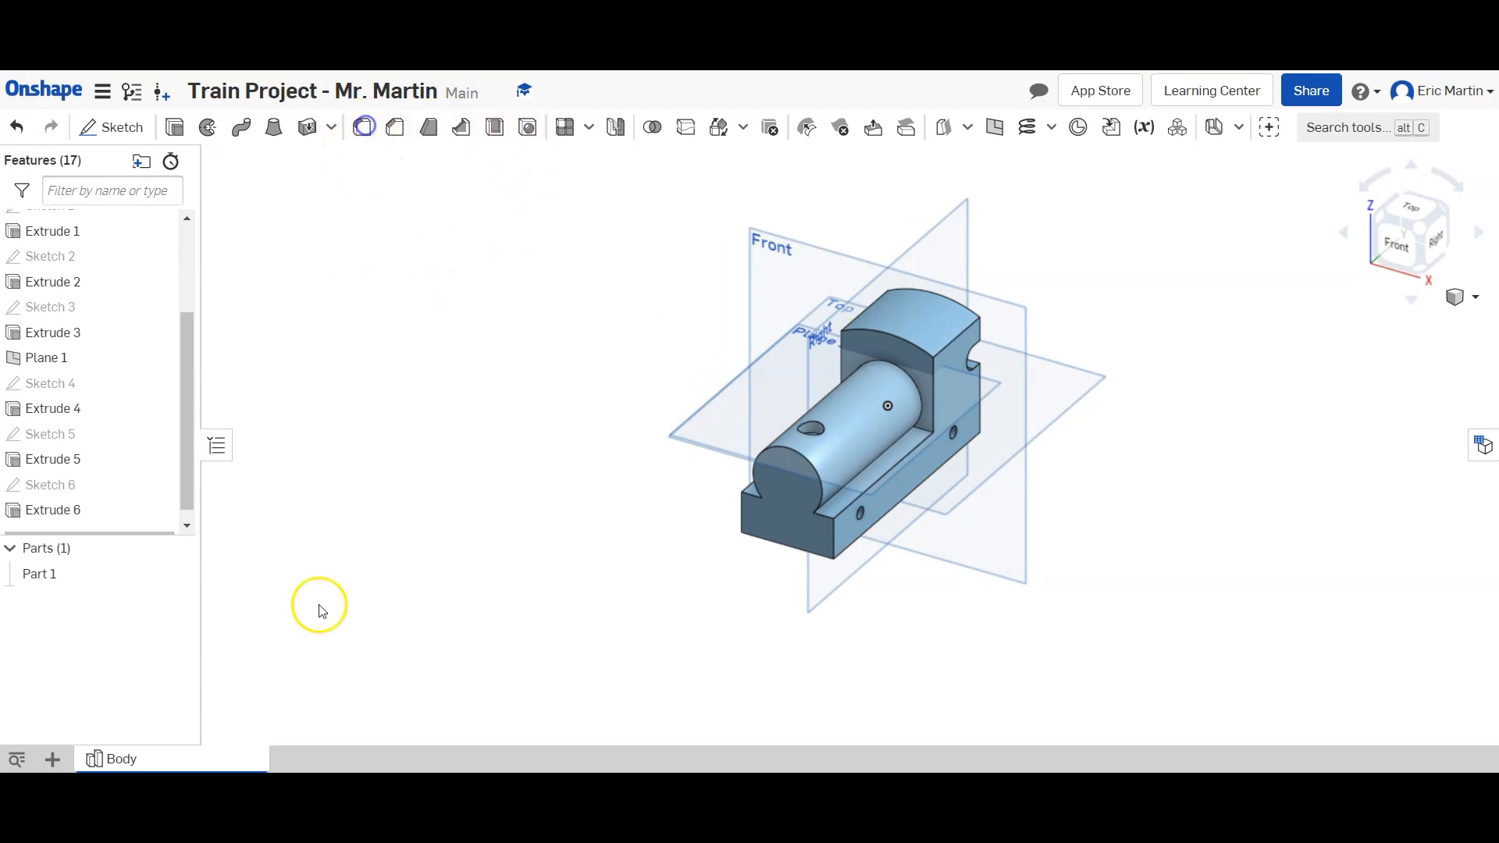
Fillet the three boiler junction edges against the platform and cab at 0.1 in.
{"action": "left_click", "coordinate": [364, 126]}
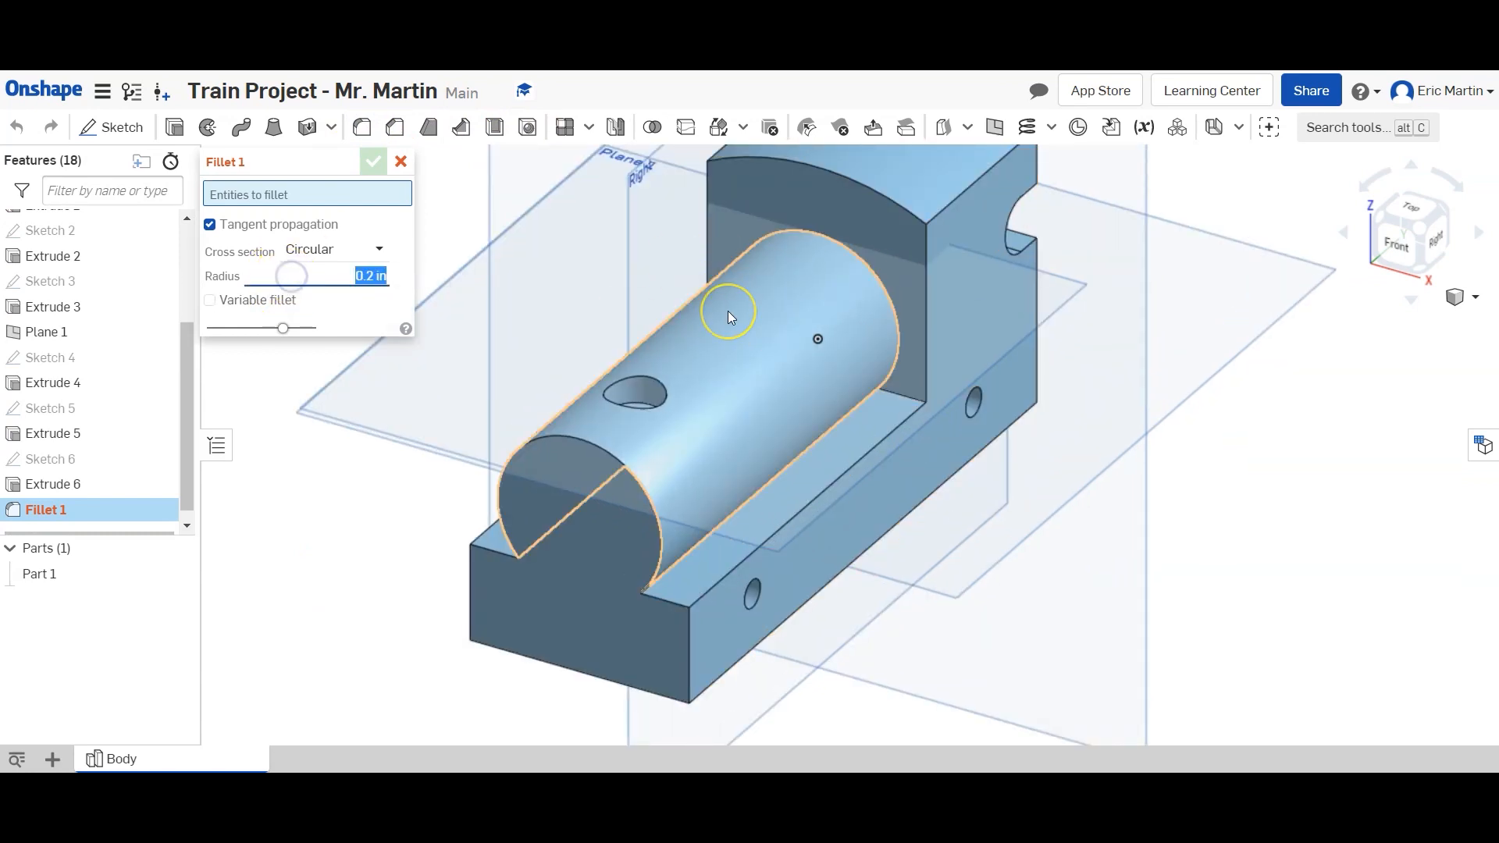
{"action": "type", "text": "1"}
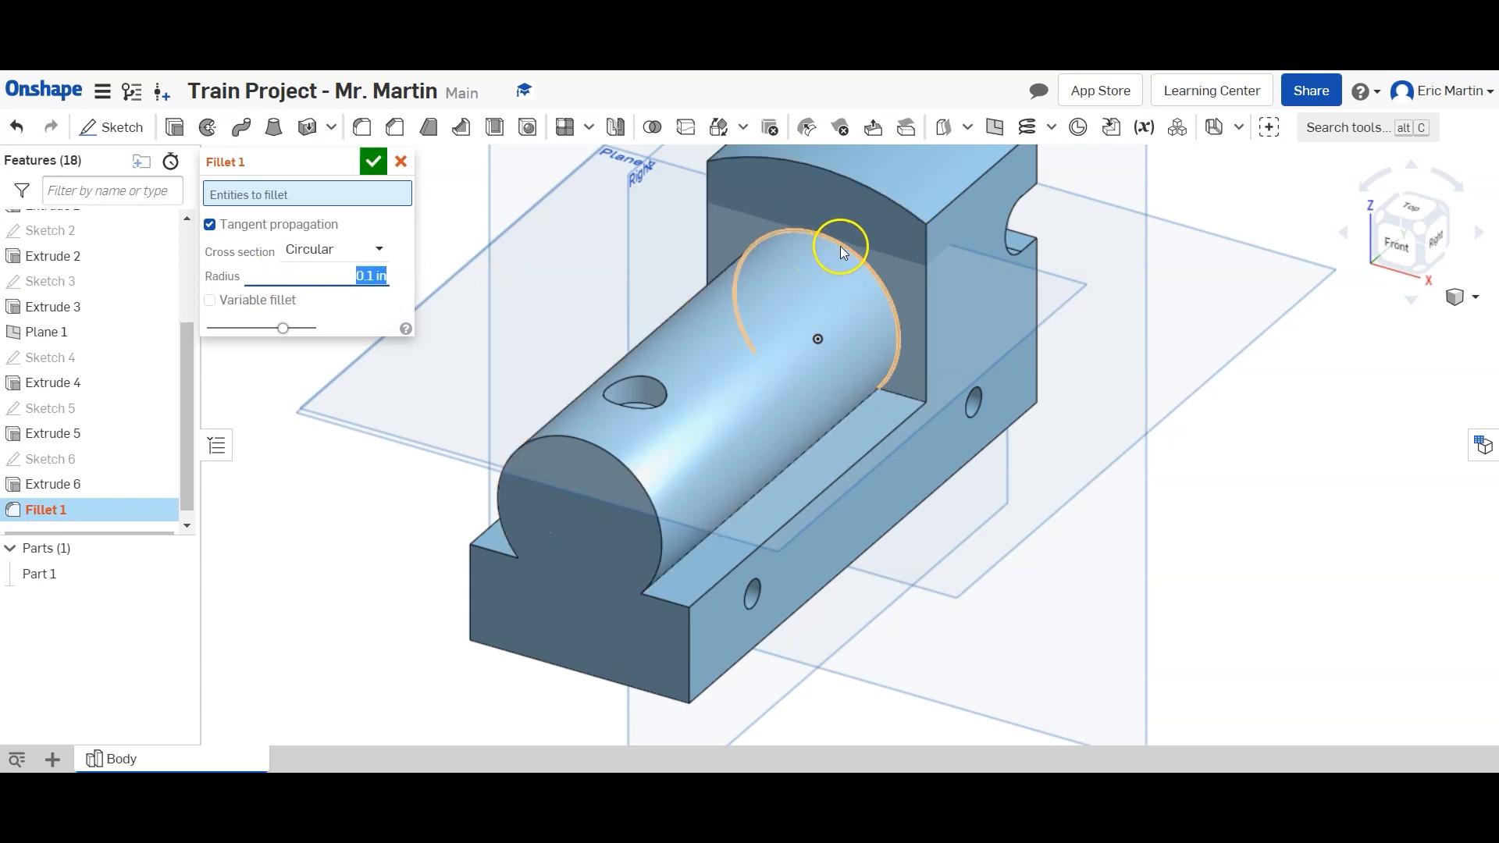
{"action": "left_click", "coordinate": [789, 462]}
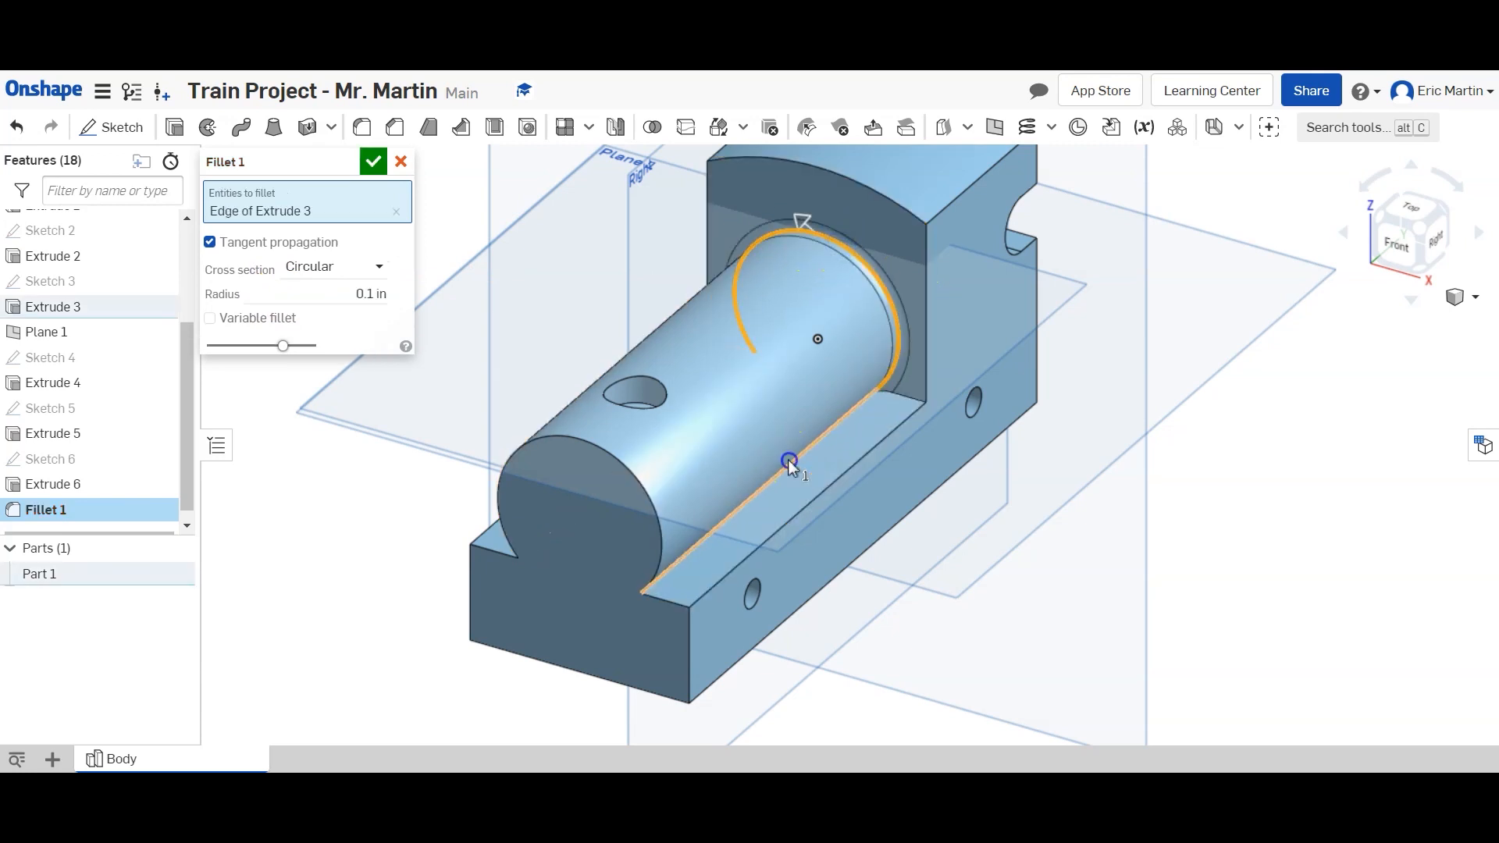
{"action": "left_click", "coordinate": [788, 462]}
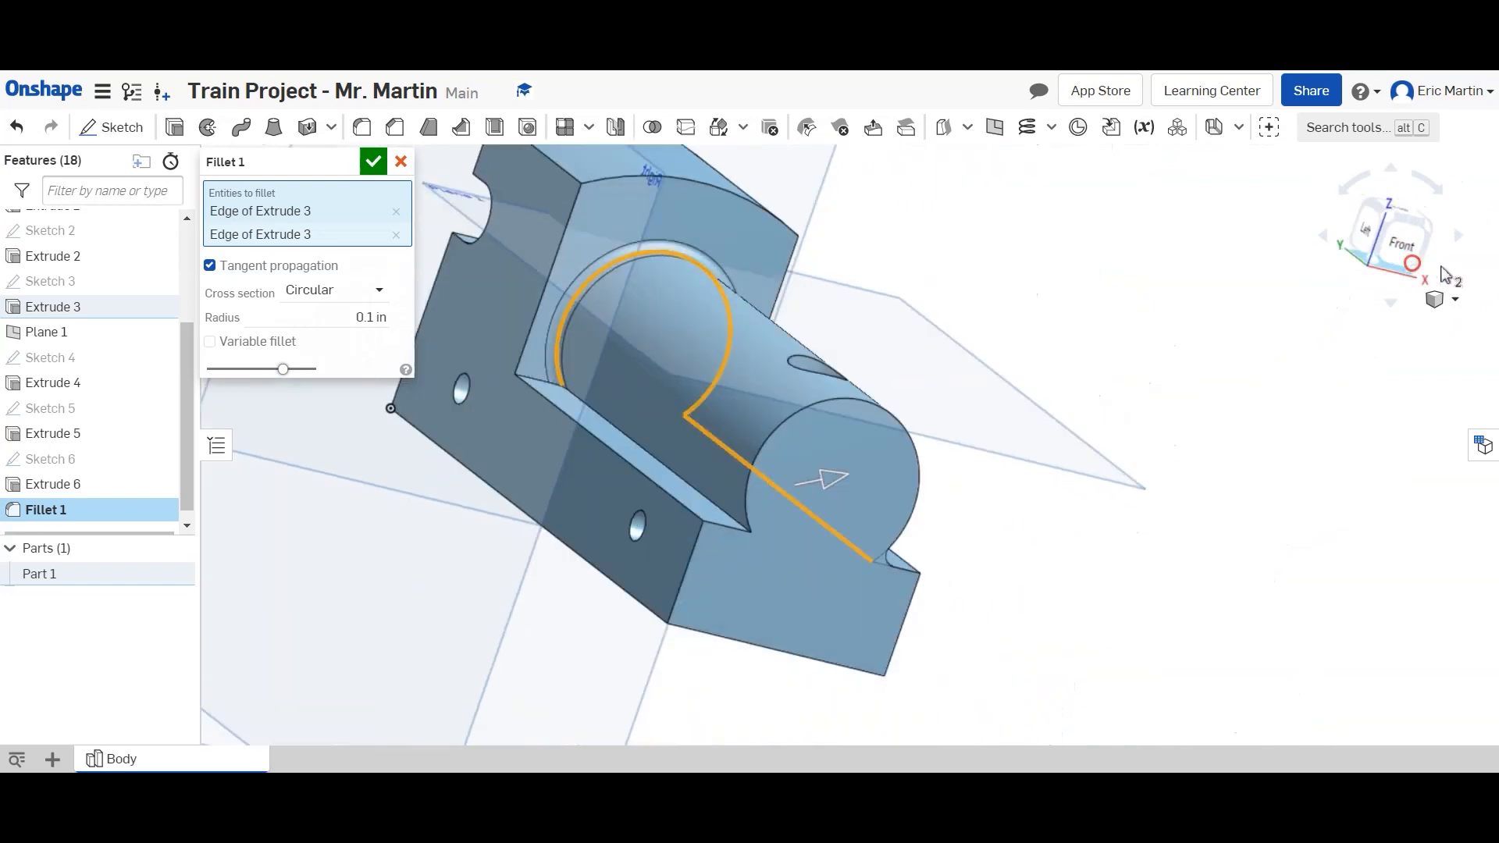
{"action": "left_click", "coordinate": [828, 342]}
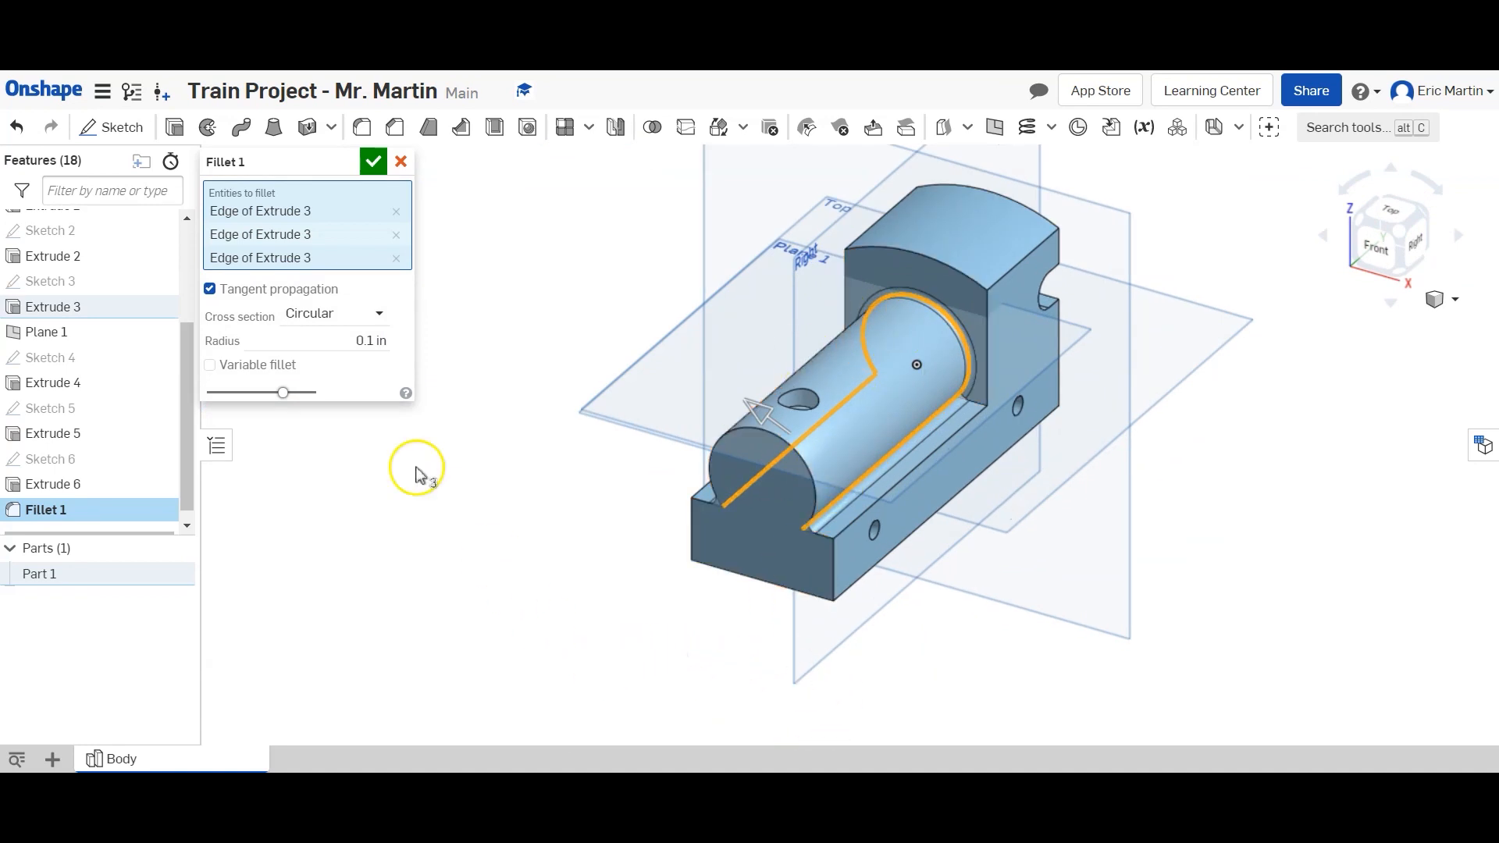
{"action": "mouse_move", "coordinate": [280, 394]}
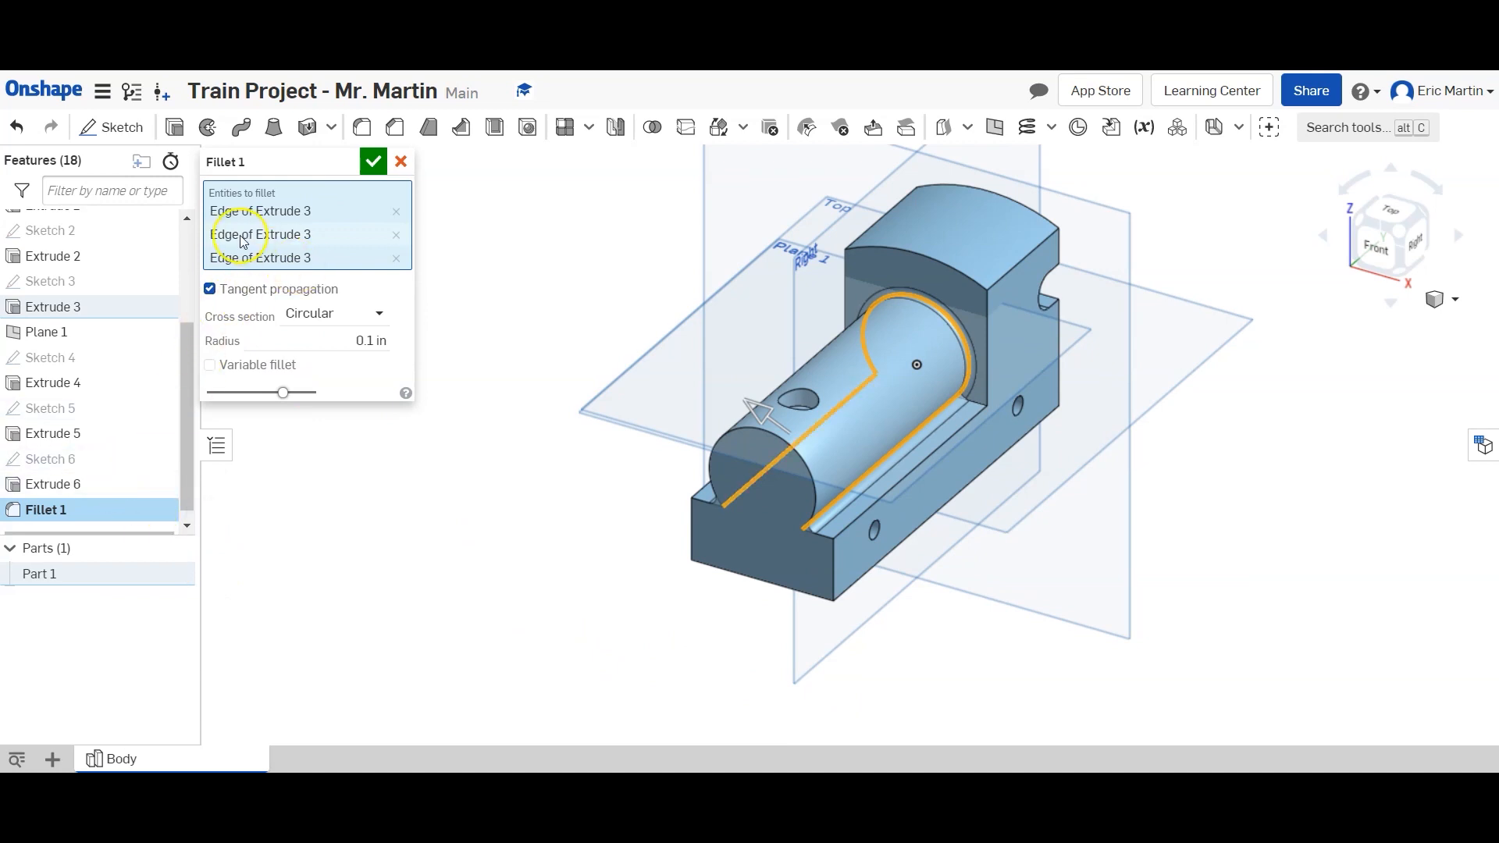
{"action": "left_click", "coordinate": [373, 161]}
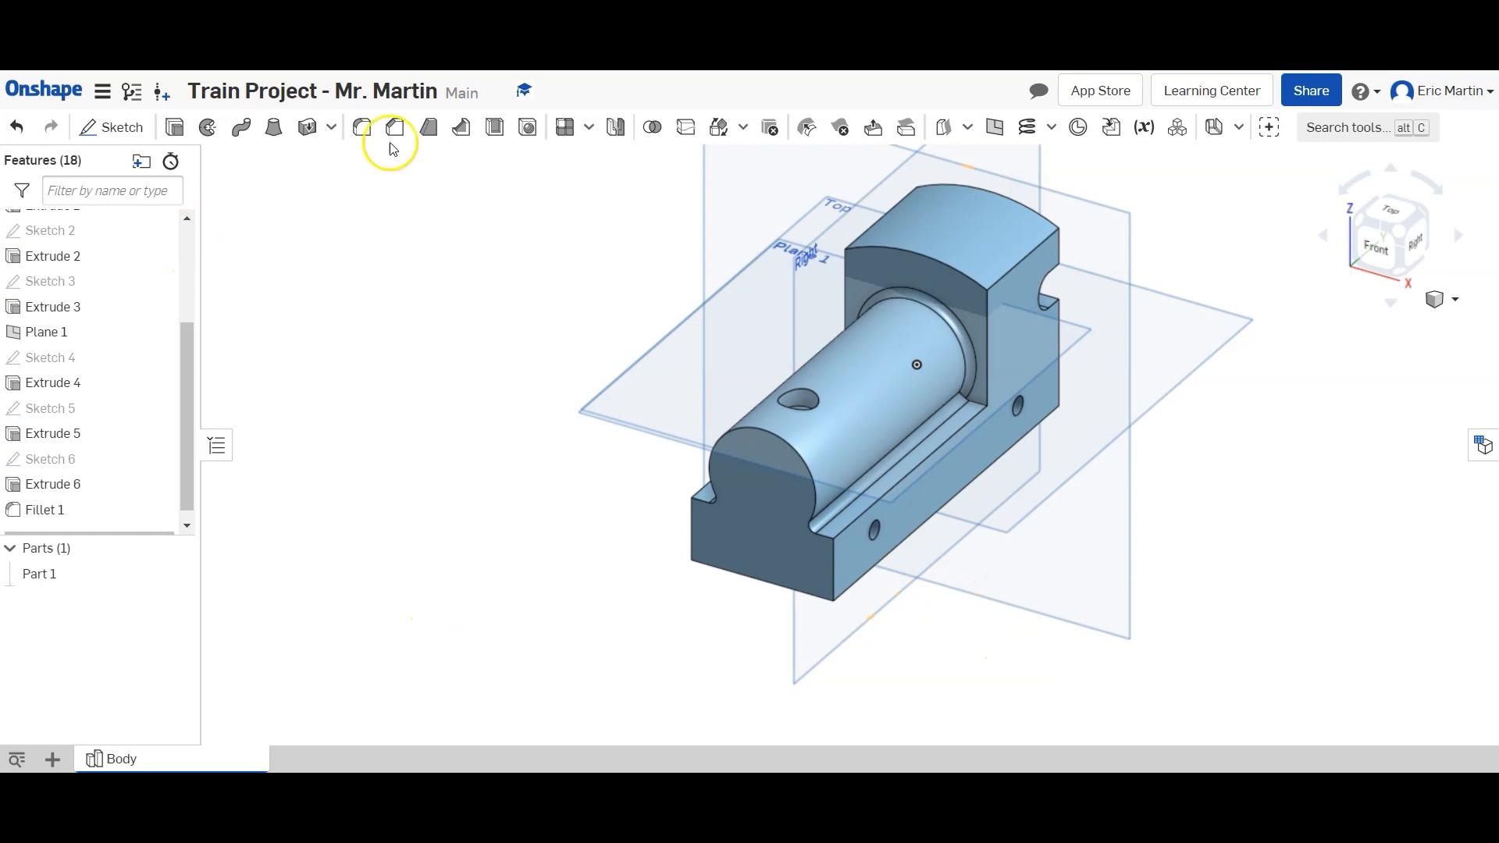
Start Fillet 2 and set its radius to 0.1 in.
{"action": "left_click", "coordinate": [393, 127]}
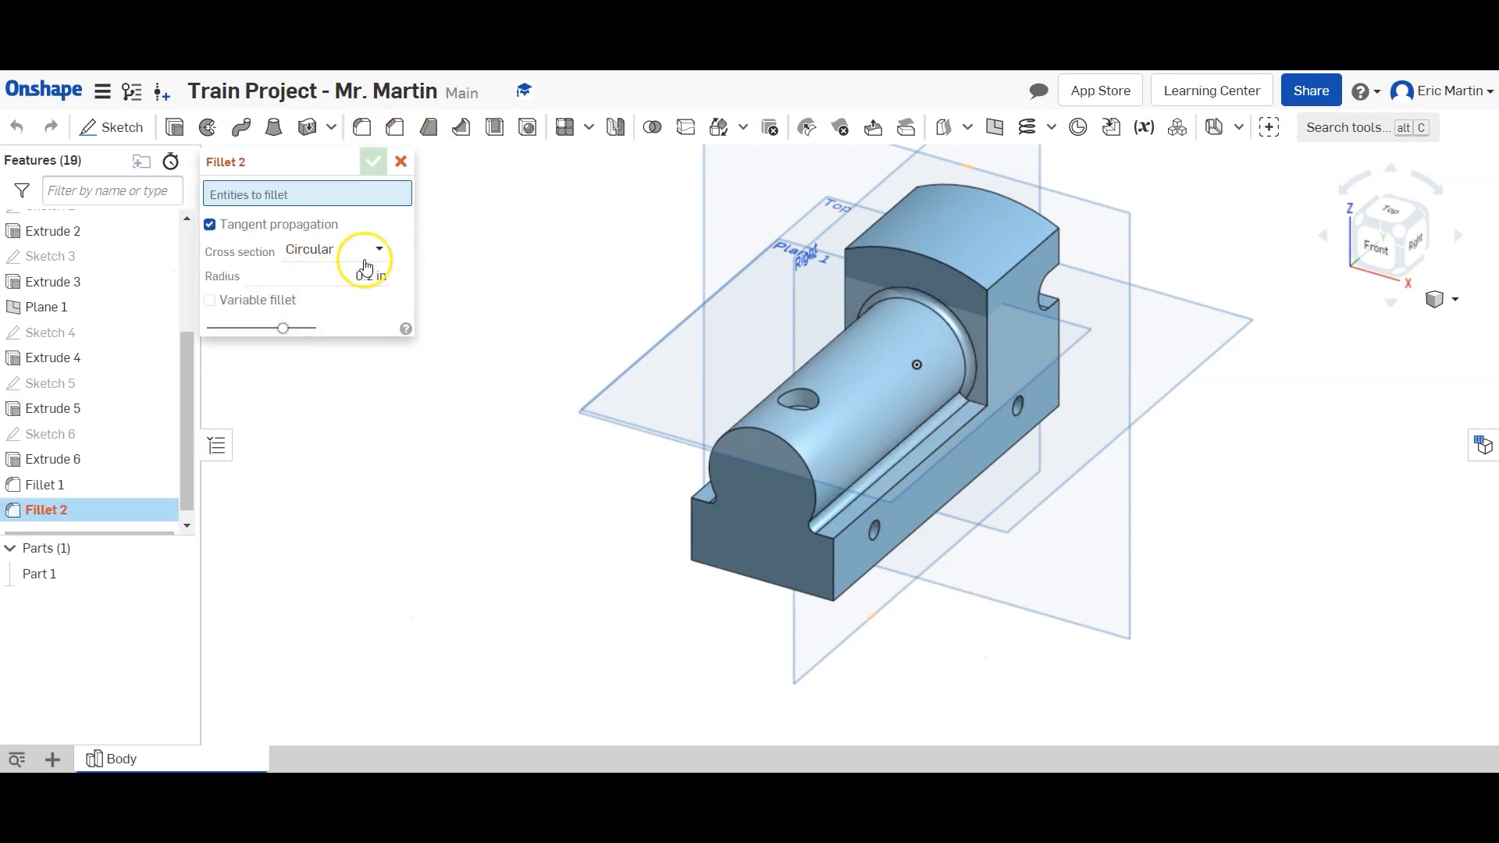
{"action": "left_click", "coordinate": [368, 276]}
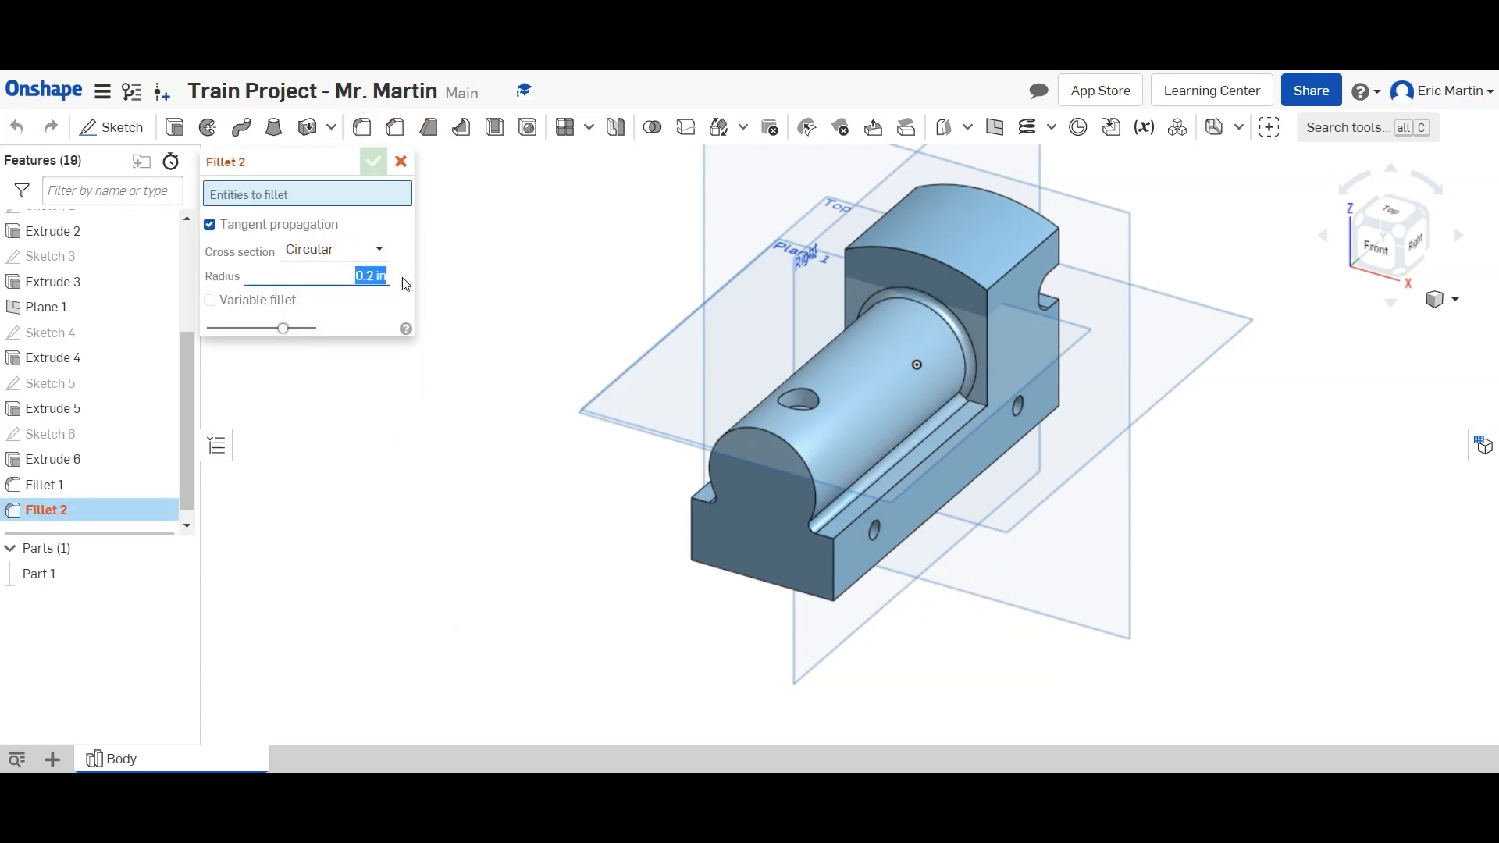
{"action": "type", "text": "0.1 in"}
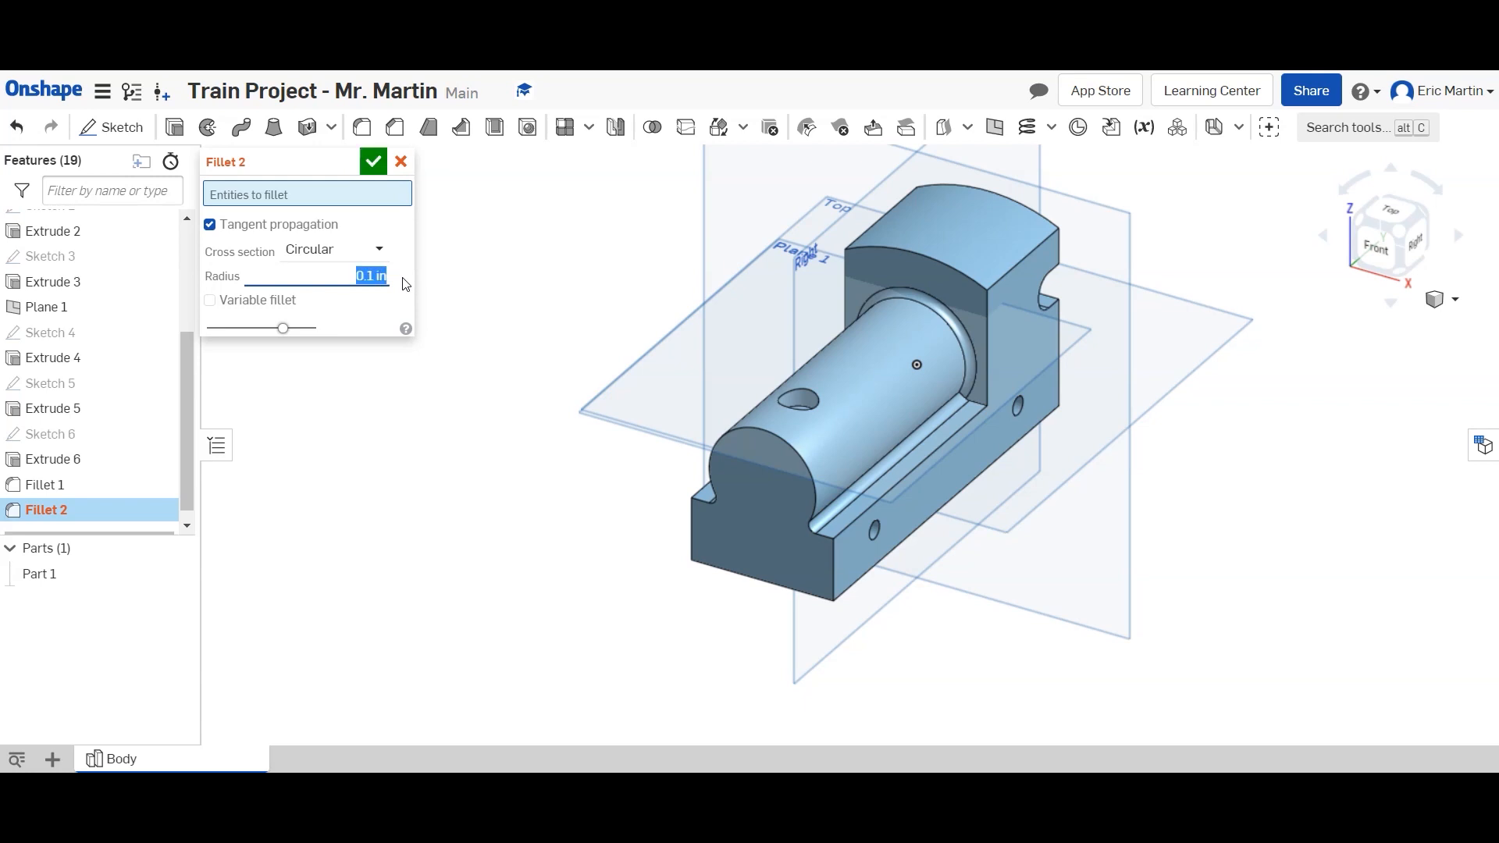
{"action": "left_click", "coordinate": [817, 525]}
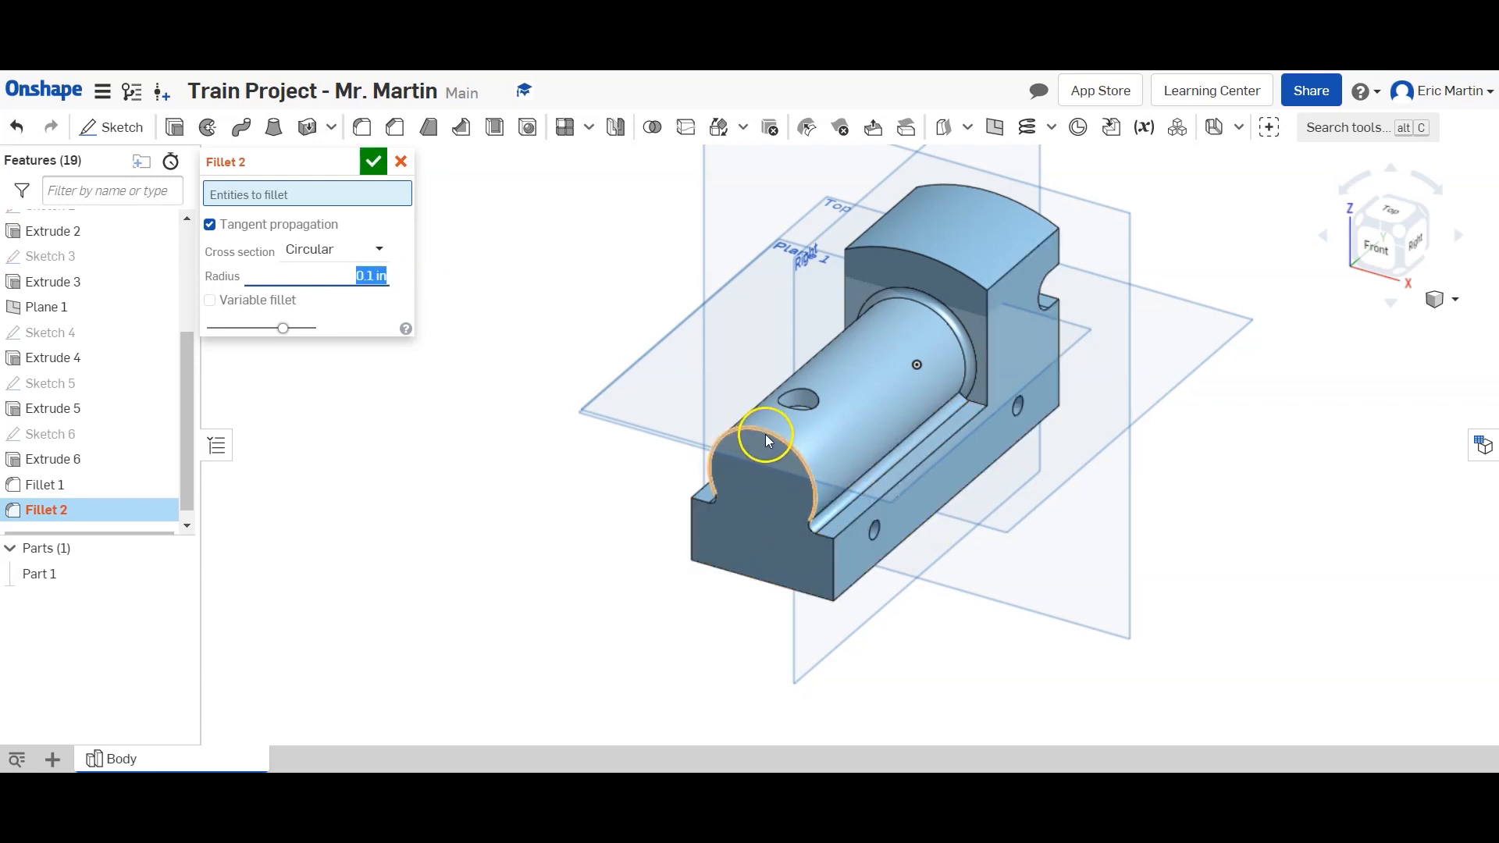
Select the boiler front, rear block and slot edges and apply the 0.1 in fillet.
{"action": "left_click", "coordinate": [765, 437]}
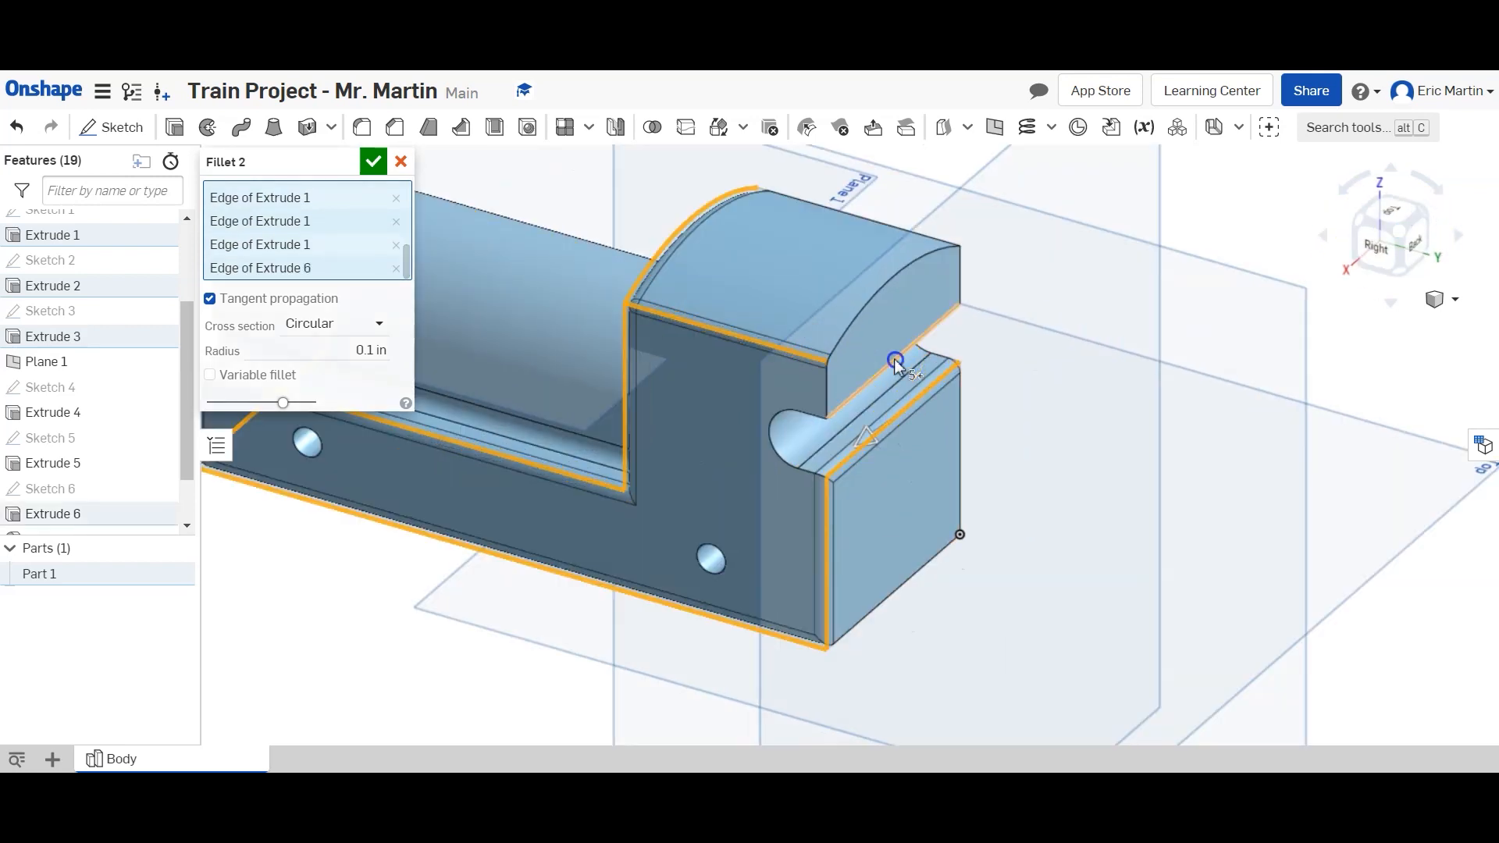
{"action": "left_click", "coordinate": [896, 361]}
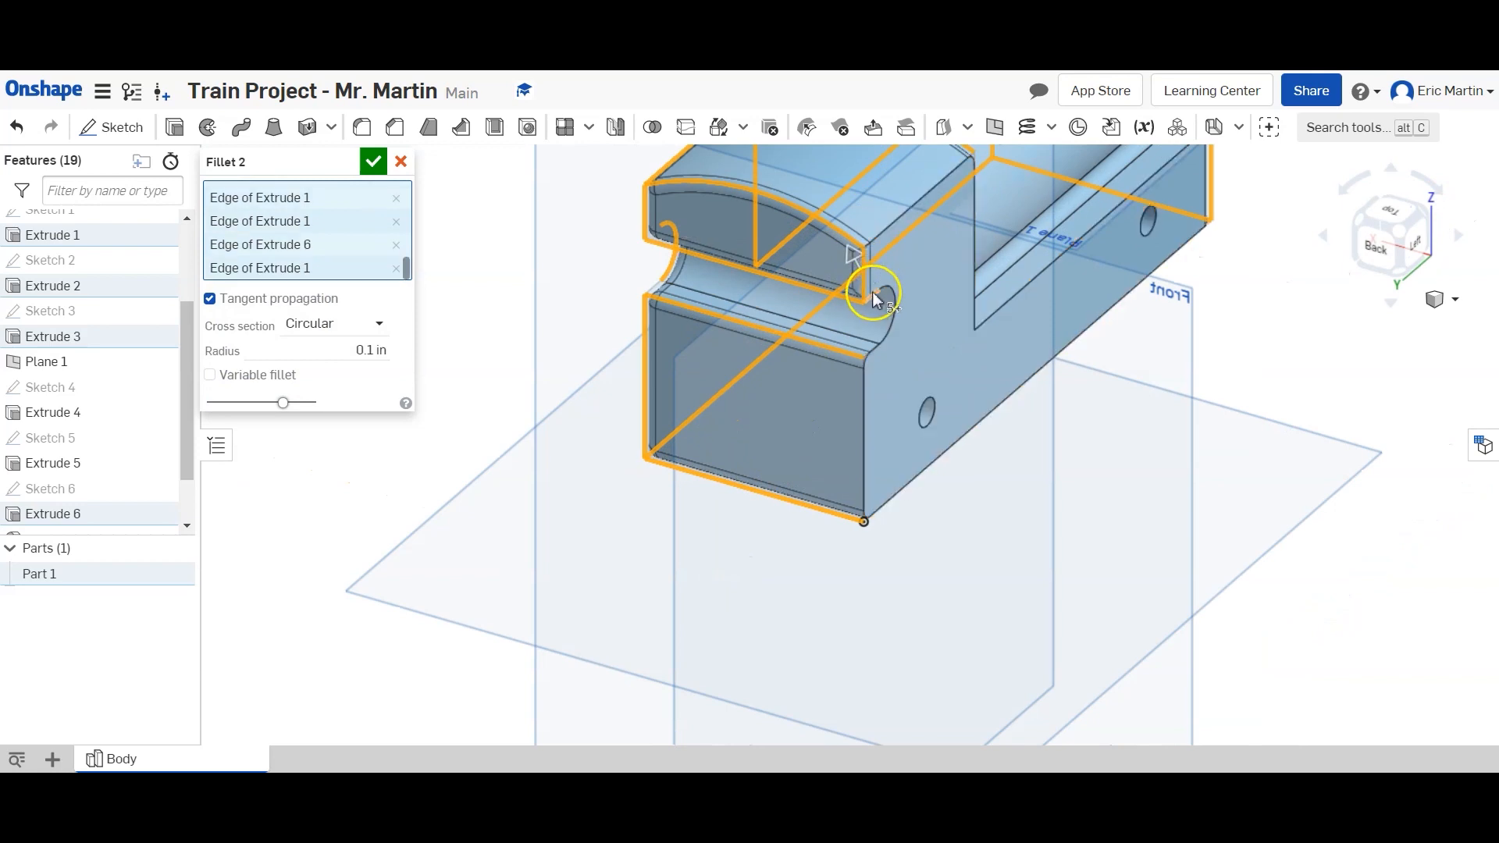
{"action": "left_click", "coordinate": [864, 416]}
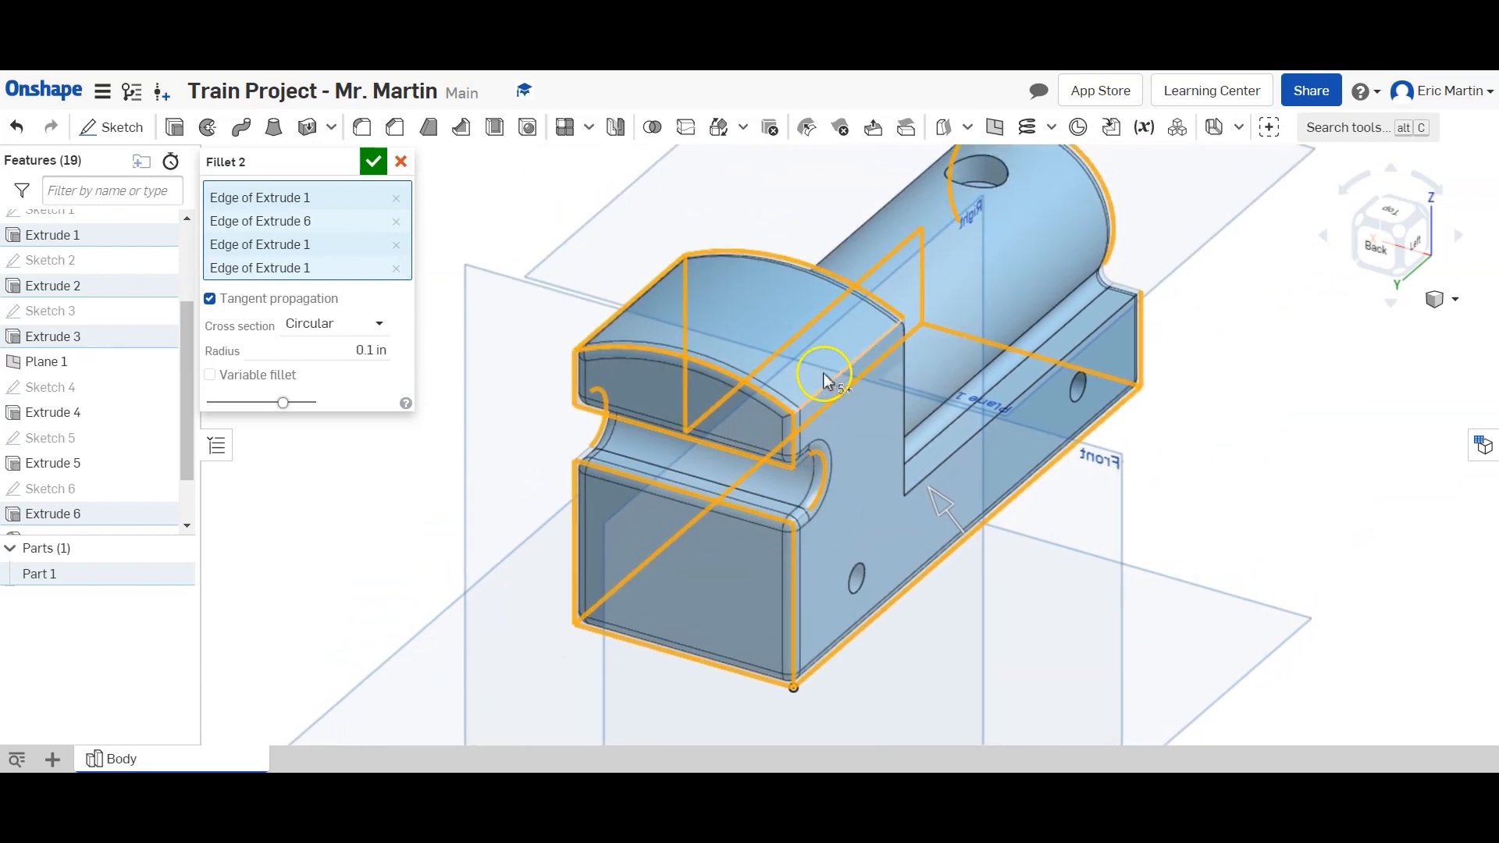
{"action": "left_click", "coordinate": [941, 473]}
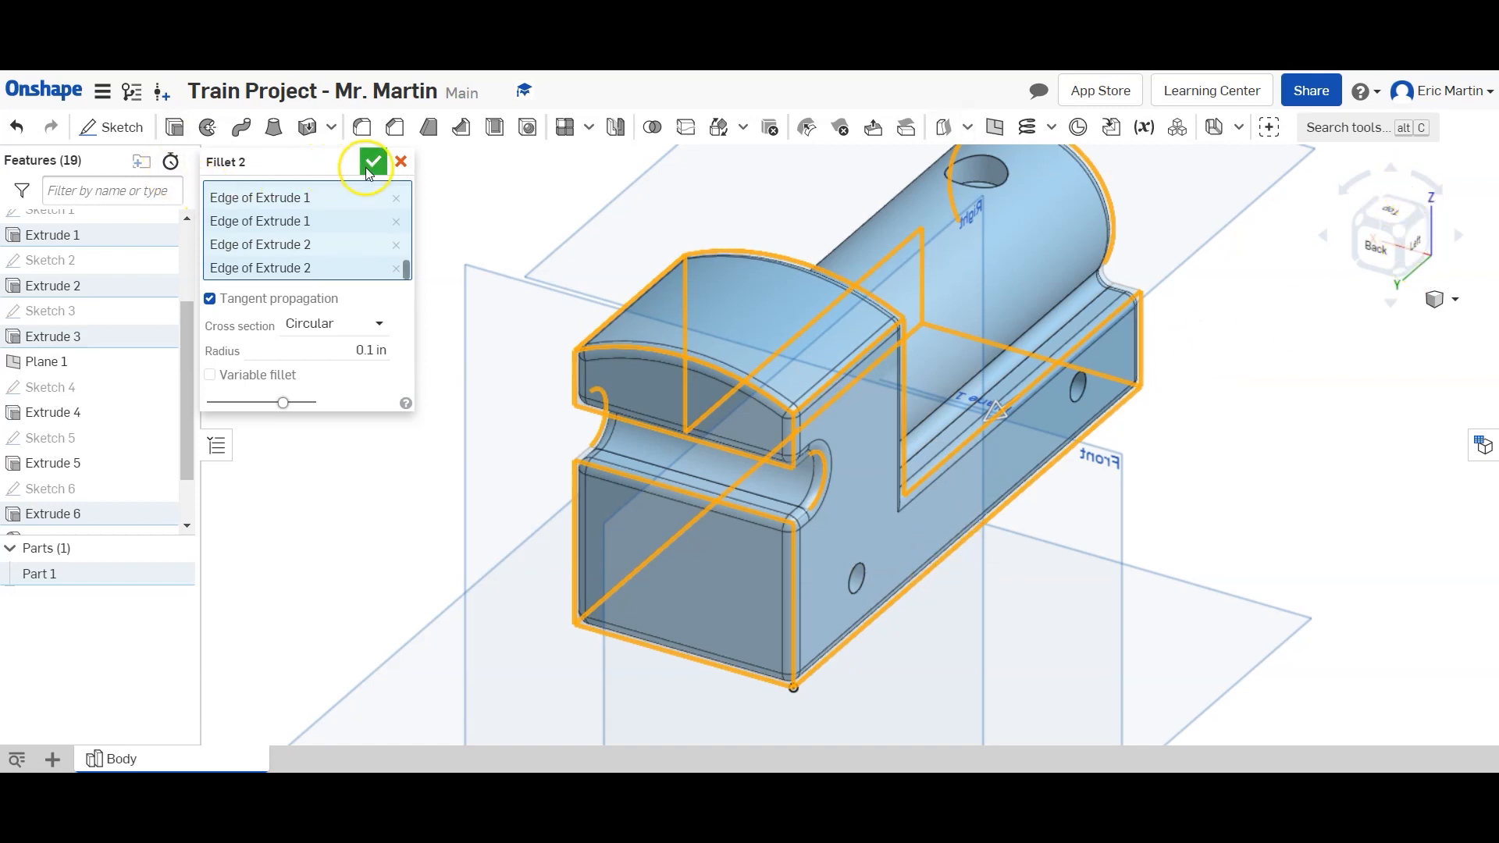
{"action": "left_click", "coordinate": [372, 161]}
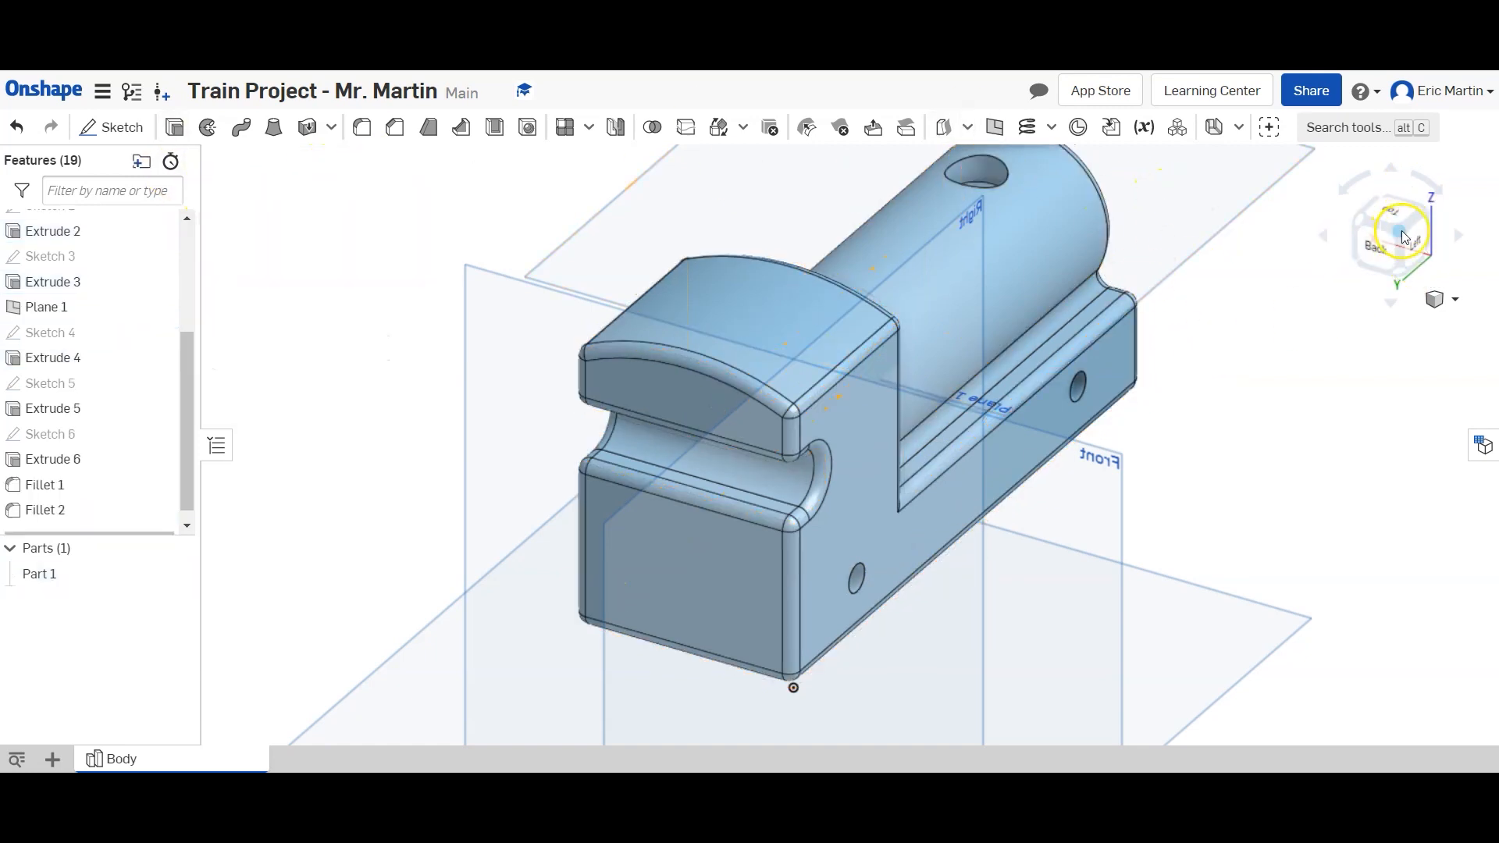
{"action": "left_click", "coordinate": [1424, 215]}
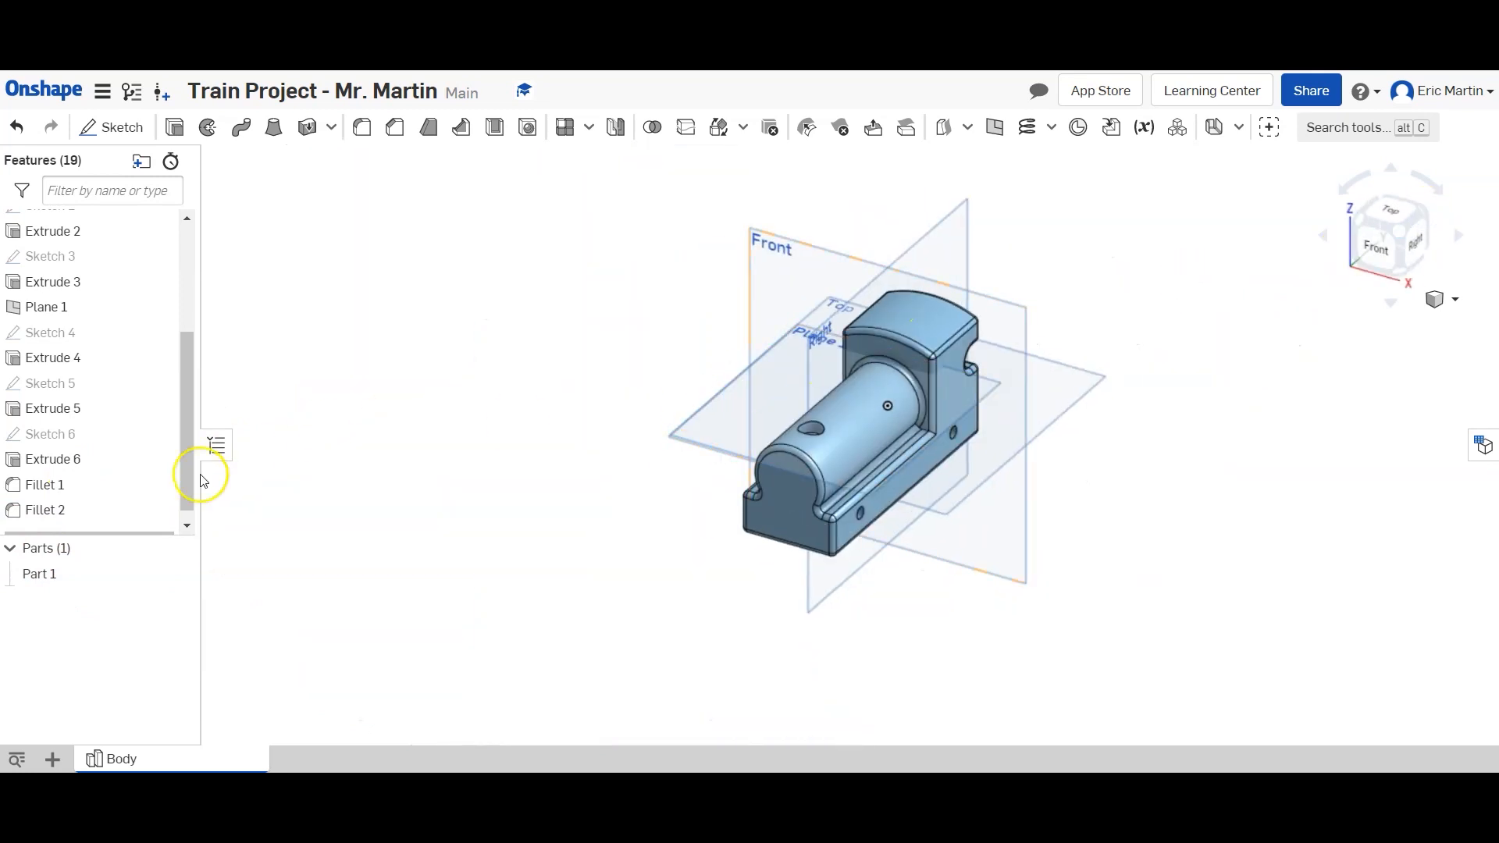
Assign PLA material to Part 1 from the Parts list.
{"action": "right_click", "coordinate": [39, 574]}
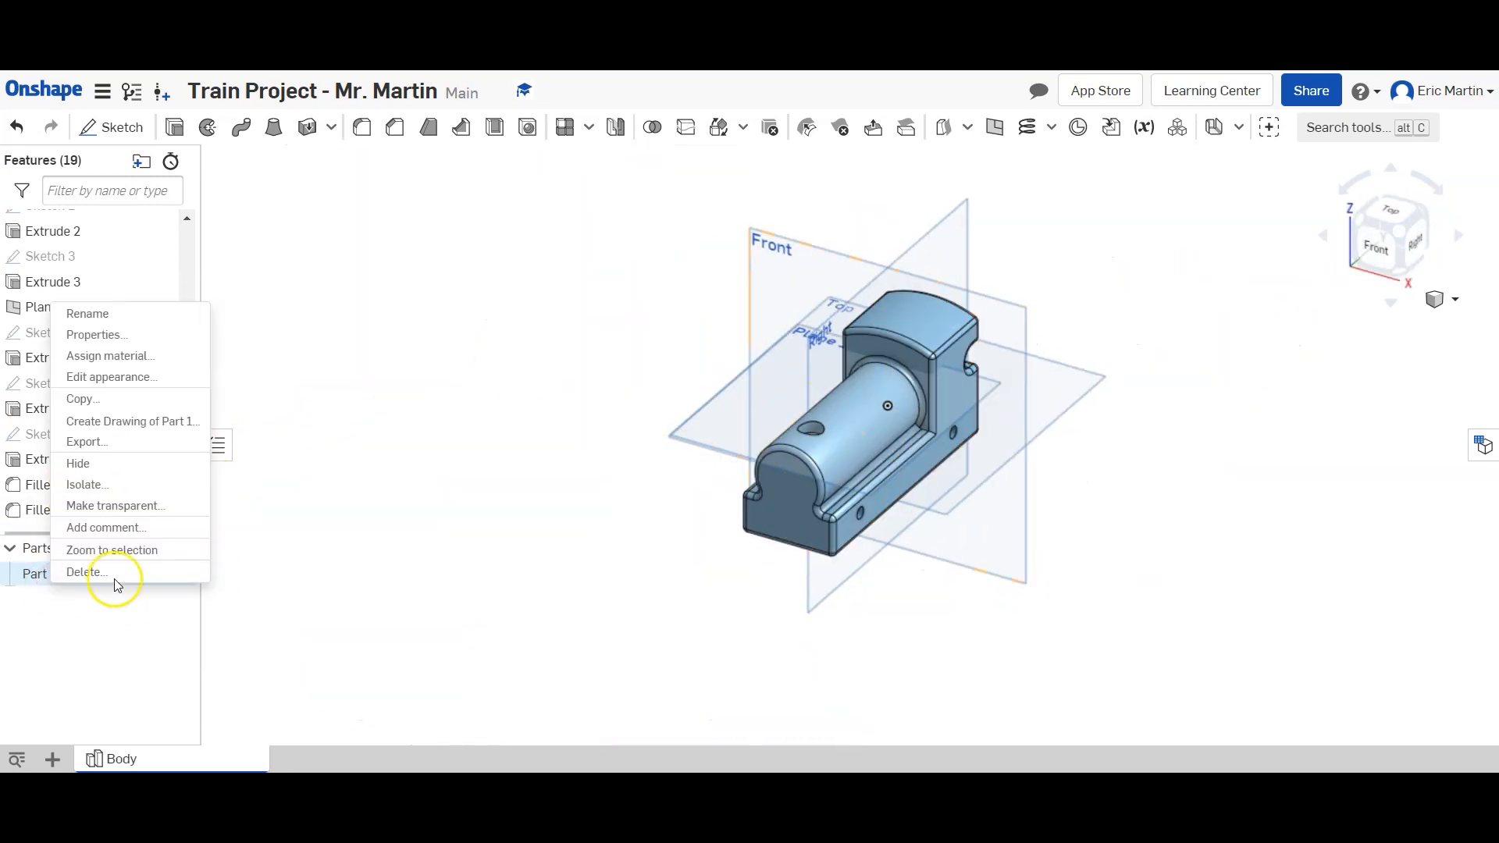
{"action": "mouse_move", "coordinate": [86, 484]}
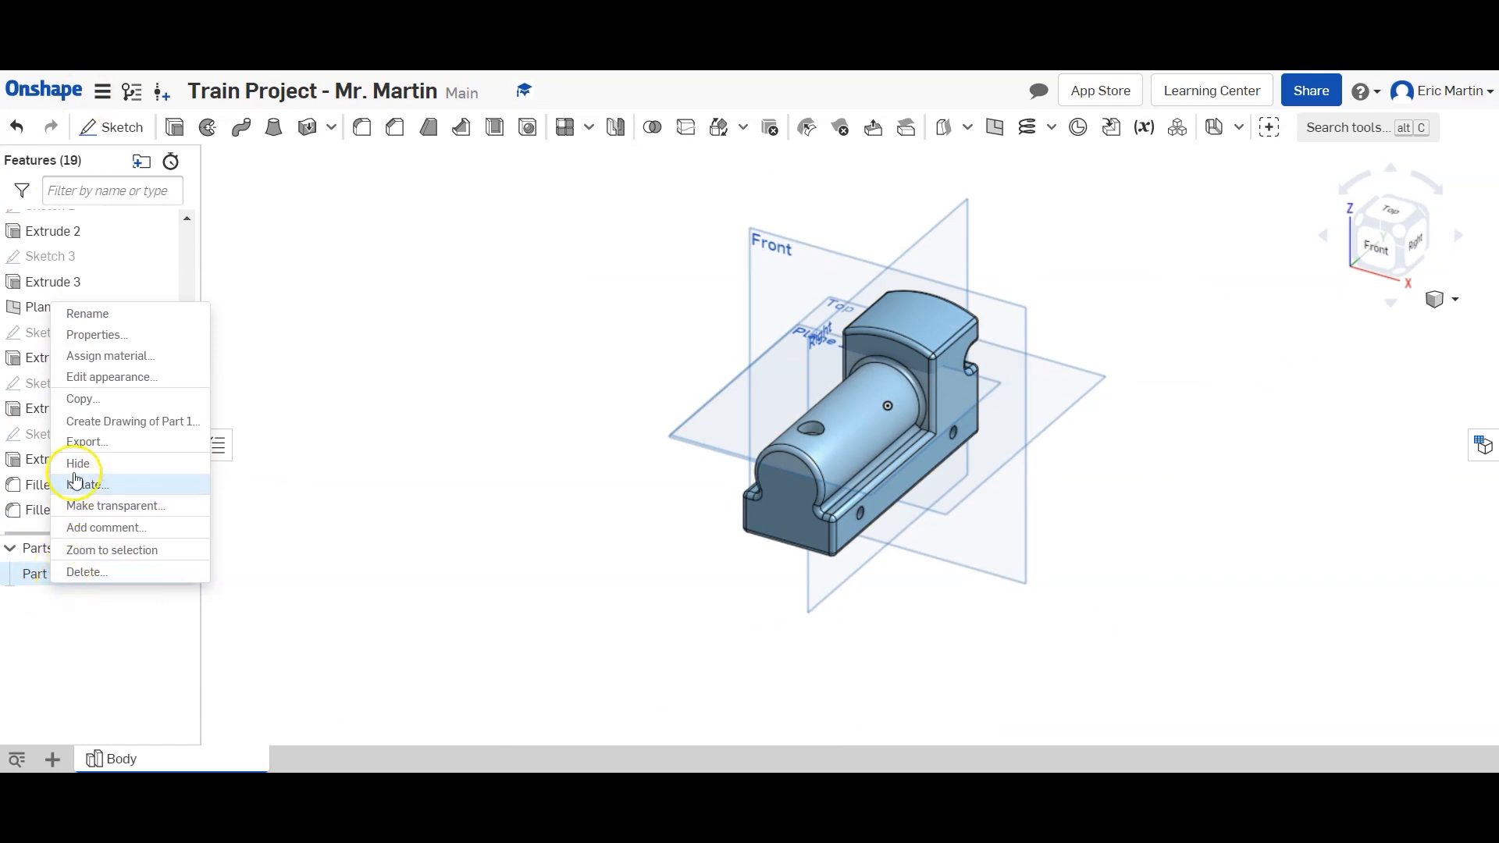
{"action": "left_click", "coordinate": [109, 356]}
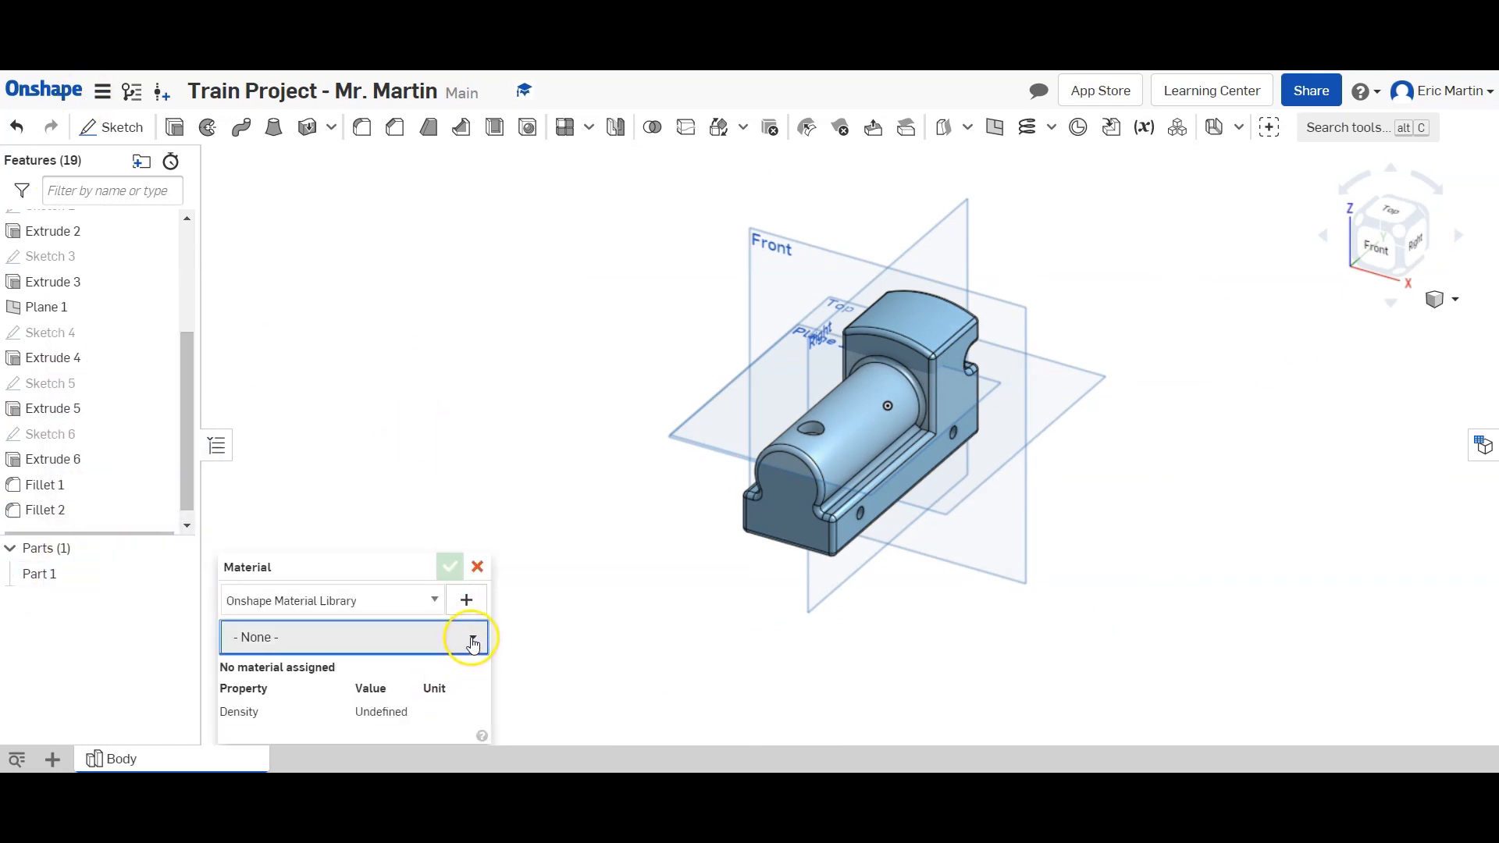
{"action": "left_click", "coordinate": [470, 639]}
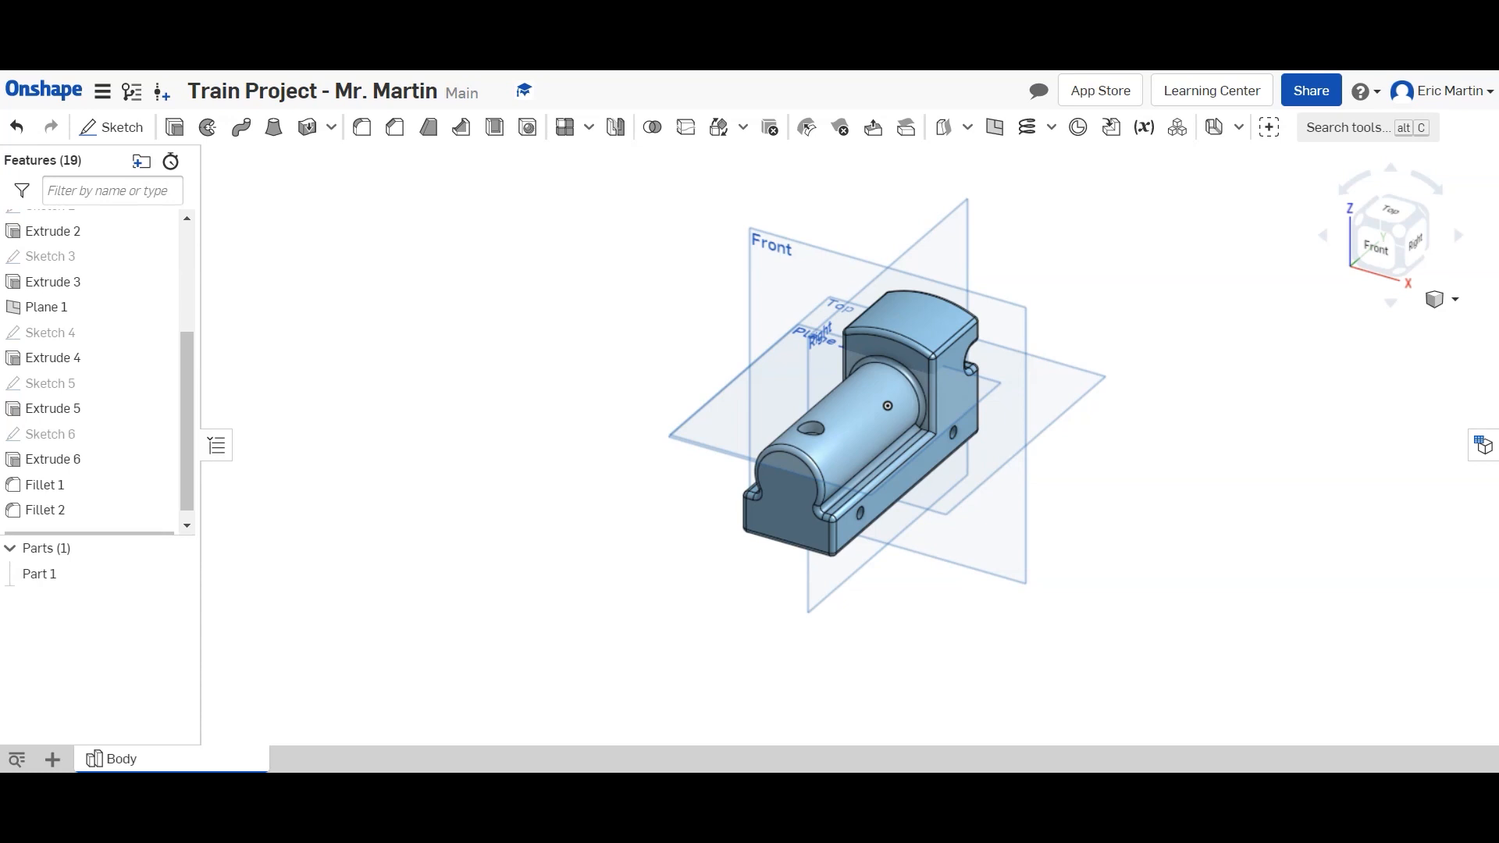
{"action": "left_click", "coordinate": [39, 574]}
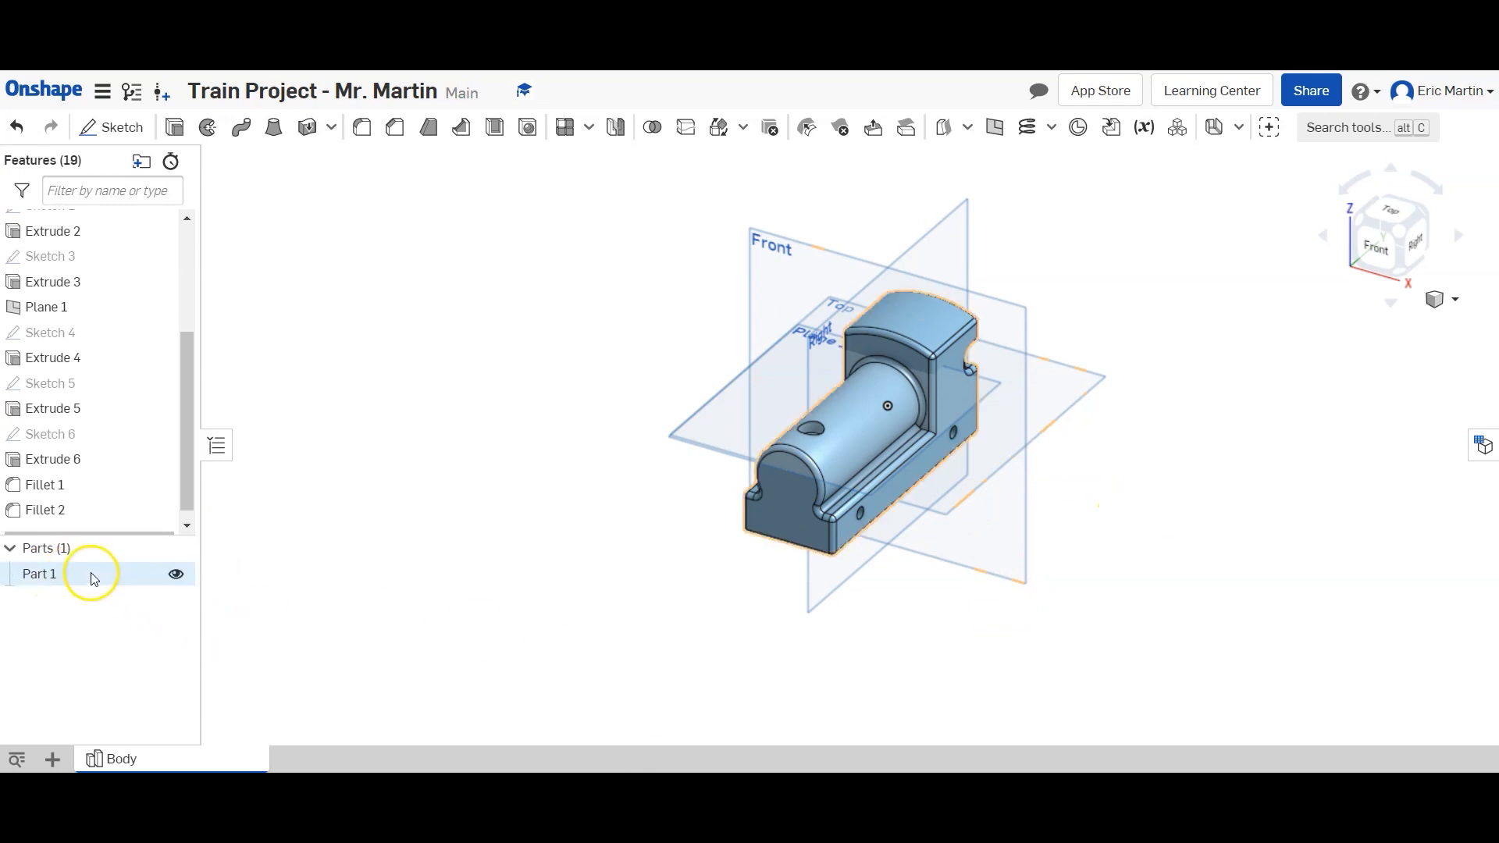
Show Part 1's mass properties: 0.950 lb mass, 21.044 in³ volume, 57.837 in² area.
{"action": "left_click", "coordinate": [40, 574]}
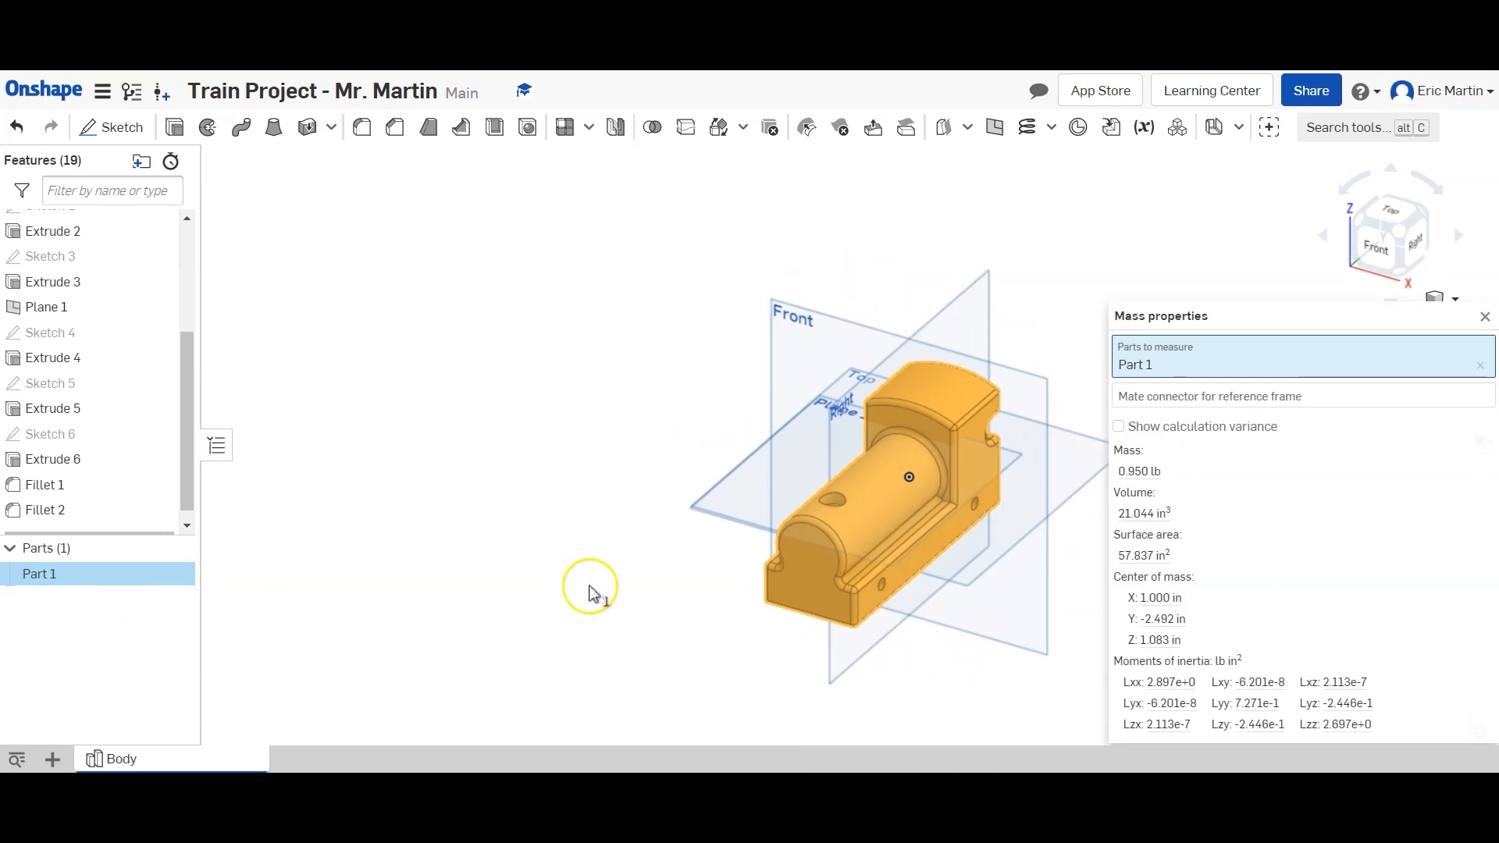
{"action": "mouse_move", "coordinate": [400, 730]}
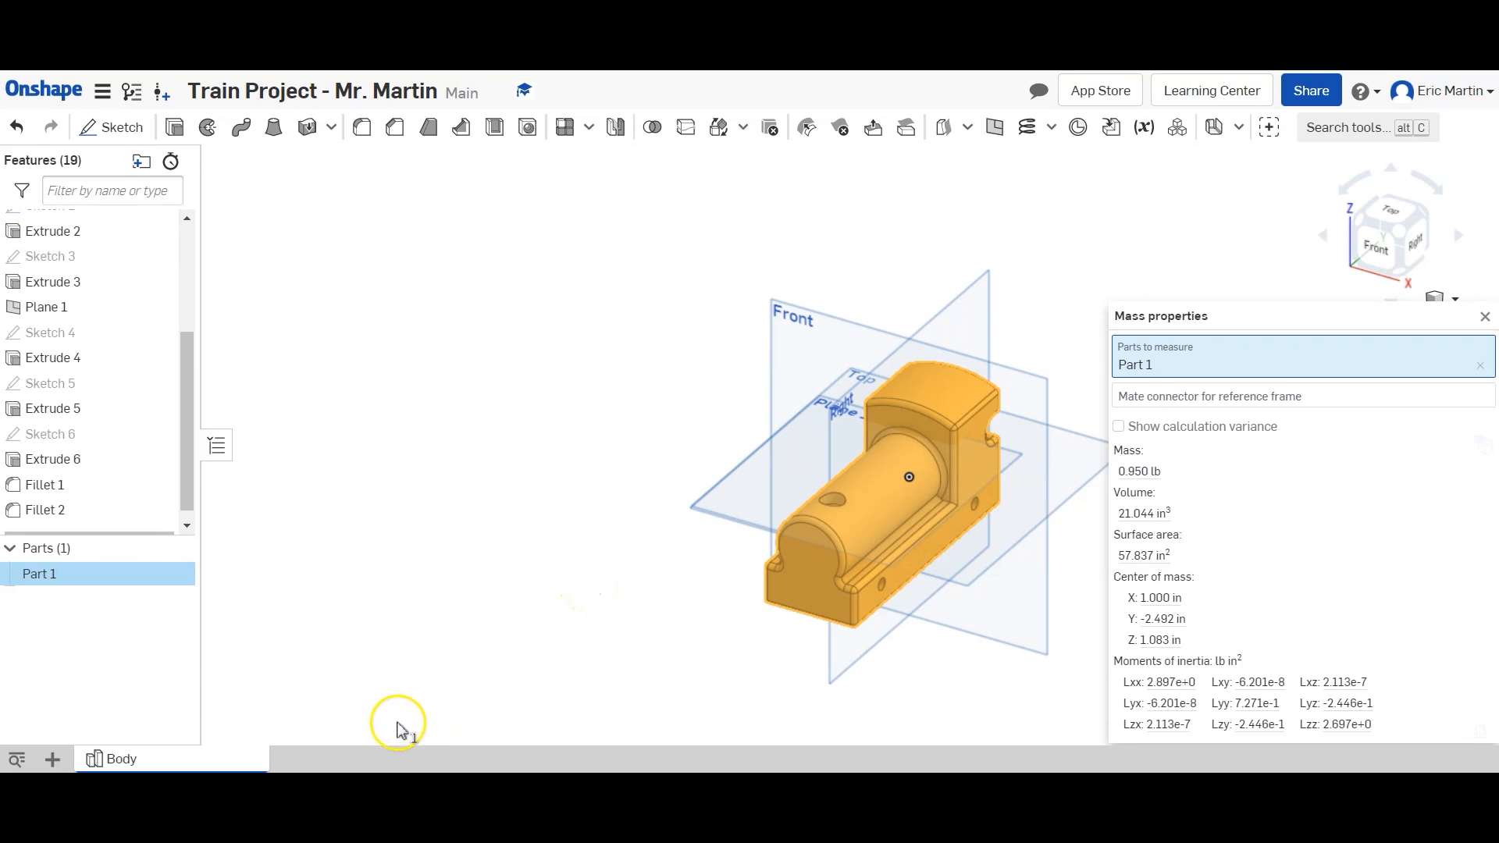
{"action": "mouse_move", "coordinate": [465, 656]}
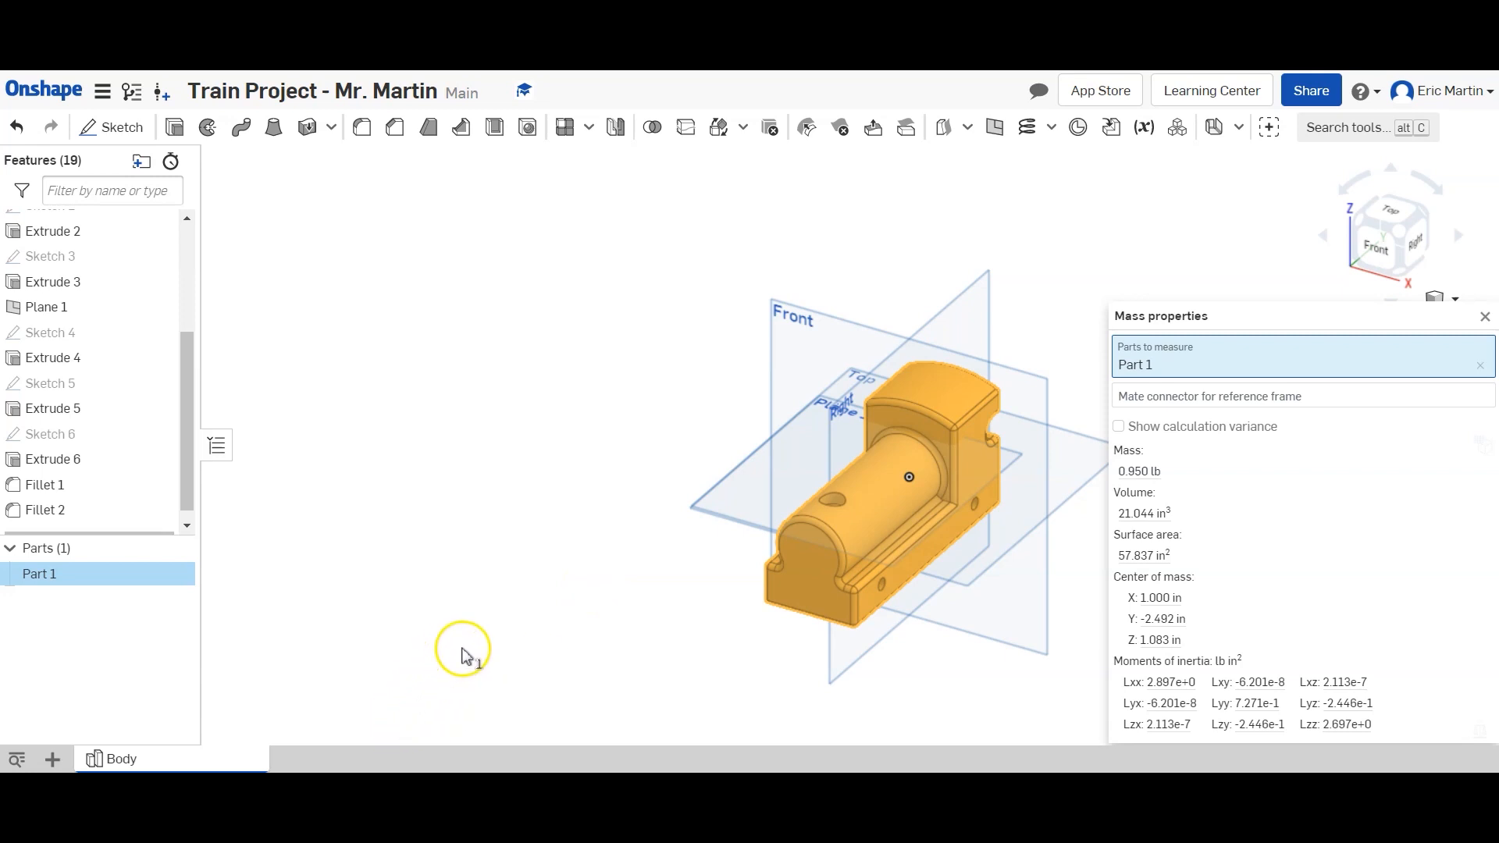
{"action": "mouse_move", "coordinate": [482, 639]}
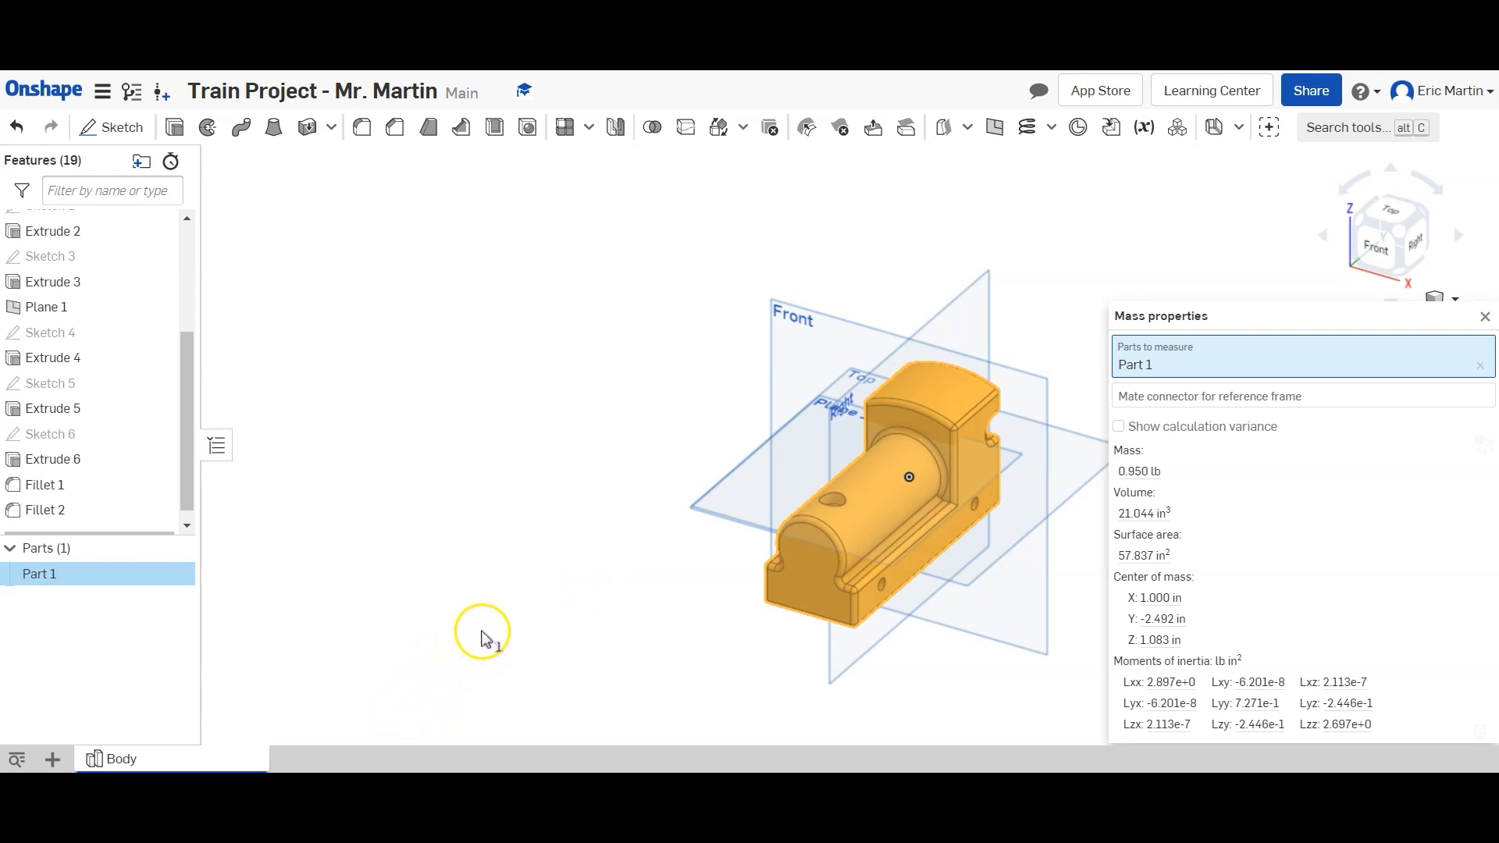
{"action": "mouse_move", "coordinate": [567, 637]}
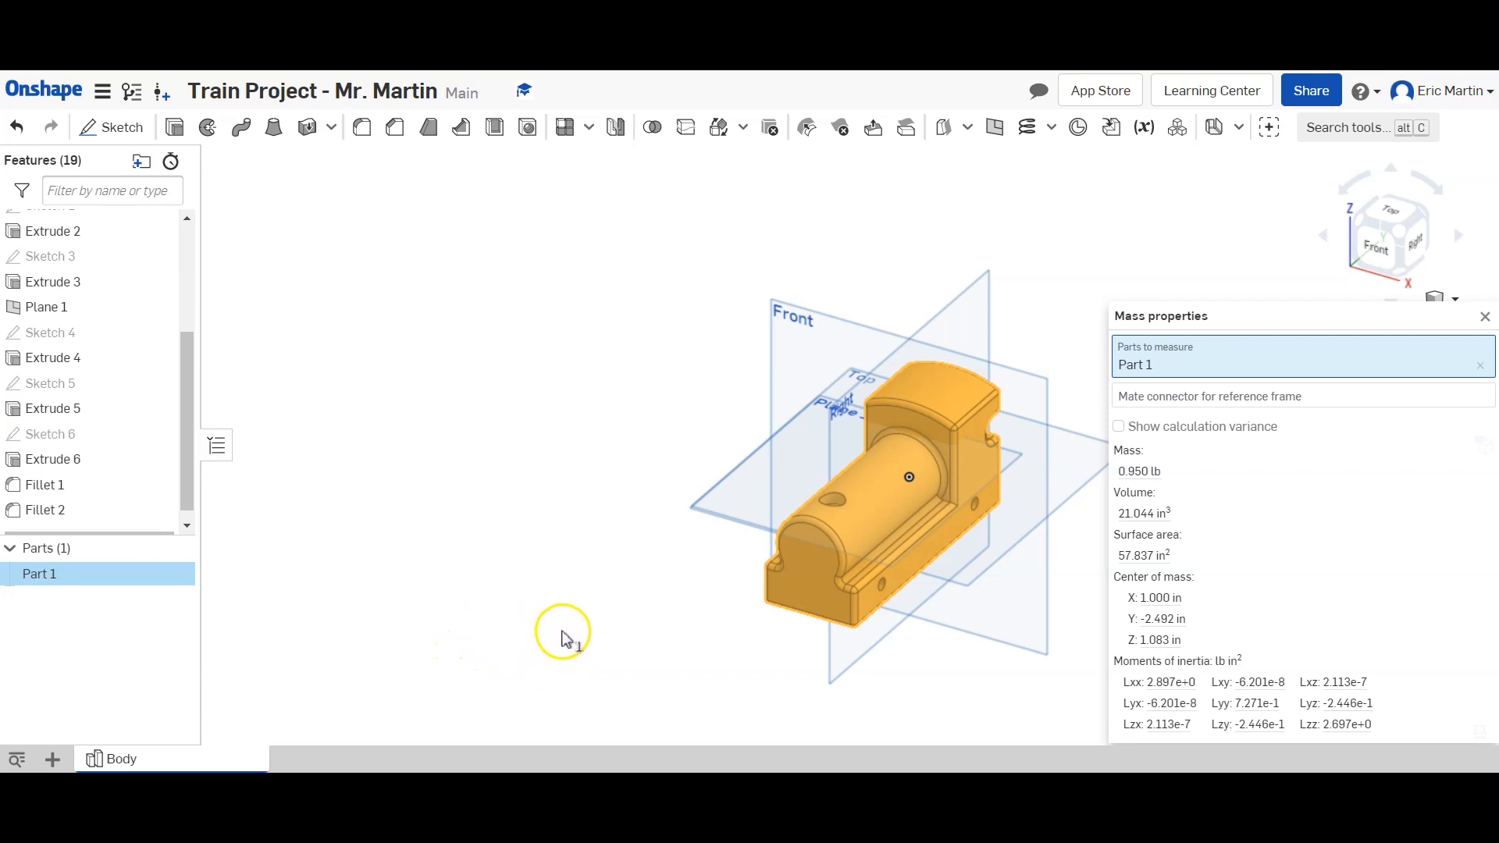